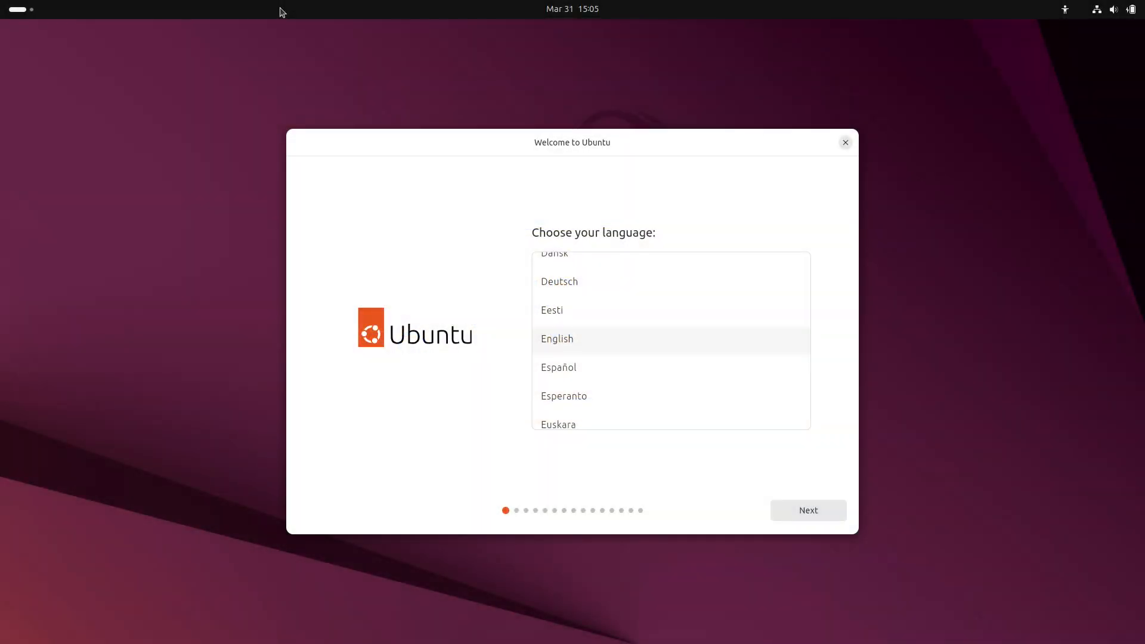
{"action": "mouse_move", "coordinate": [633, 344]}
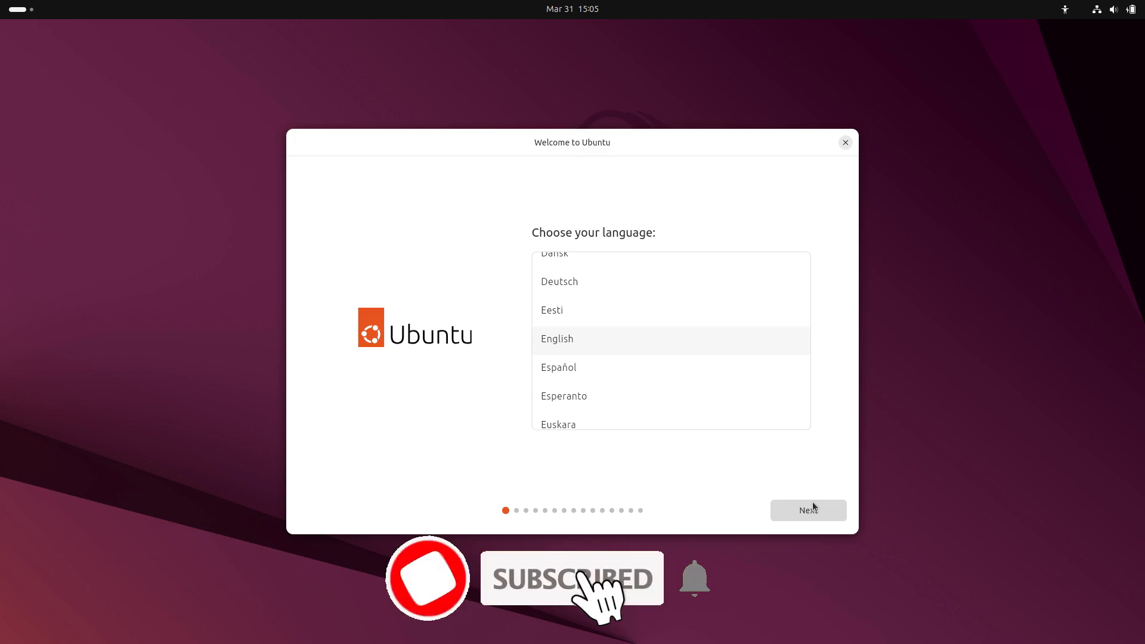
- Accept English, collapse the Hearing options, and keep the English (US) keyboard layout
{"action": "left_click", "coordinate": [809, 510]}
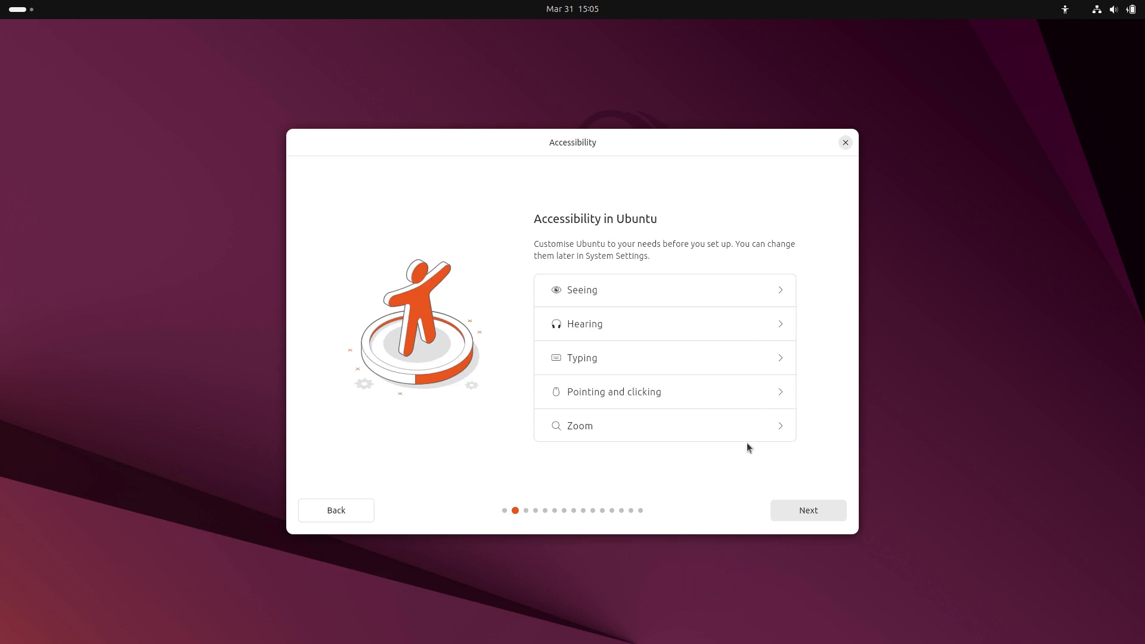
{"action": "mouse_move", "coordinate": [746, 303]}
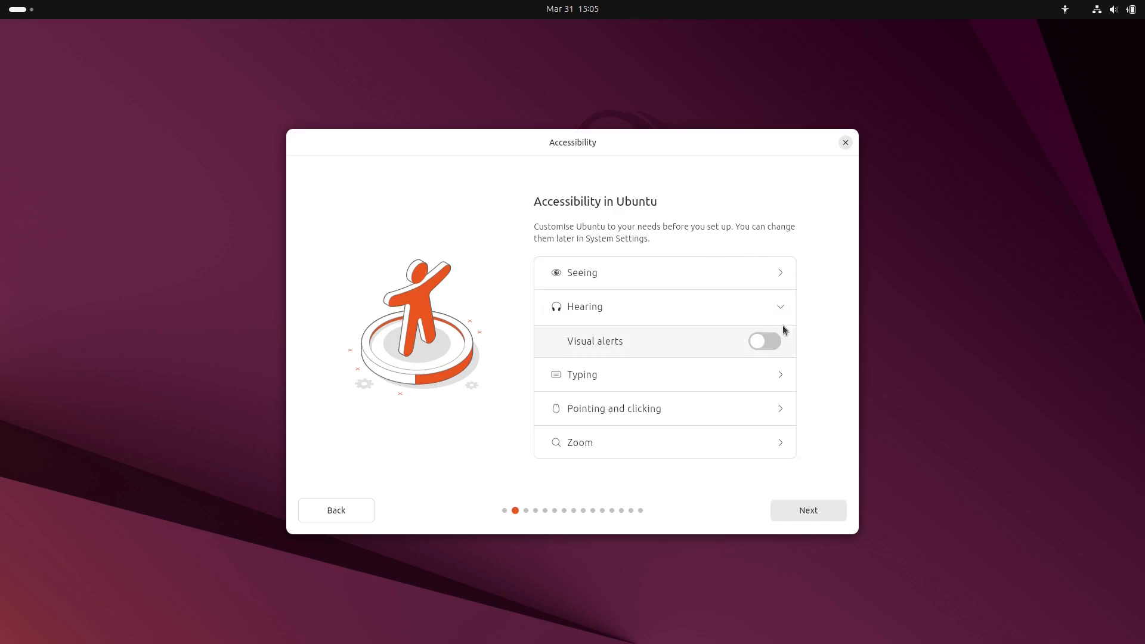
{"action": "left_click", "coordinate": [664, 307]}
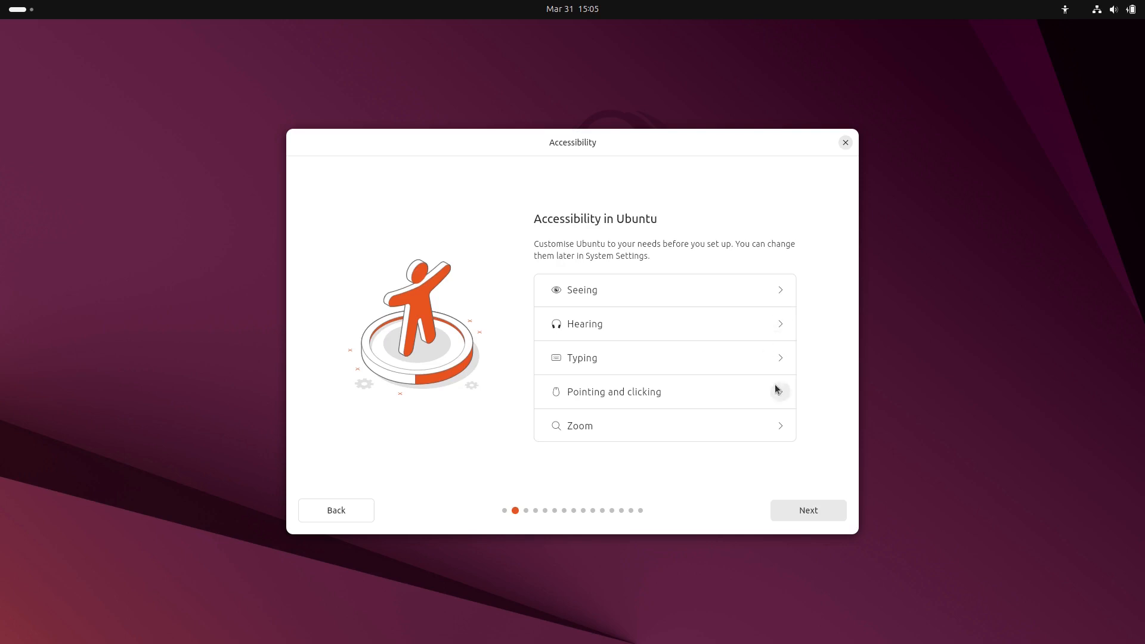
{"action": "left_click", "coordinate": [809, 510]}
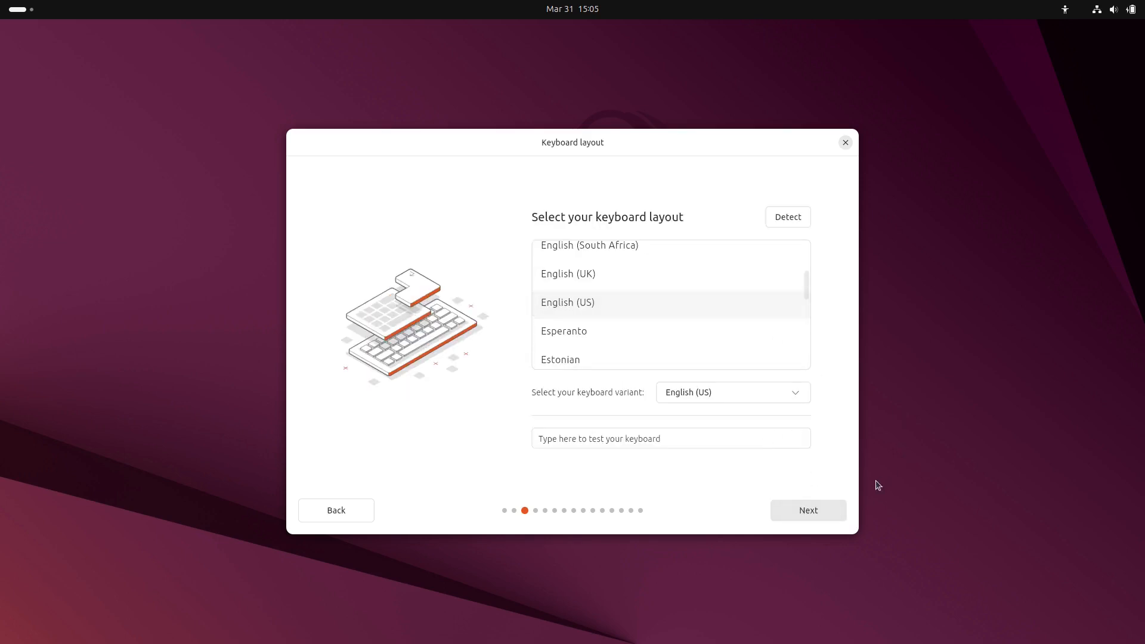
{"action": "left_click", "coordinate": [809, 510]}
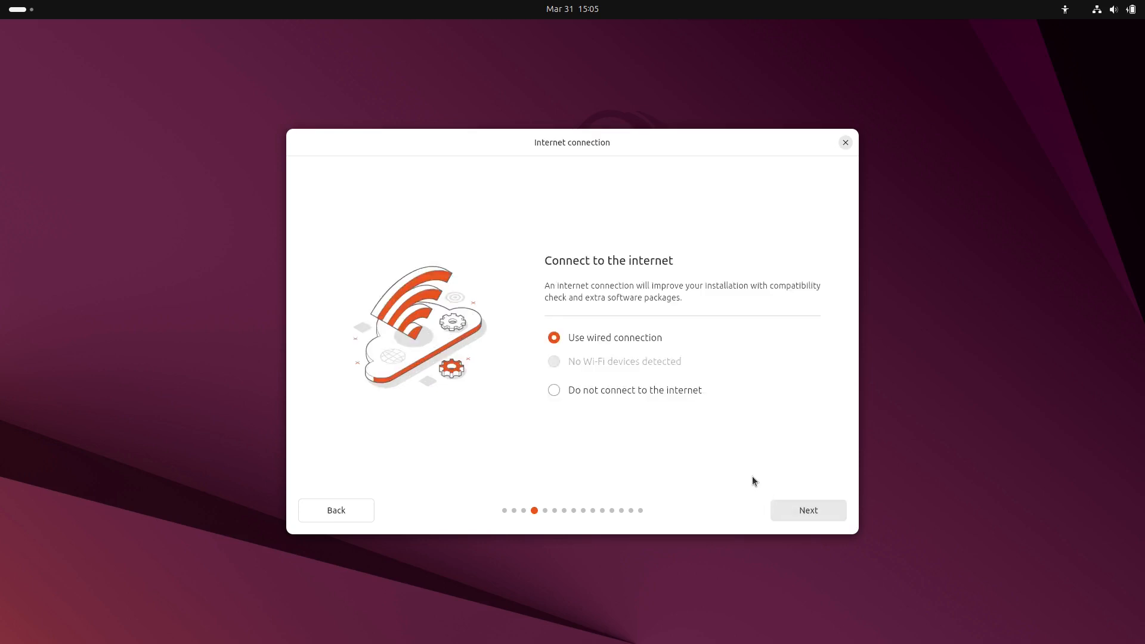
{"action": "mouse_move", "coordinate": [588, 397]}
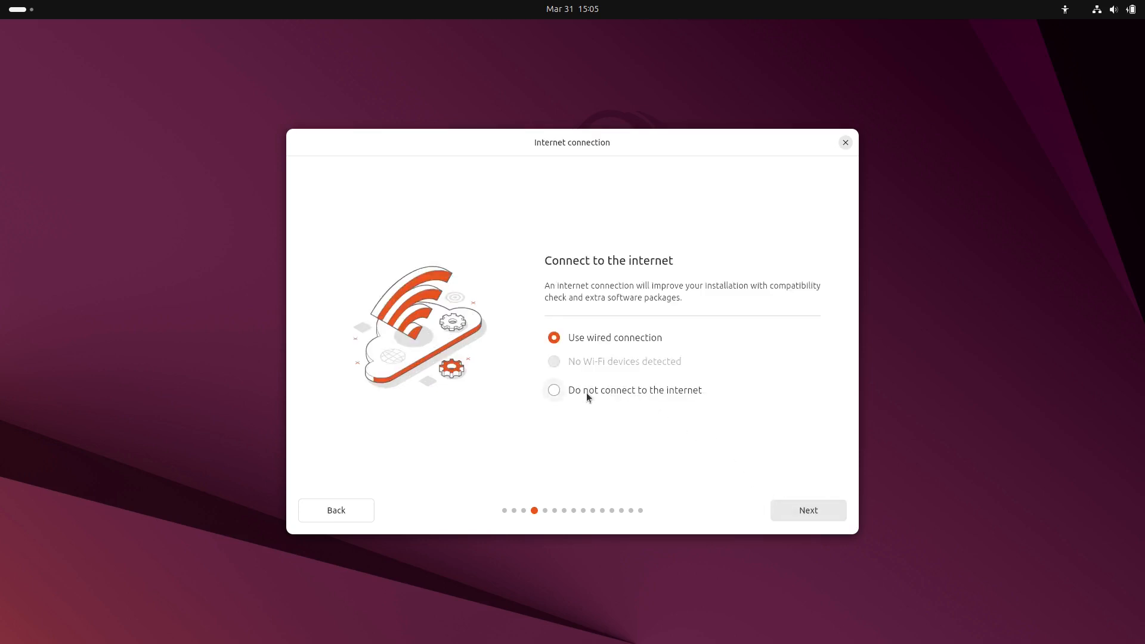
{"action": "mouse_move", "coordinate": [614, 342]}
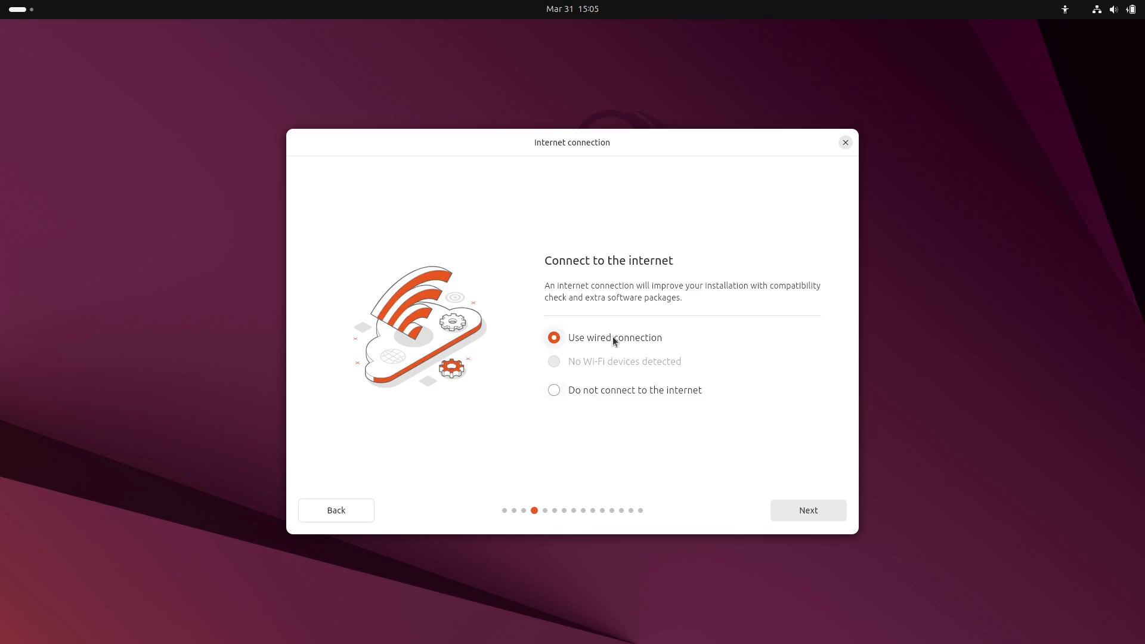
{"action": "mouse_move", "coordinate": [618, 367]}
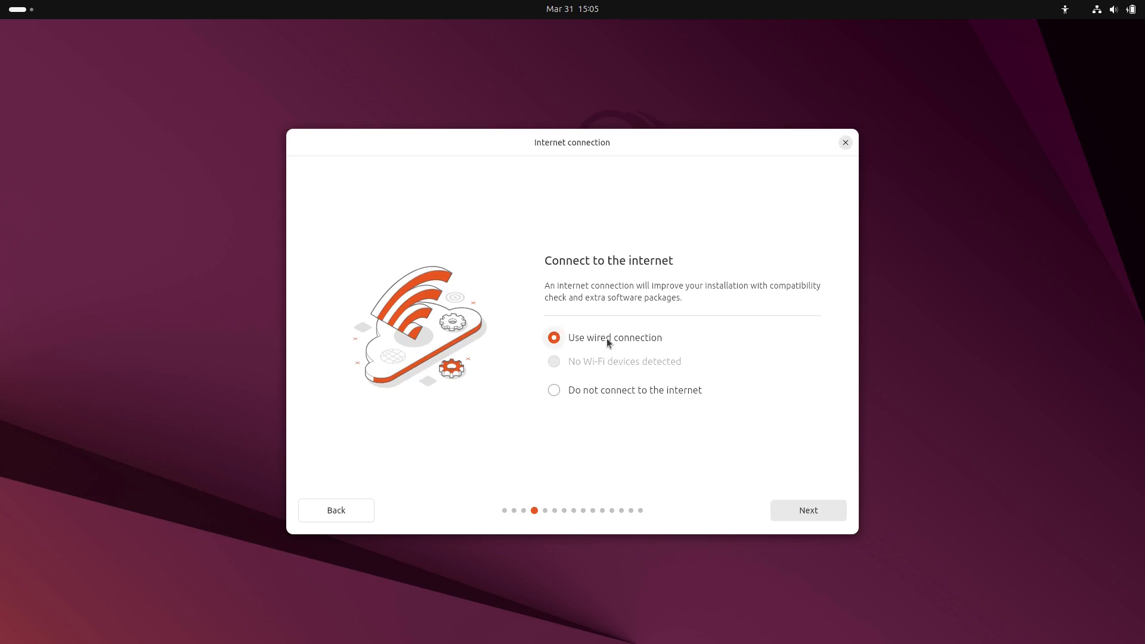
- Continue with wired internet, choose Install Ubuntu, Interactive installation, then Extended selection of apps
{"action": "left_click", "coordinate": [809, 510]}
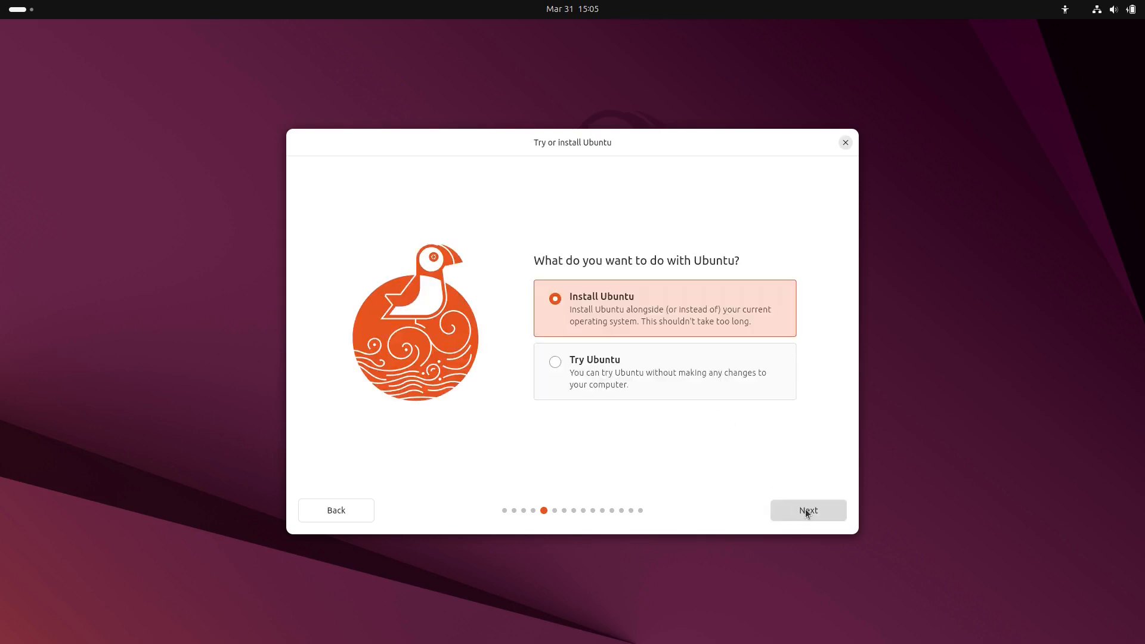
{"action": "mouse_move", "coordinate": [612, 312]}
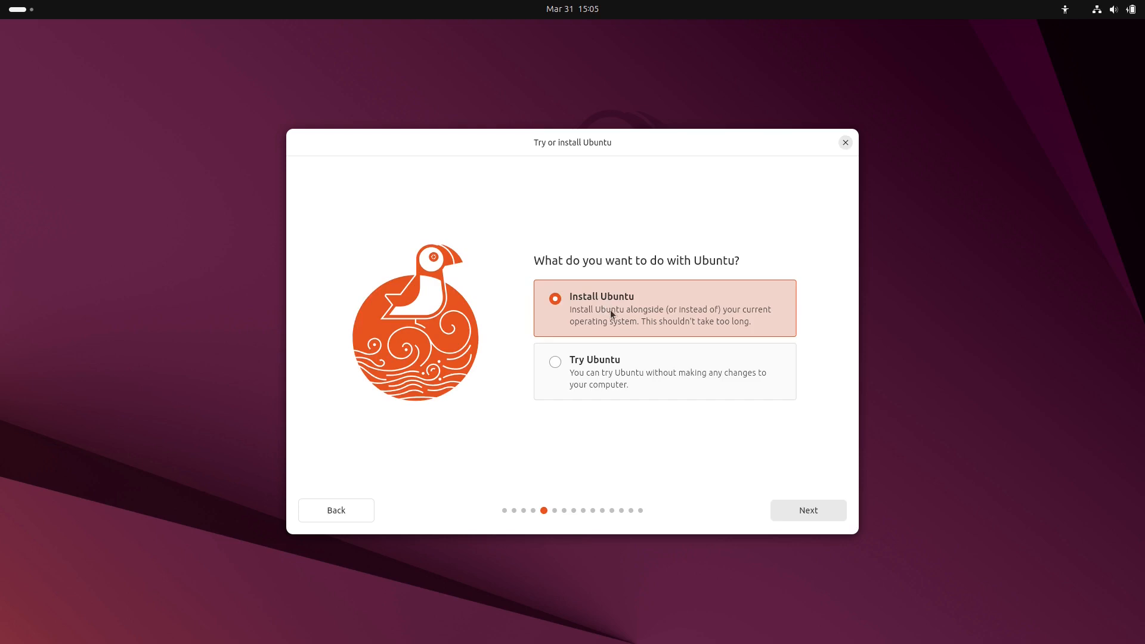
{"action": "left_click", "coordinate": [556, 362]}
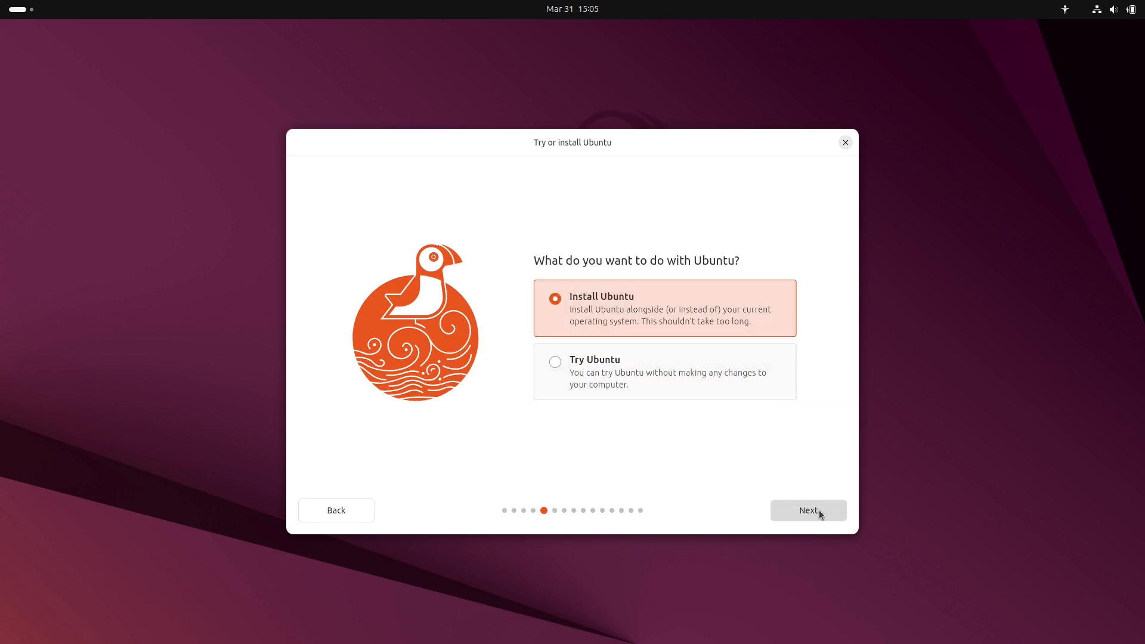
{"action": "left_click", "coordinate": [809, 511]}
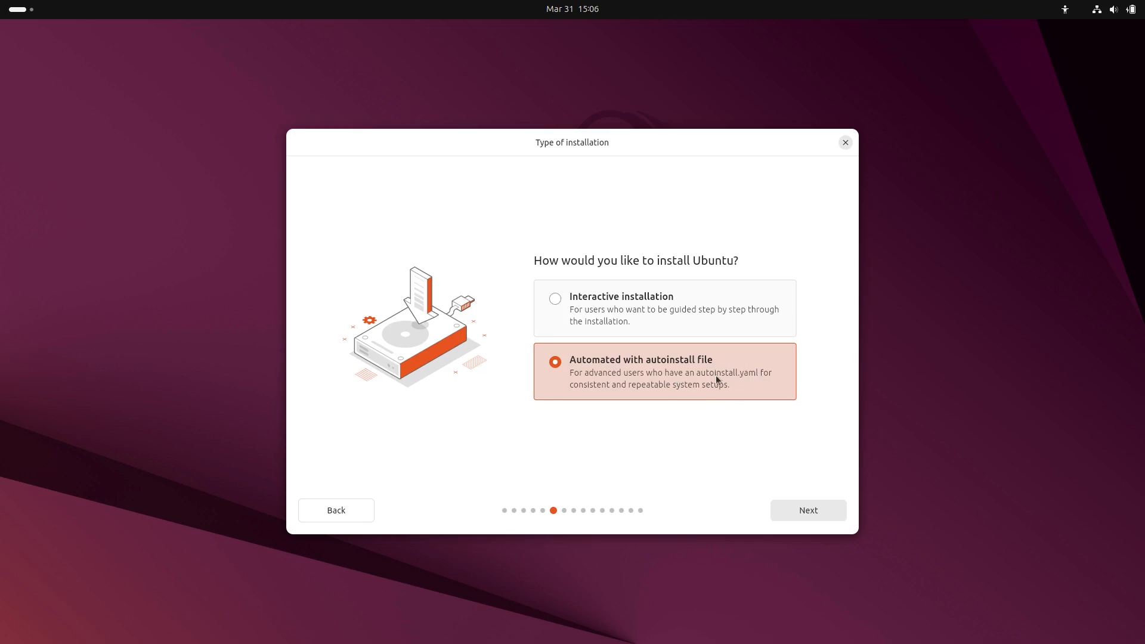
{"action": "mouse_move", "coordinate": [715, 382]}
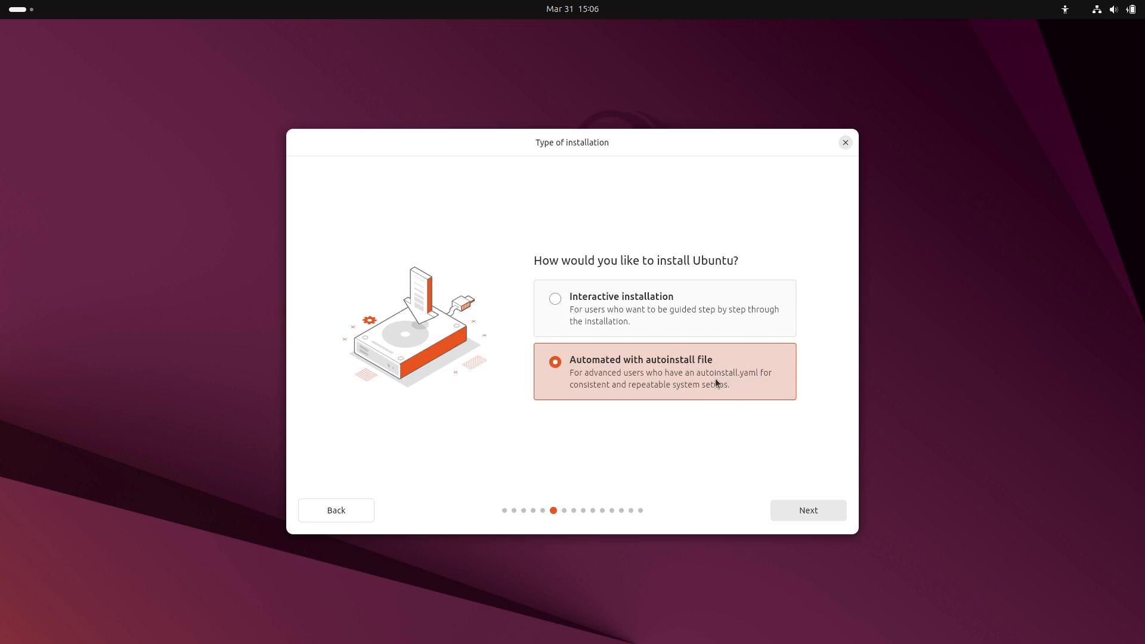
{"action": "mouse_move", "coordinate": [725, 370]}
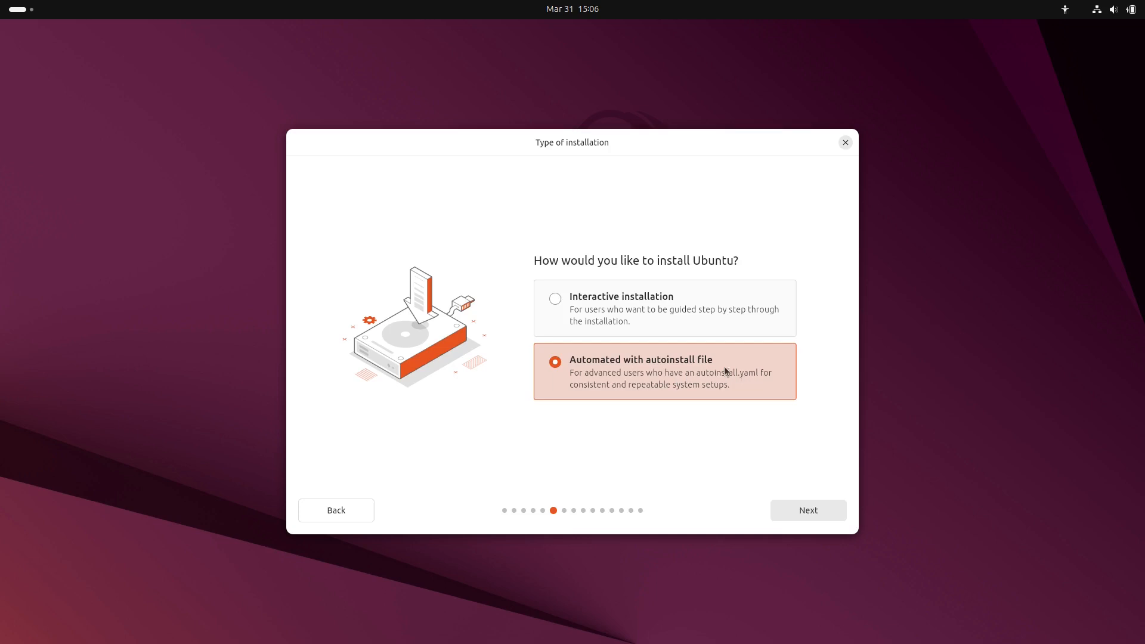
{"action": "mouse_move", "coordinate": [734, 383]}
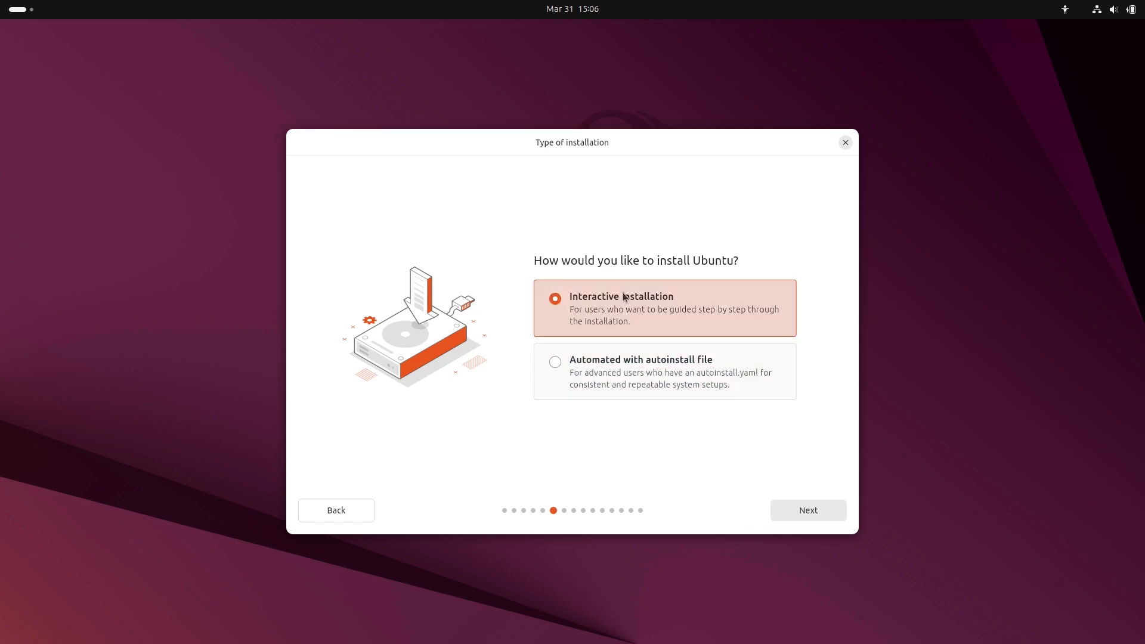
{"action": "left_click", "coordinate": [809, 510]}
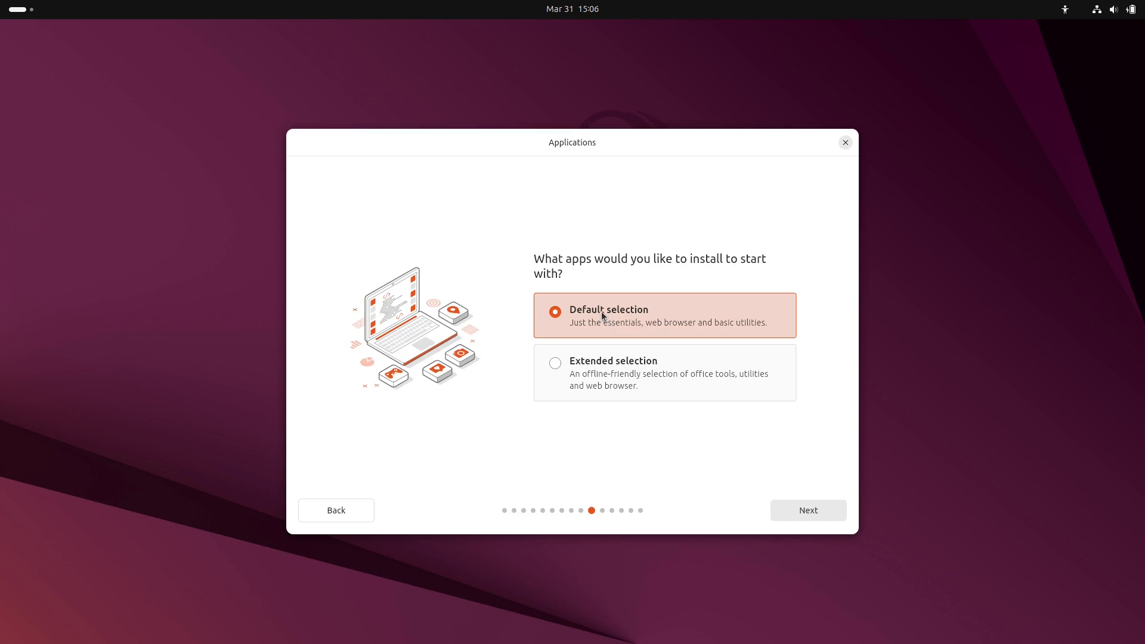
{"action": "mouse_move", "coordinate": [561, 334]}
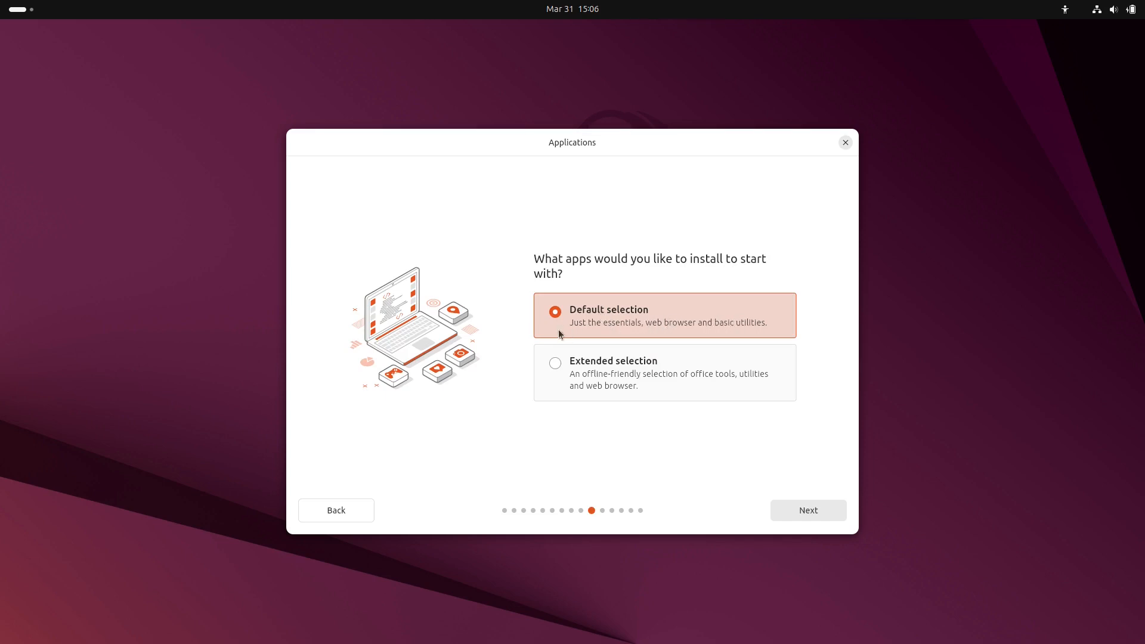
{"action": "mouse_move", "coordinate": [738, 336]}
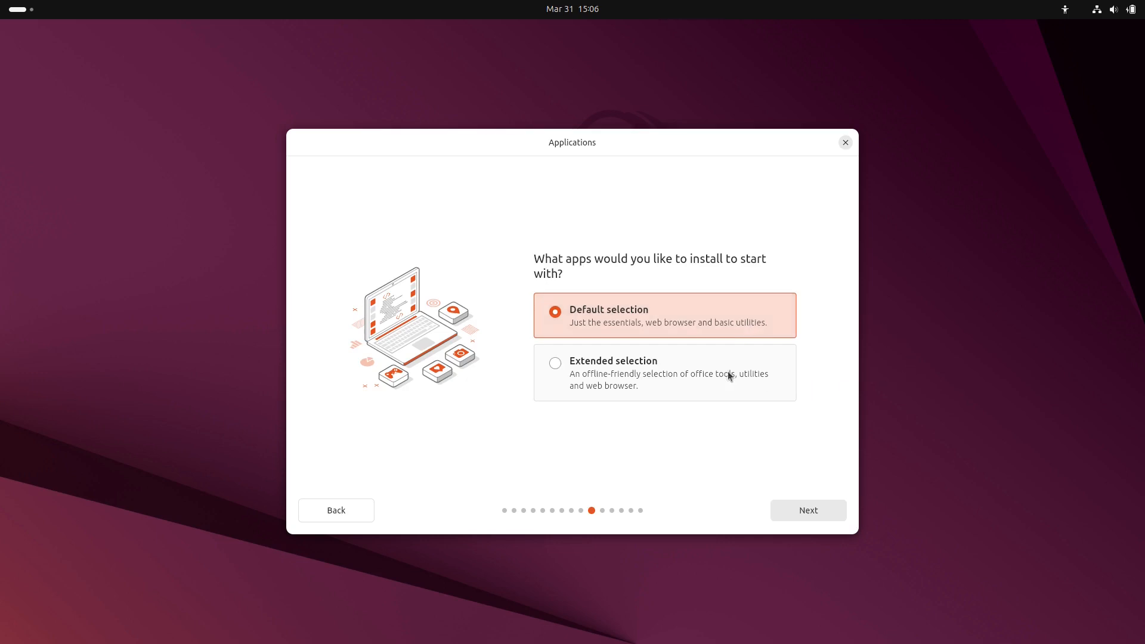
{"action": "left_click", "coordinate": [555, 363]}
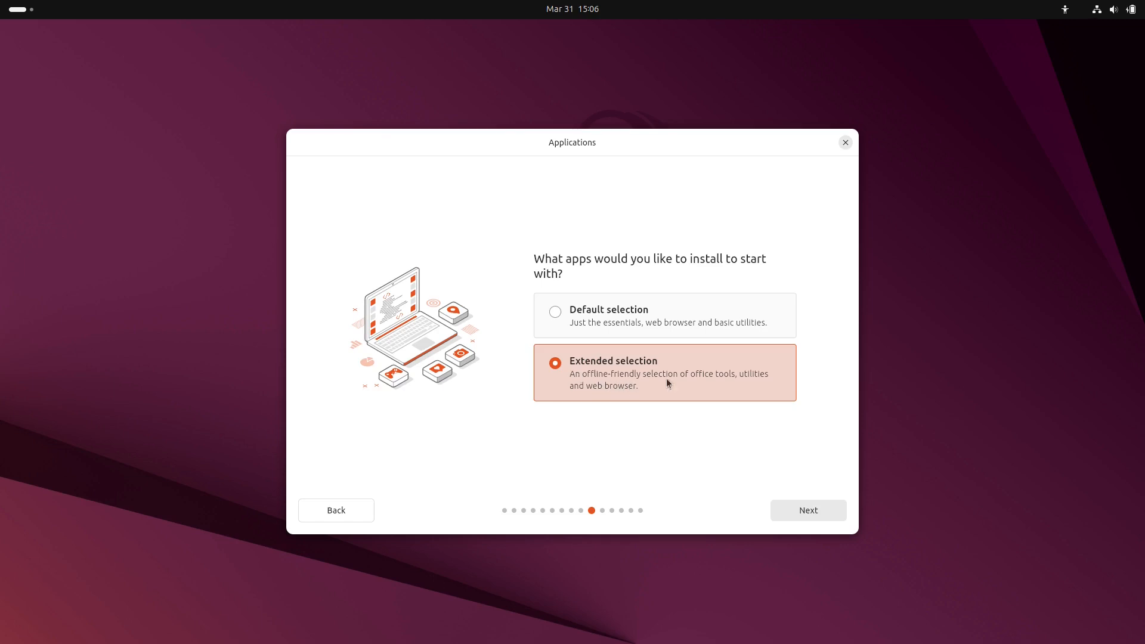
{"action": "mouse_move", "coordinate": [752, 387]}
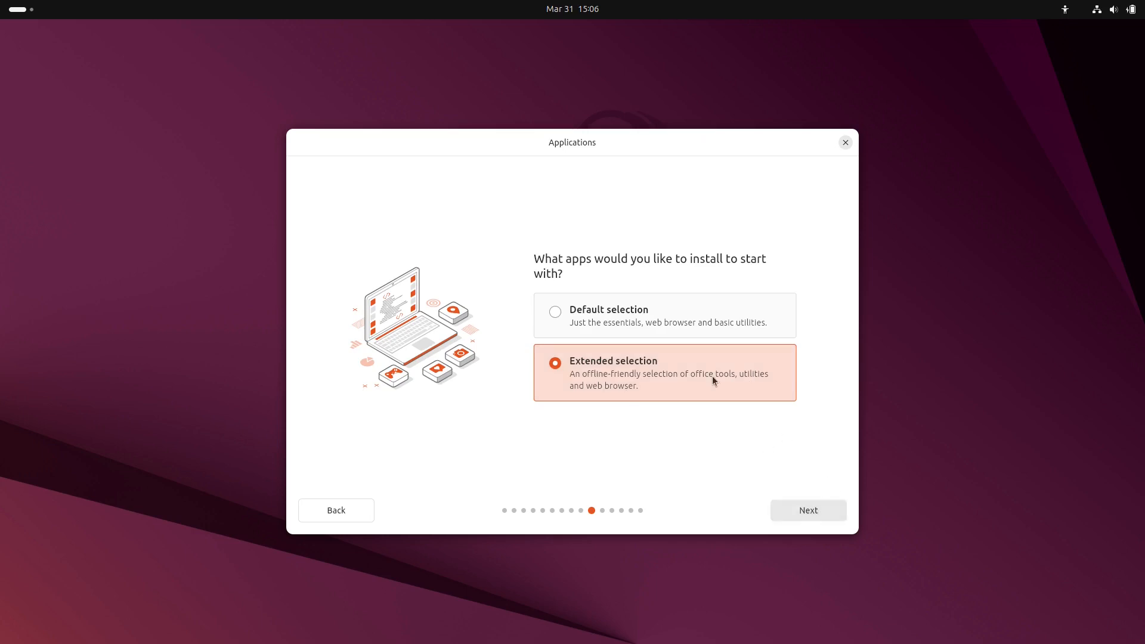
- Enable third-party graphics/Wi-Fi drivers and additional media format support, then continue
{"action": "left_click", "coordinate": [809, 510]}
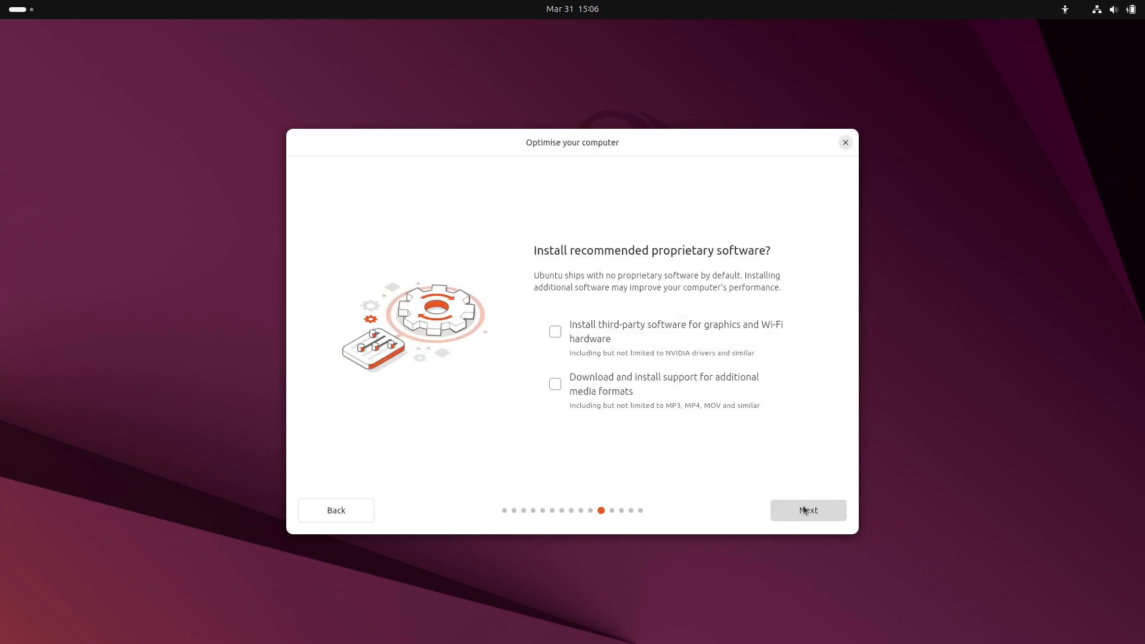
{"action": "left_click", "coordinate": [555, 332]}
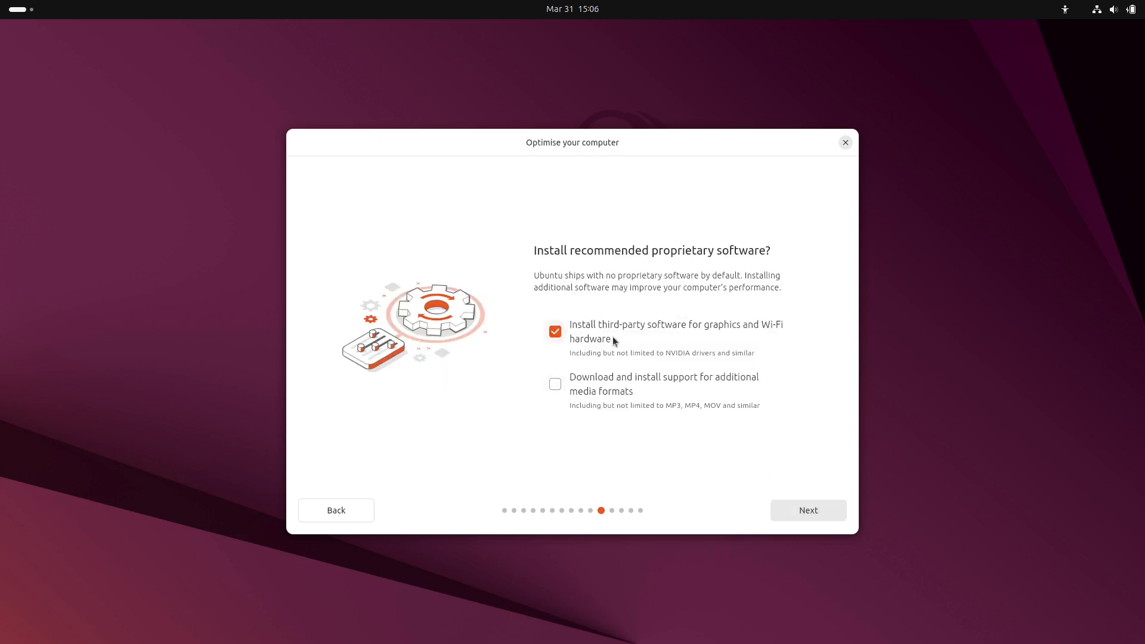
{"action": "mouse_move", "coordinate": [763, 377]}
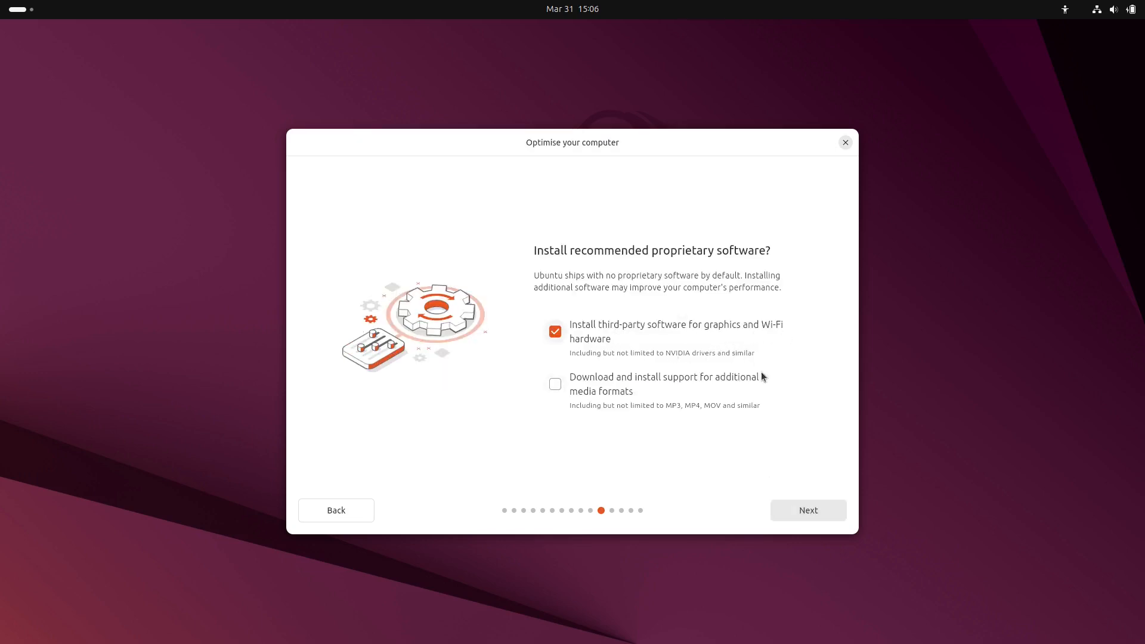
{"action": "mouse_move", "coordinate": [570, 334]}
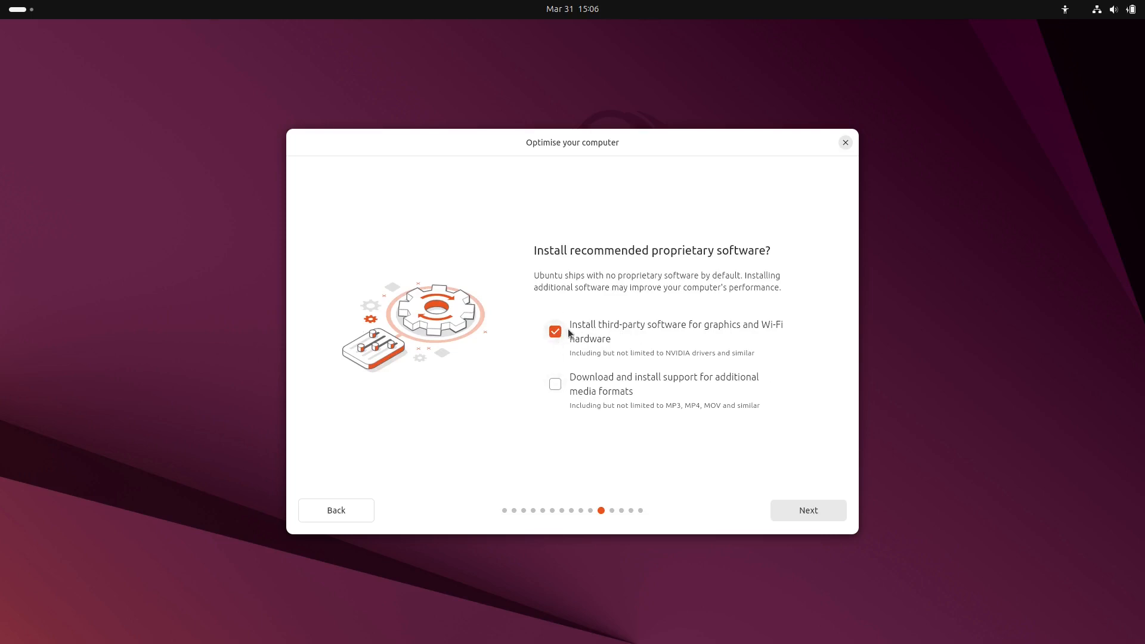
{"action": "mouse_move", "coordinate": [572, 343]}
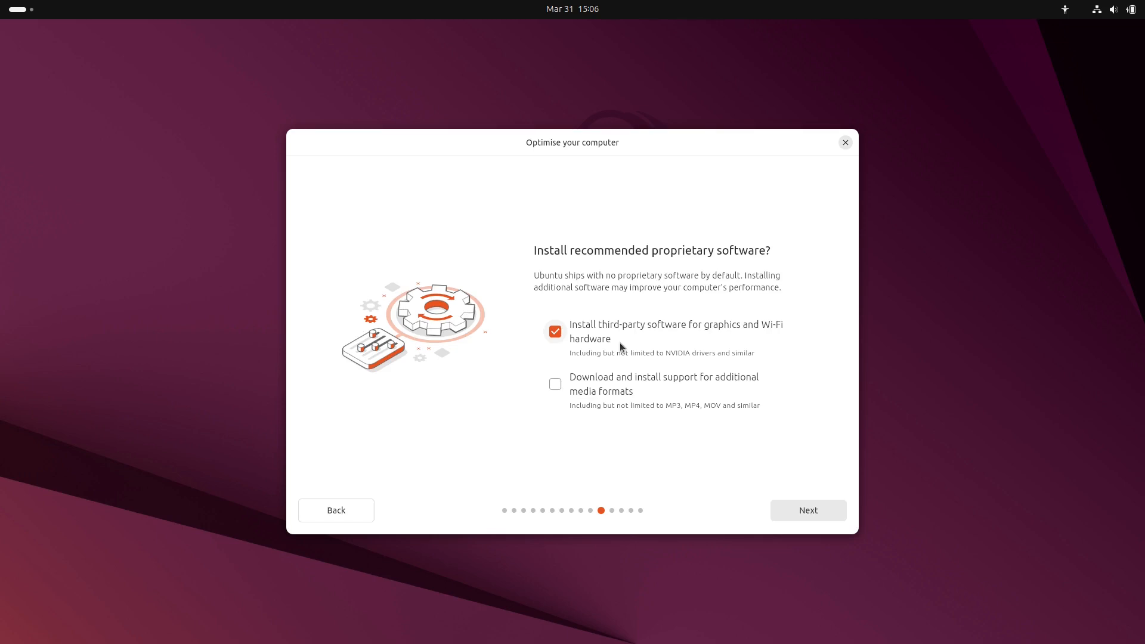
{"action": "mouse_move", "coordinate": [670, 352]}
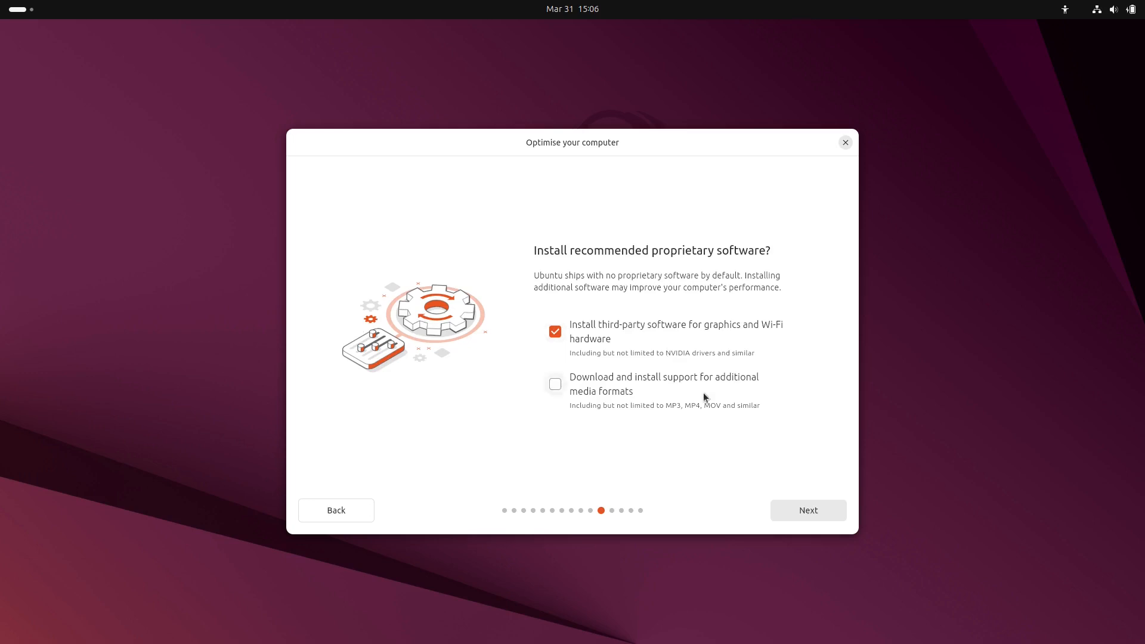
{"action": "left_click", "coordinate": [554, 385]}
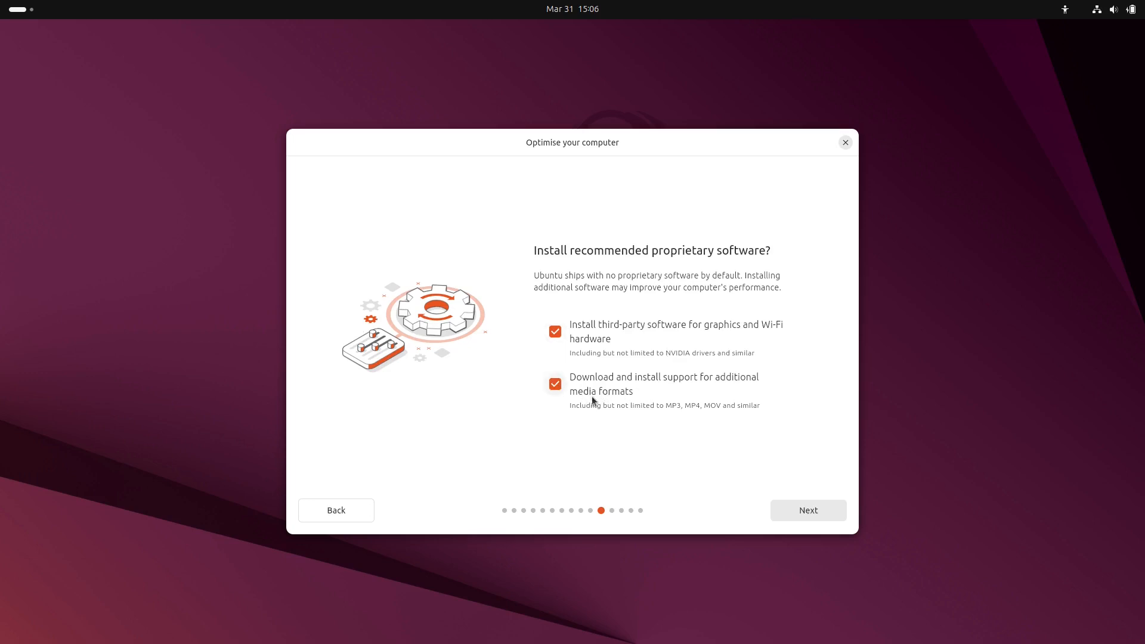
{"action": "mouse_move", "coordinate": [537, 413]}
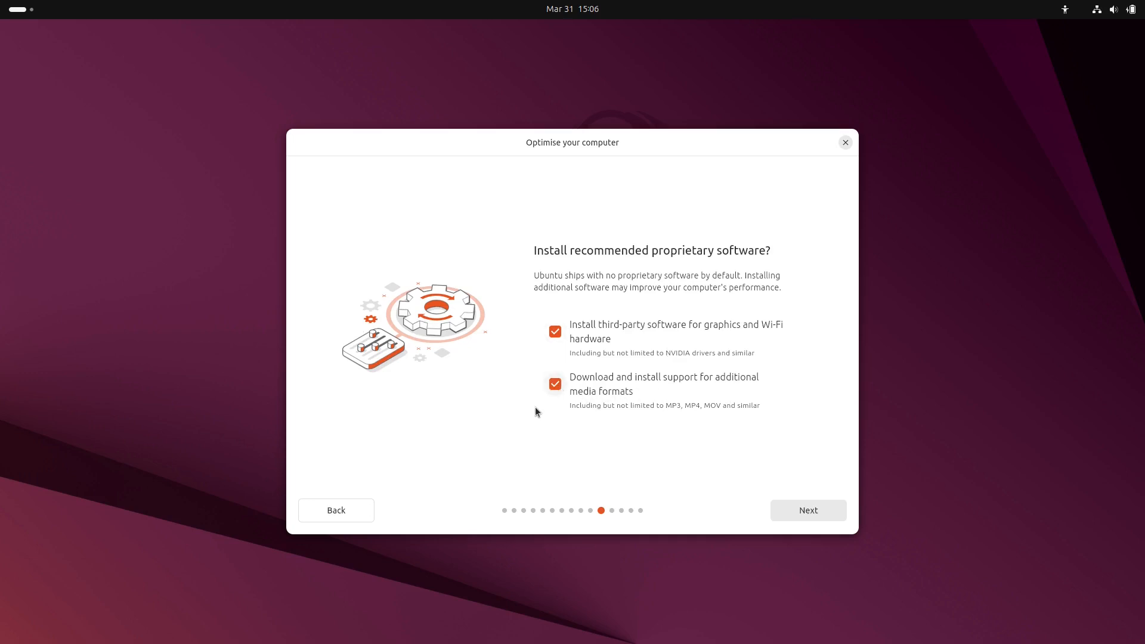
{"action": "mouse_move", "coordinate": [696, 414]}
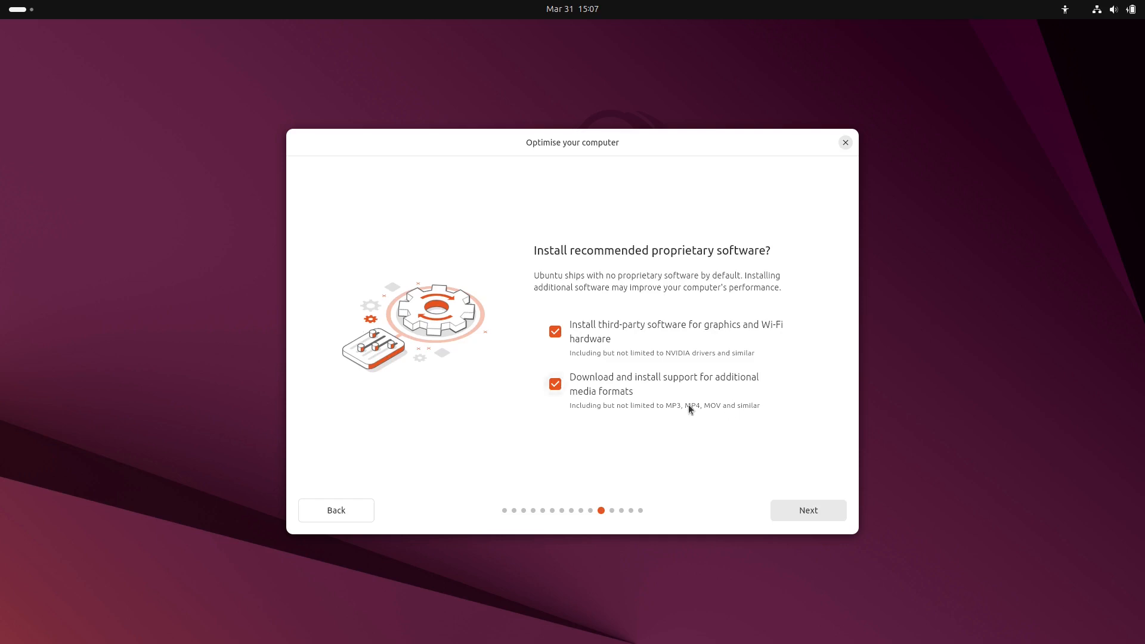
{"action": "mouse_move", "coordinate": [578, 410]}
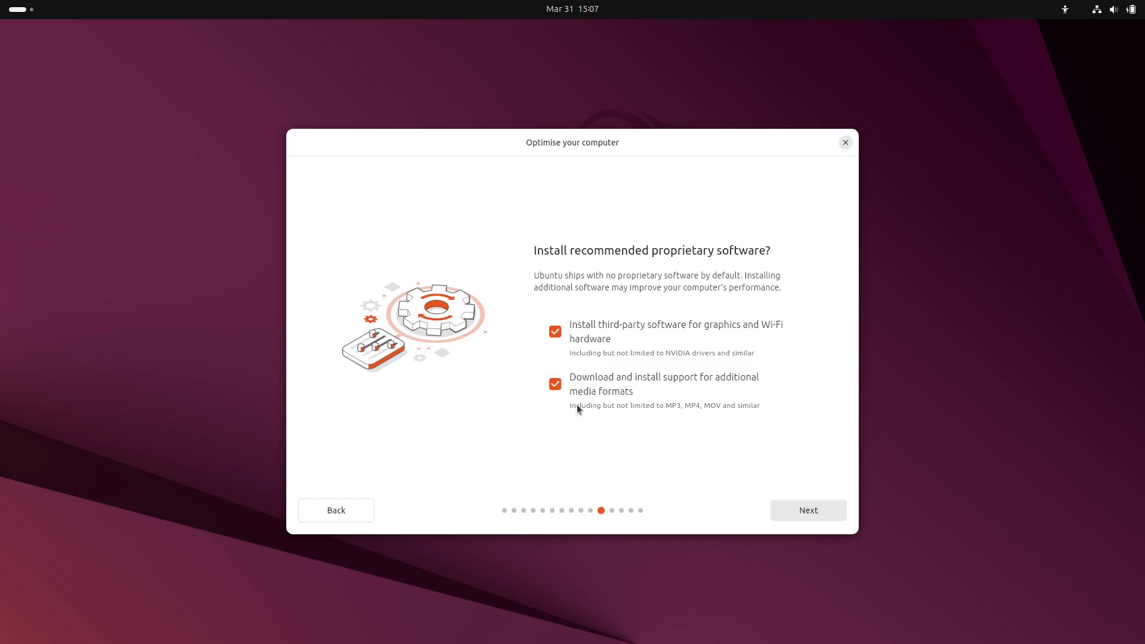
{"action": "mouse_move", "coordinate": [830, 483]}
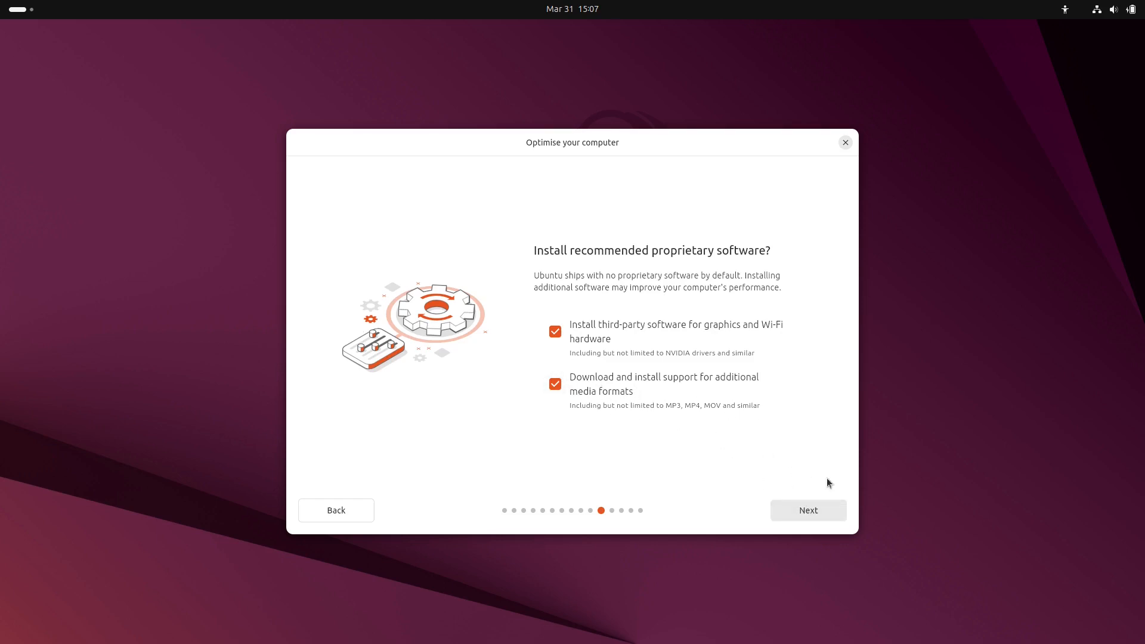
{"action": "left_click", "coordinate": [809, 510]}
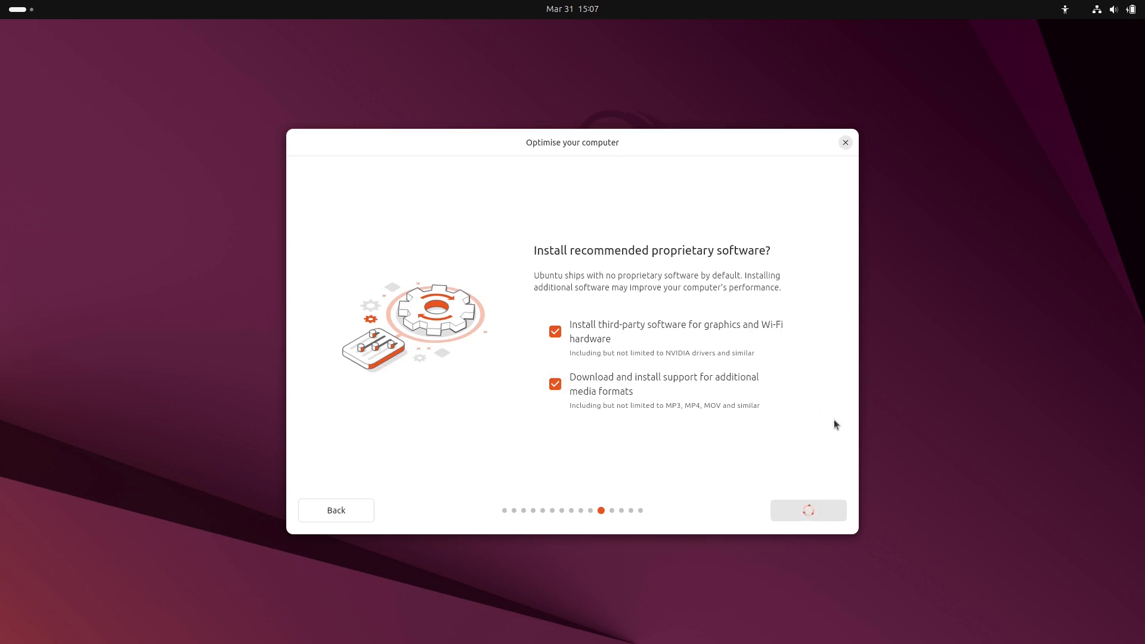
- On Disk setup, try Manual installation, then reselect Erase disk and install Ubuntu and continue
{"action": "left_click", "coordinate": [809, 511]}
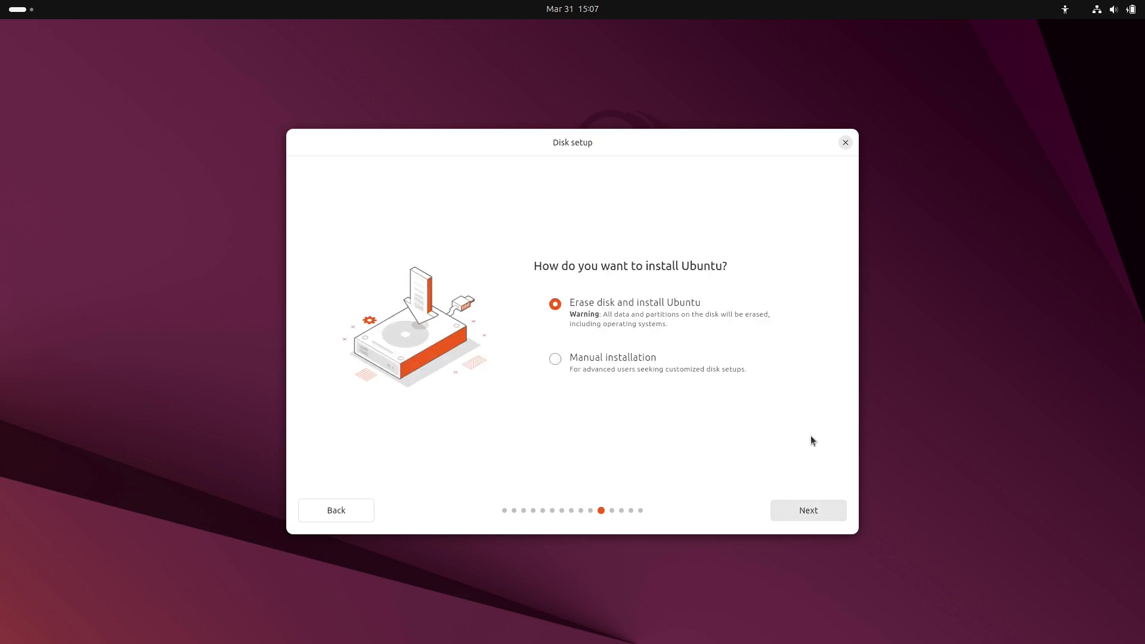
{"action": "mouse_move", "coordinate": [656, 327]}
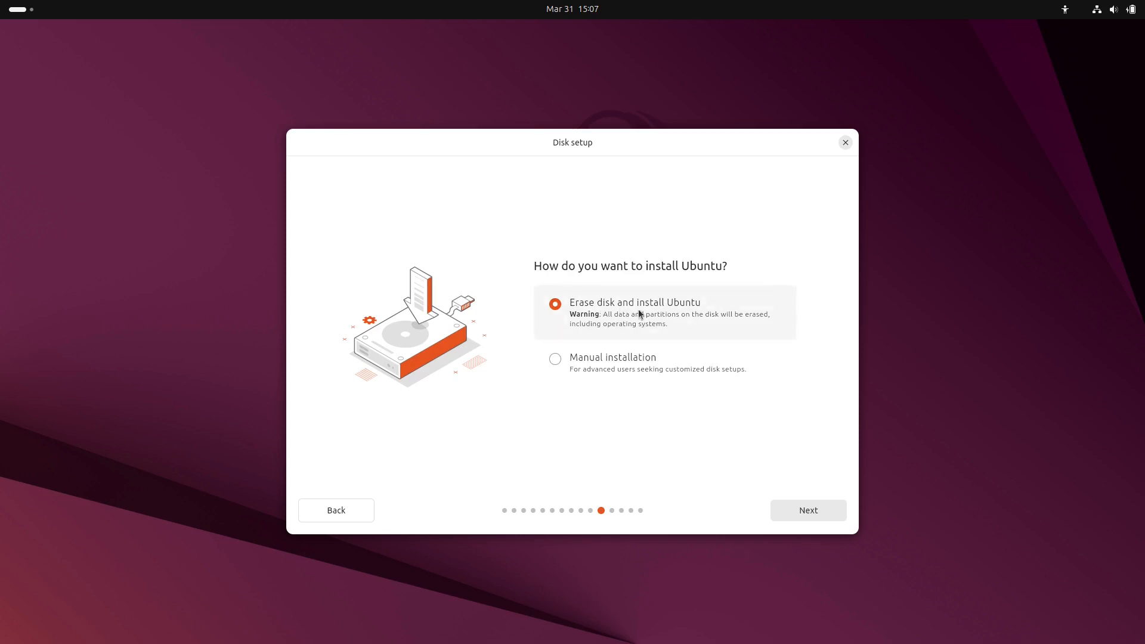
{"action": "left_click", "coordinate": [555, 358]}
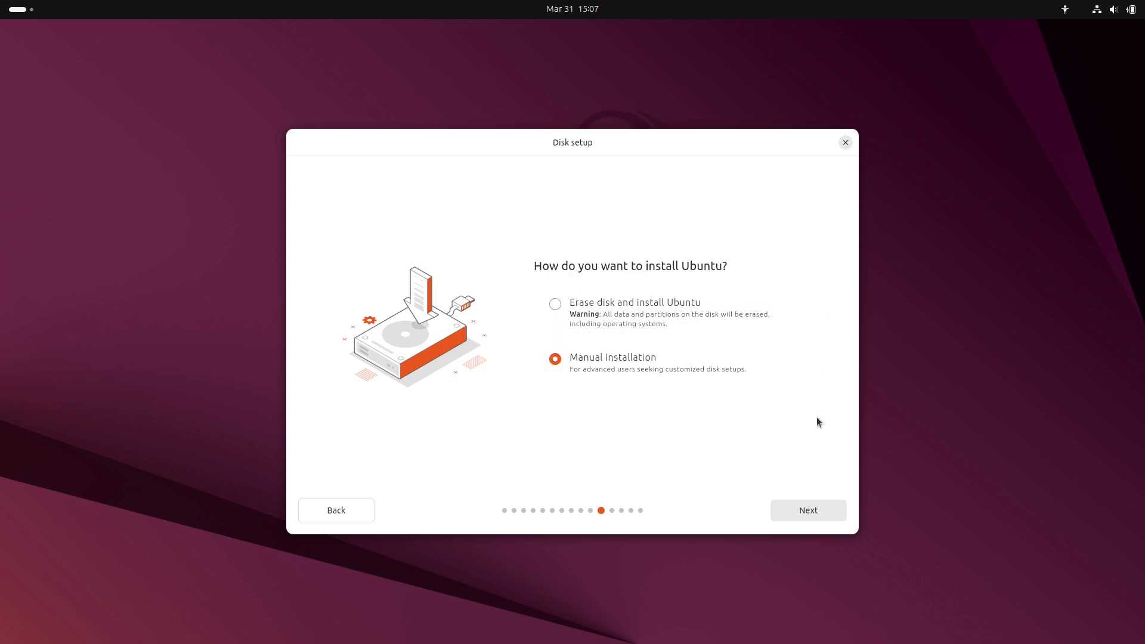
{"action": "left_click", "coordinate": [554, 304]}
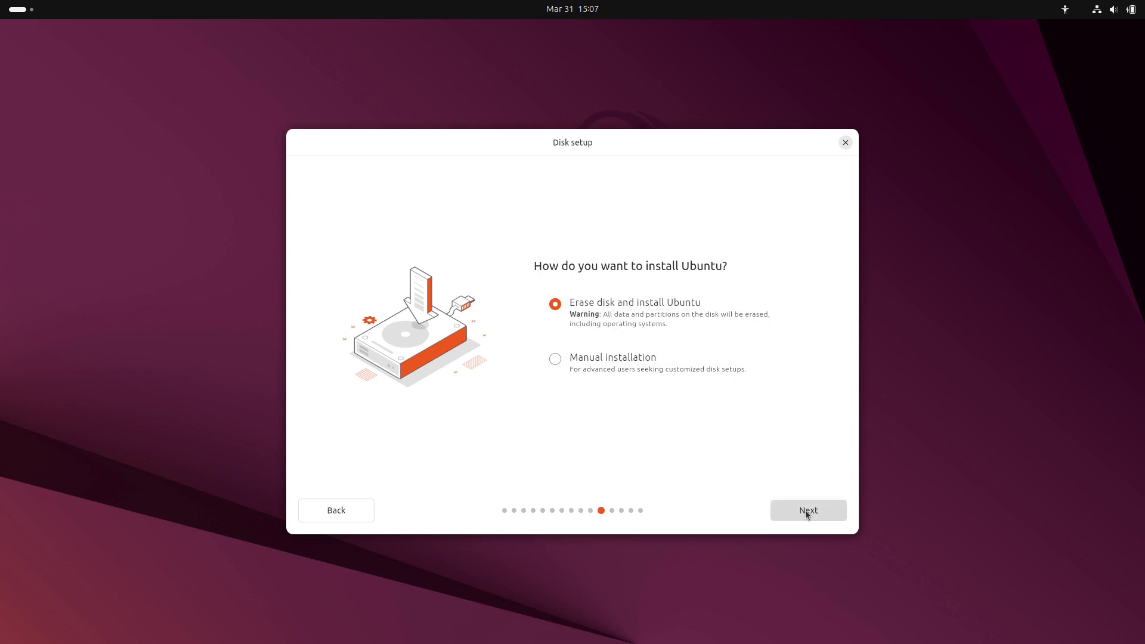
{"action": "left_click", "coordinate": [808, 510]}
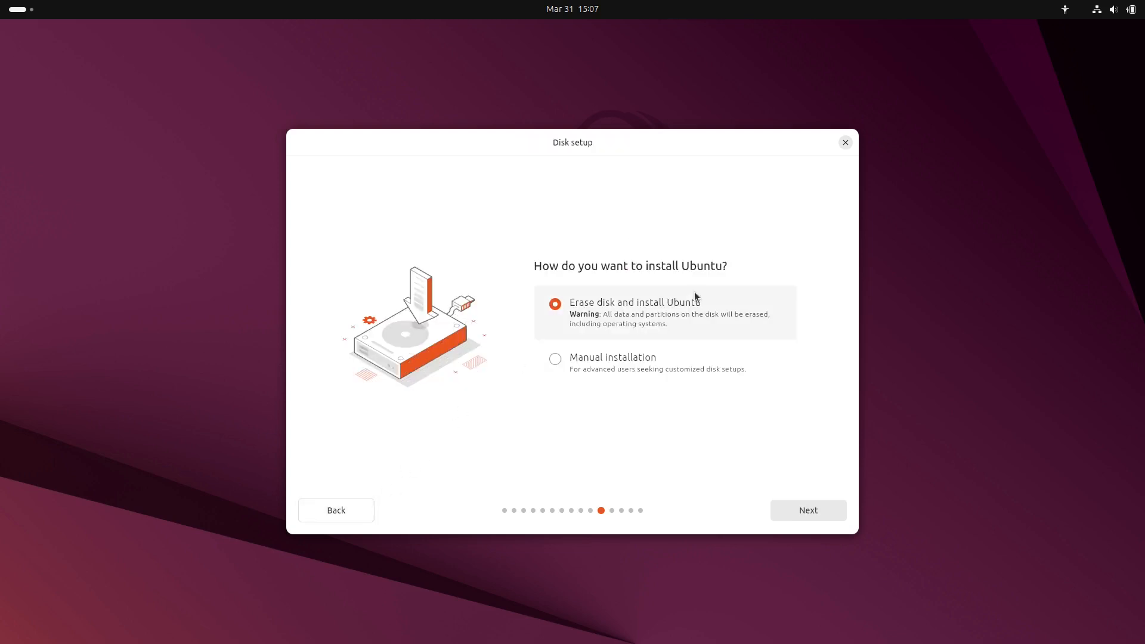
{"action": "mouse_move", "coordinate": [695, 317]}
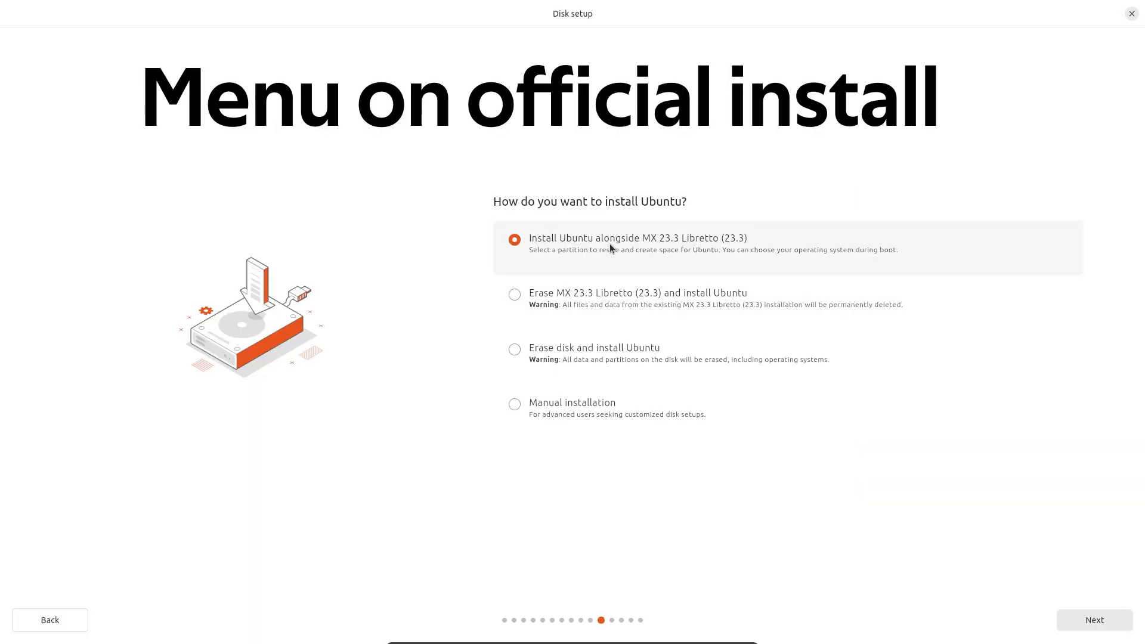
{"action": "mouse_move", "coordinate": [620, 299]}
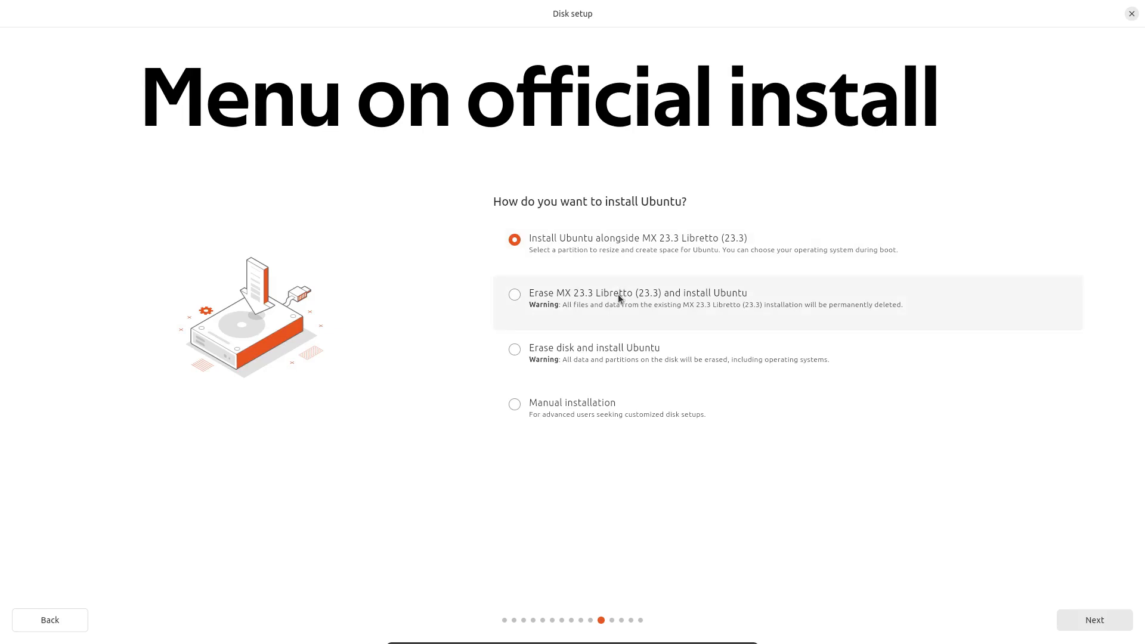
{"action": "left_click", "coordinate": [515, 294]}
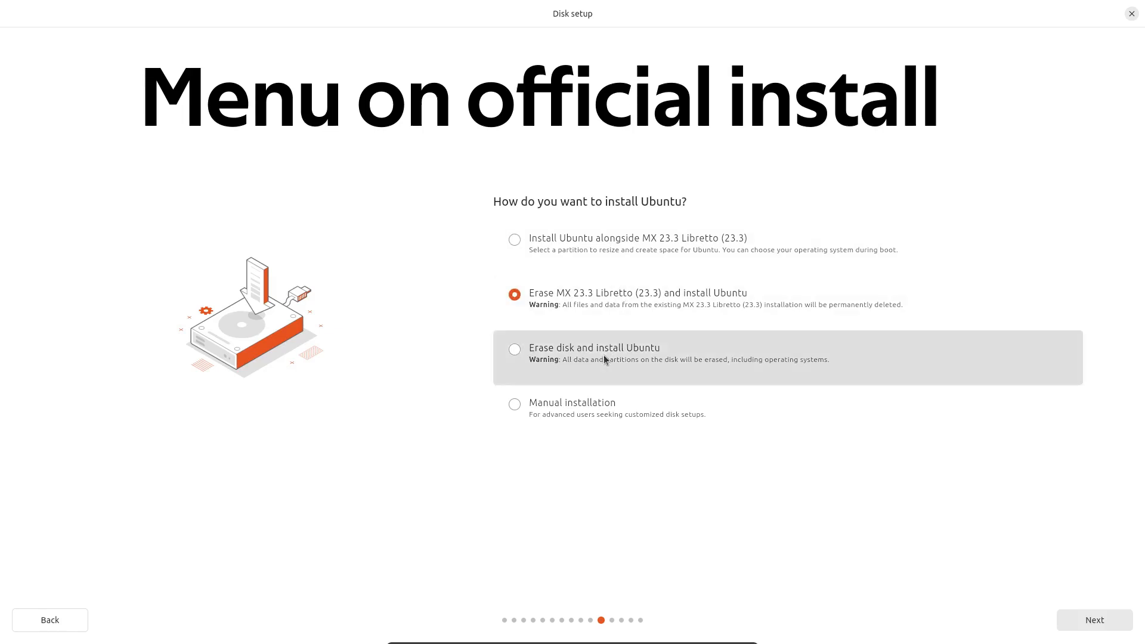
{"action": "left_click", "coordinate": [515, 348]}
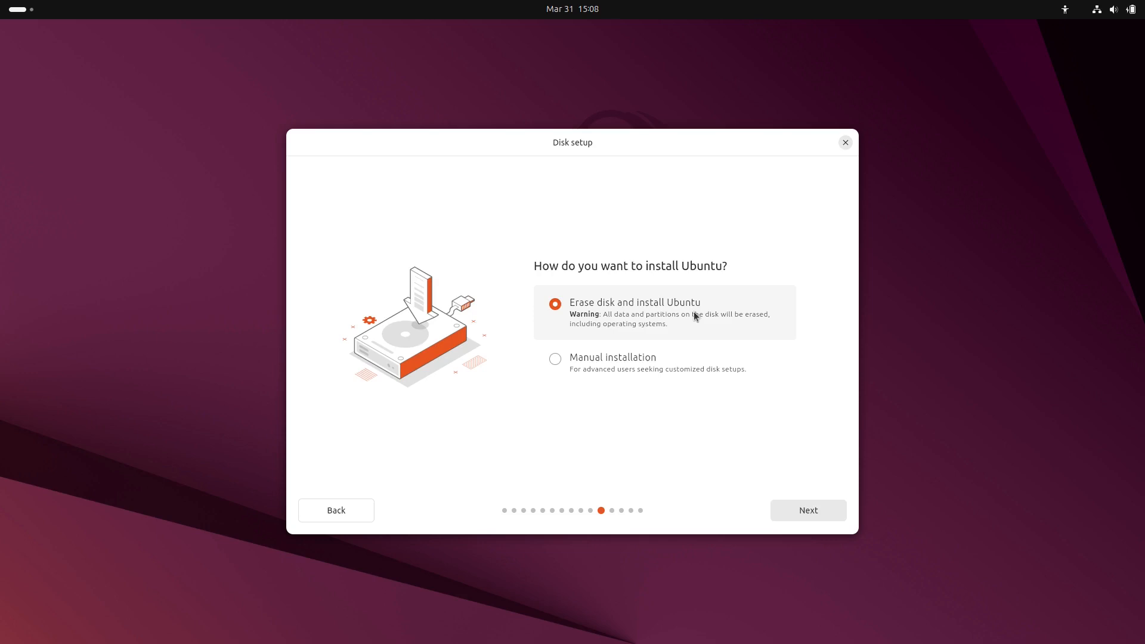
- Reveal the advanced options and select Encrypt with a passphrase using ZFS
{"action": "left_click", "coordinate": [809, 511]}
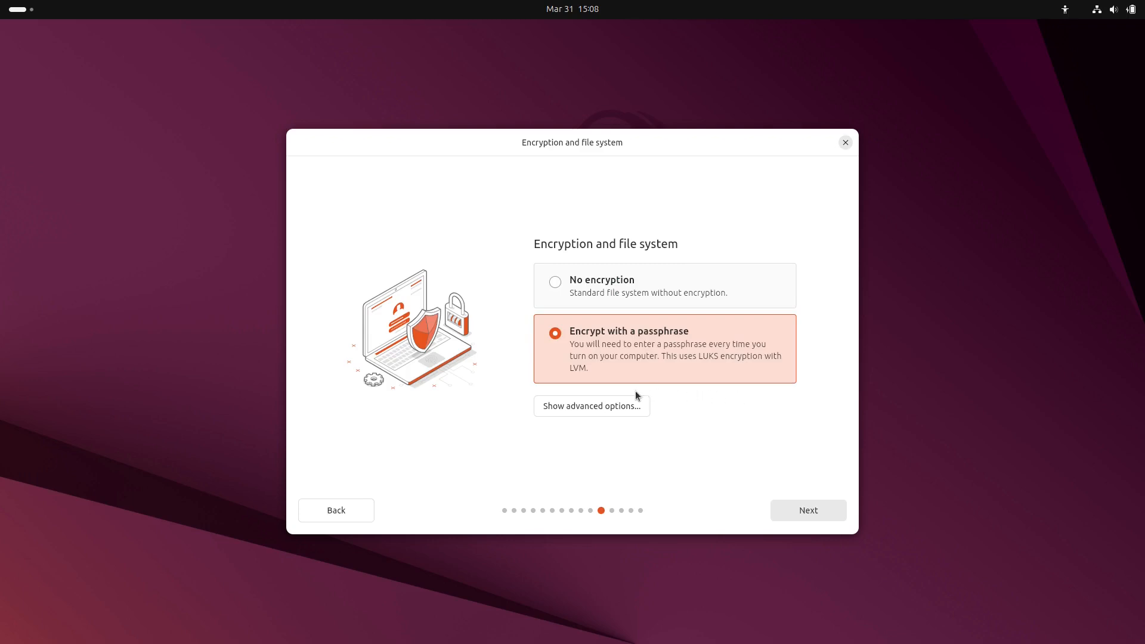
{"action": "left_click", "coordinate": [591, 405]}
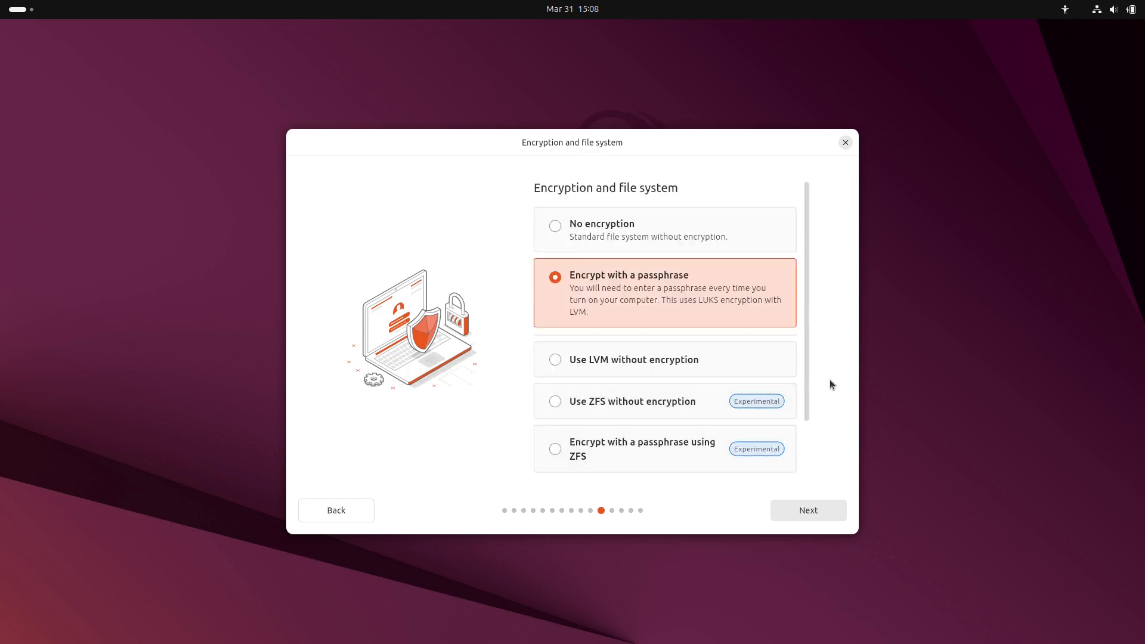
{"action": "mouse_move", "coordinate": [793, 224]}
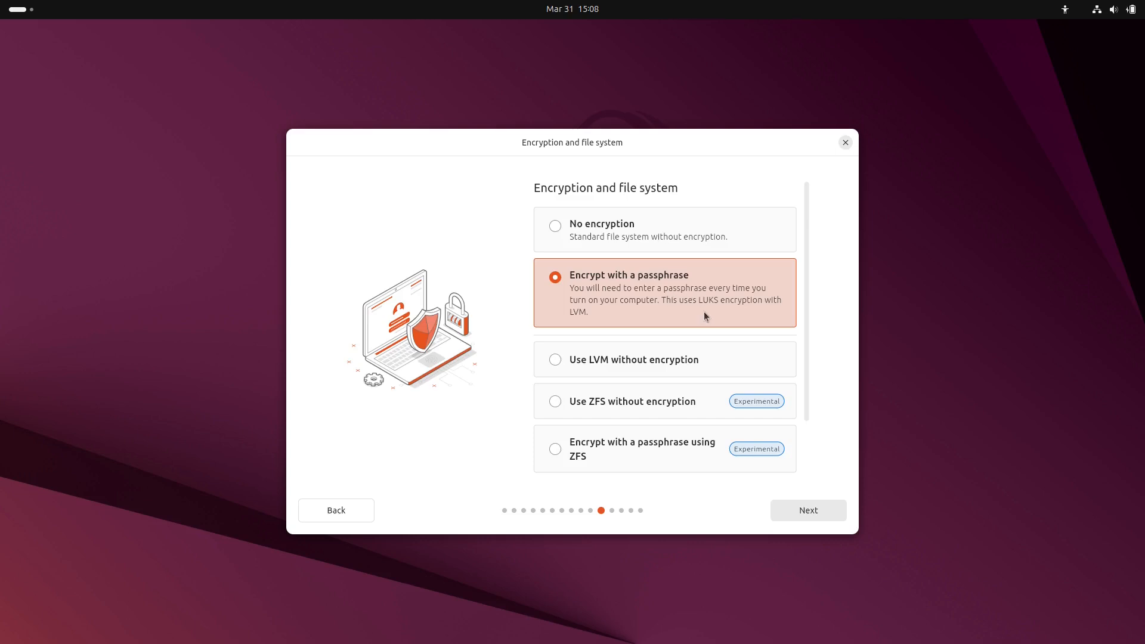
{"action": "mouse_move", "coordinate": [584, 319]}
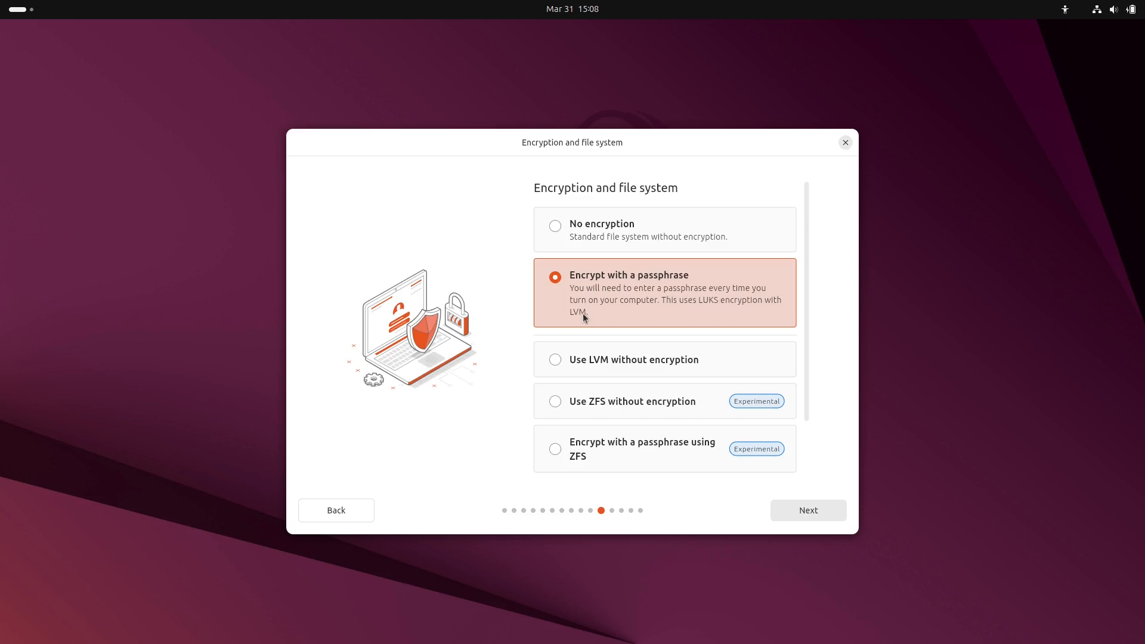
{"action": "mouse_move", "coordinate": [683, 294]}
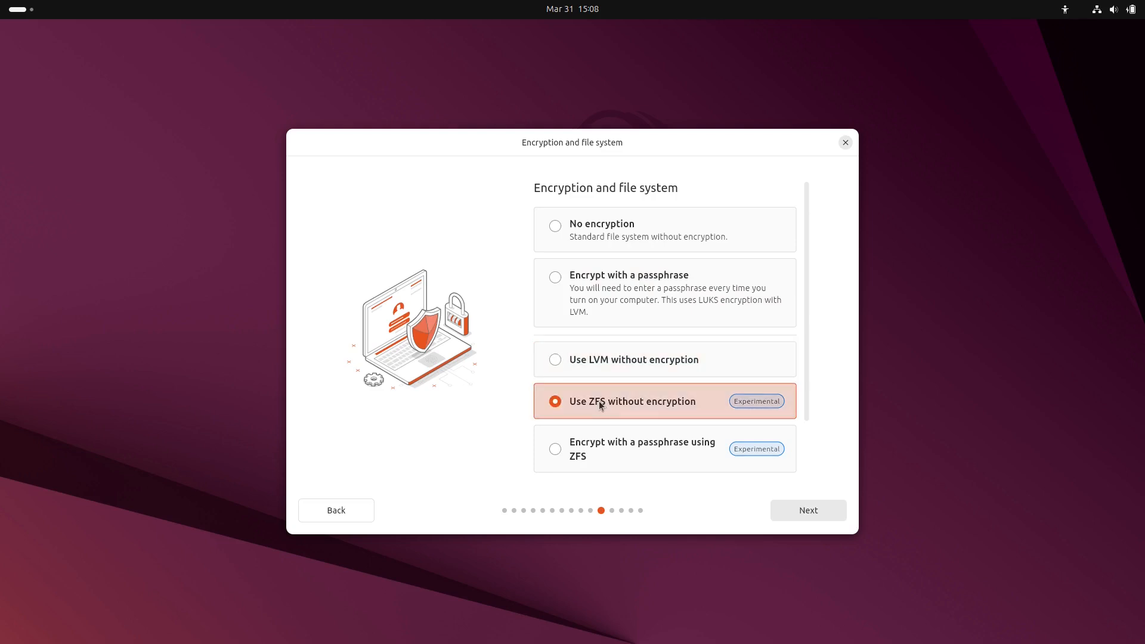
{"action": "left_click", "coordinate": [556, 448]}
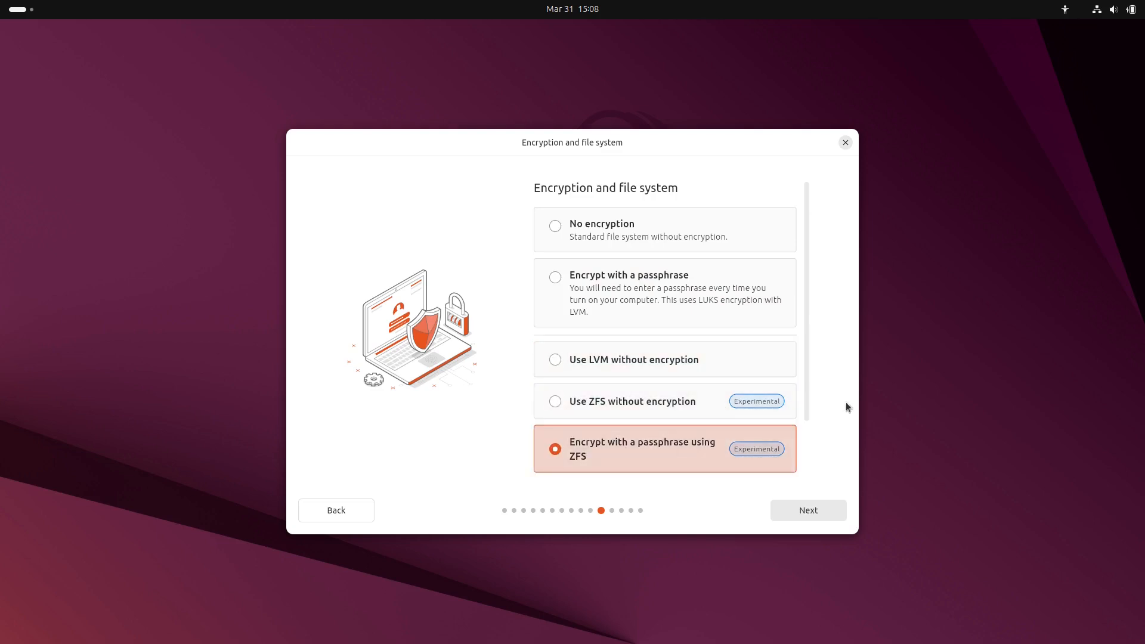
{"action": "scroll", "scroll_direction": "down", "scroll_amount": 3}
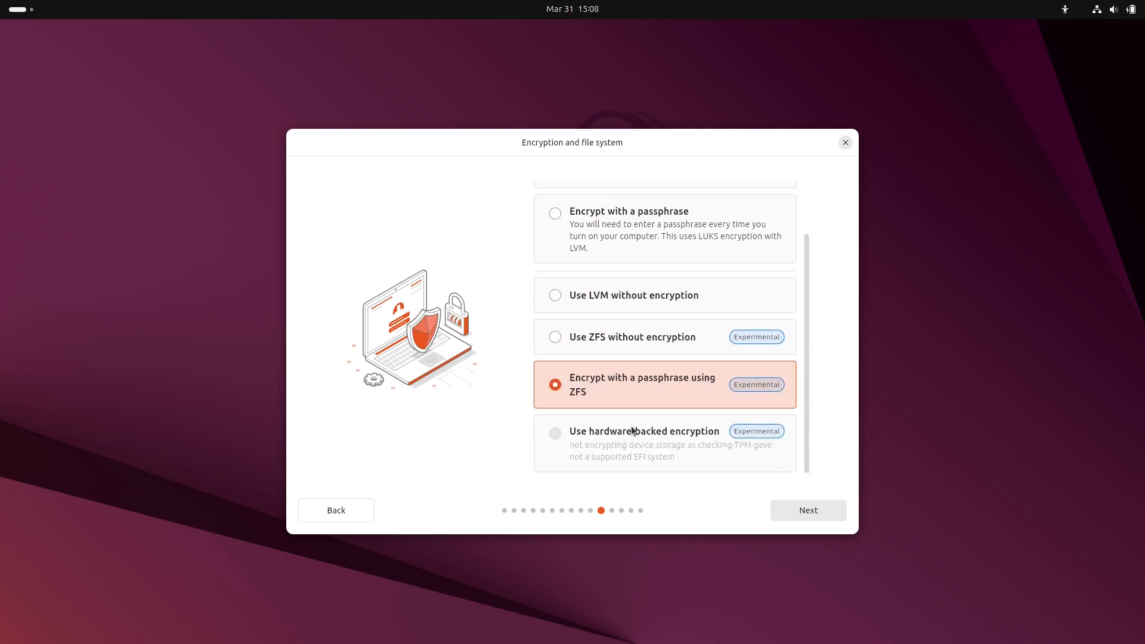
{"action": "mouse_move", "coordinate": [669, 439]}
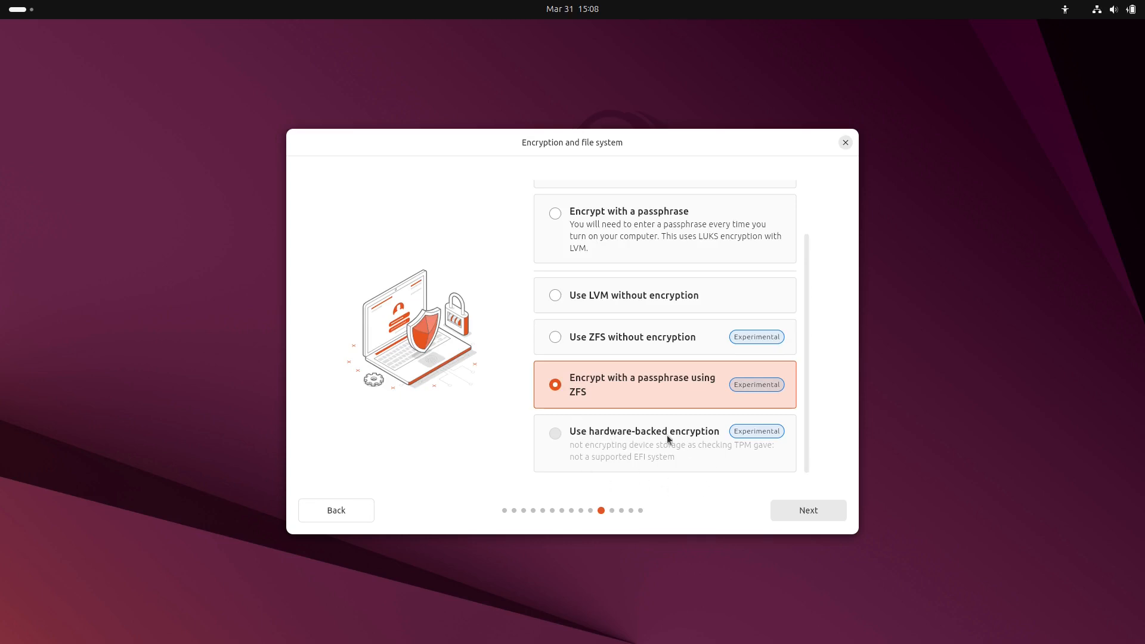
{"action": "mouse_move", "coordinate": [603, 448]}
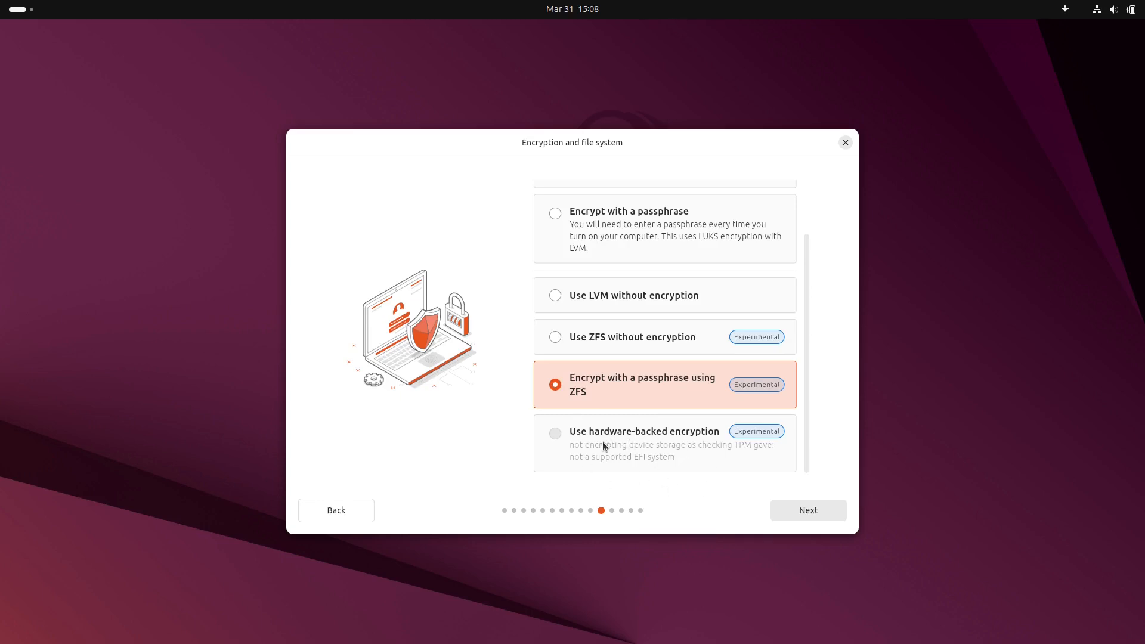
{"action": "mouse_move", "coordinate": [589, 448]}
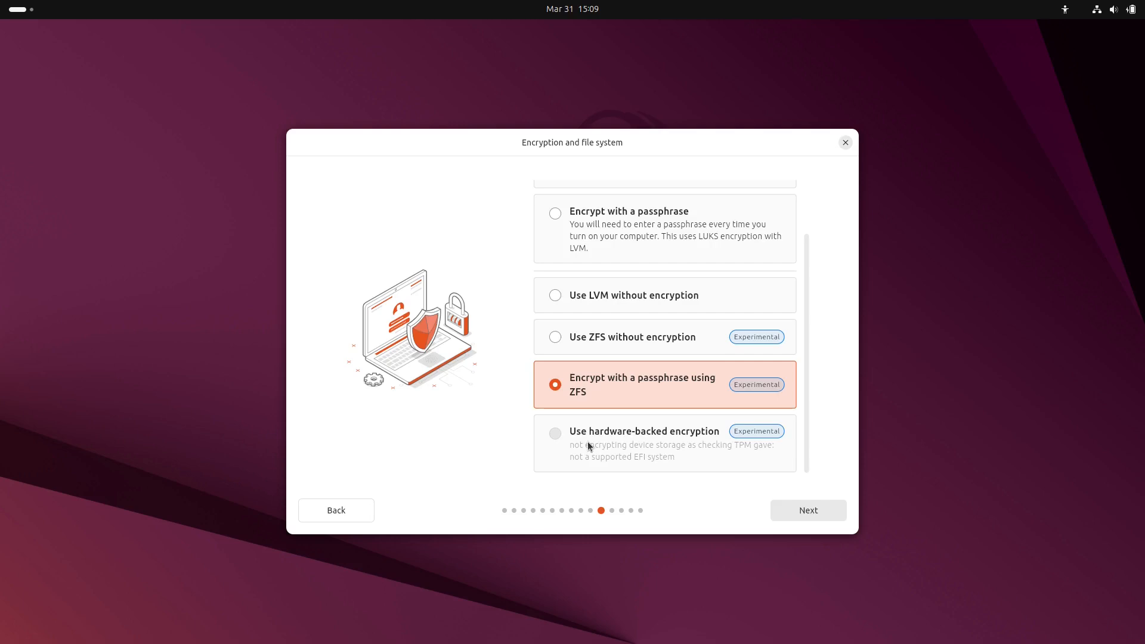
{"action": "mouse_move", "coordinate": [648, 446]}
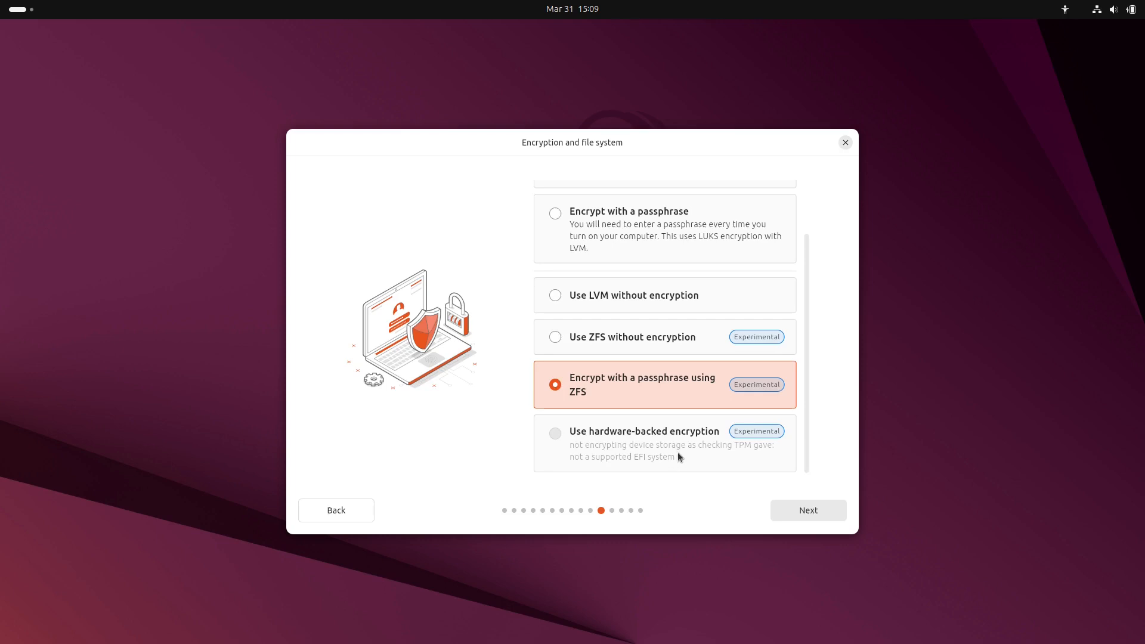
{"action": "mouse_move", "coordinate": [688, 449]}
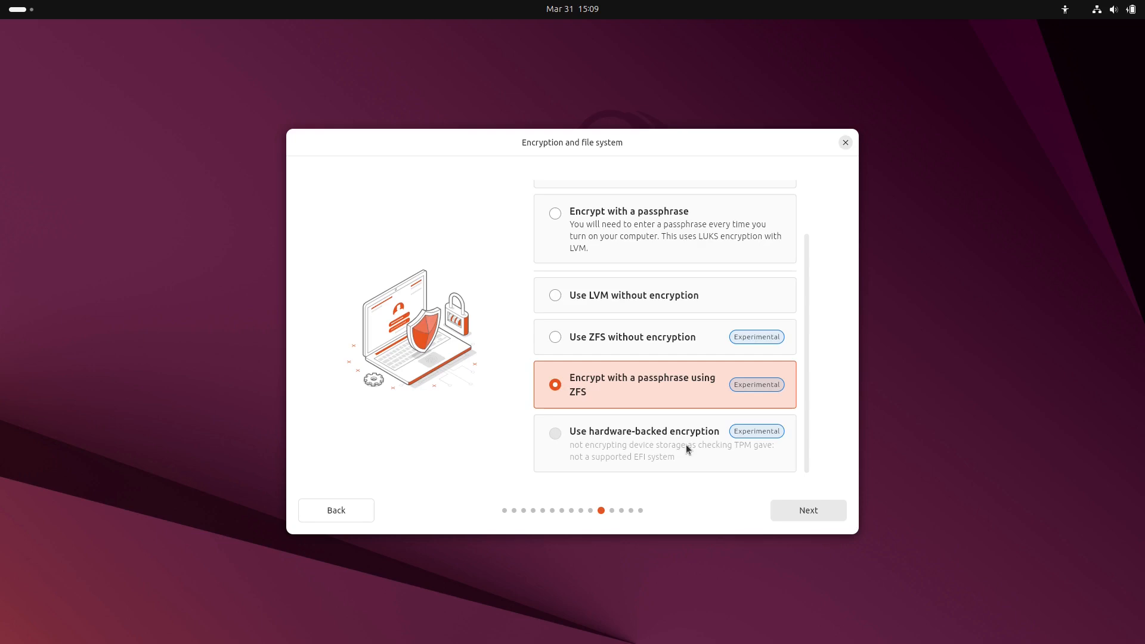
- Drop encryption in favor of No encryption and continue to account creation
{"action": "left_click", "coordinate": [808, 511]}
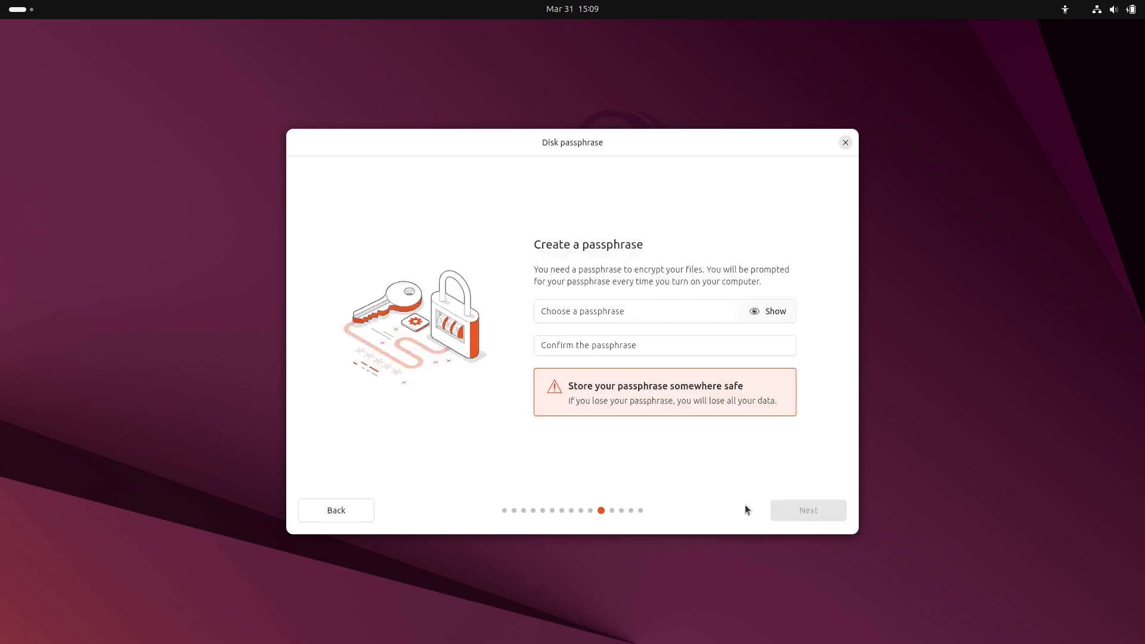
{"action": "mouse_move", "coordinate": [781, 466]}
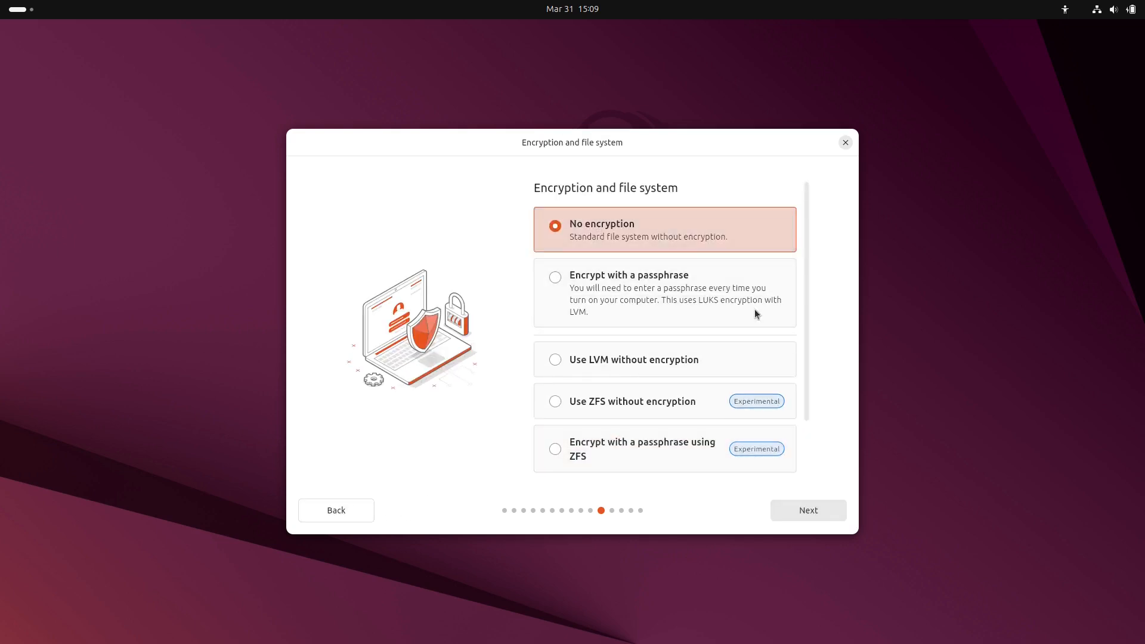
{"action": "left_click", "coordinate": [809, 510]}
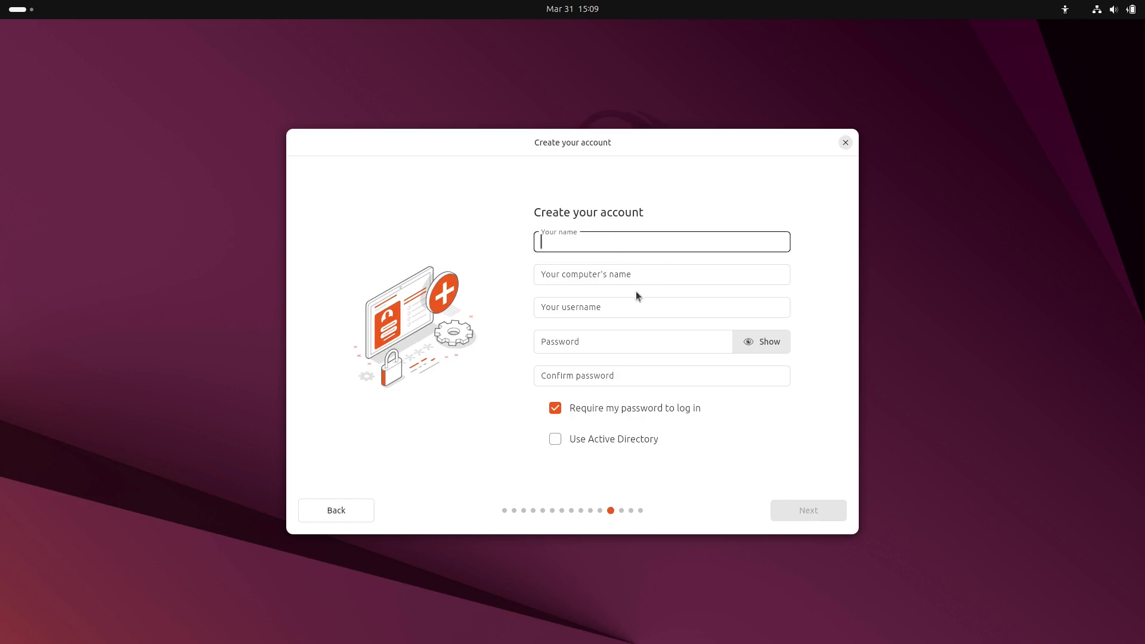
{"action": "mouse_move", "coordinate": [750, 458]}
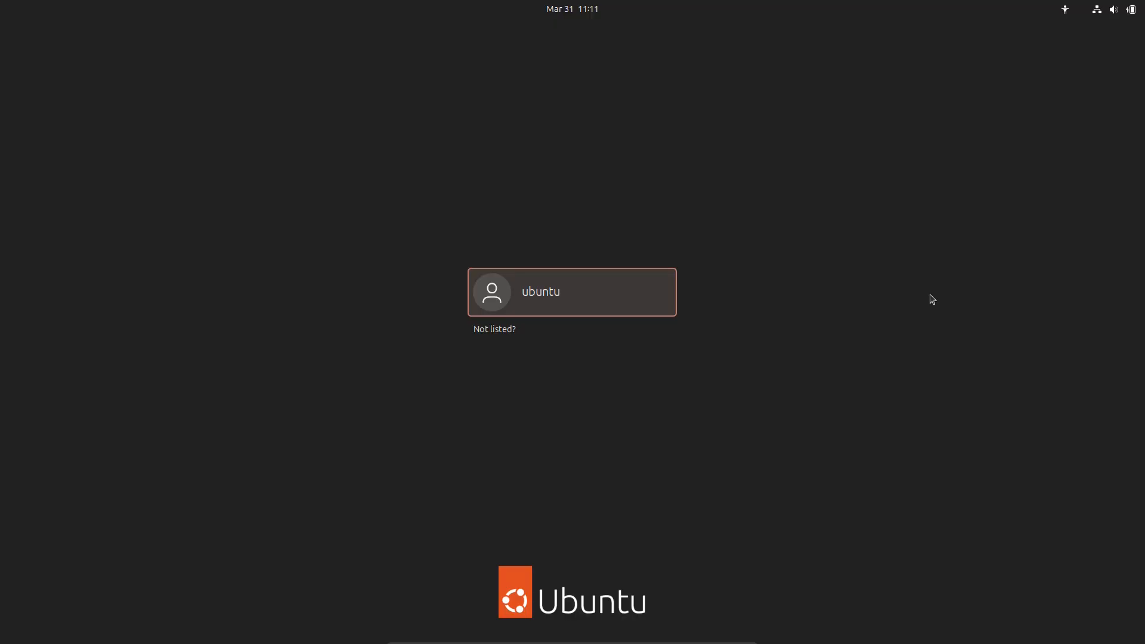
- Log in to the ubuntu account with its password to start the desktop session
{"action": "left_click", "coordinate": [571, 291]}
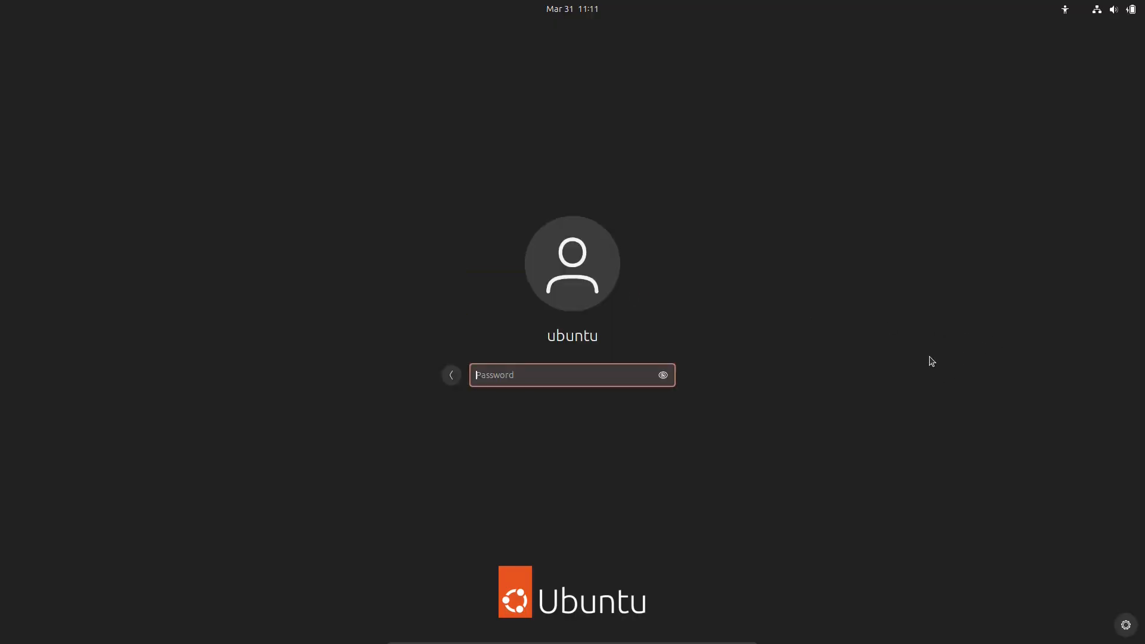
{"action": "left_click", "coordinate": [1127, 625]}
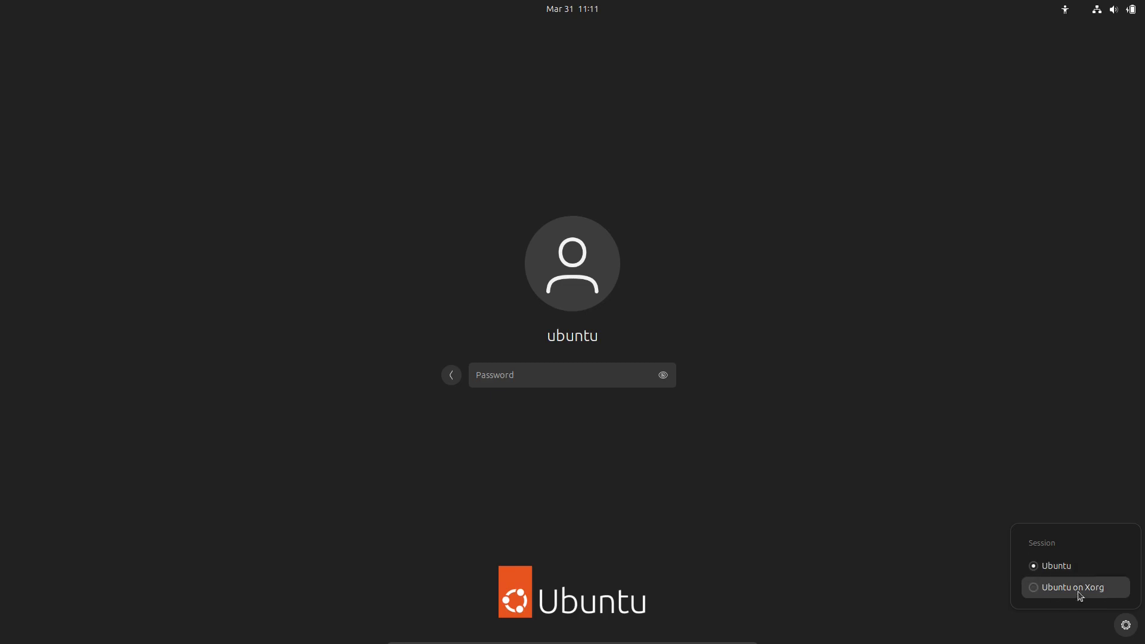
{"action": "left_click", "coordinate": [573, 374]}
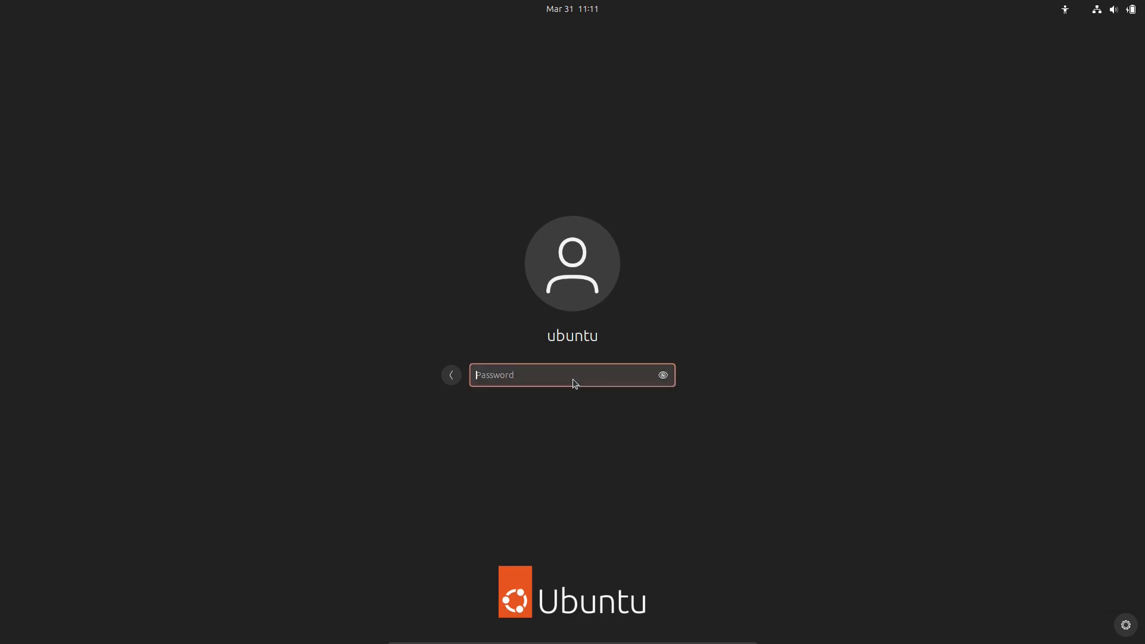
{"action": "type", "text": "password"}
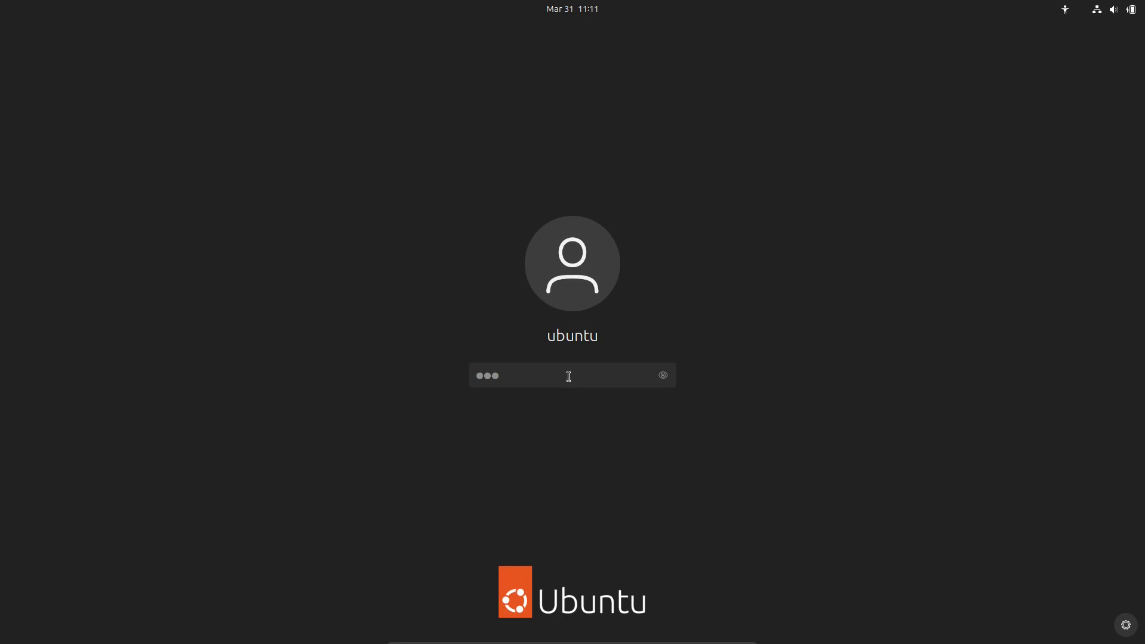
{"action": "key", "text": "Return"}
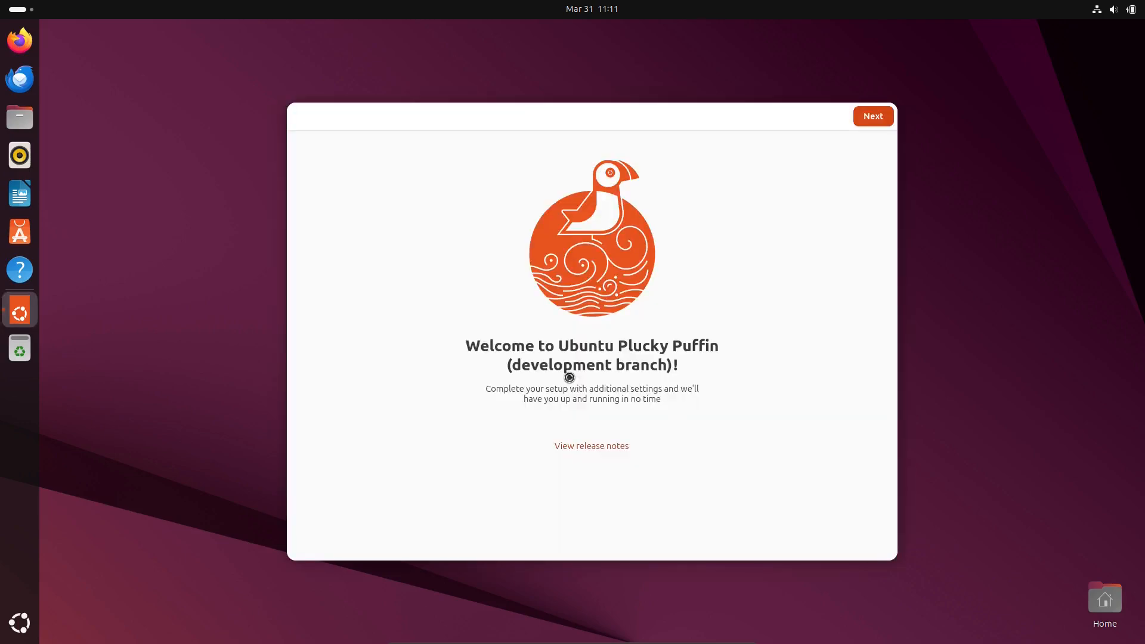
{"action": "mouse_move", "coordinate": [978, 393]}
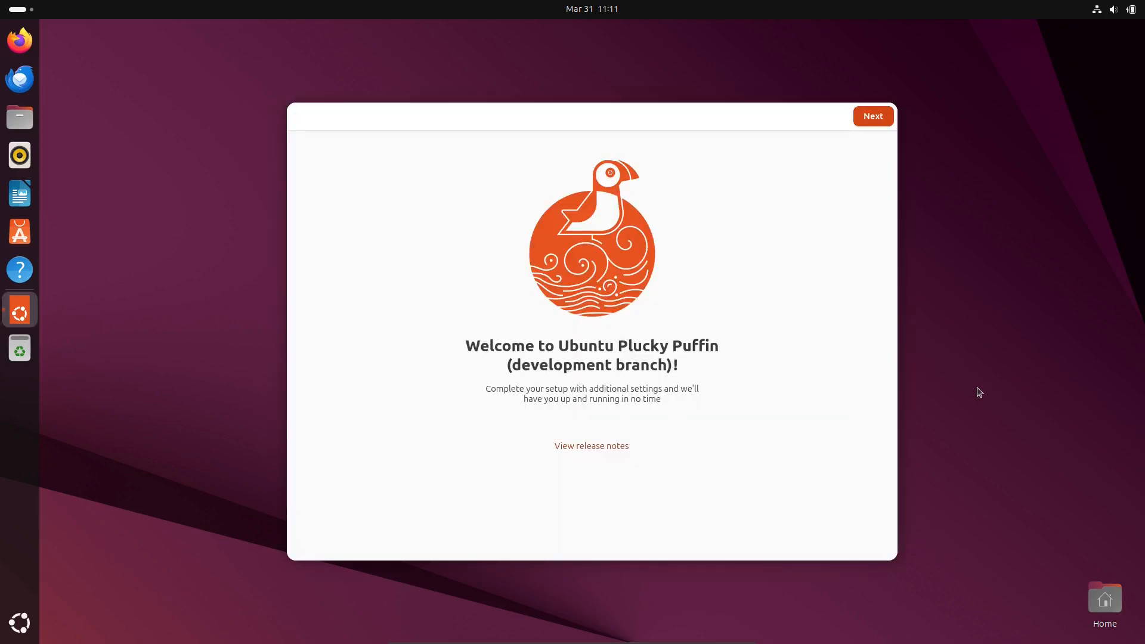
{"action": "mouse_move", "coordinate": [412, 391]}
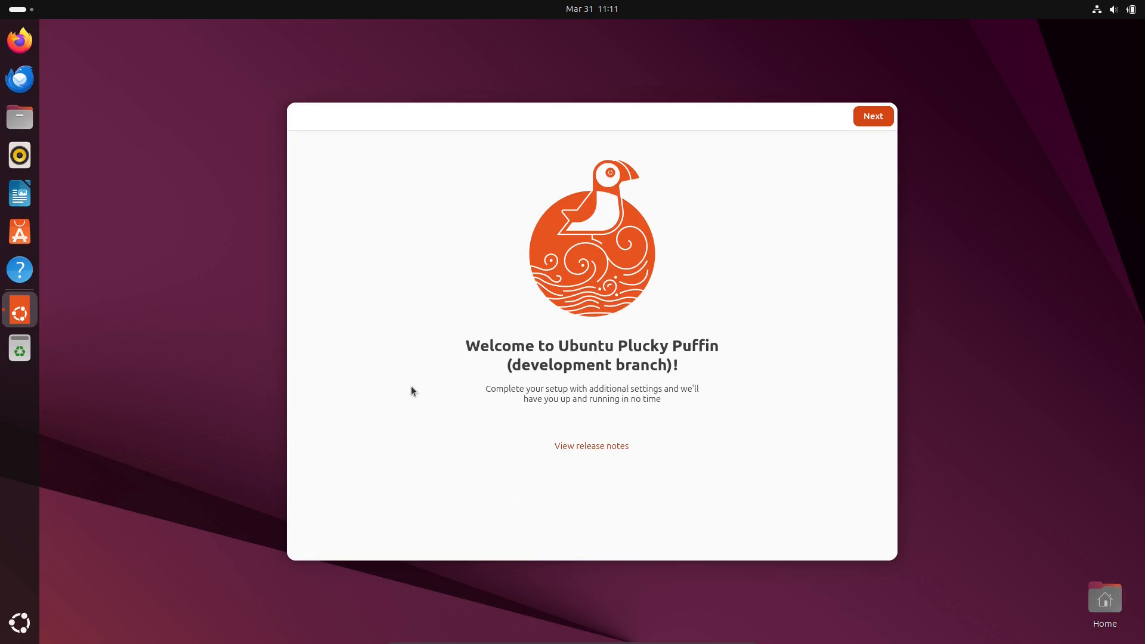
{"action": "mouse_move", "coordinate": [608, 379]}
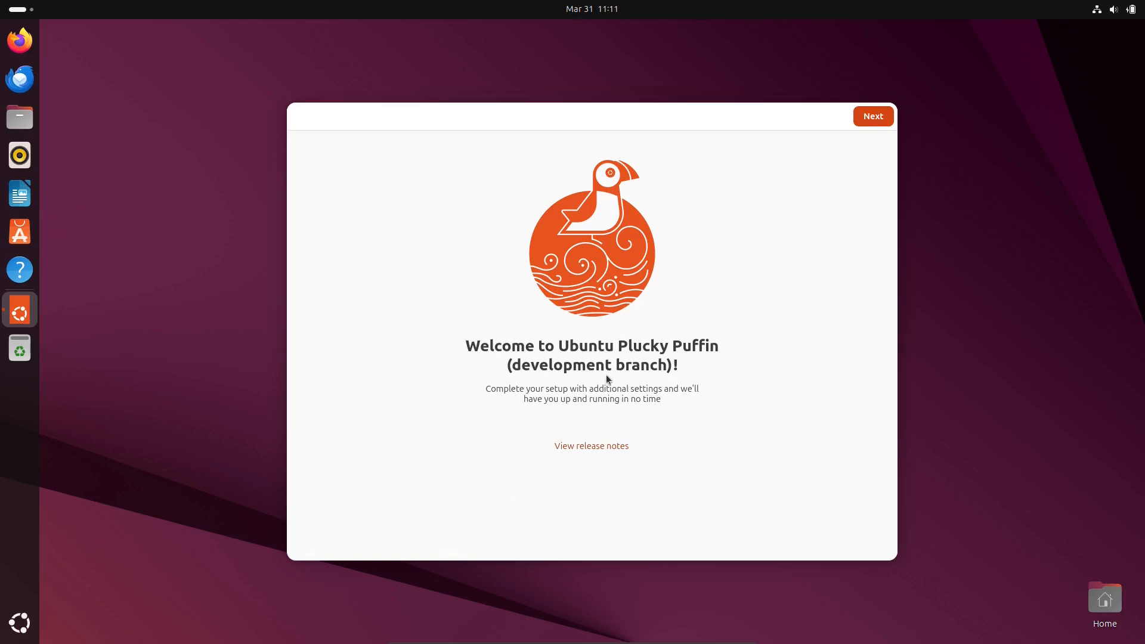
{"action": "mouse_move", "coordinate": [604, 447]}
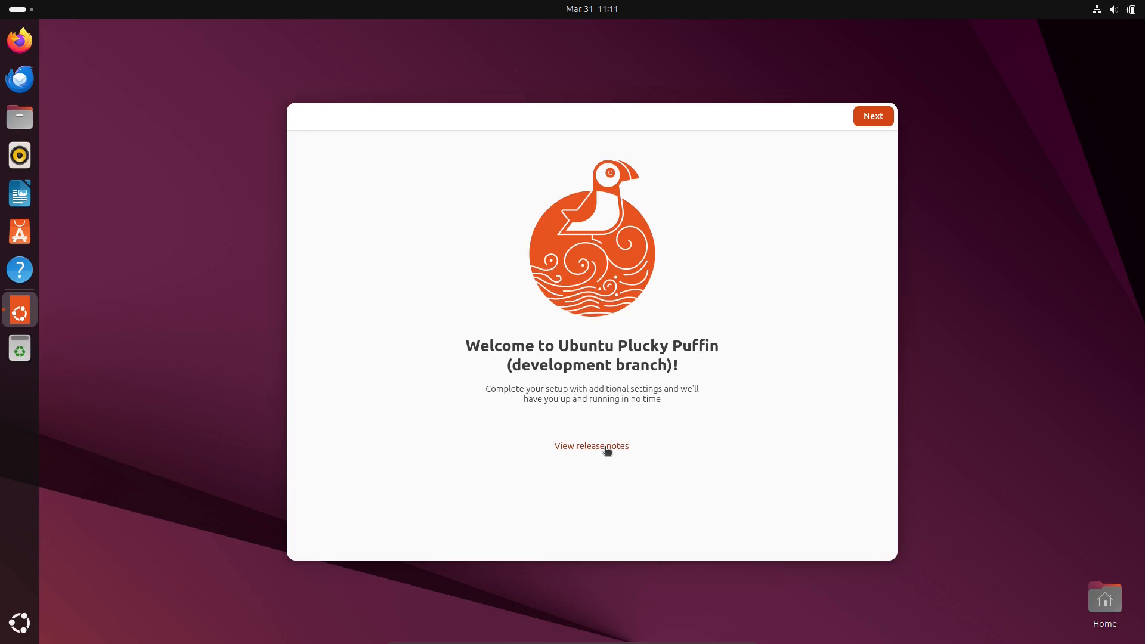
- View the release notes, choose 'No, don't share system data', and reach the final Ready to go page
{"action": "right_click", "coordinate": [594, 447]}
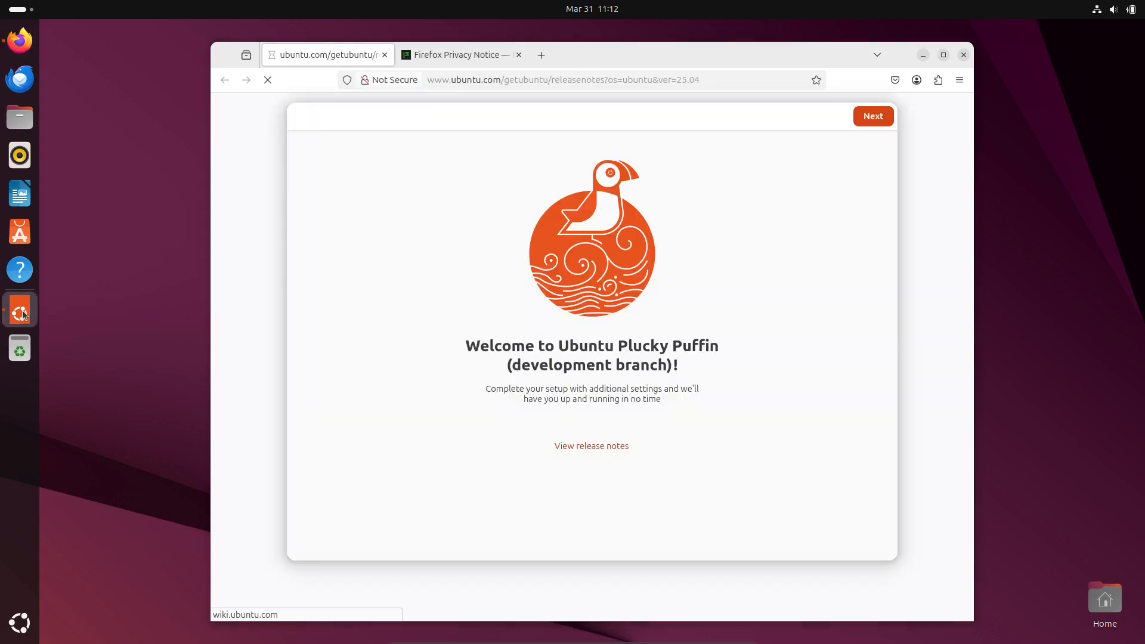
{"action": "left_click", "coordinate": [592, 446]}
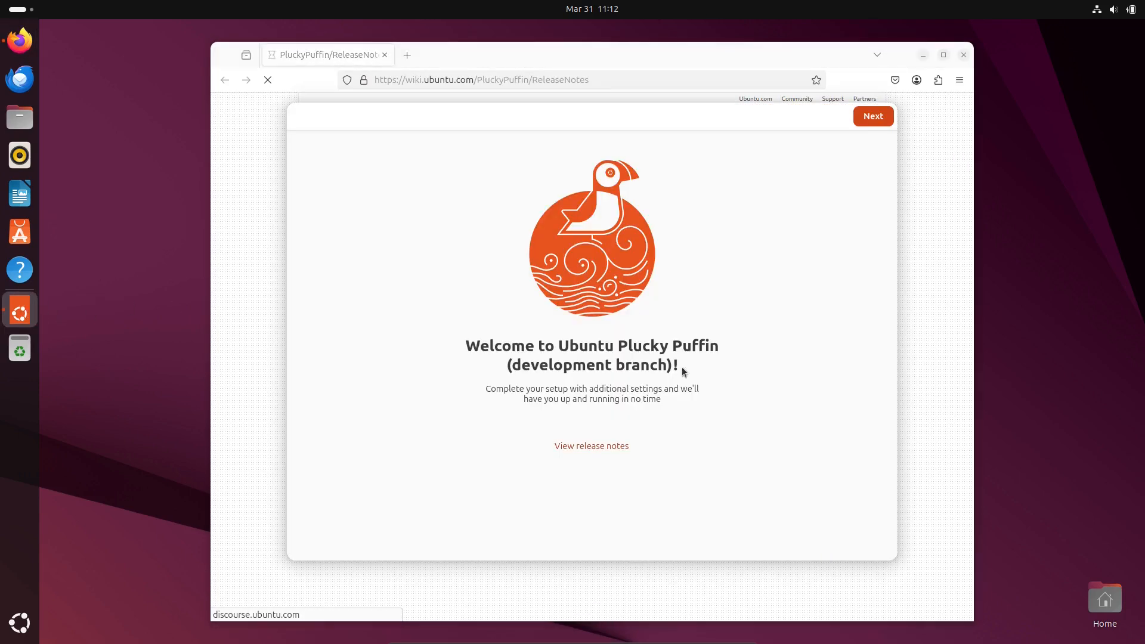
{"action": "left_click", "coordinate": [874, 117]}
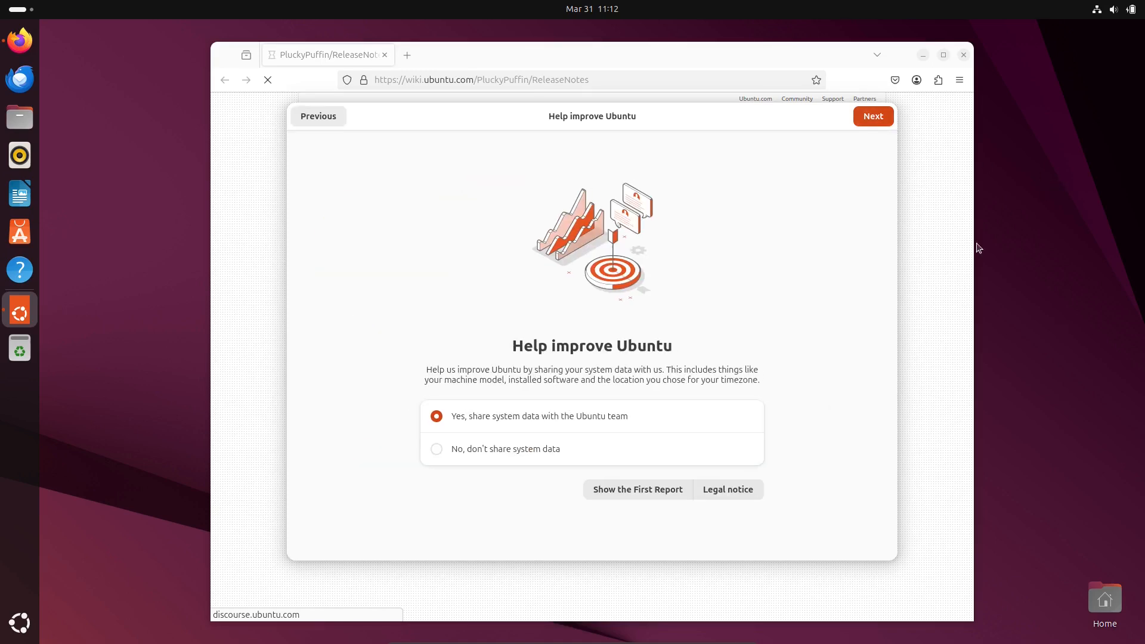
{"action": "mouse_move", "coordinate": [495, 423]}
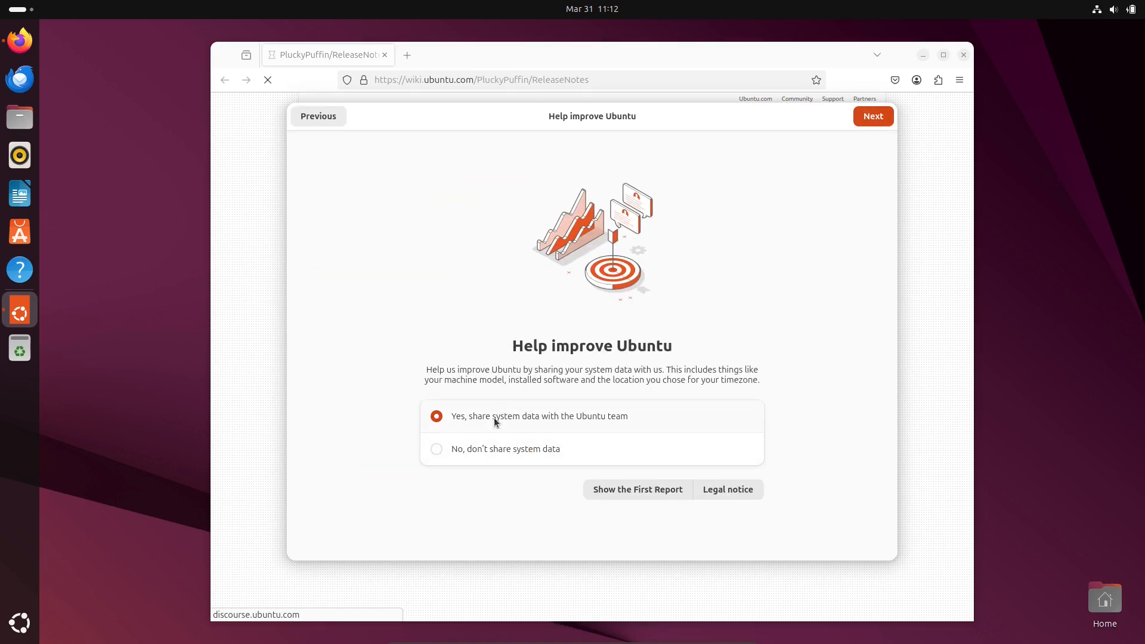
{"action": "left_click", "coordinate": [437, 449]}
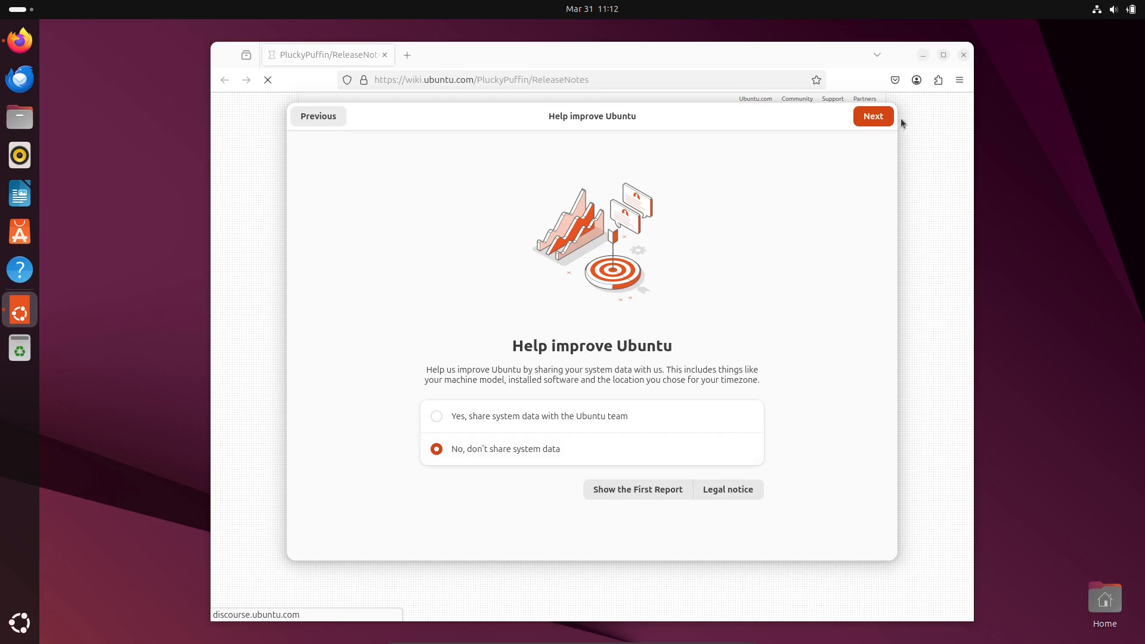
{"action": "left_click", "coordinate": [873, 116]}
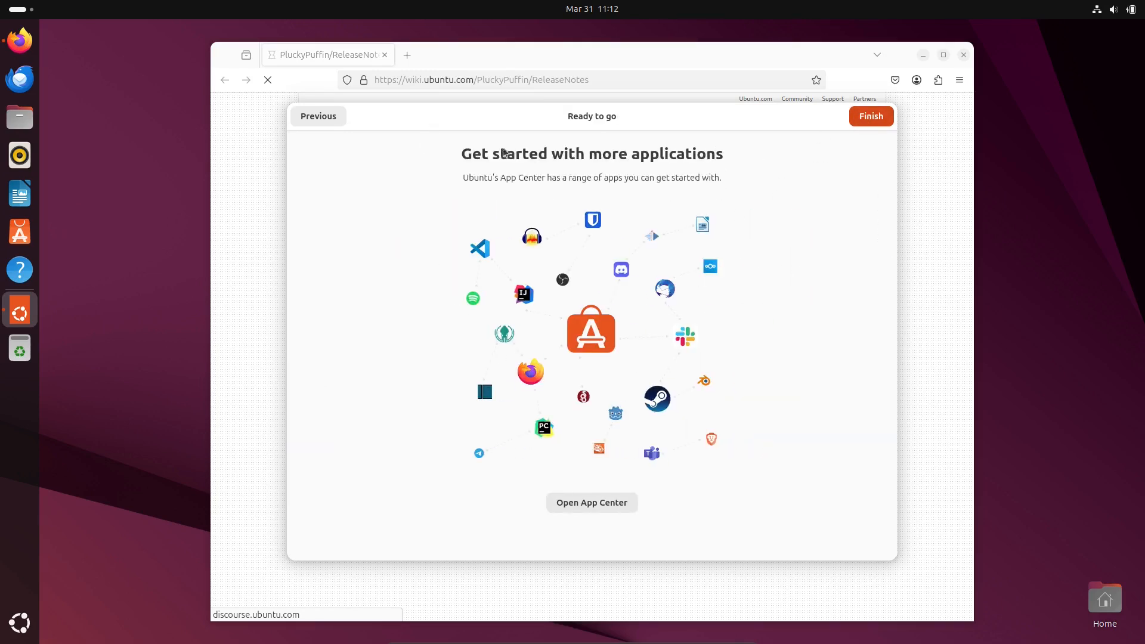
{"action": "mouse_move", "coordinate": [582, 489]}
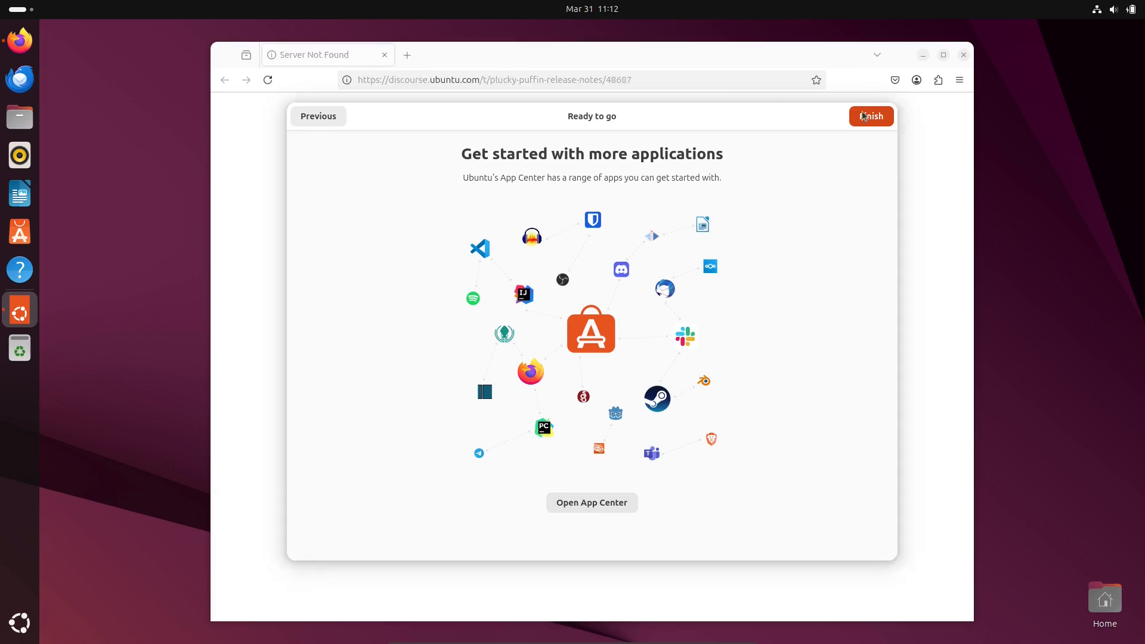
- Finish the welcome setup, reload the release notes page and accept all tracker settings
{"action": "left_click", "coordinate": [871, 117]}
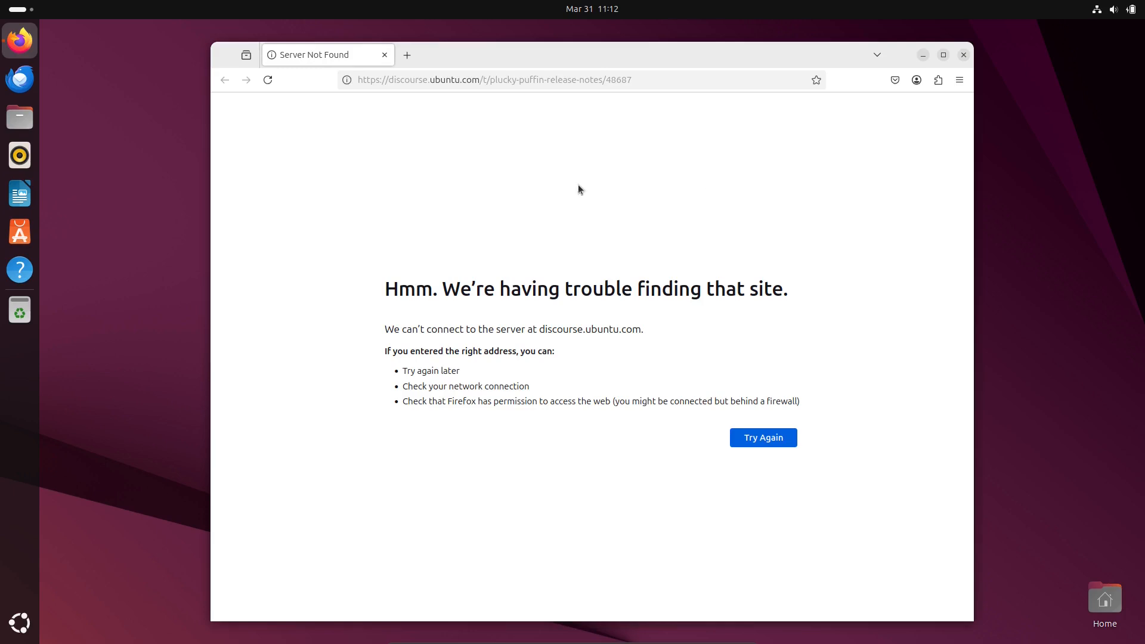
{"action": "left_click", "coordinate": [495, 79]}
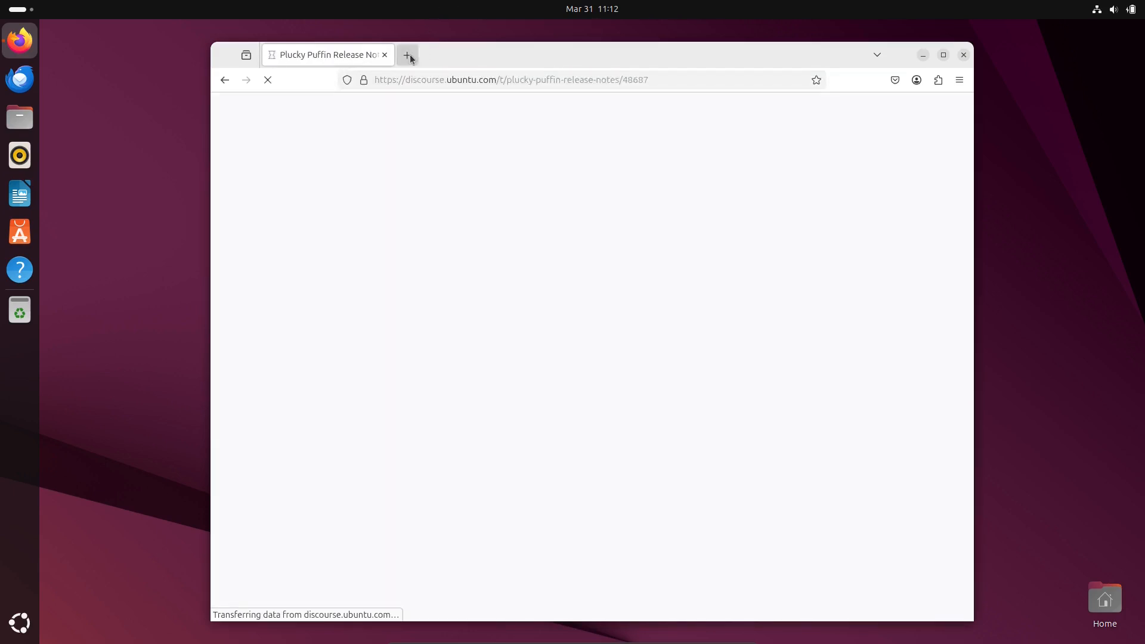
{"action": "left_click", "coordinate": [408, 54]}
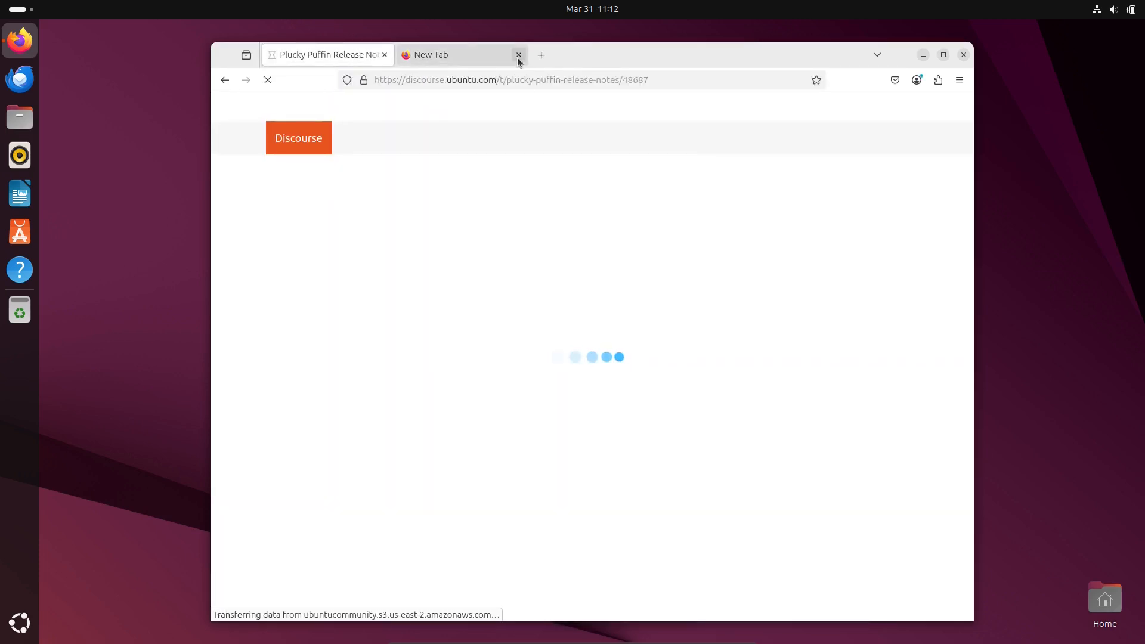
{"action": "left_click", "coordinate": [518, 55]}
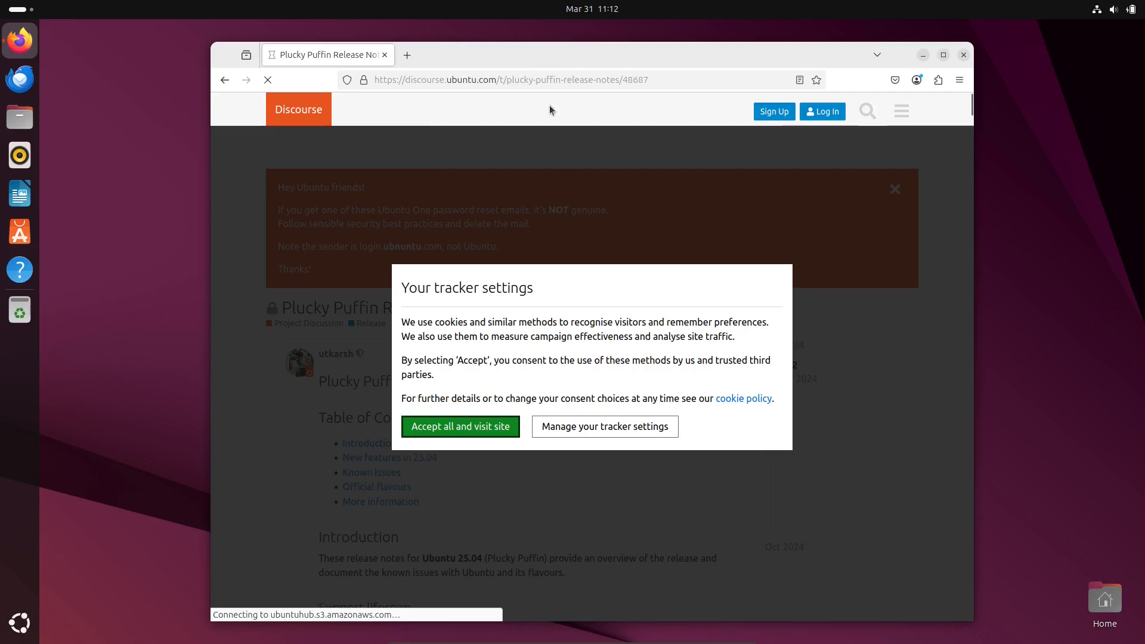
{"action": "left_click", "coordinate": [461, 426]}
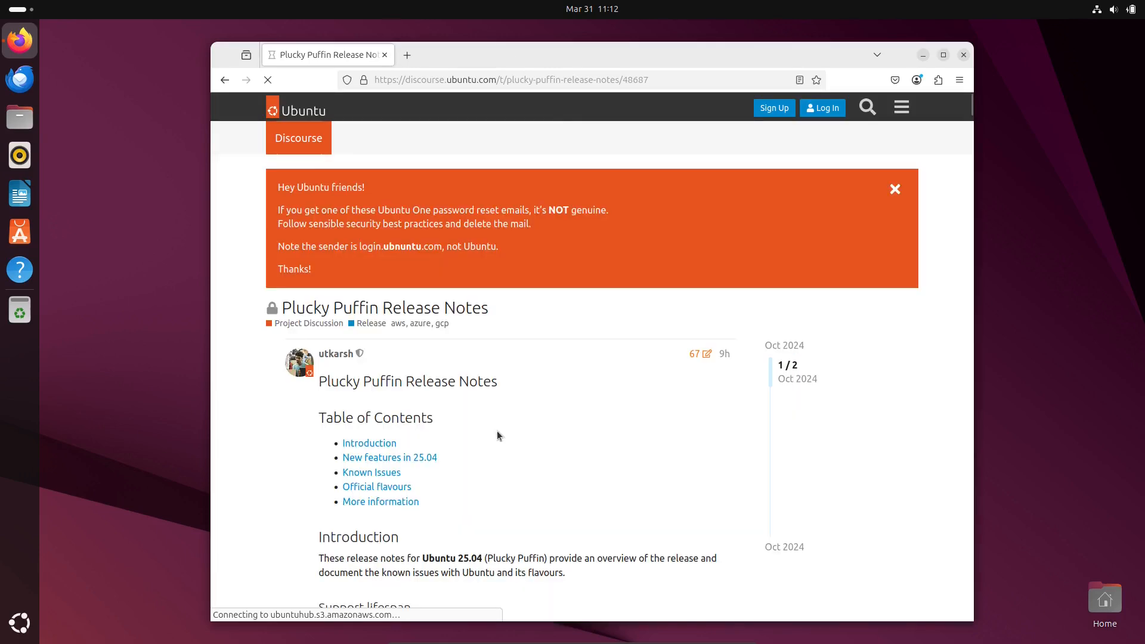
{"action": "mouse_move", "coordinate": [578, 422]}
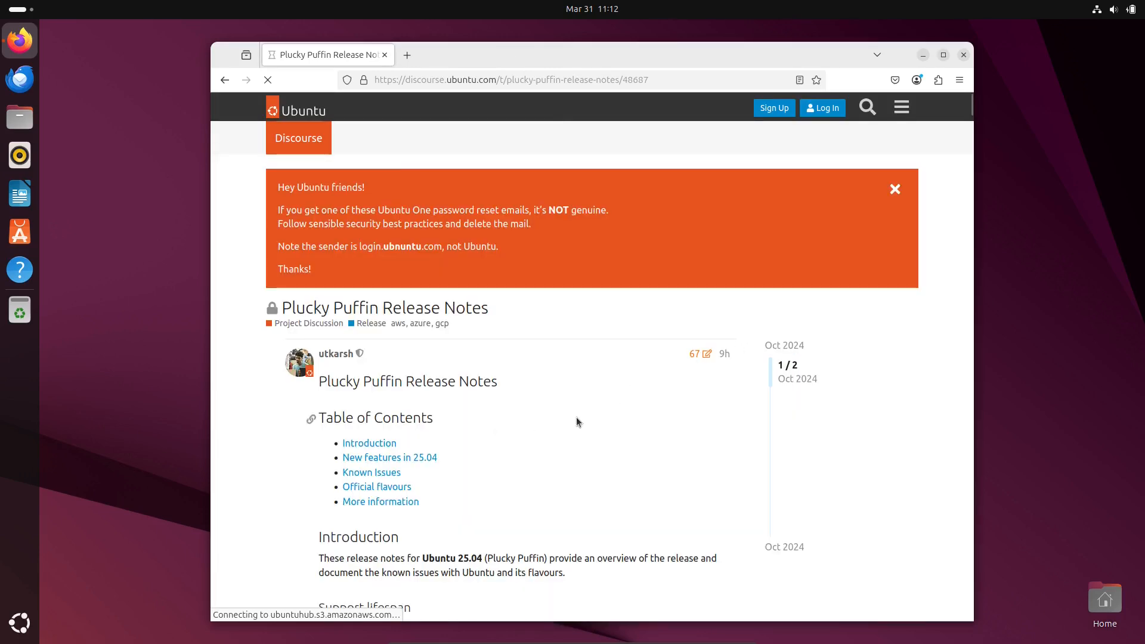
- Scroll the Plucky Puffin release notes down into the new features section
{"action": "scroll", "scroll_direction": "down", "scroll_amount": 3}
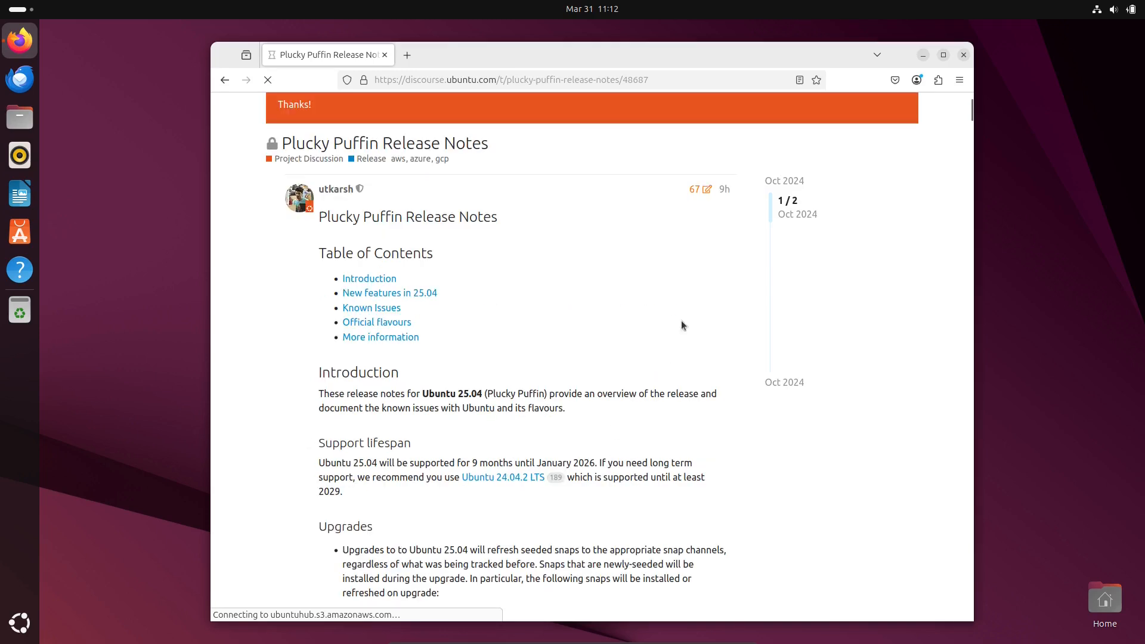
{"action": "scroll", "scroll_direction": "down", "scroll_amount": 3}
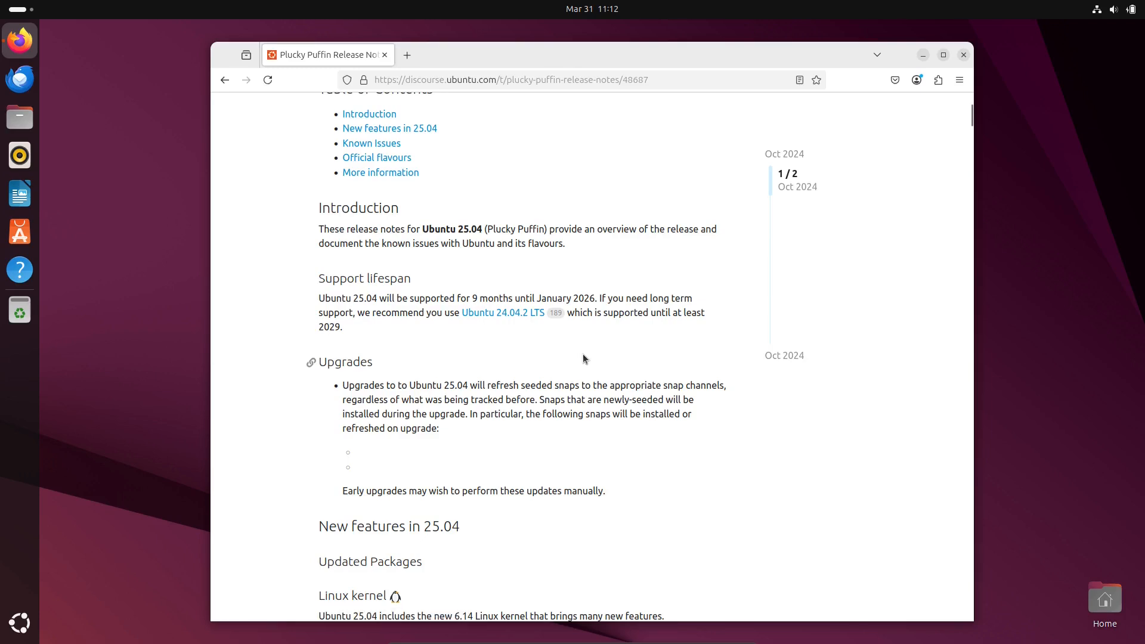
{"action": "mouse_move", "coordinate": [597, 356]}
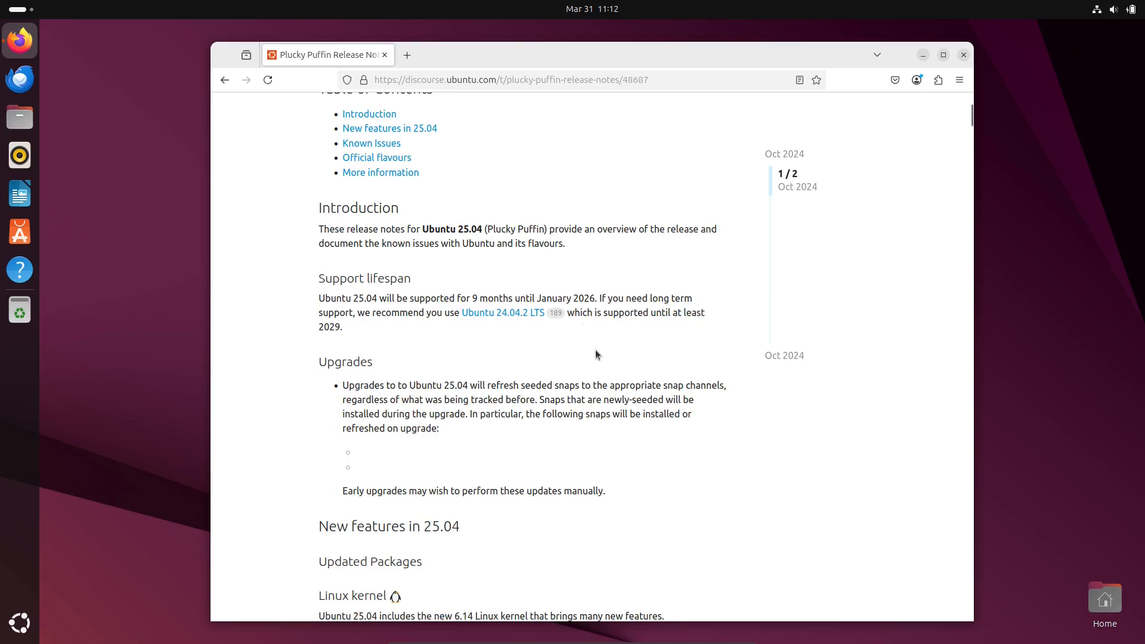
{"action": "scroll", "scroll_direction": "down", "scroll_amount": 3}
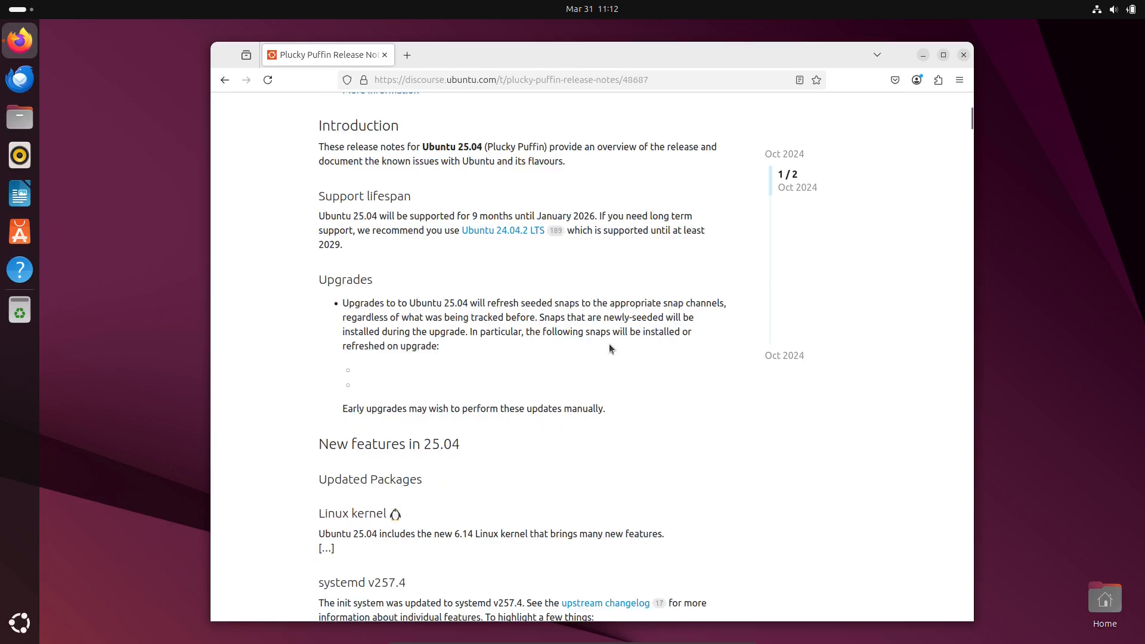
{"action": "scroll", "scroll_direction": "down", "scroll_amount": 3}
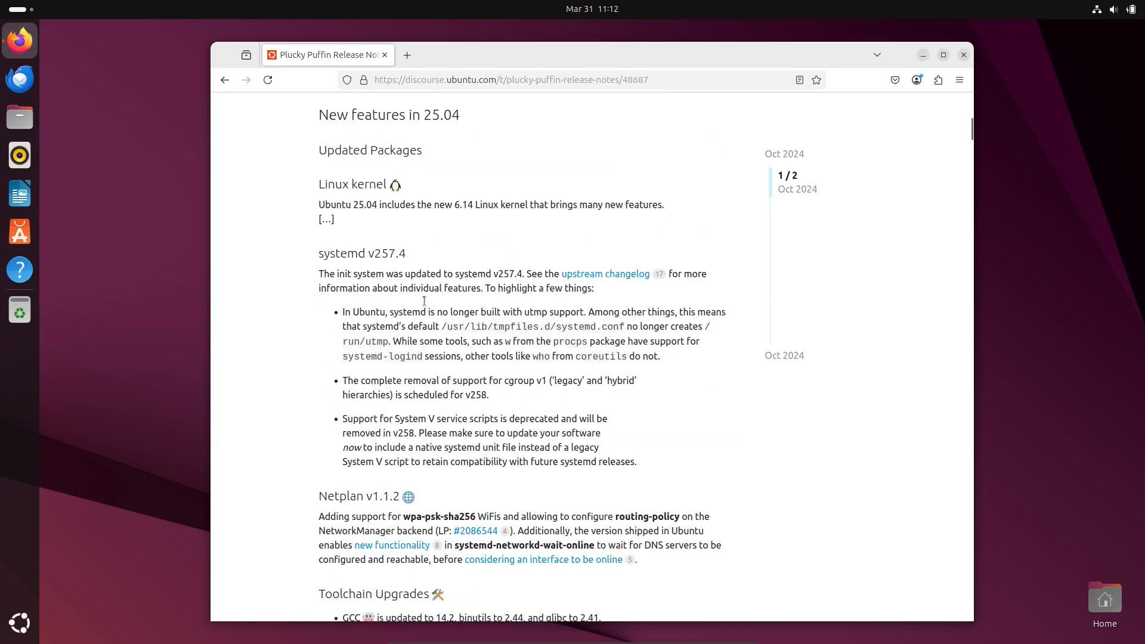
{"action": "mouse_move", "coordinate": [413, 238]}
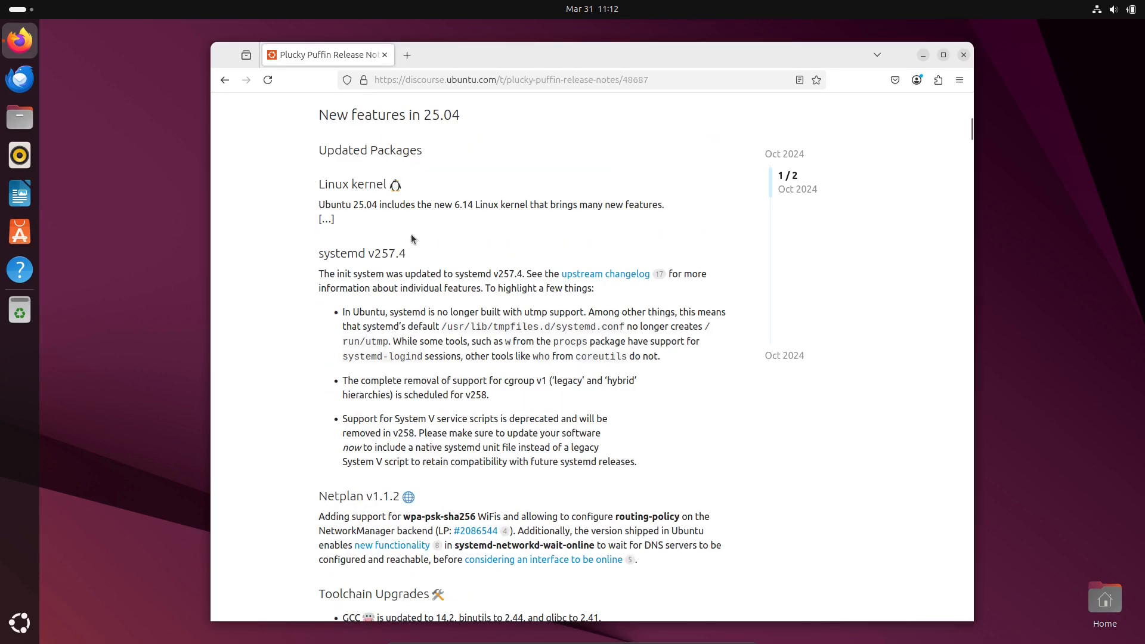
{"action": "mouse_move", "coordinate": [170, 425]}
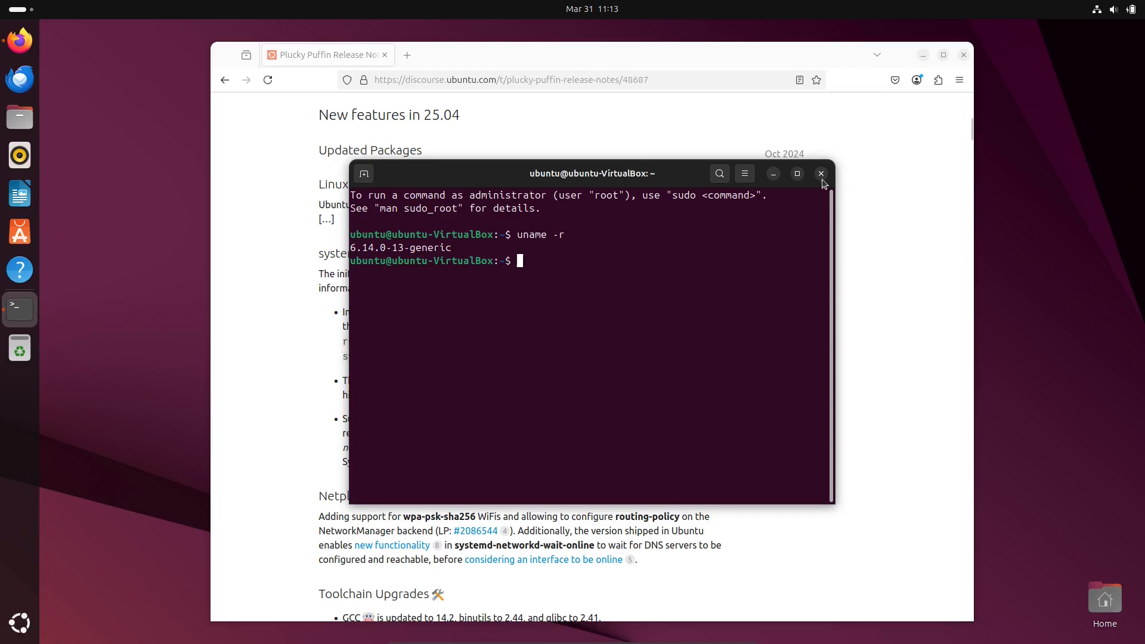
{"action": "left_click", "coordinate": [821, 175]}
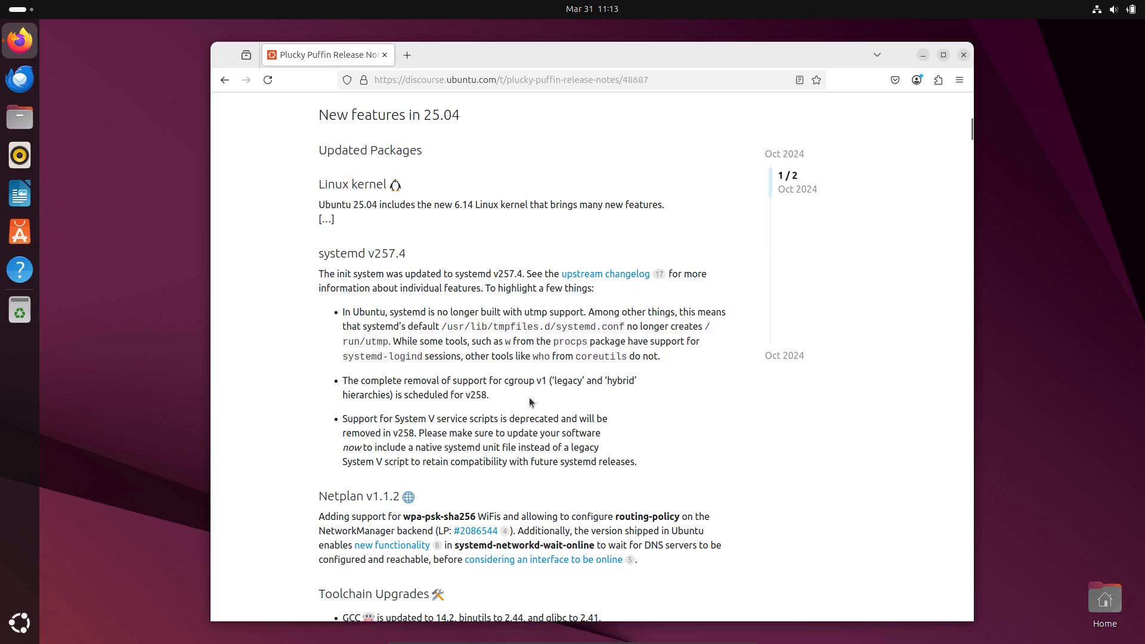
- Scroll through the installer, GNOME and default app changes in the release notes
{"action": "scroll", "scroll_direction": "down", "scroll_amount": 3}
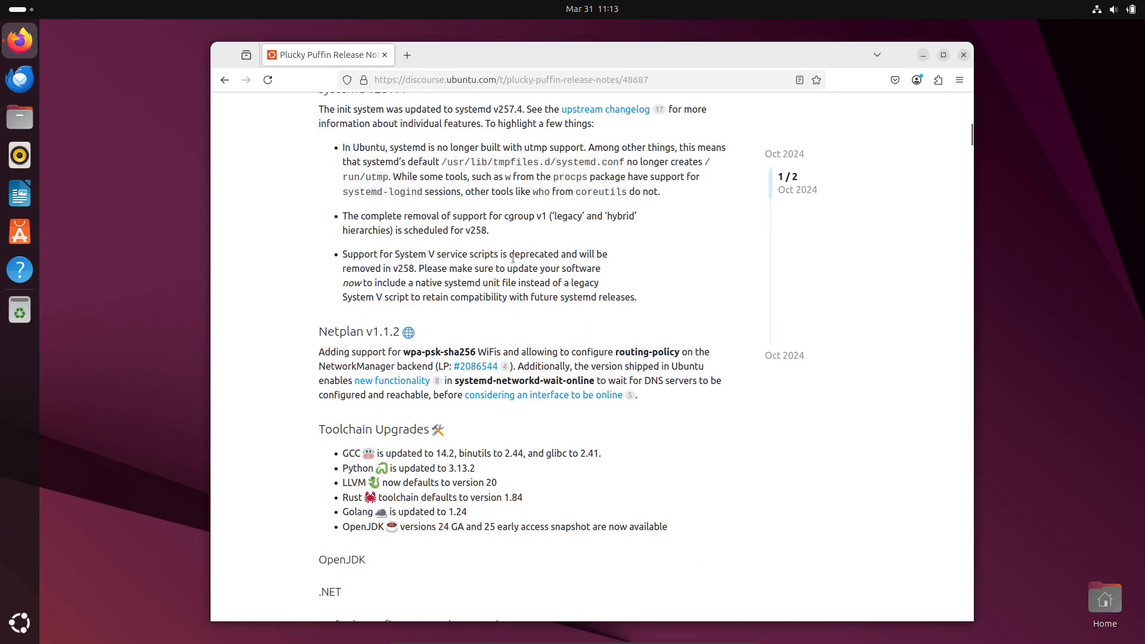
{"action": "scroll", "scroll_direction": "down", "scroll_amount": 3}
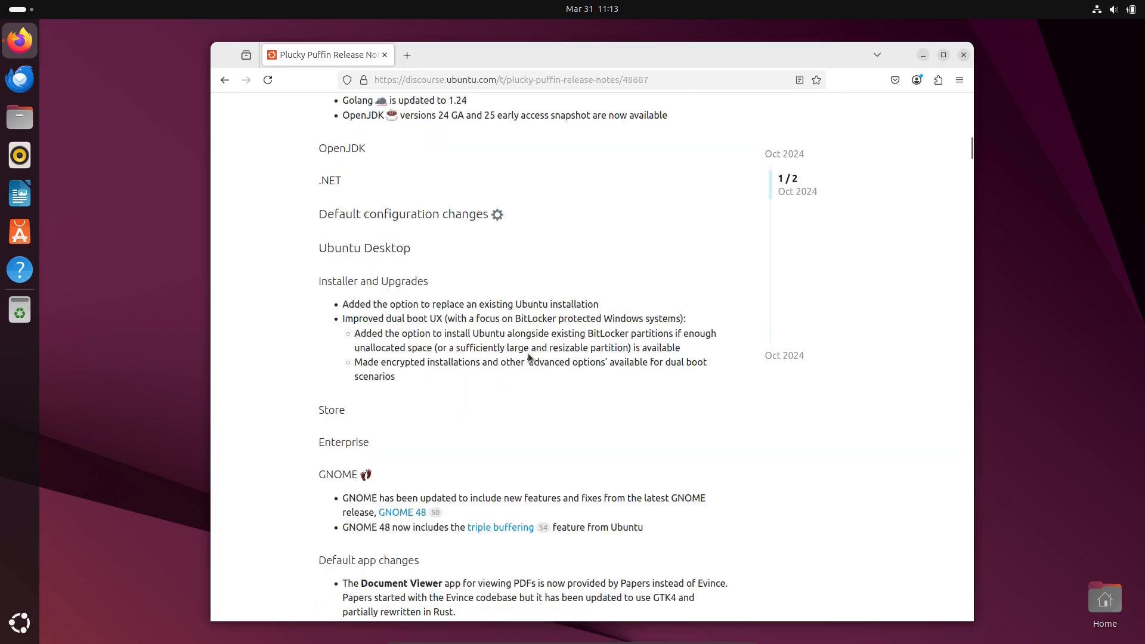
{"action": "scroll", "scroll_direction": "down", "scroll_amount": 3}
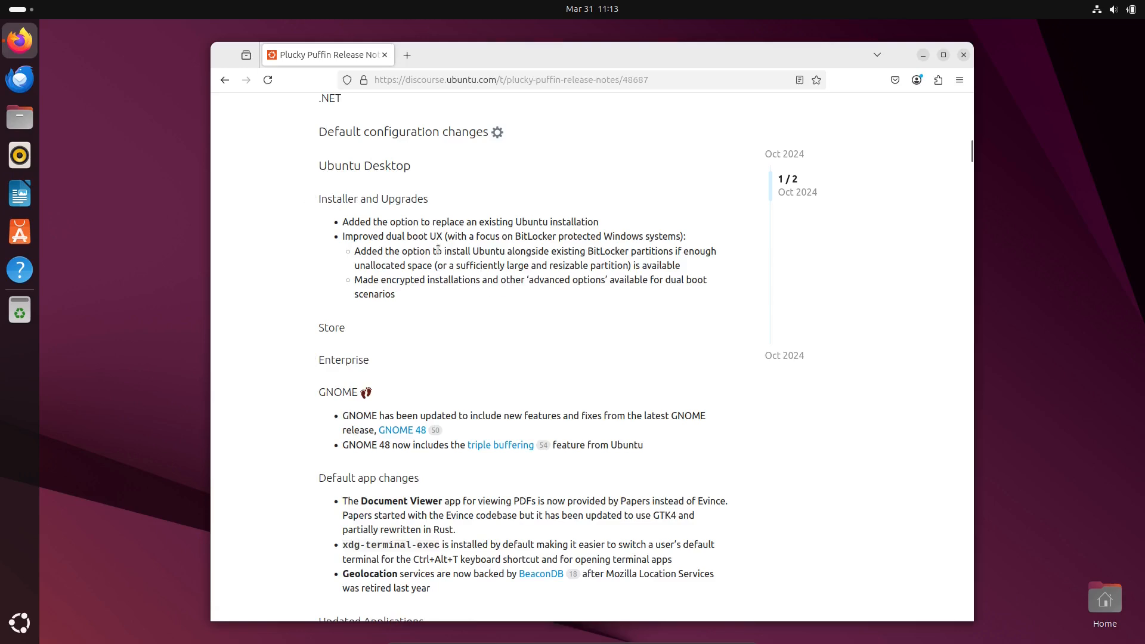
{"action": "scroll", "scroll_direction": "down", "scroll_amount": 3}
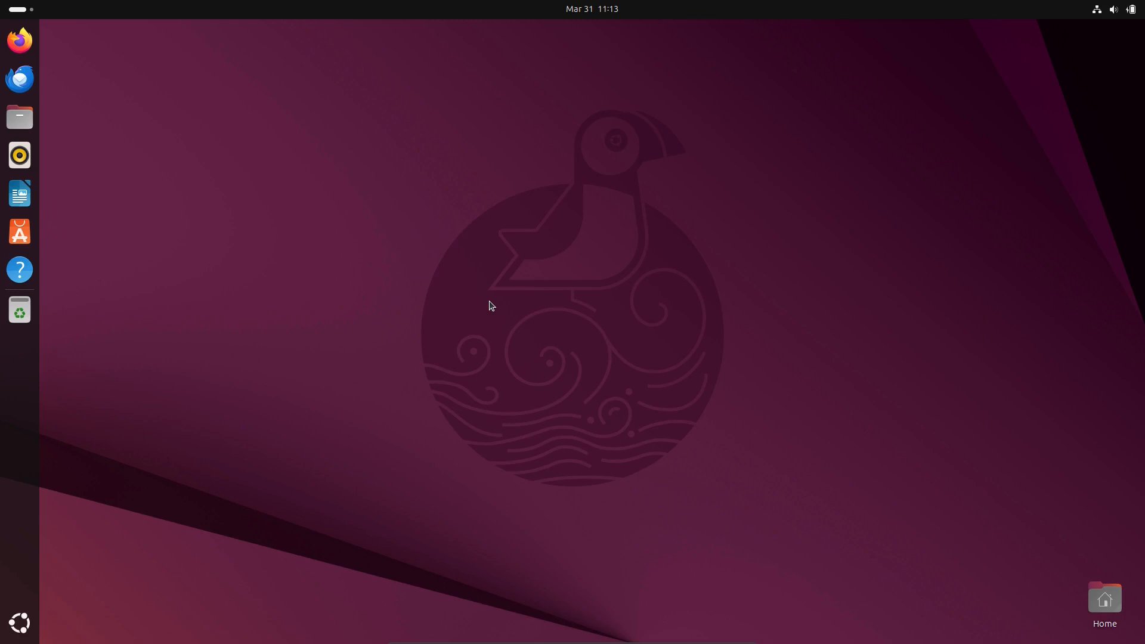
- Go to the Wellbeing page in Settings and enable the daily screen time limit
{"action": "left_click", "coordinate": [1131, 9]}
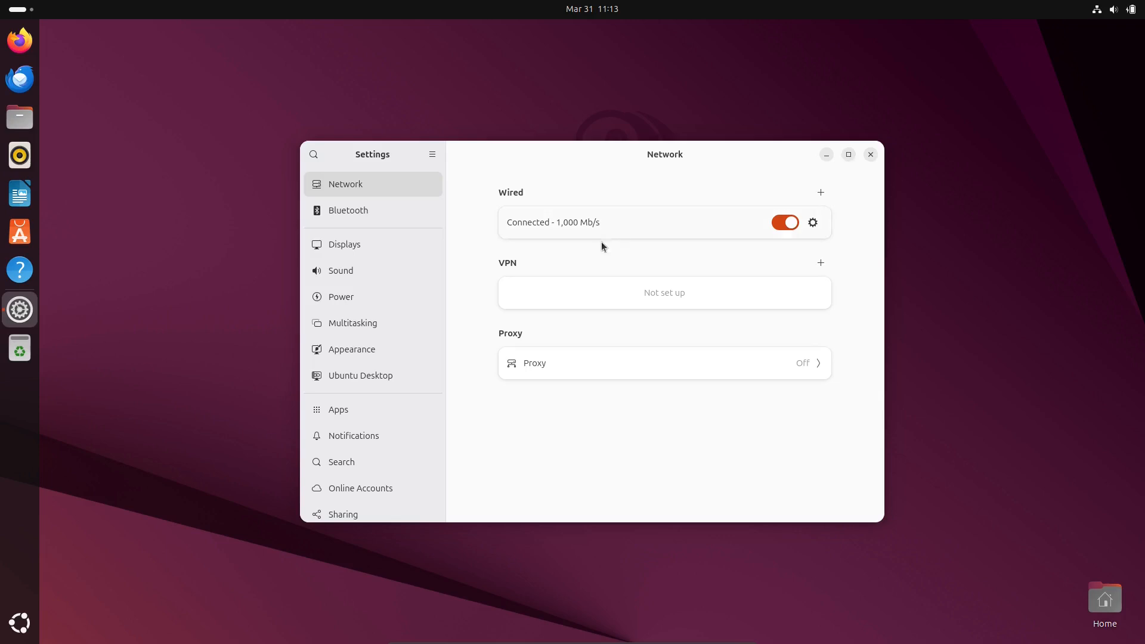
{"action": "scroll", "scroll_direction": "down", "scroll_amount": 3}
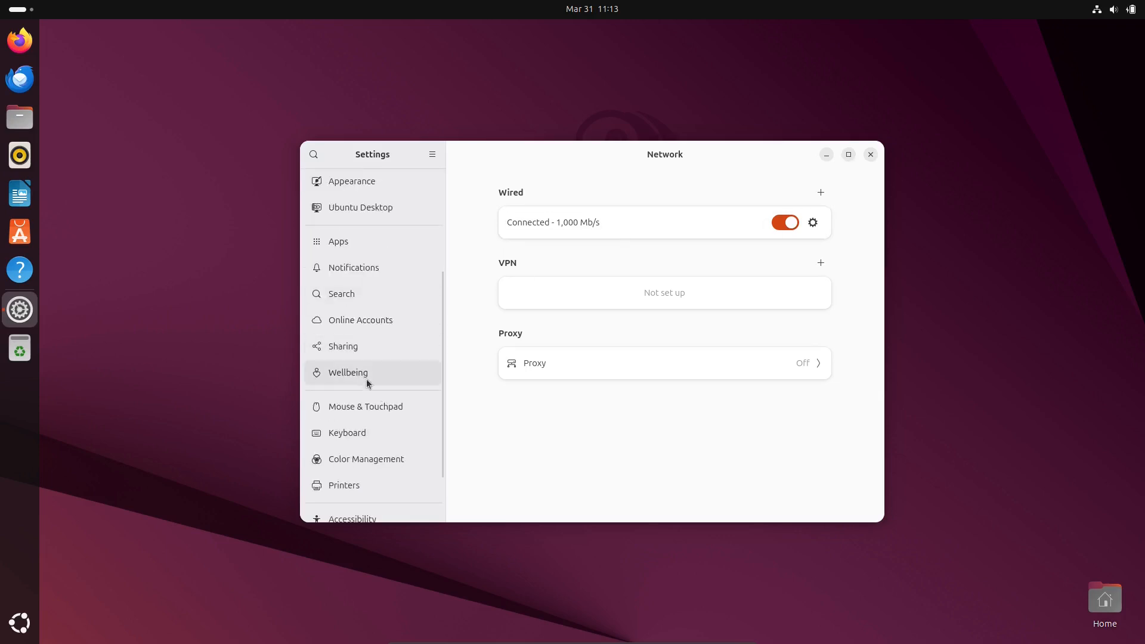
{"action": "left_click", "coordinate": [348, 372]}
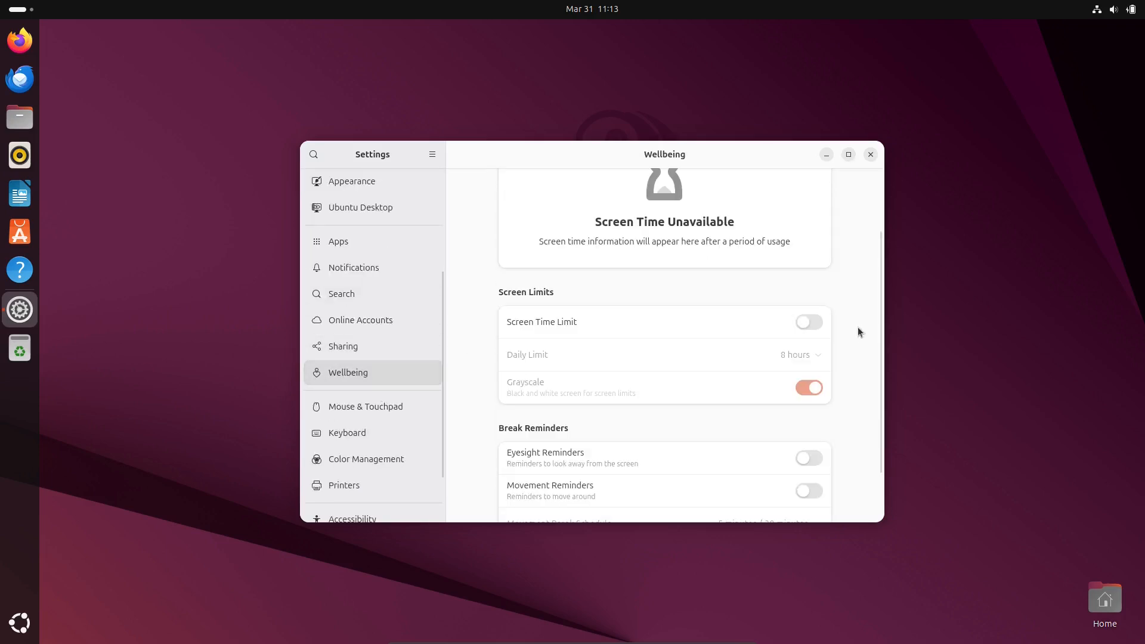
{"action": "left_click", "coordinate": [809, 322]}
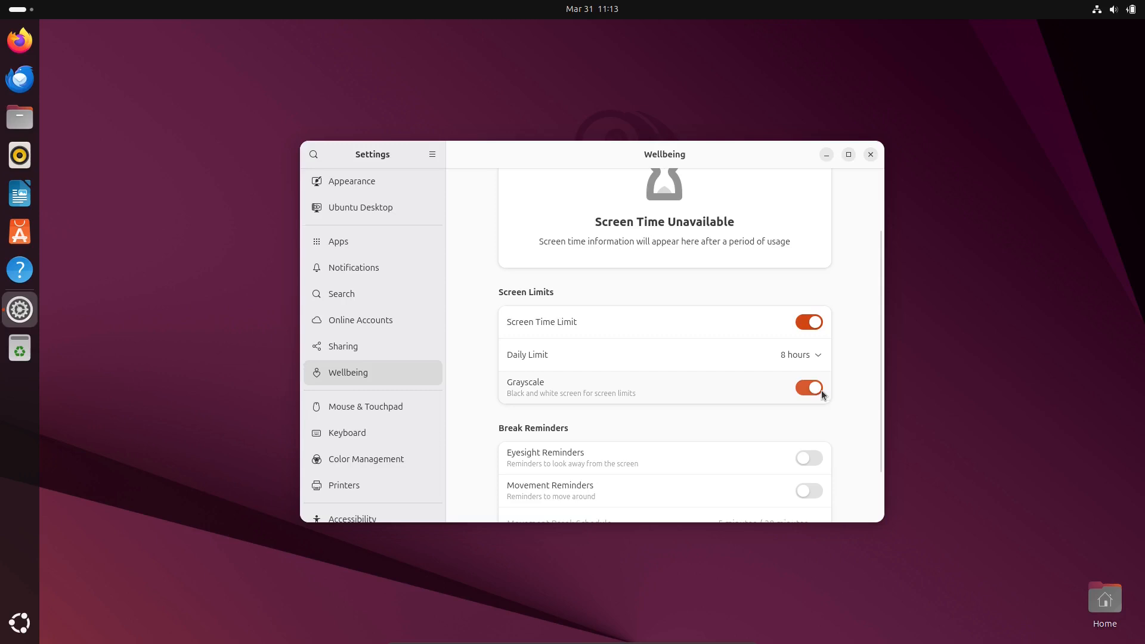
{"action": "mouse_move", "coordinate": [852, 395]}
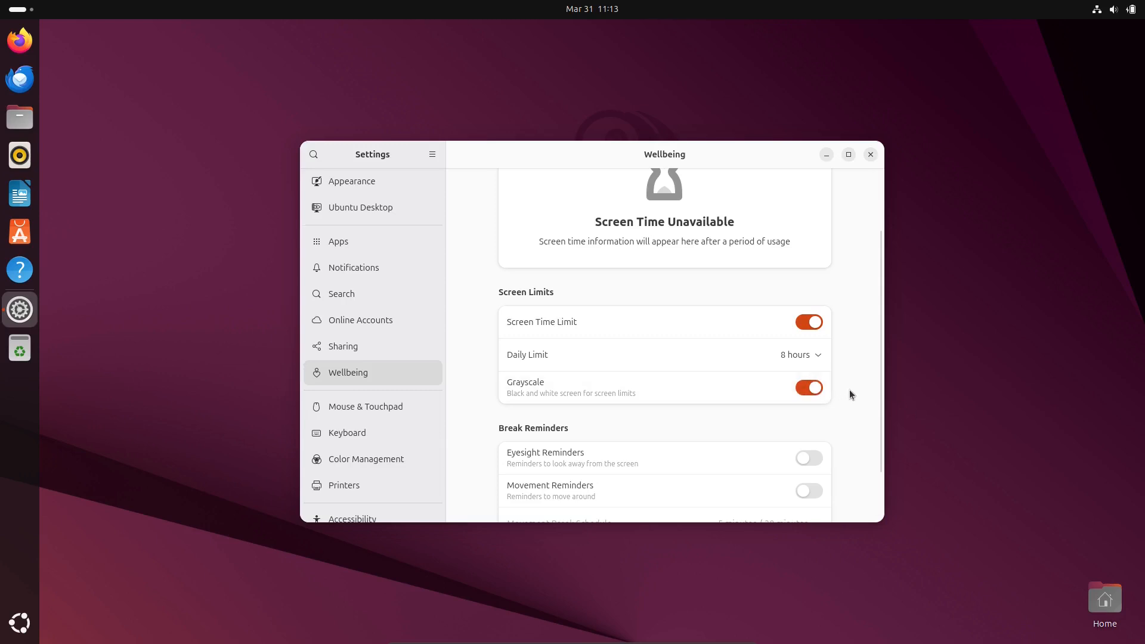
- Enable eyesight and movement break reminders, keeping breaks at 5 minutes every 30 minutes
{"action": "scroll", "scroll_direction": "down", "scroll_amount": 3}
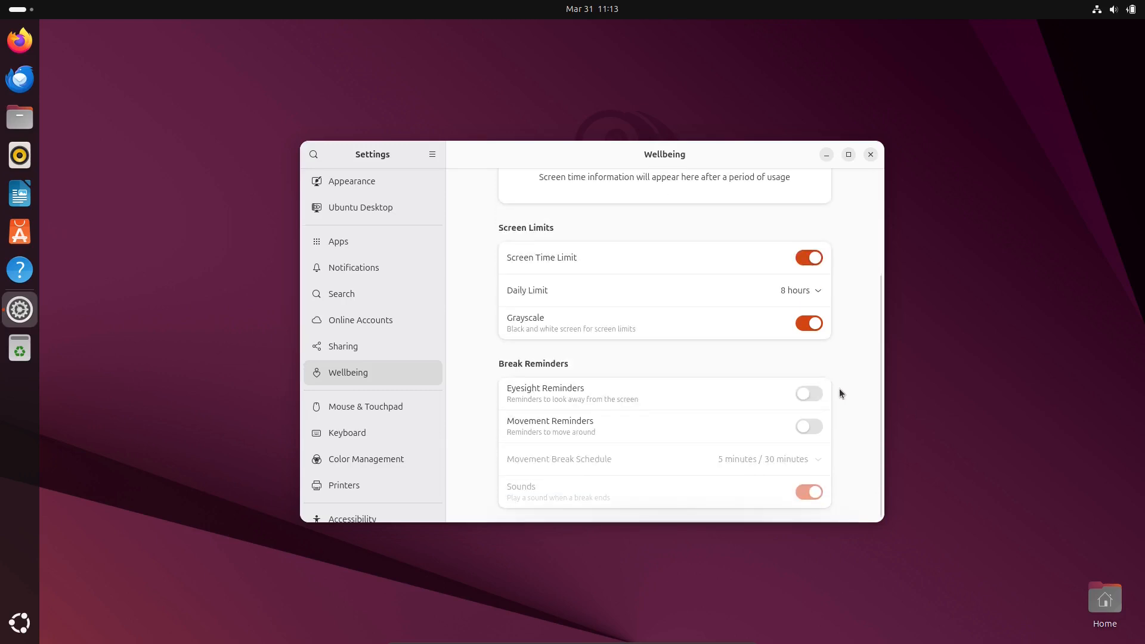
{"action": "left_click", "coordinate": [809, 393]}
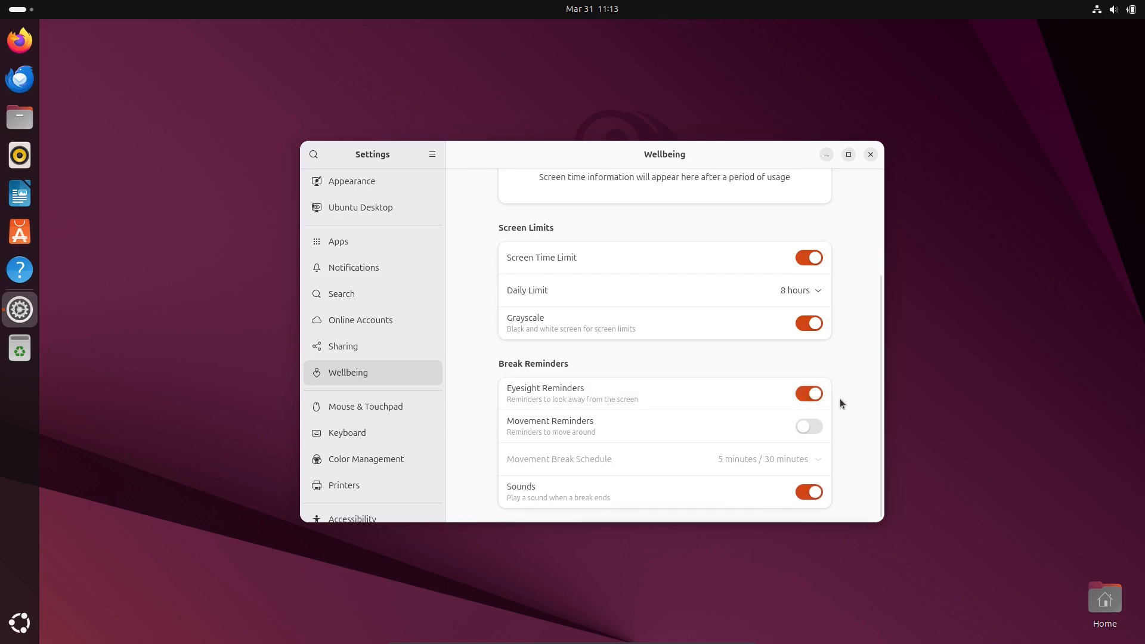
{"action": "left_click", "coordinate": [809, 426]}
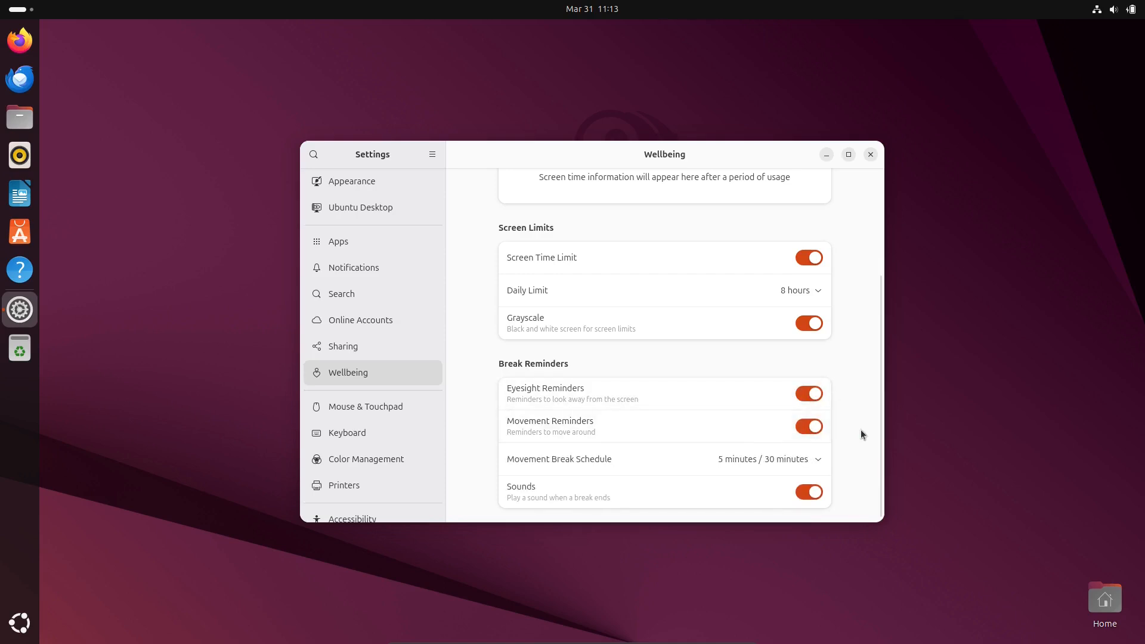
{"action": "mouse_move", "coordinate": [800, 462]}
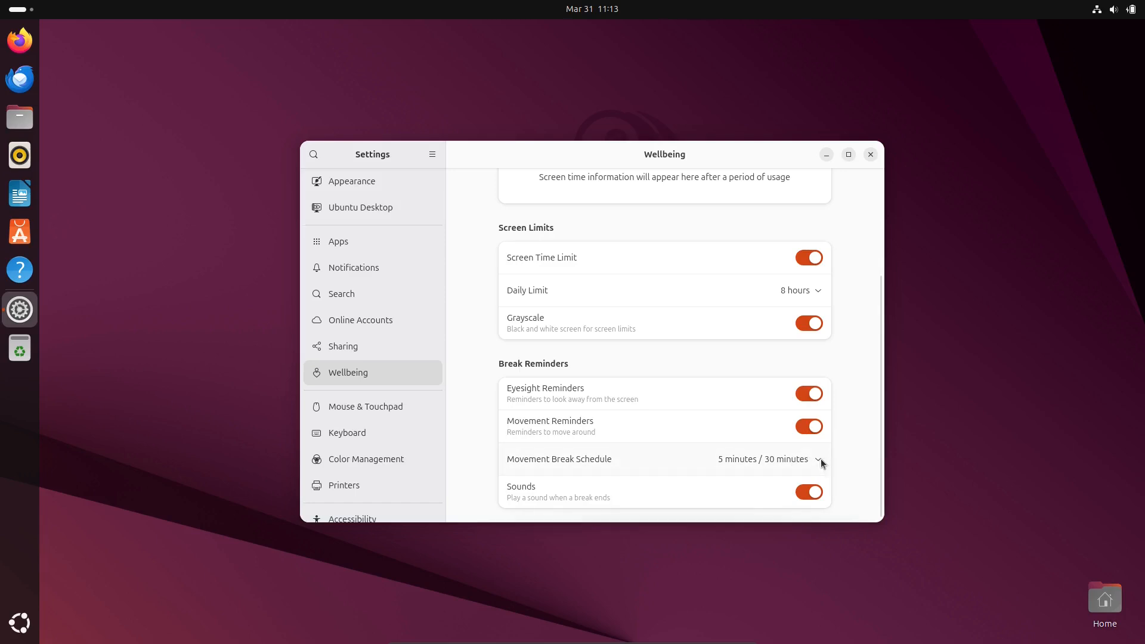
{"action": "left_click", "coordinate": [818, 459]}
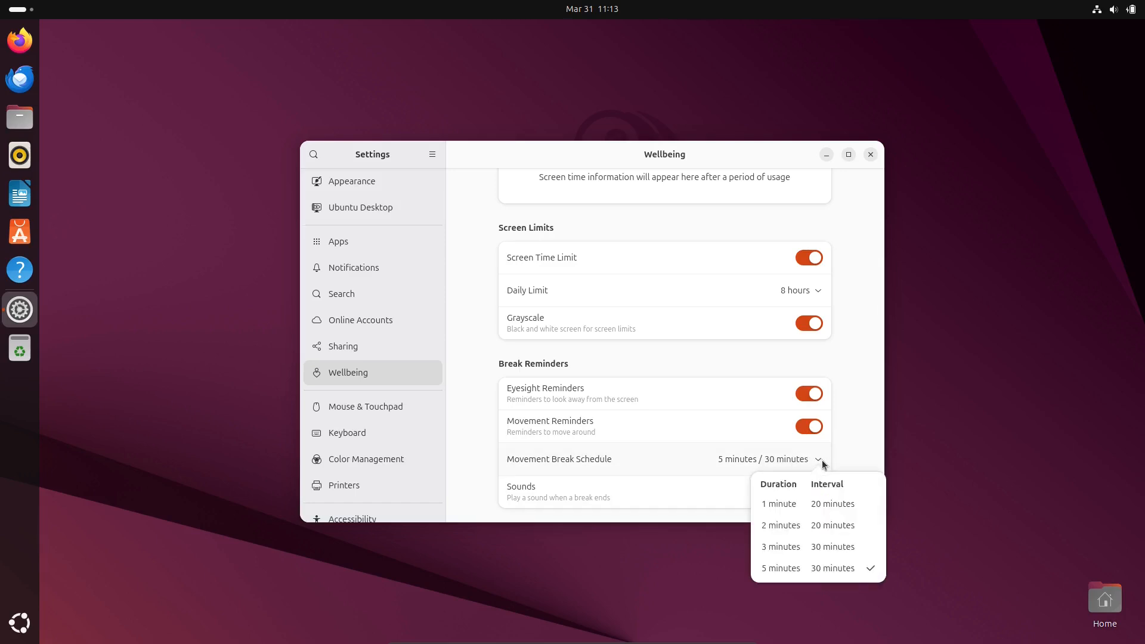
{"action": "mouse_move", "coordinate": [794, 573]}
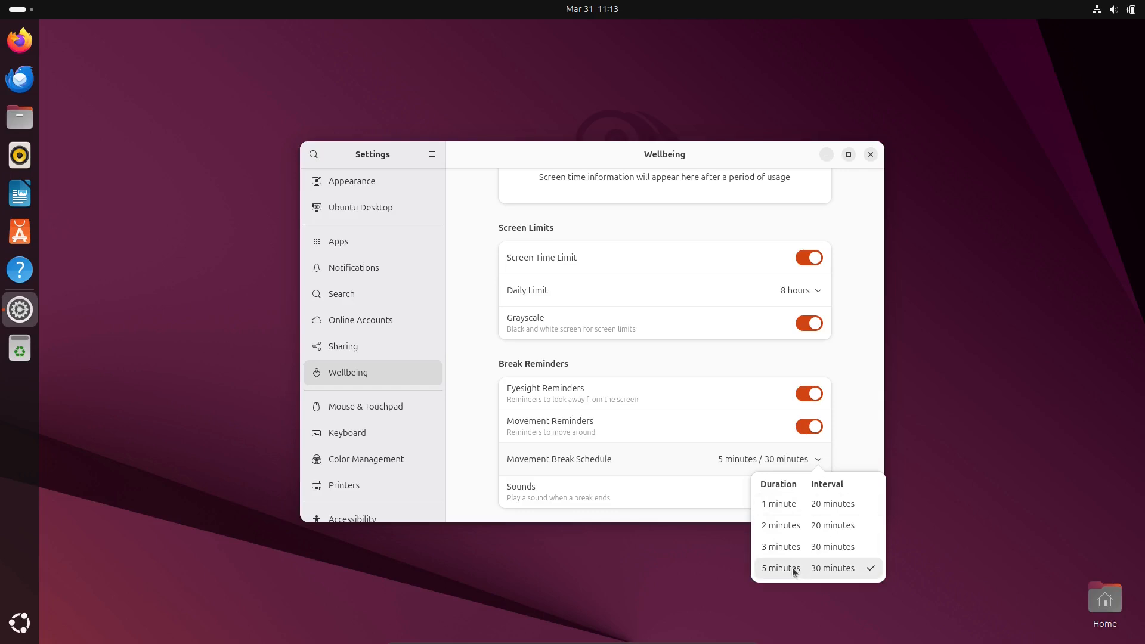
{"action": "left_click", "coordinate": [781, 568]}
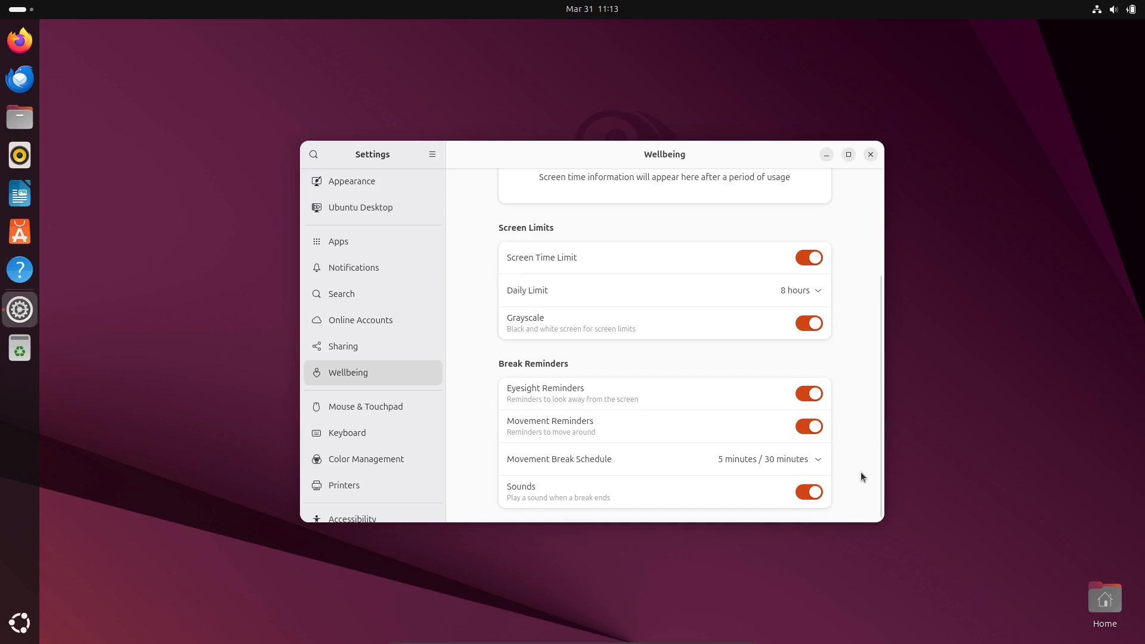
{"action": "mouse_move", "coordinate": [747, 389]}
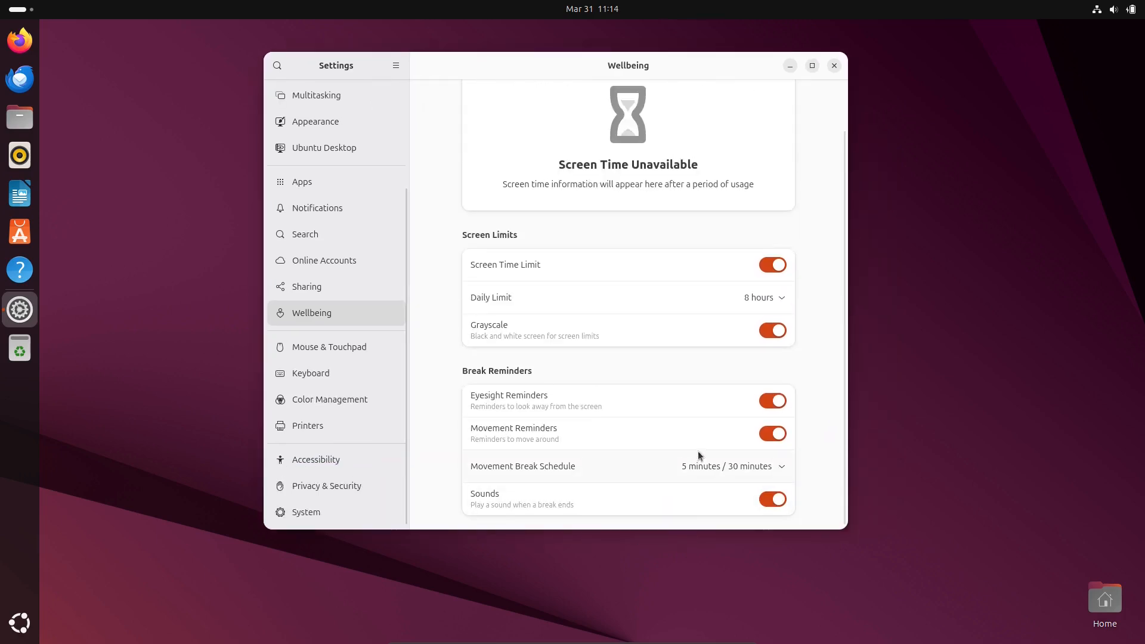
{"action": "mouse_move", "coordinate": [889, 541]}
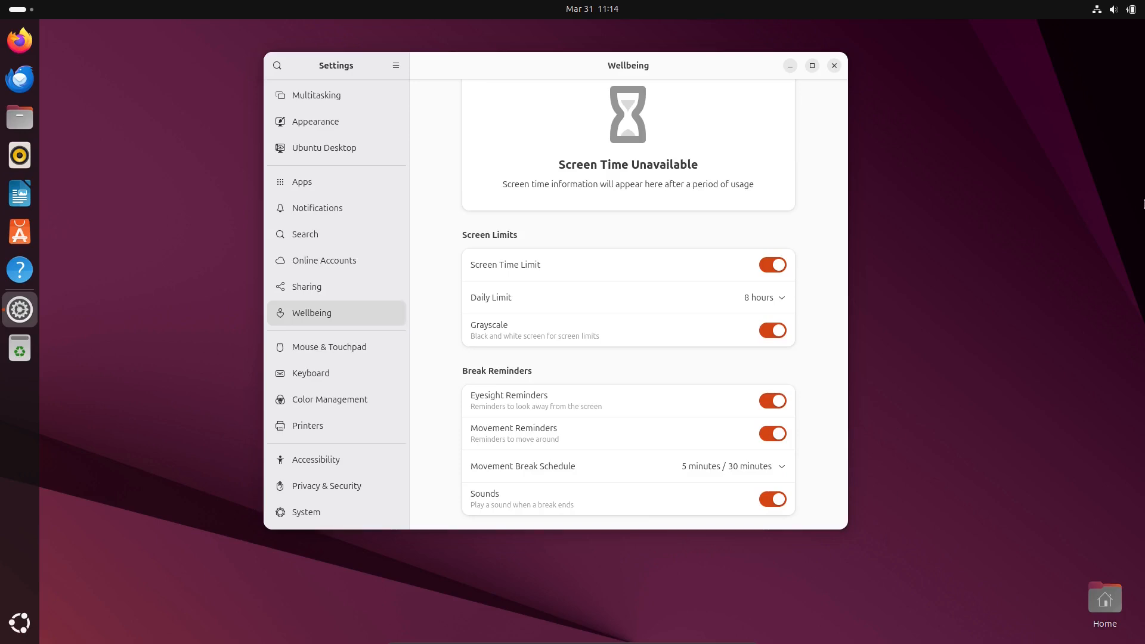
{"action": "left_click", "coordinate": [592, 8]}
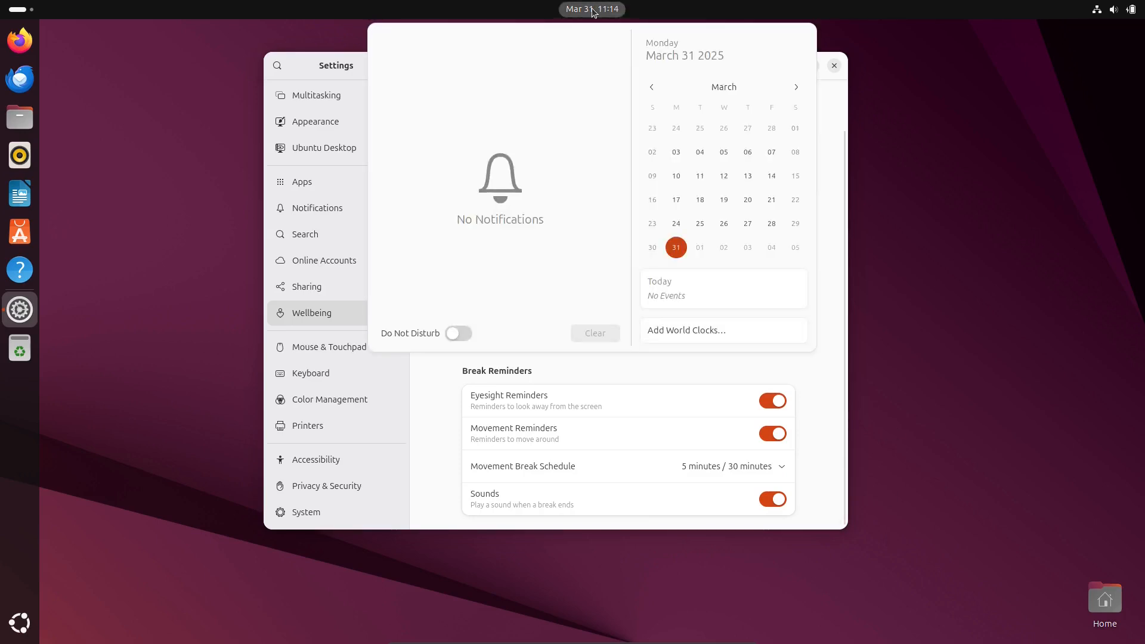
{"action": "mouse_move", "coordinate": [523, 134]}
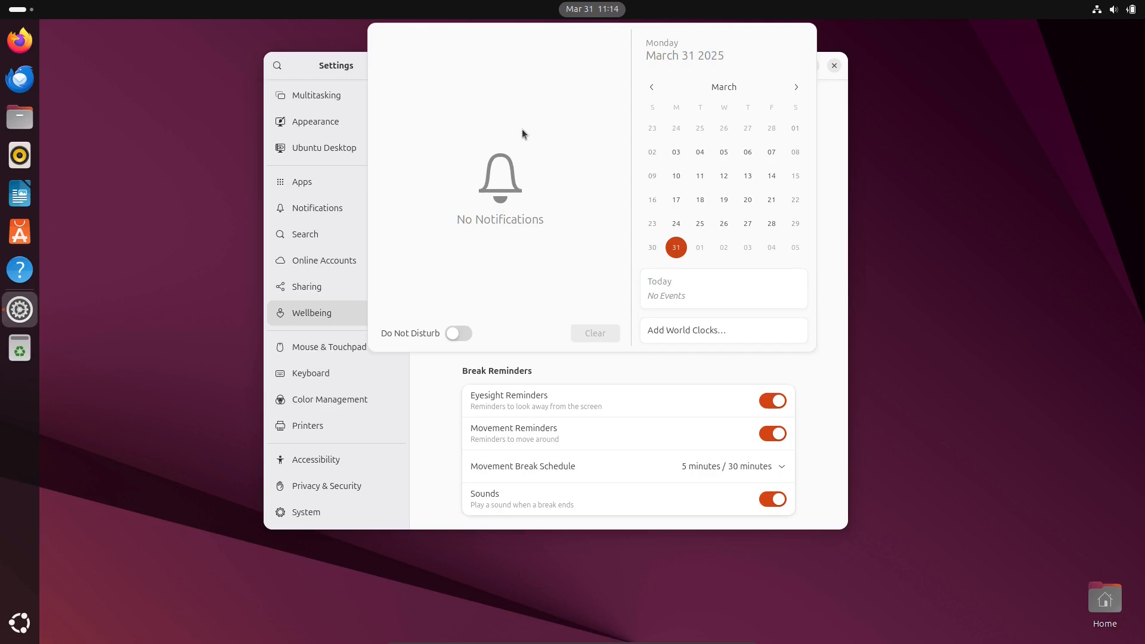
{"action": "mouse_move", "coordinate": [610, 13]}
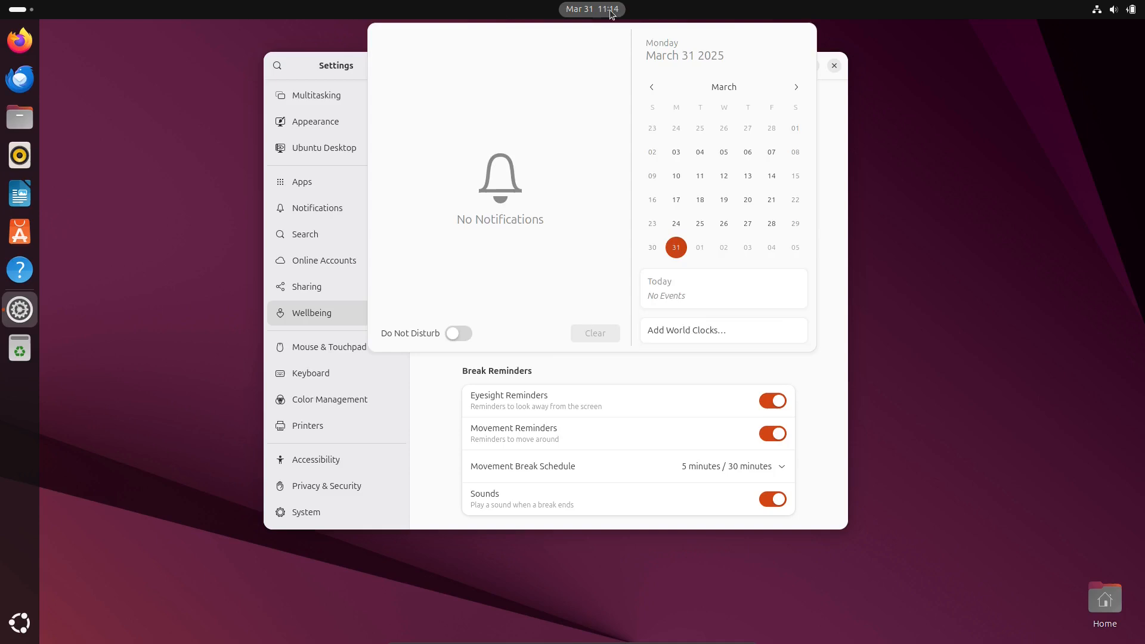
{"action": "left_click", "coordinate": [591, 10]}
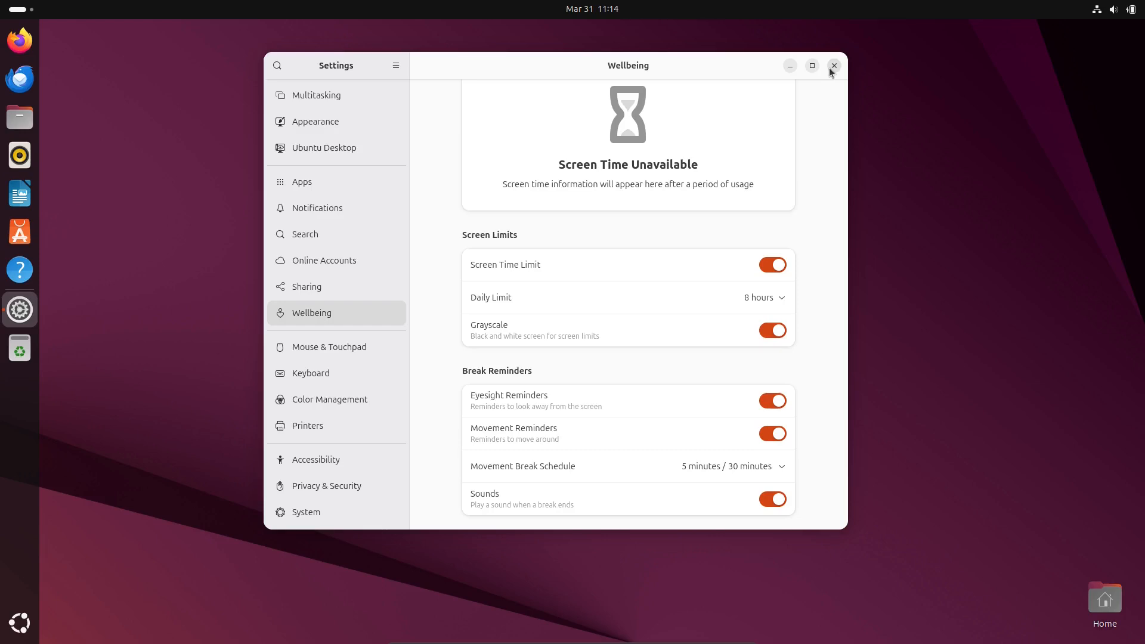
- Close the Settings window, leaving the empty desktop
{"action": "left_click", "coordinate": [834, 65]}
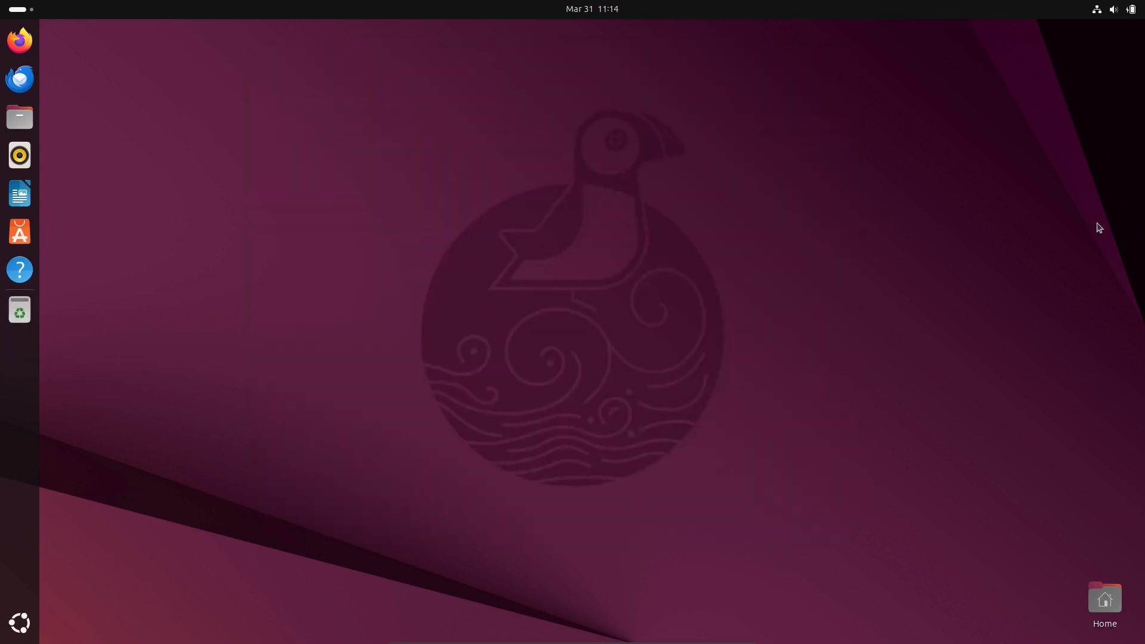
{"action": "mouse_move", "coordinate": [776, 185]}
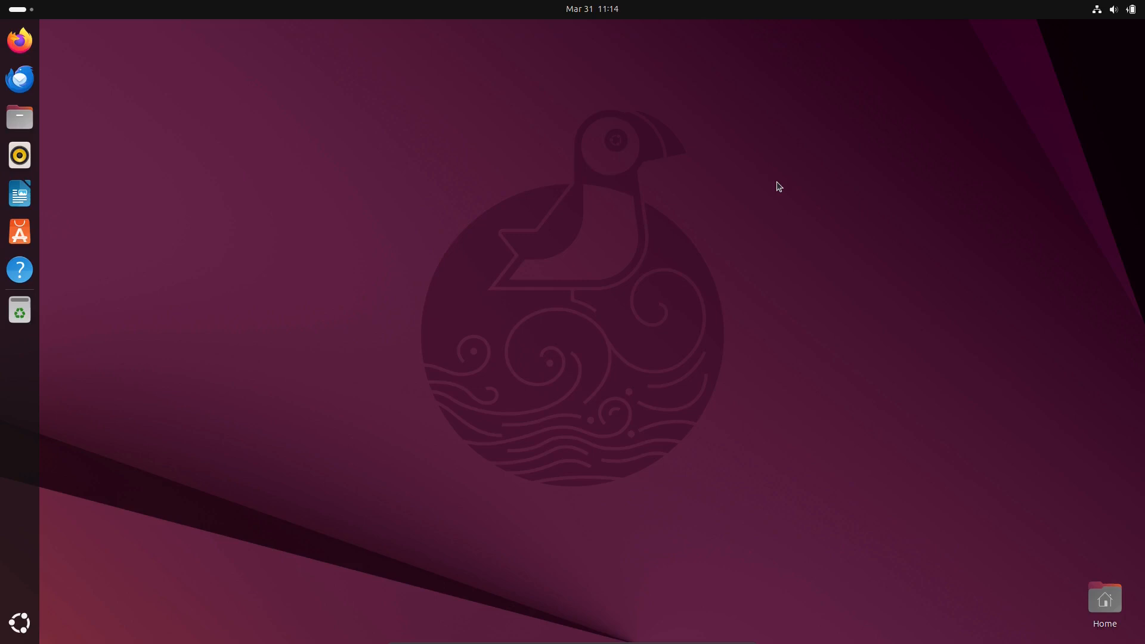
{"action": "mouse_move", "coordinate": [674, 279]}
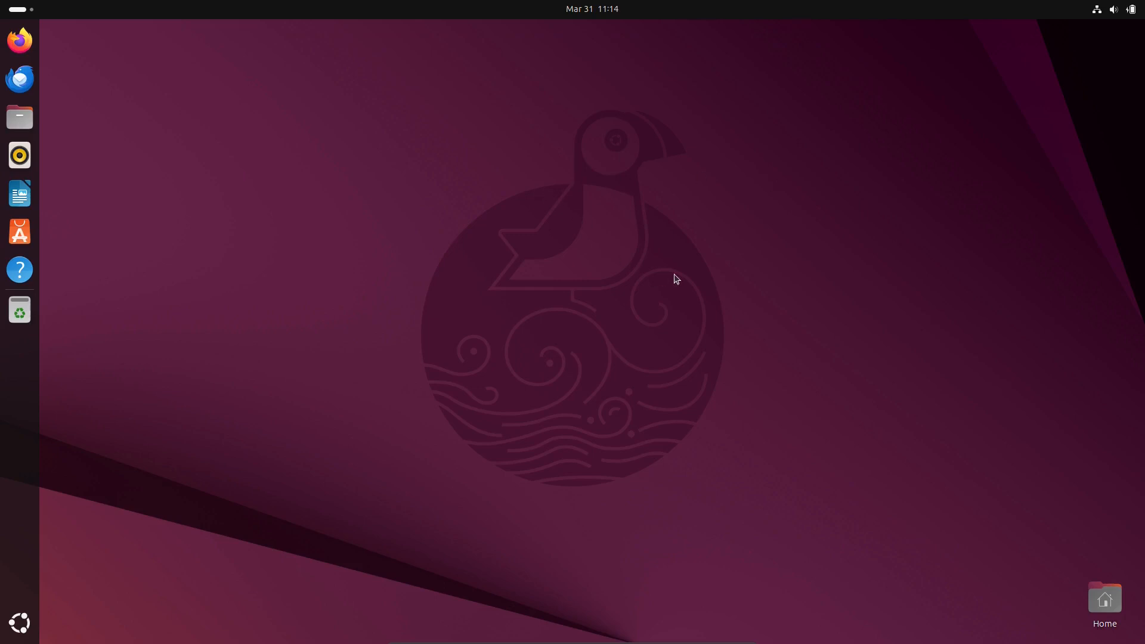
{"action": "mouse_move", "coordinate": [432, 251]}
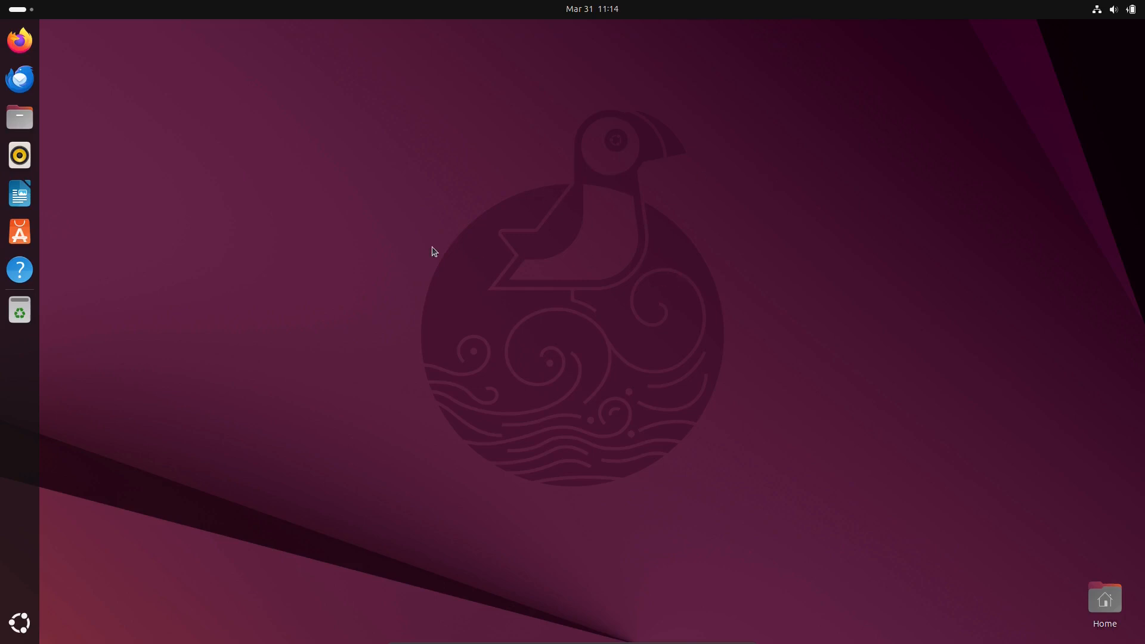
{"action": "mouse_move", "coordinate": [484, 272]}
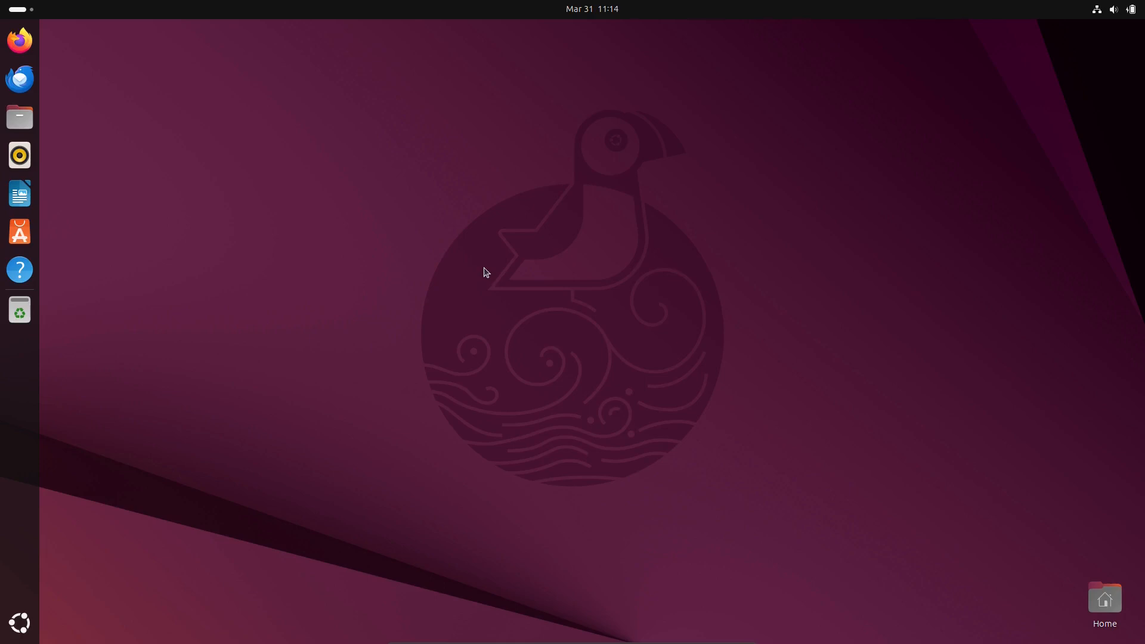
{"action": "mouse_move", "coordinate": [12, 298]}
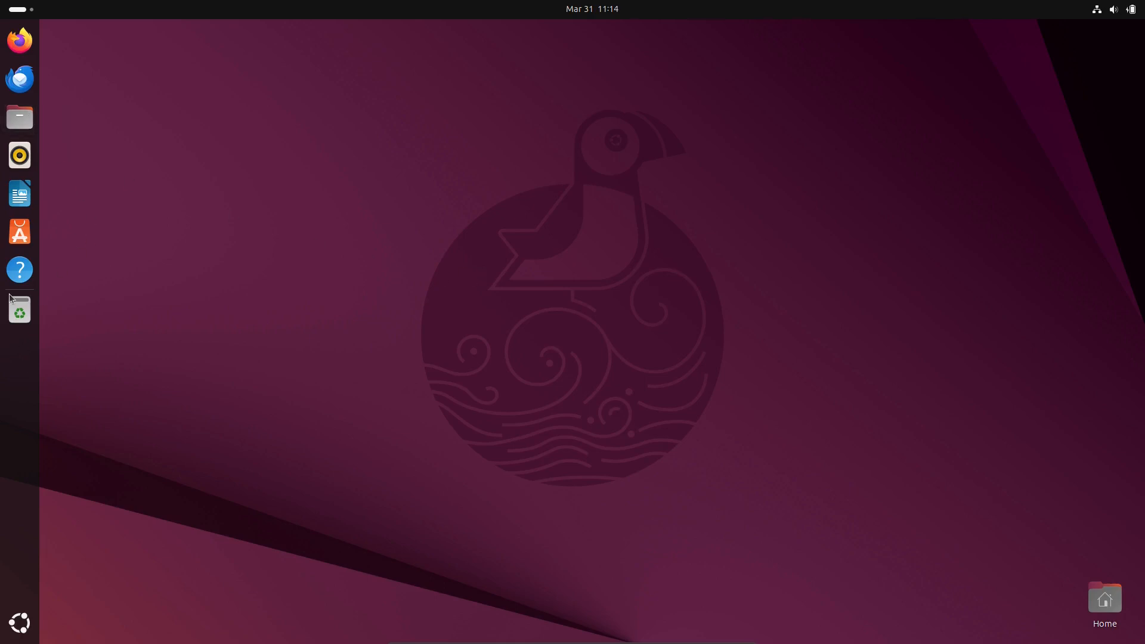
- Launch App Center, search 'gimp' and bring up the GNU Image Manipulation Program page
{"action": "left_click", "coordinate": [19, 232]}
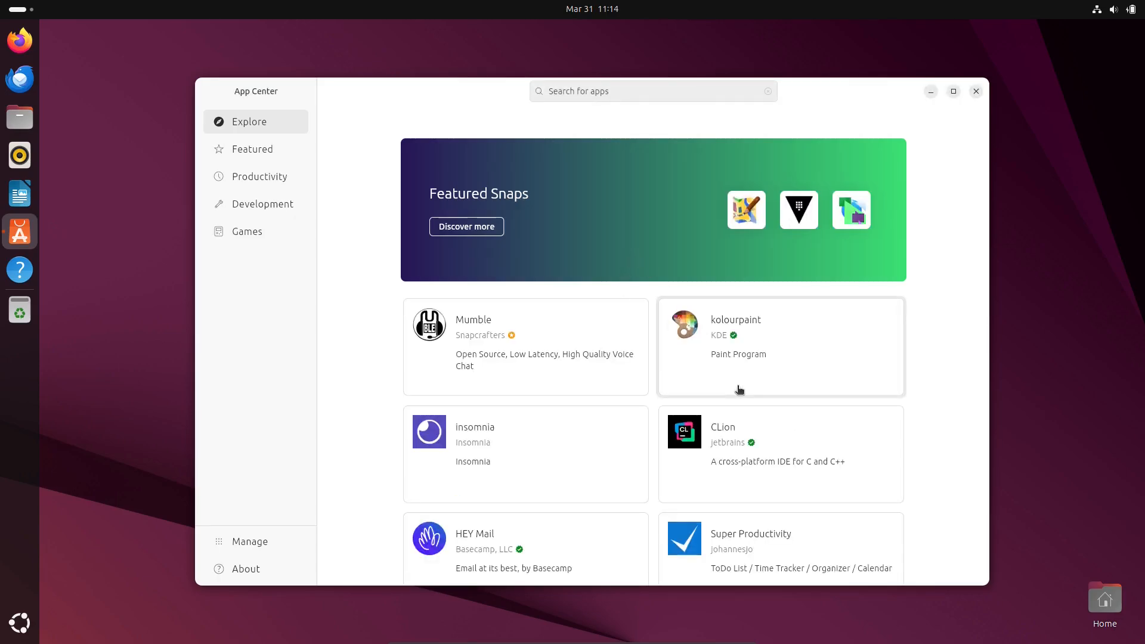
{"action": "mouse_move", "coordinate": [761, 415]}
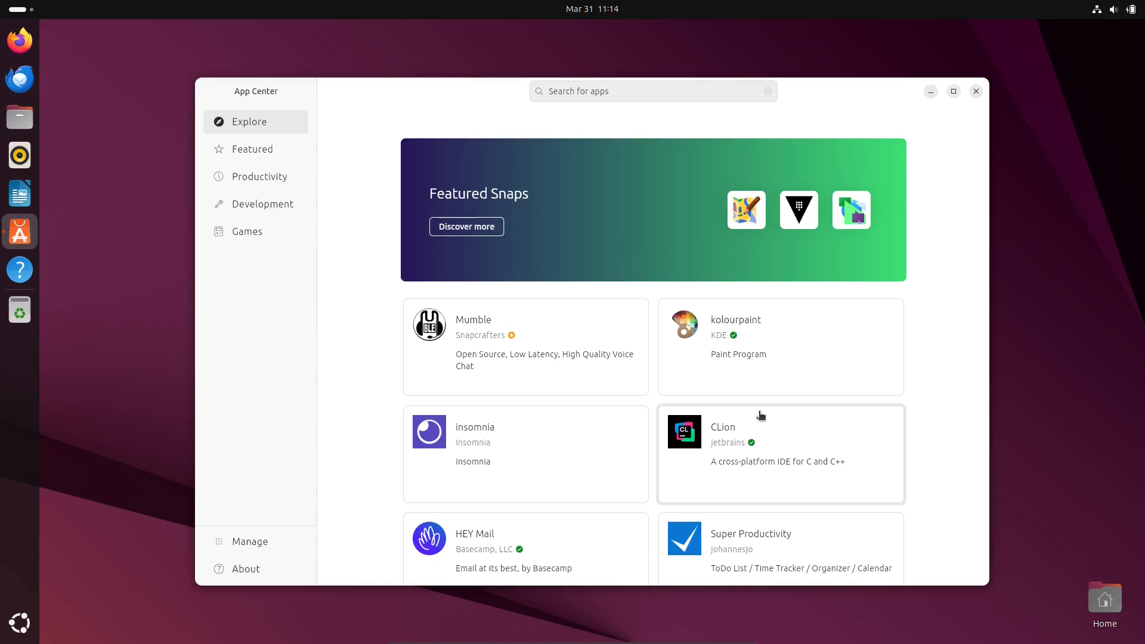
{"action": "mouse_move", "coordinate": [803, 464]}
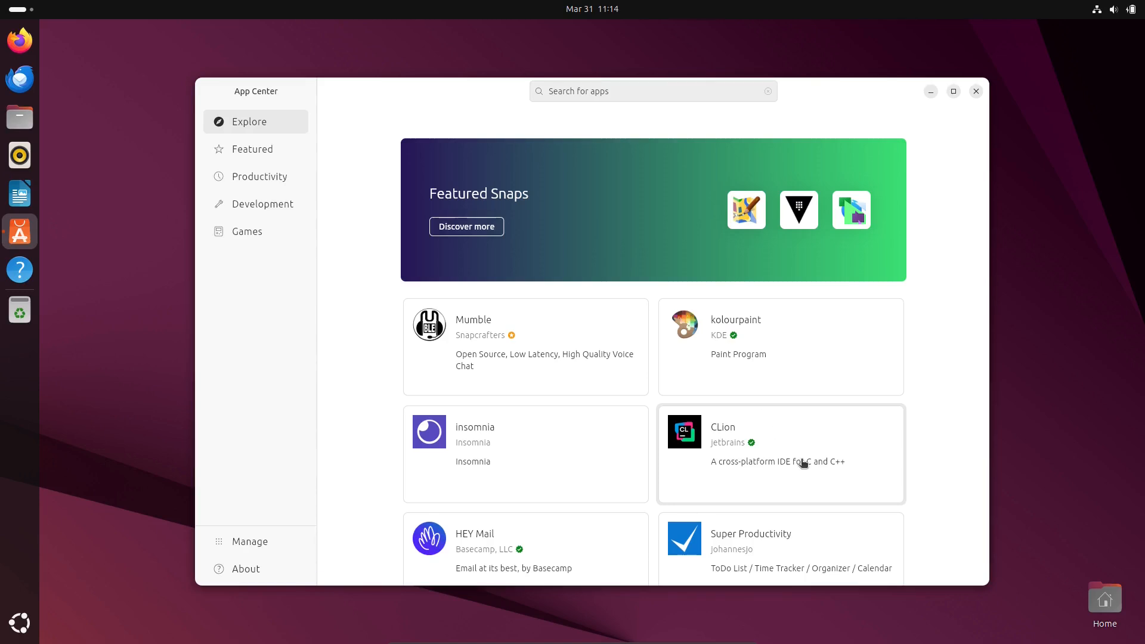
{"action": "mouse_move", "coordinate": [927, 334]}
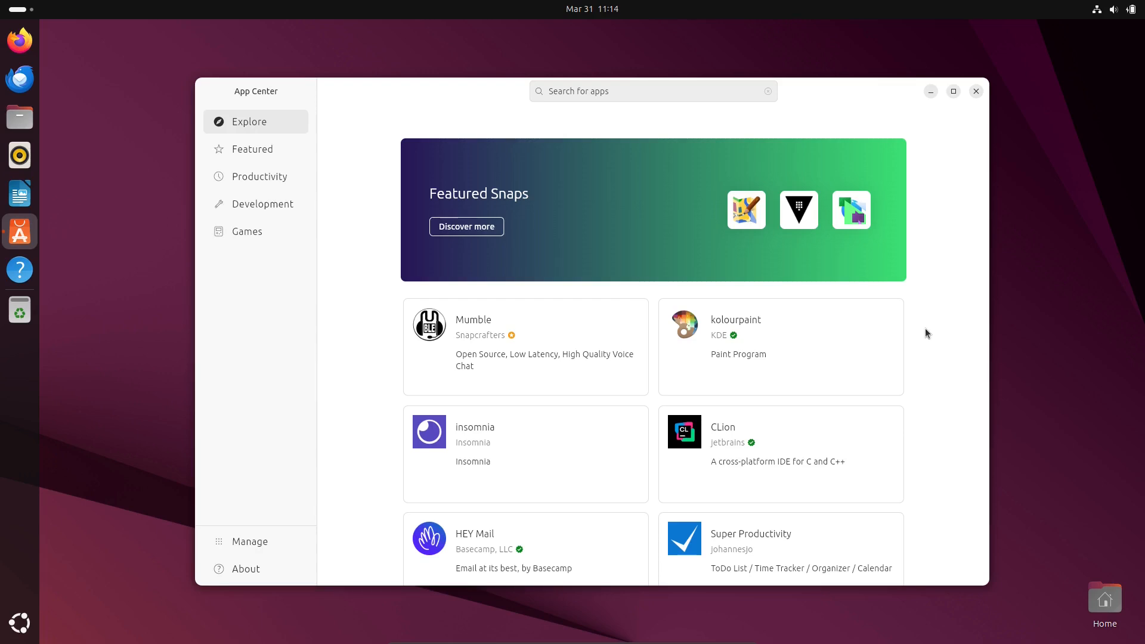
{"action": "mouse_move", "coordinate": [933, 245]}
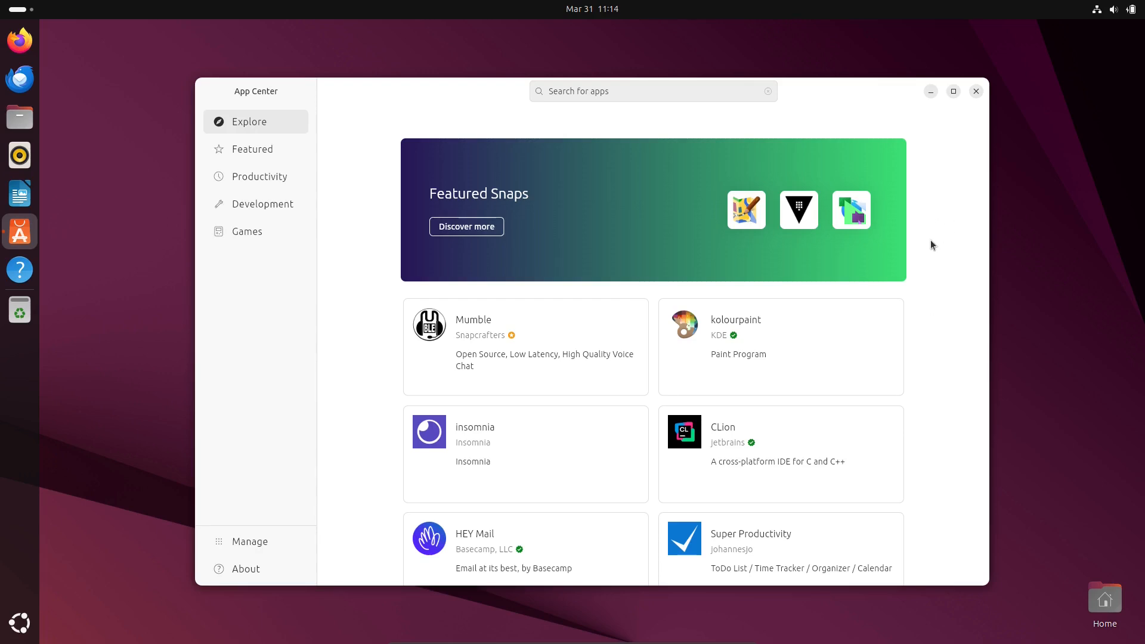
{"action": "mouse_move", "coordinate": [255, 164]}
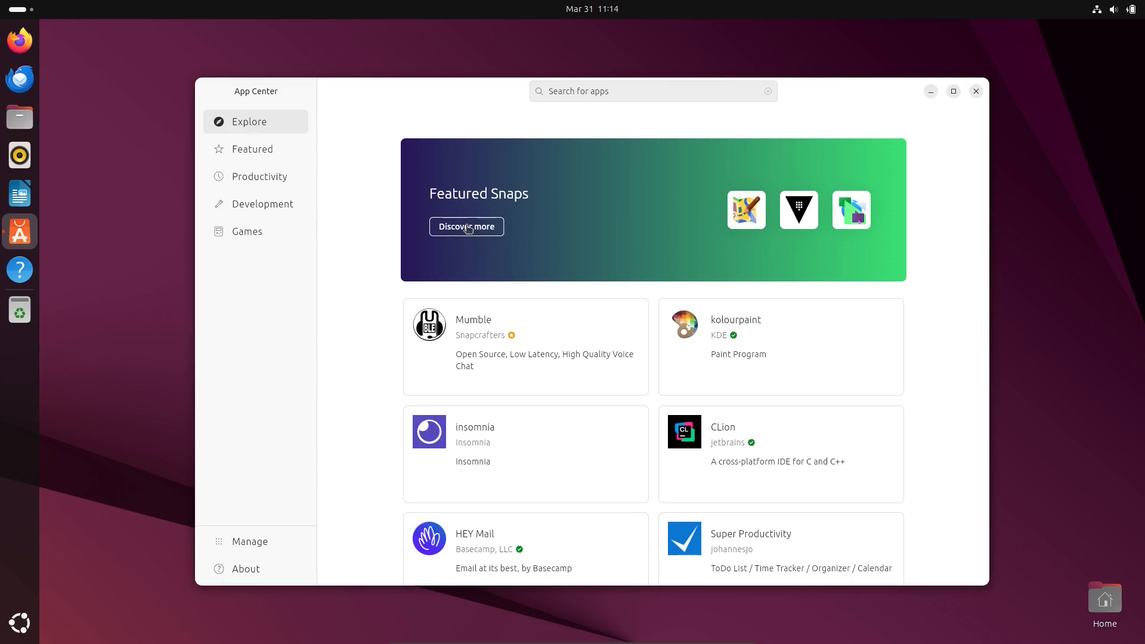
{"action": "left_click", "coordinate": [651, 91]}
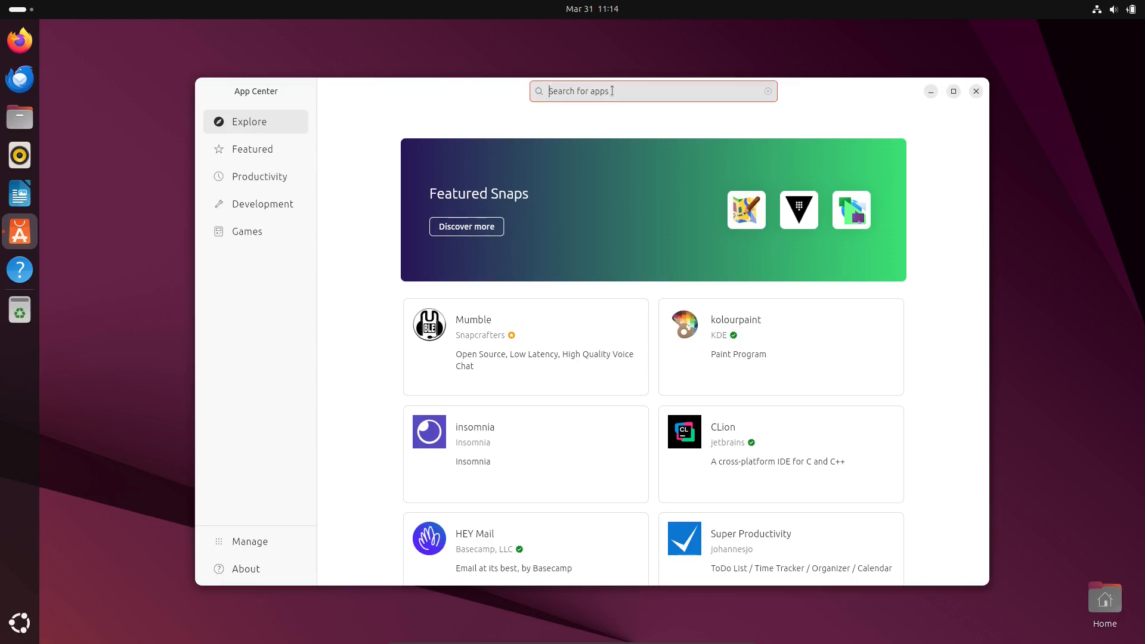
{"action": "type", "text": "gimp"}
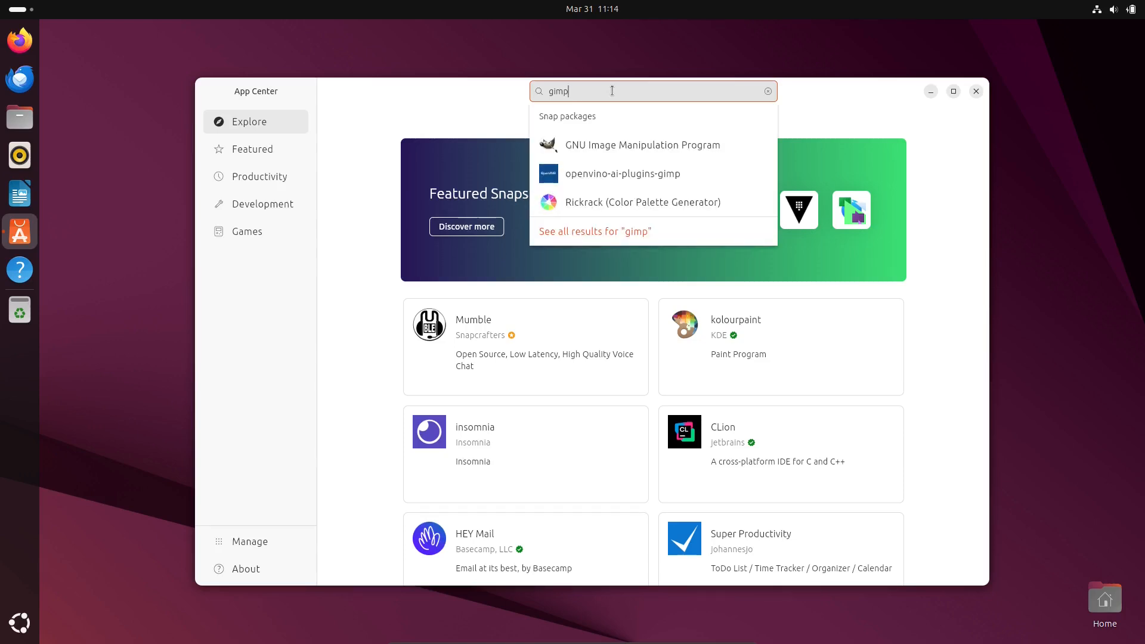
{"action": "left_click", "coordinate": [643, 144]}
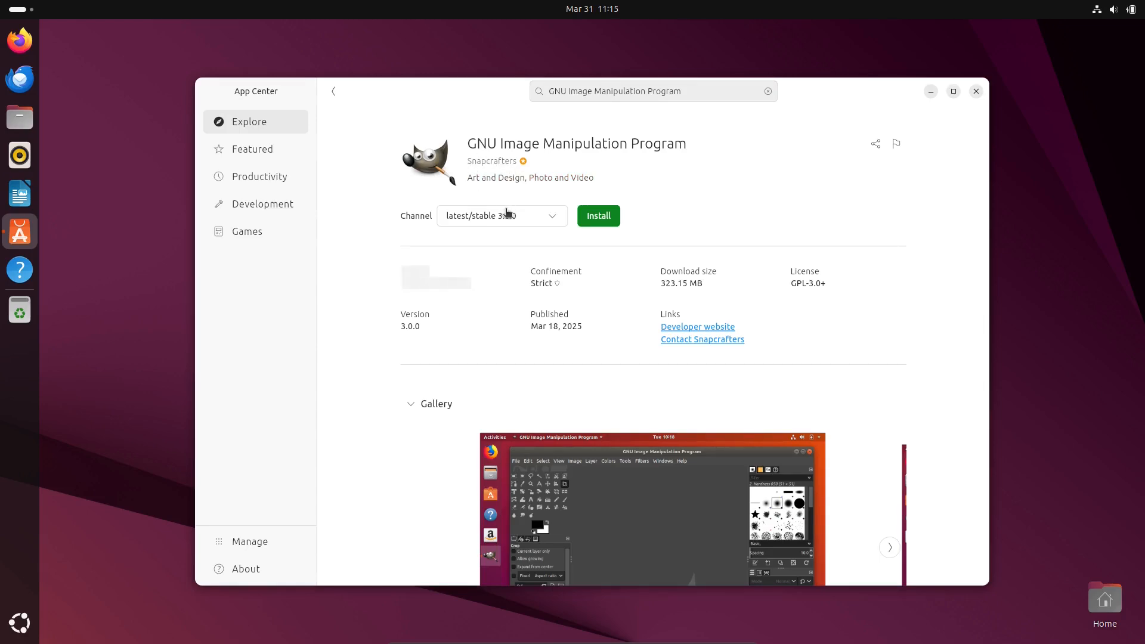
- Browse GIMP's screenshot gallery forward and back, then close App Center
{"action": "left_click", "coordinate": [501, 216]}
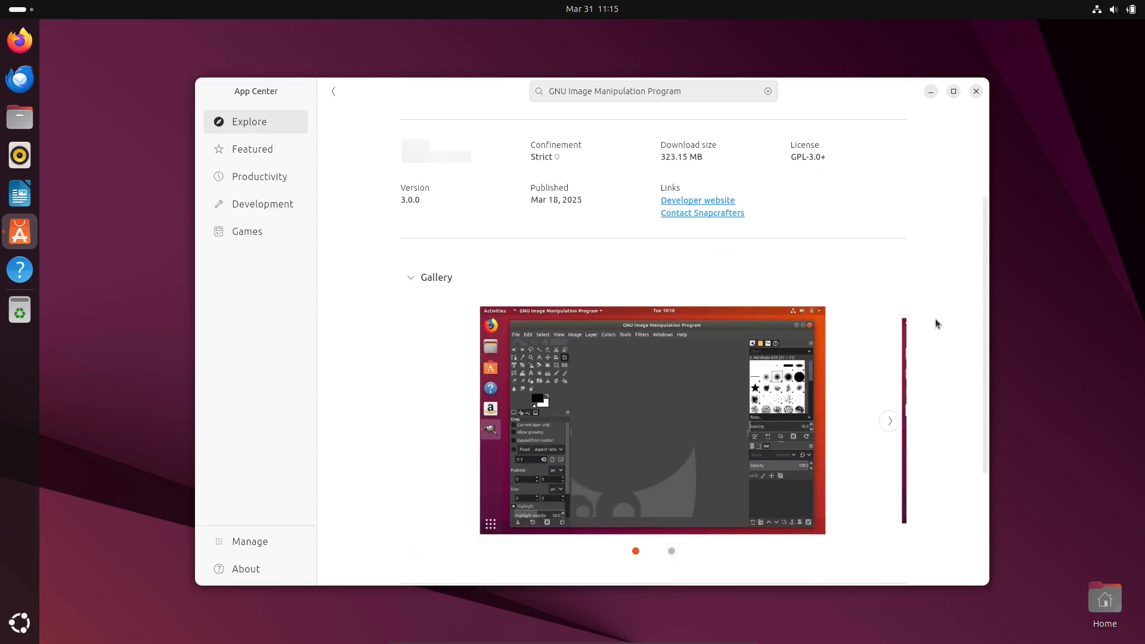
{"action": "scroll", "scroll_direction": "down", "scroll_amount": 3}
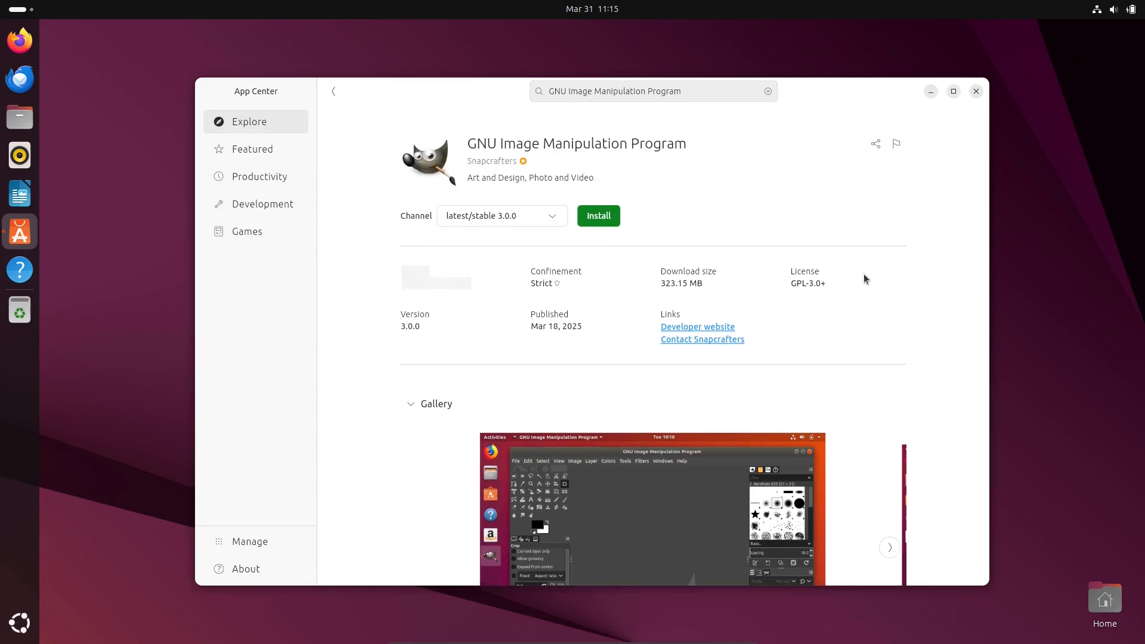
{"action": "mouse_move", "coordinate": [868, 300]}
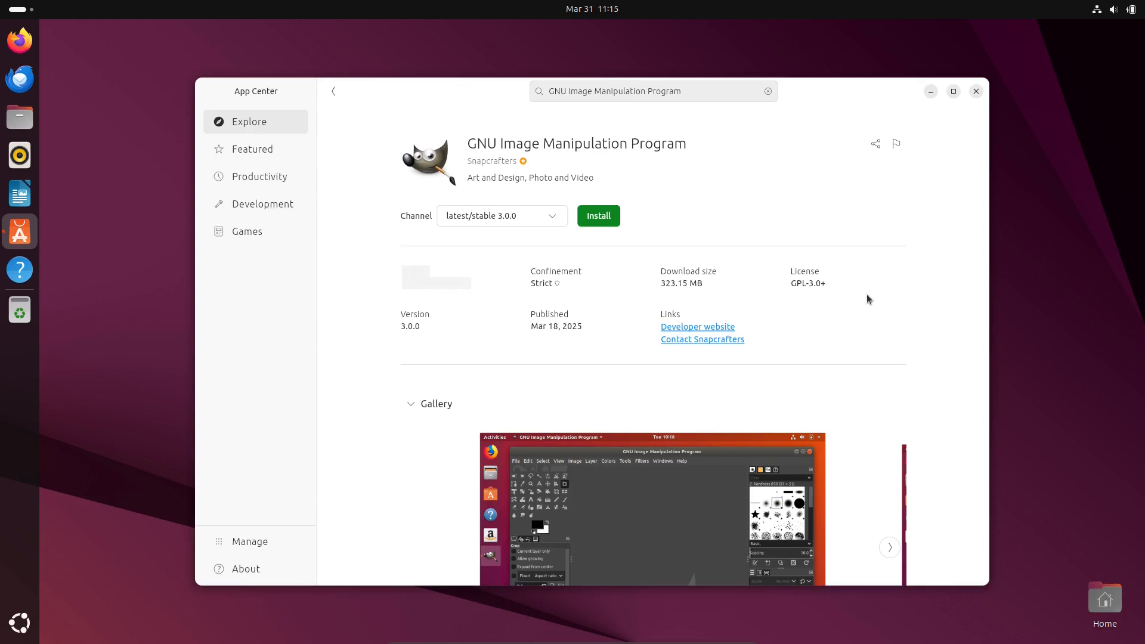
{"action": "scroll", "scroll_direction": "down", "scroll_amount": 3}
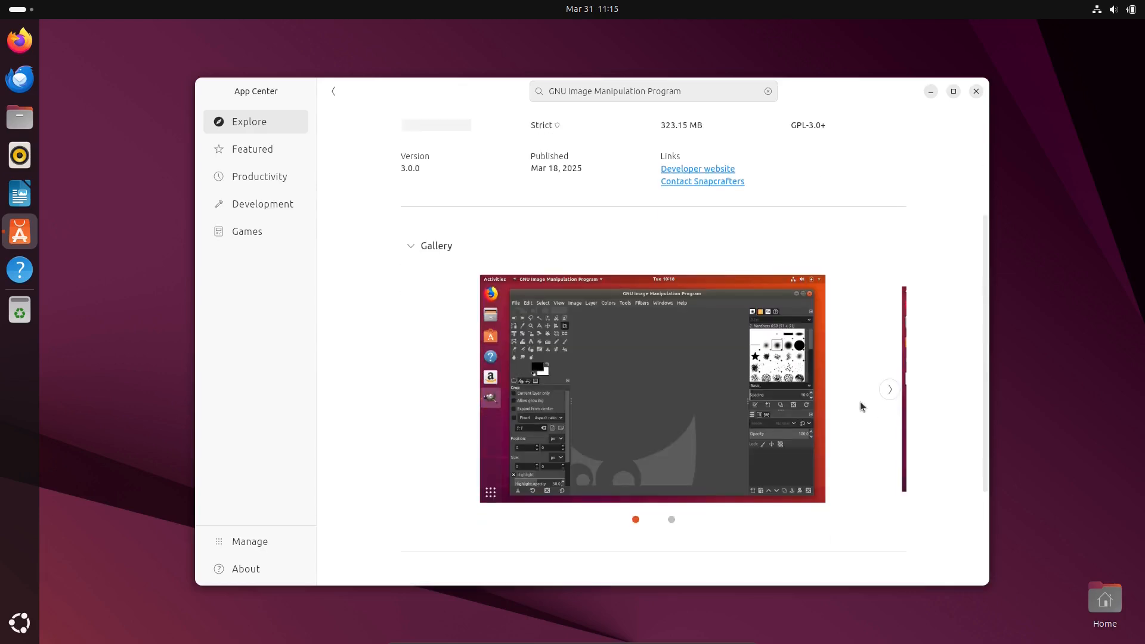
{"action": "mouse_move", "coordinate": [919, 401]}
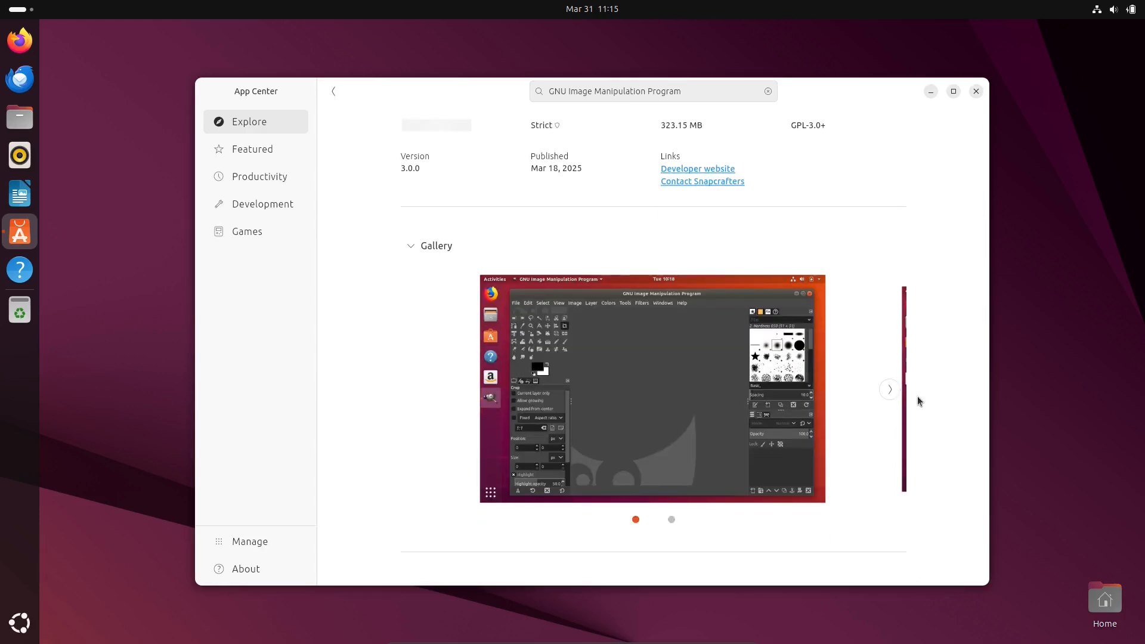
{"action": "left_click", "coordinate": [889, 389]}
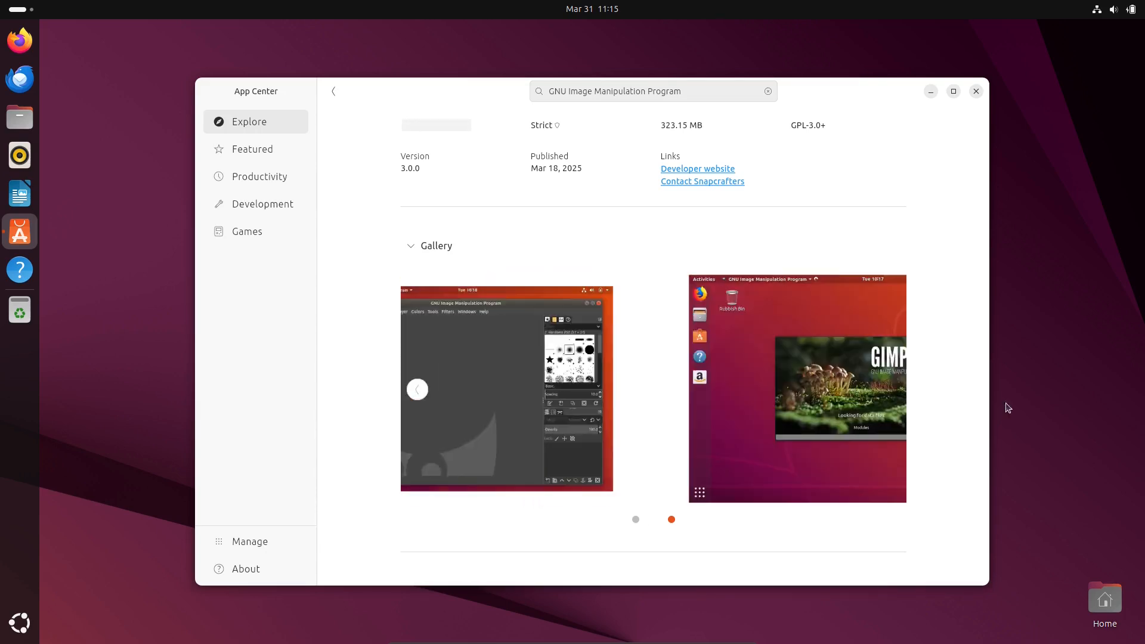
{"action": "left_click", "coordinate": [417, 389]}
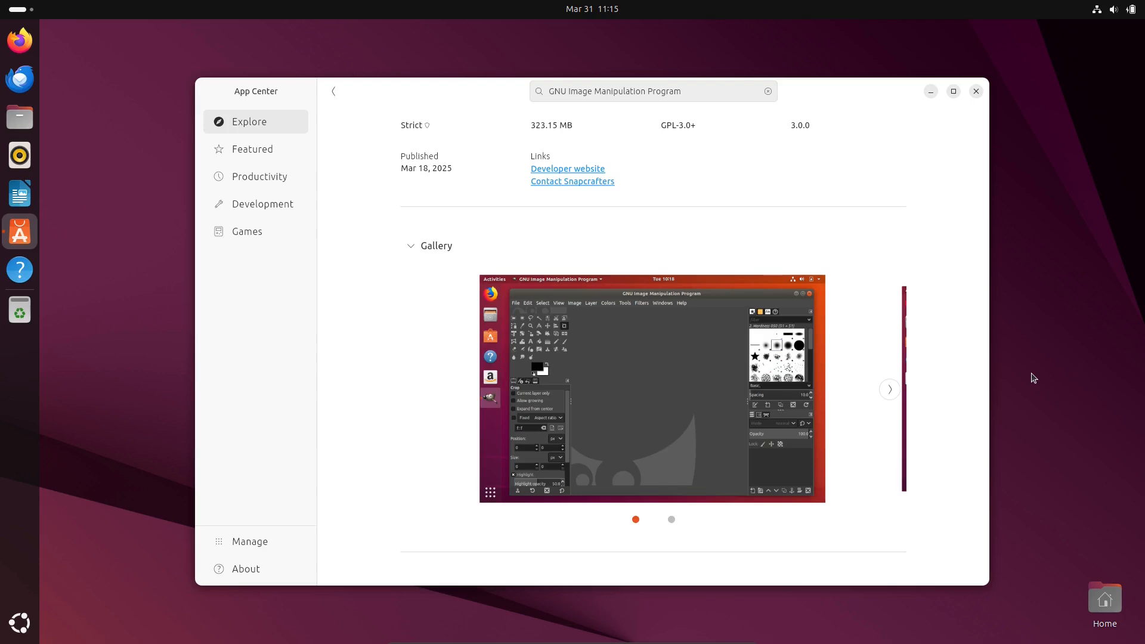
{"action": "mouse_move", "coordinate": [1001, 82]}
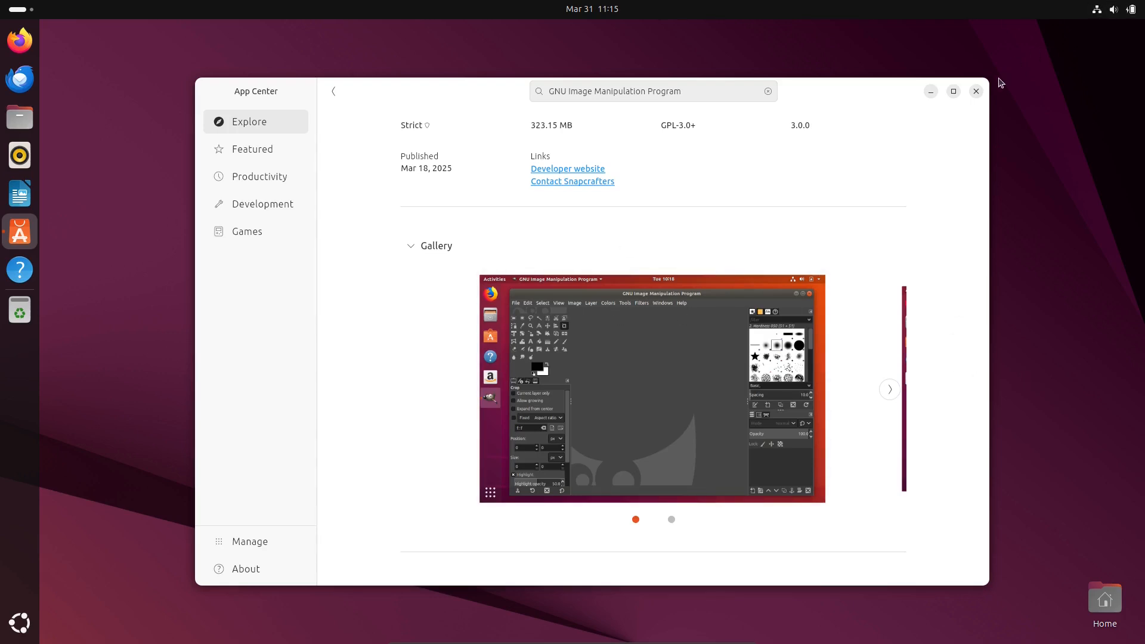
{"action": "left_click", "coordinate": [976, 90]}
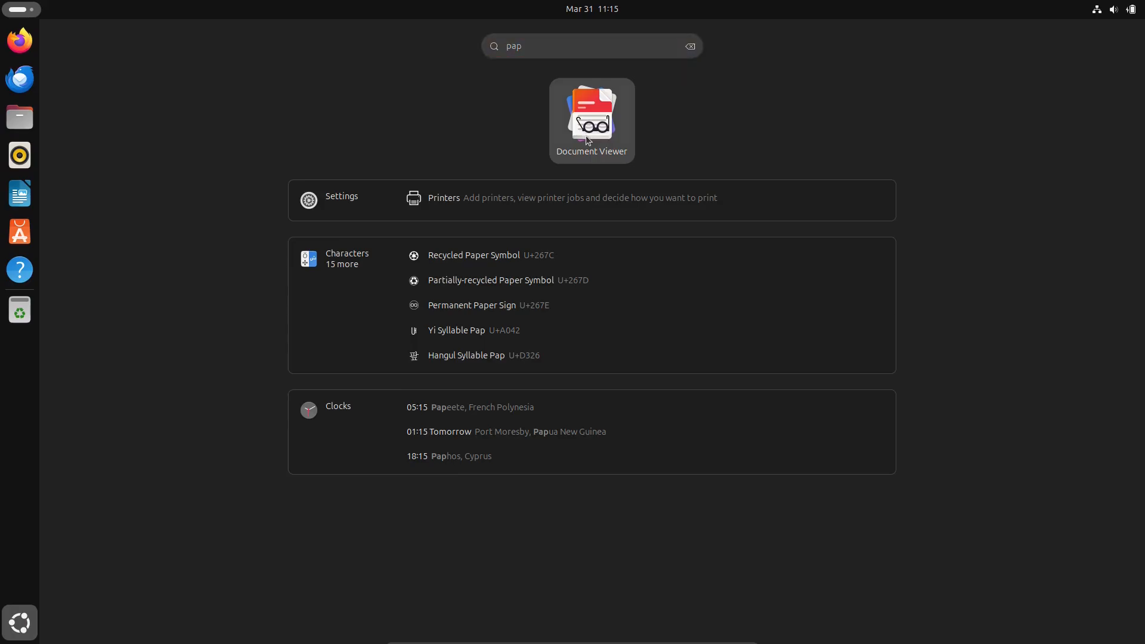
- Launch Document Viewer, peek at its hamburger menu options, then close it
{"action": "left_click", "coordinate": [592, 119]}
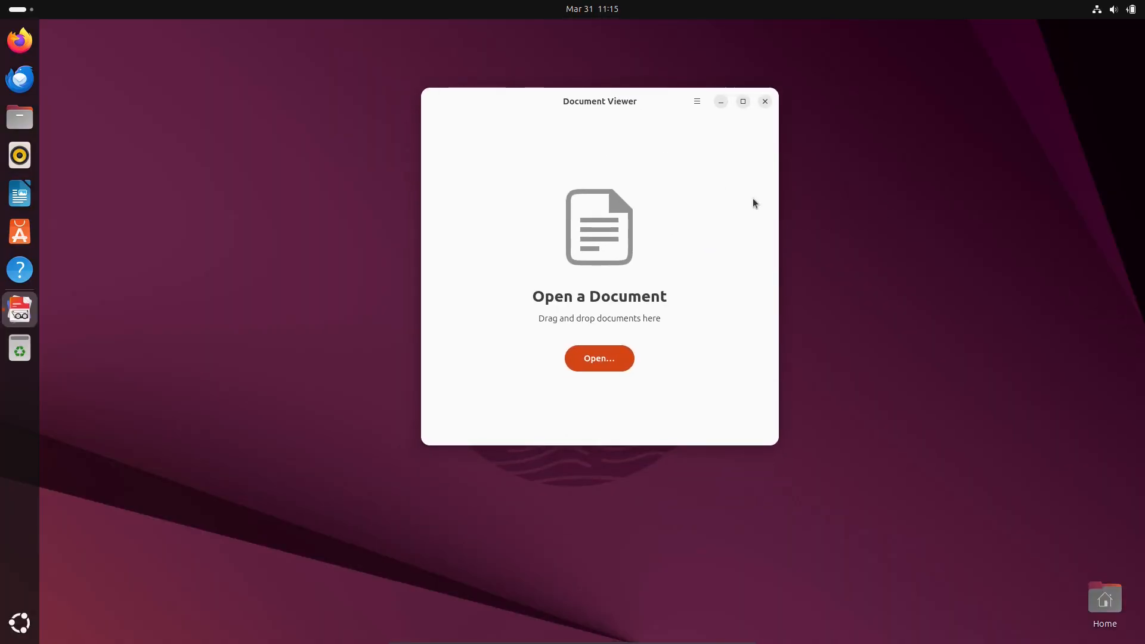
{"action": "left_click", "coordinate": [697, 101]}
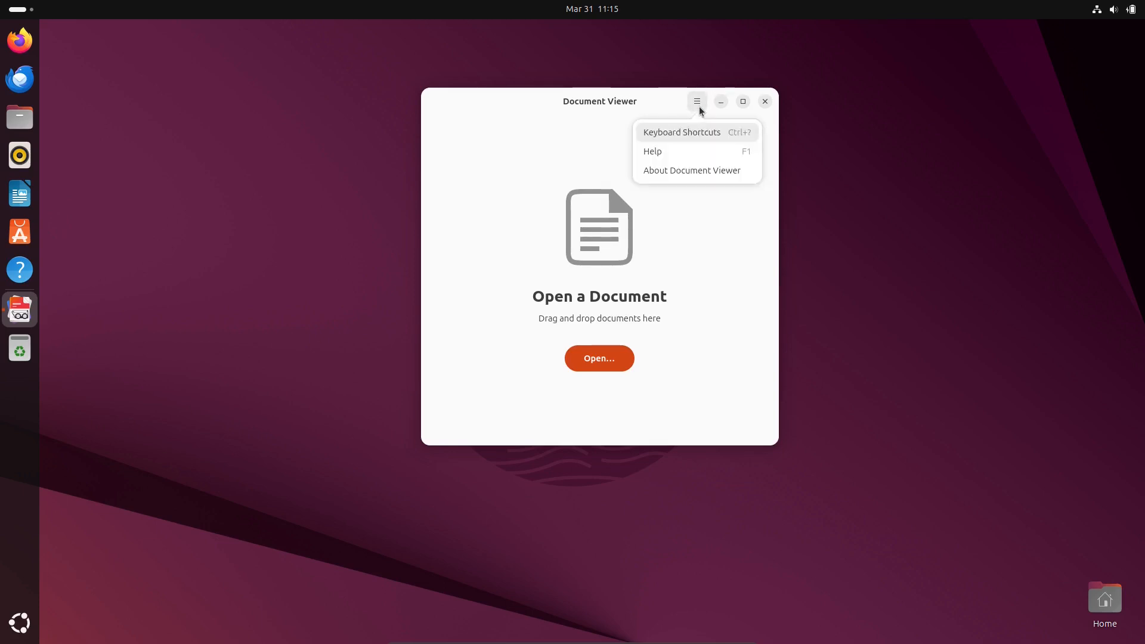
{"action": "left_click", "coordinate": [715, 284]}
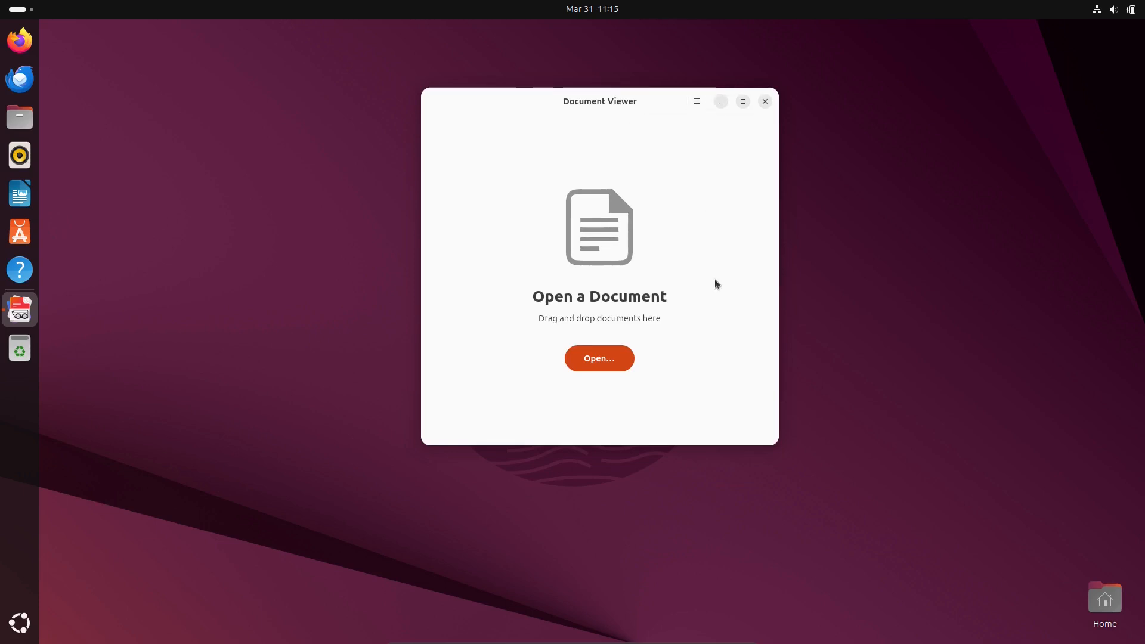
{"action": "mouse_move", "coordinate": [658, 346]}
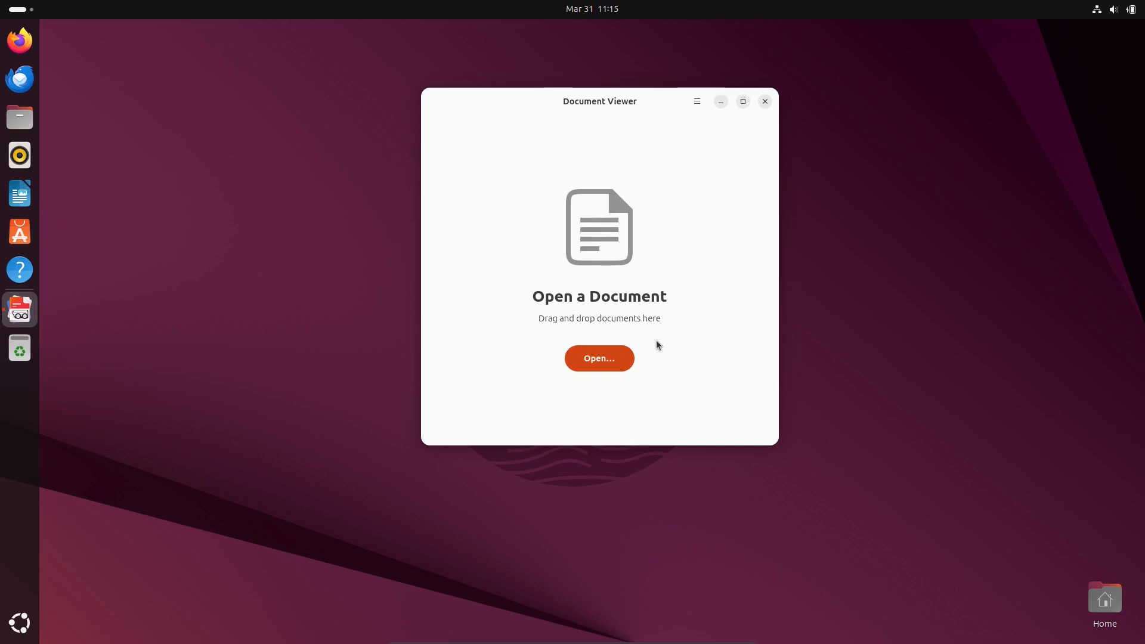
{"action": "mouse_move", "coordinate": [752, 346]}
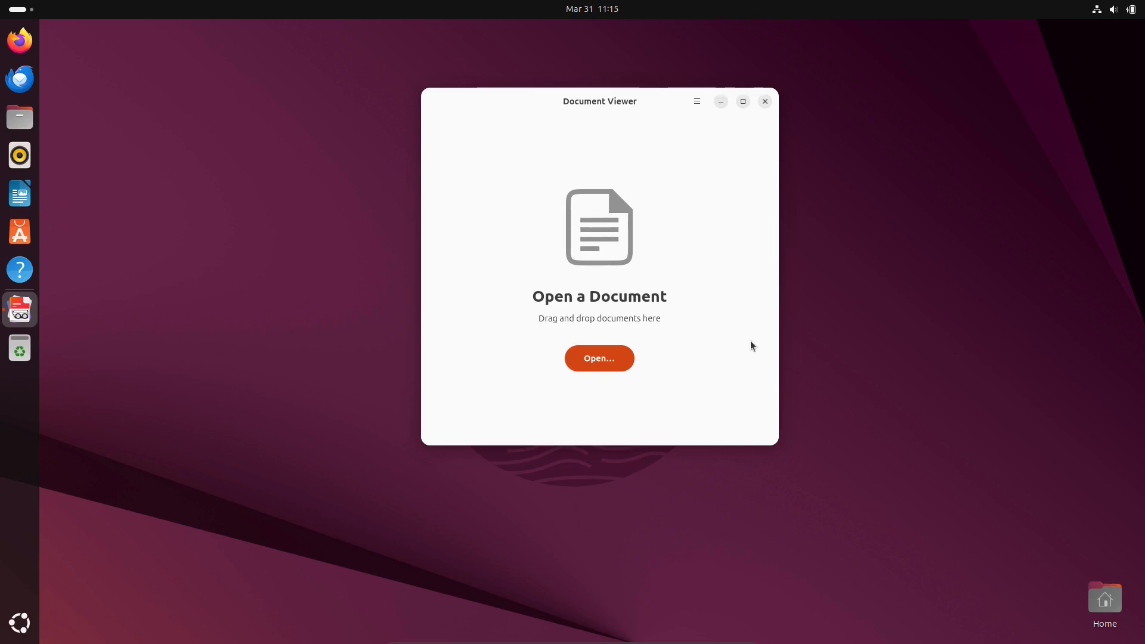
{"action": "mouse_move", "coordinate": [725, 297]}
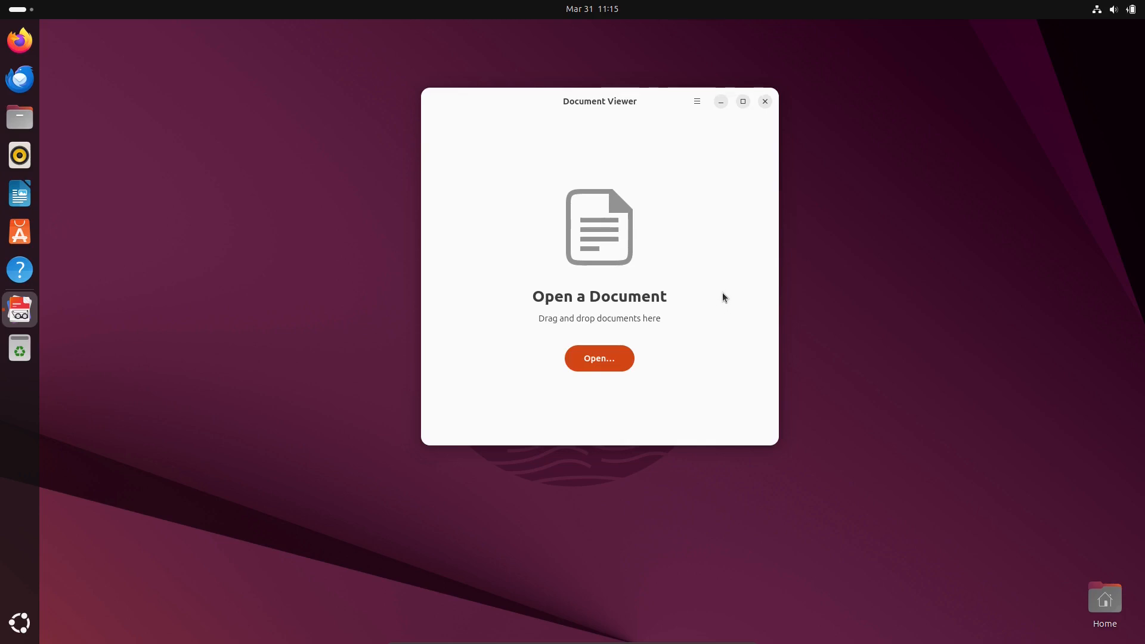
{"action": "mouse_move", "coordinate": [709, 336]}
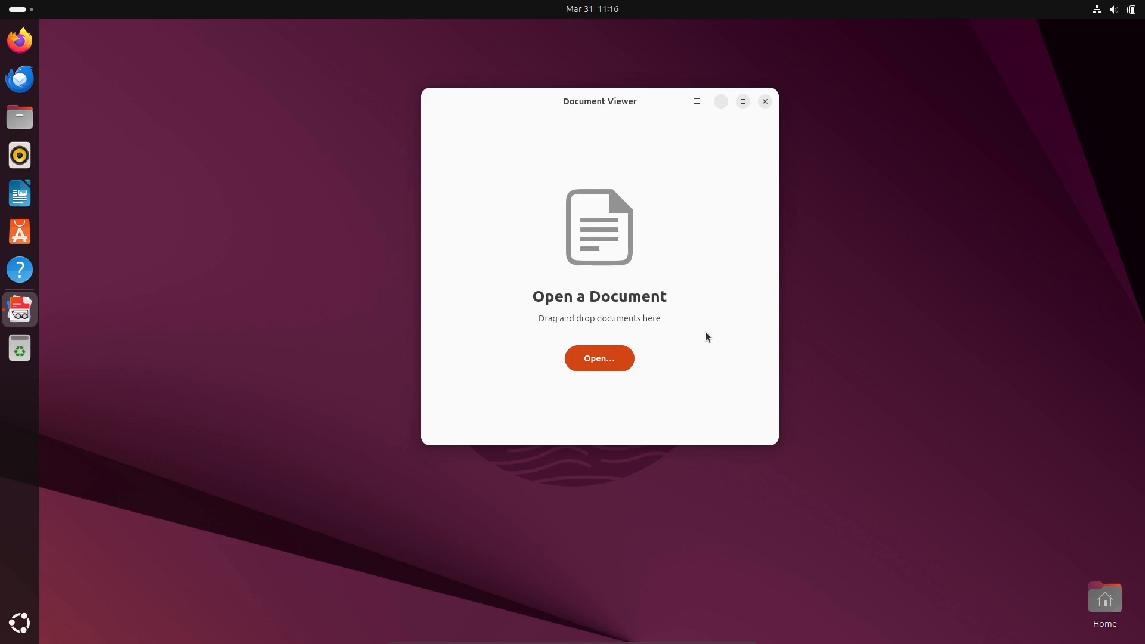
{"action": "left_click", "coordinate": [766, 102]}
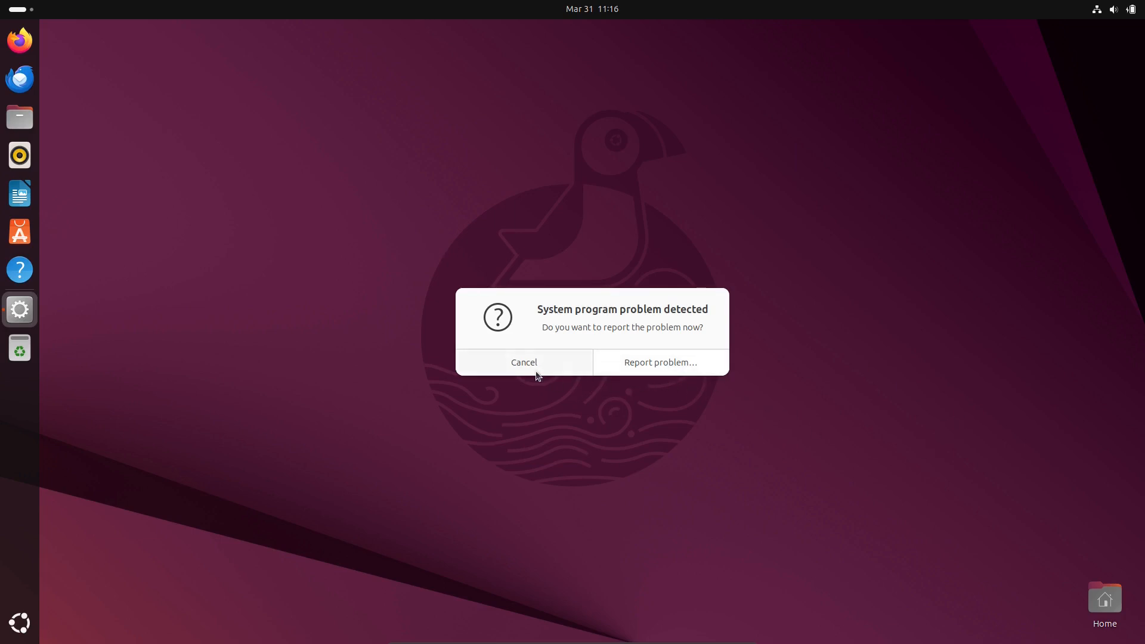
- Decline the system problem report and reopen App Center on its Explore page
{"action": "left_click", "coordinate": [525, 362]}
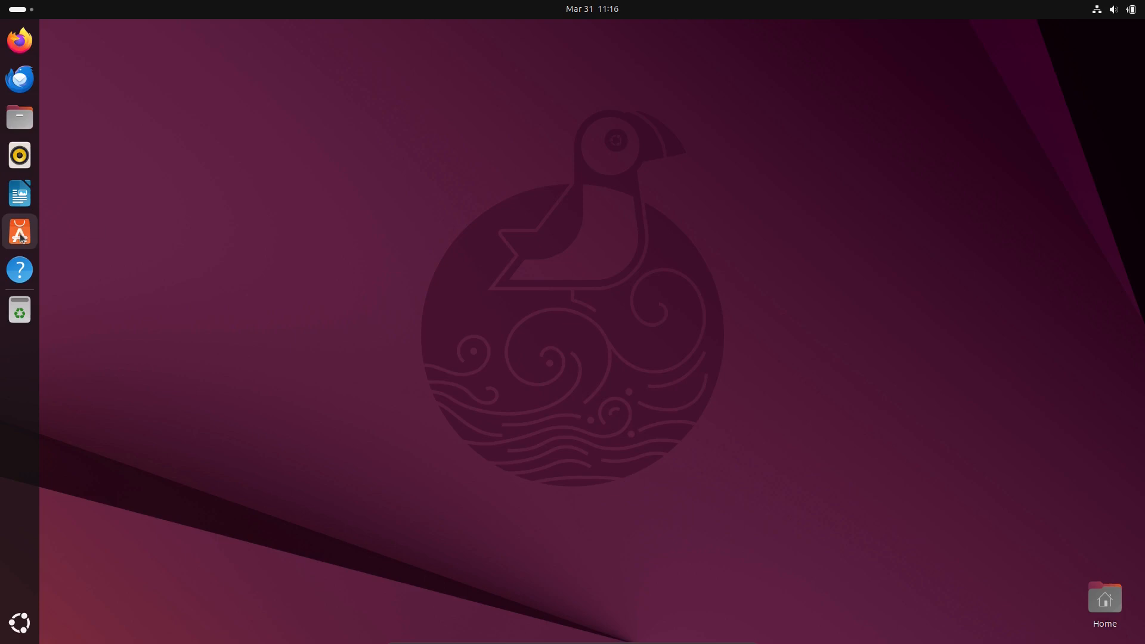
{"action": "left_click", "coordinate": [19, 231]}
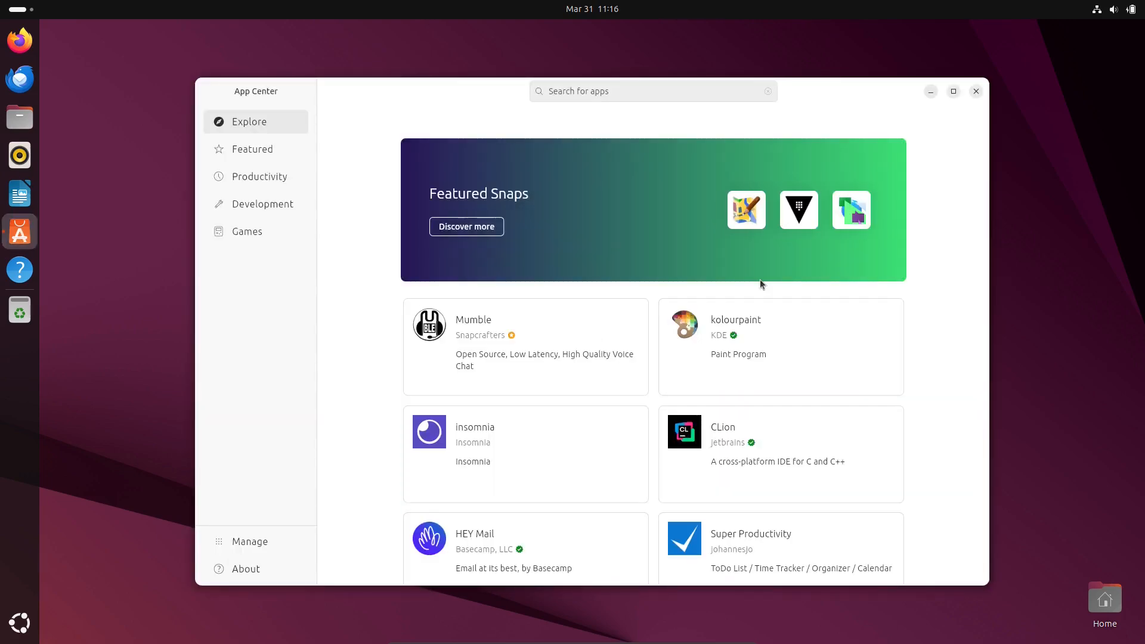
{"action": "mouse_move", "coordinate": [757, 279]}
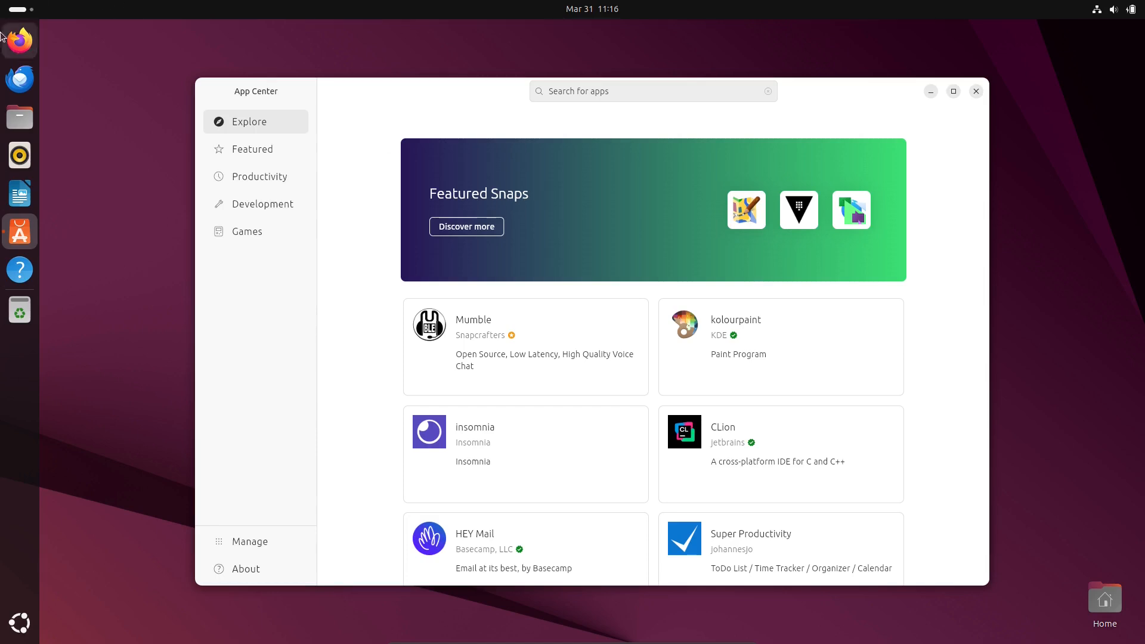
{"action": "mouse_move", "coordinate": [21, 19]}
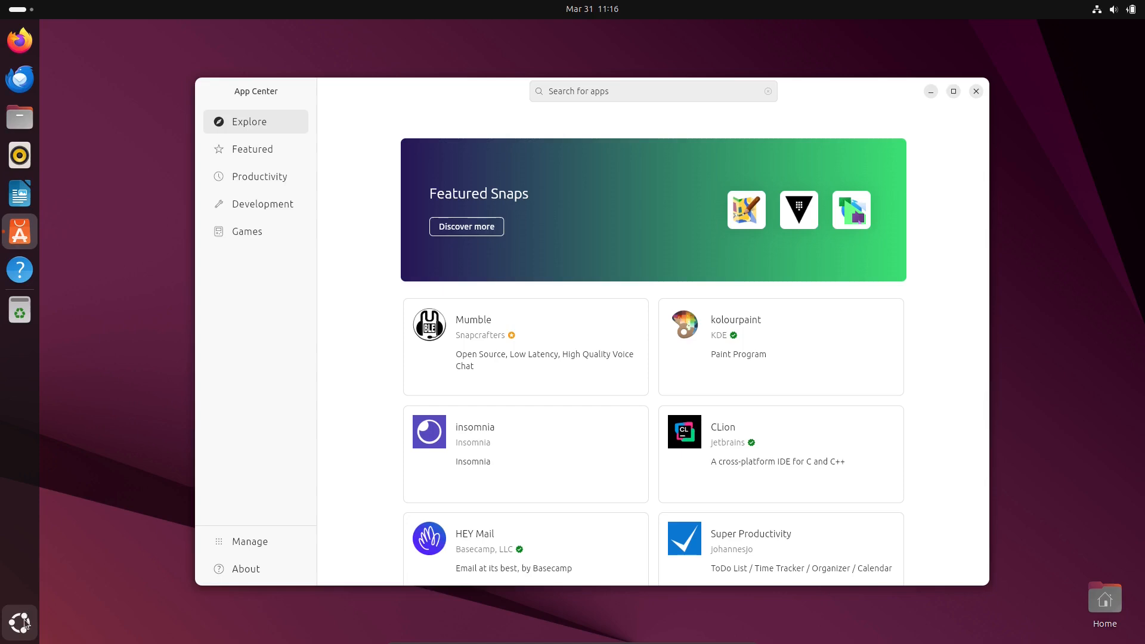
{"action": "mouse_move", "coordinate": [20, 623]}
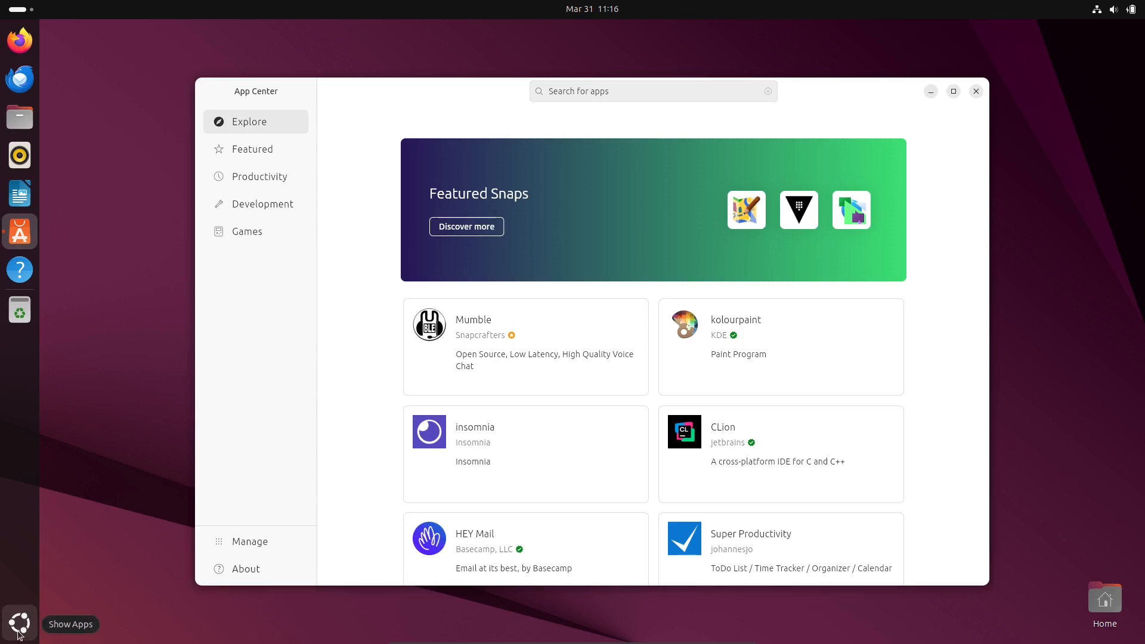
{"action": "left_click", "coordinate": [19, 623]}
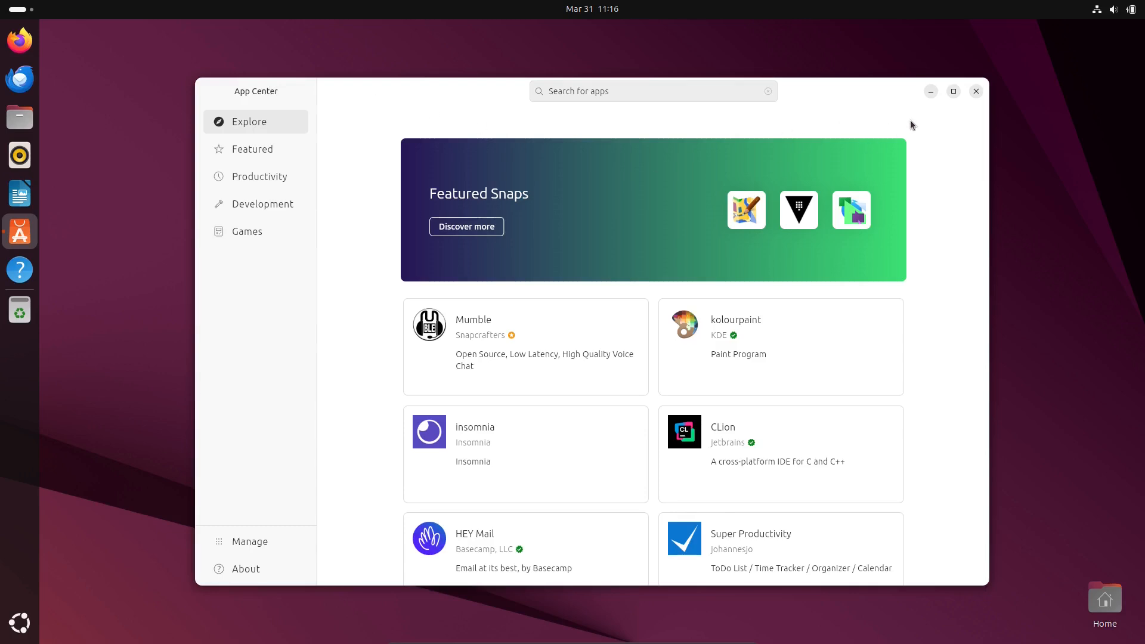
{"action": "mouse_move", "coordinate": [699, 185]}
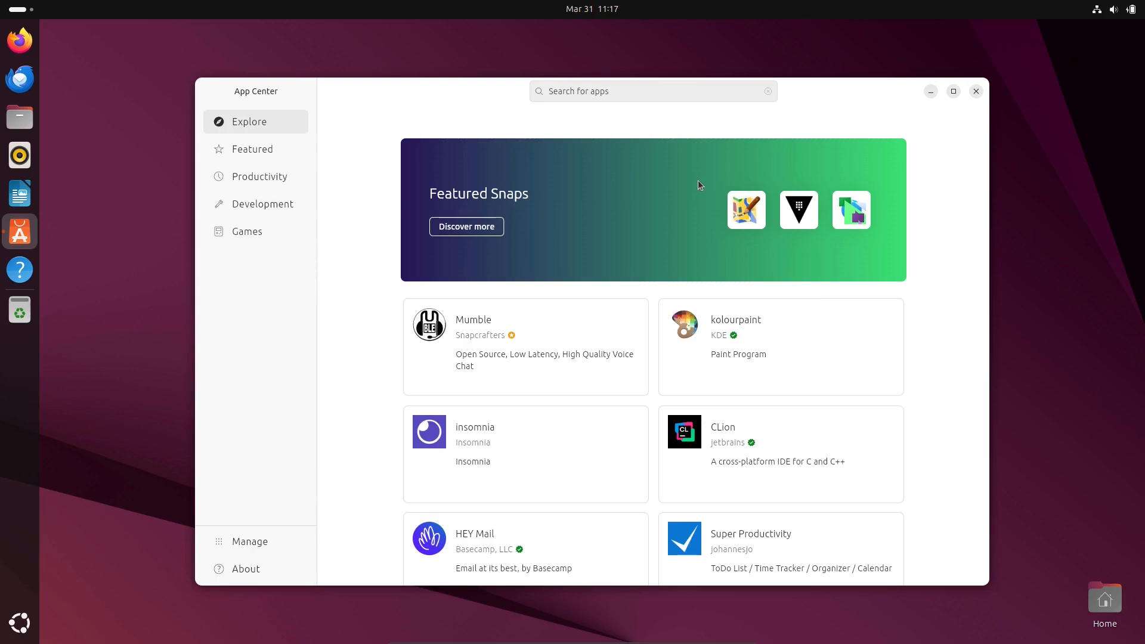
{"action": "mouse_move", "coordinate": [746, 210]}
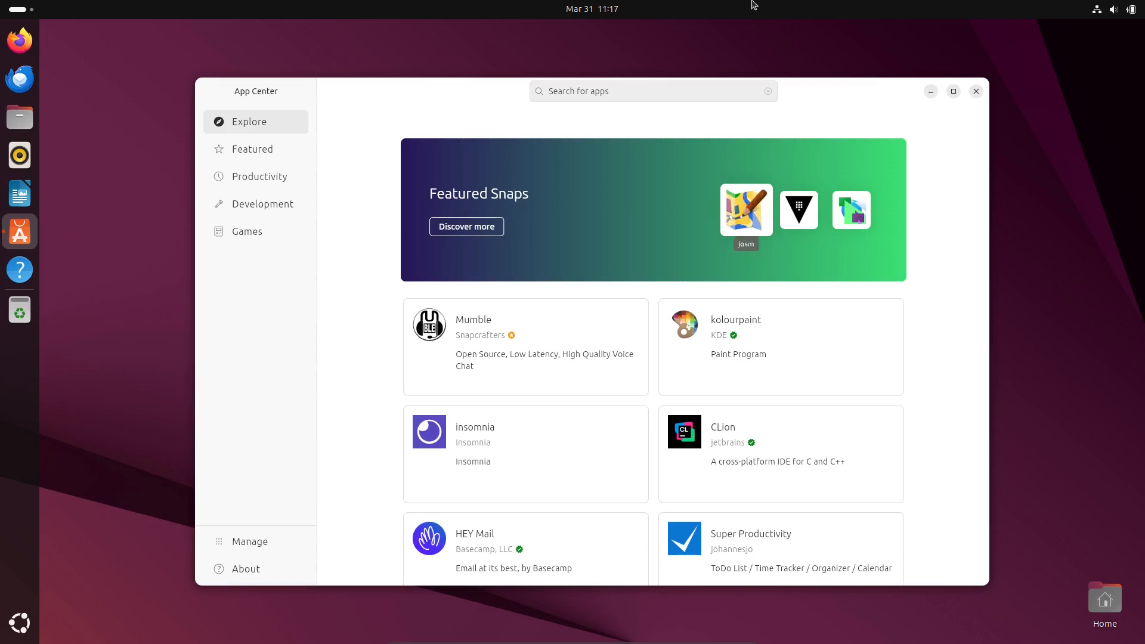
- Search 'audacity' and compare Debian package results against the Snap results
{"action": "type", "text": "audacity"}
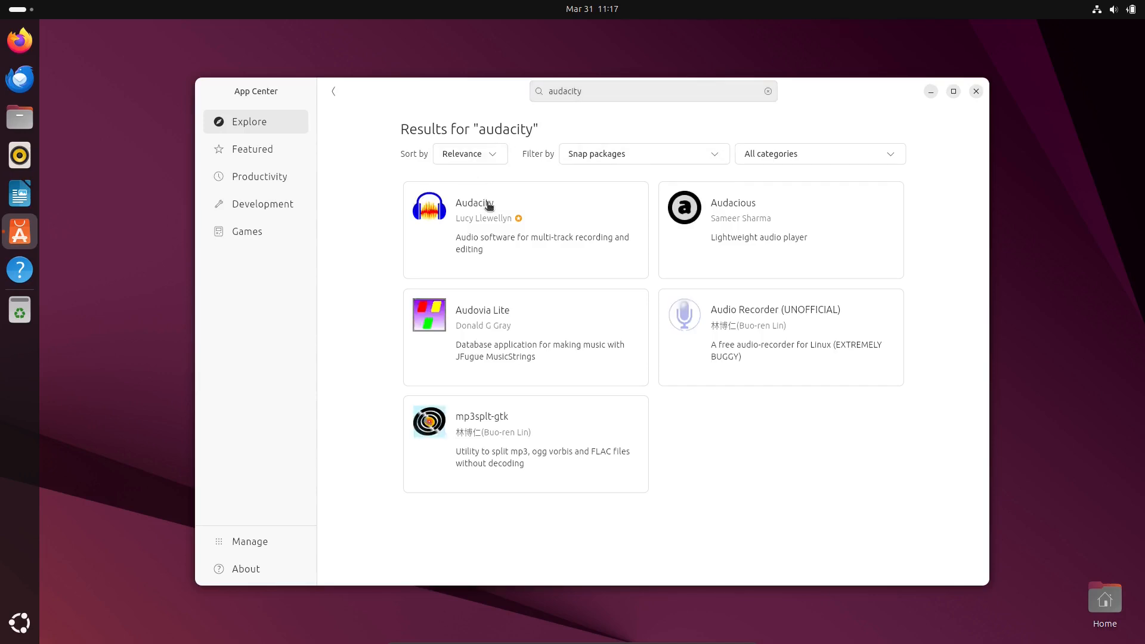
{"action": "left_click", "coordinate": [644, 154]}
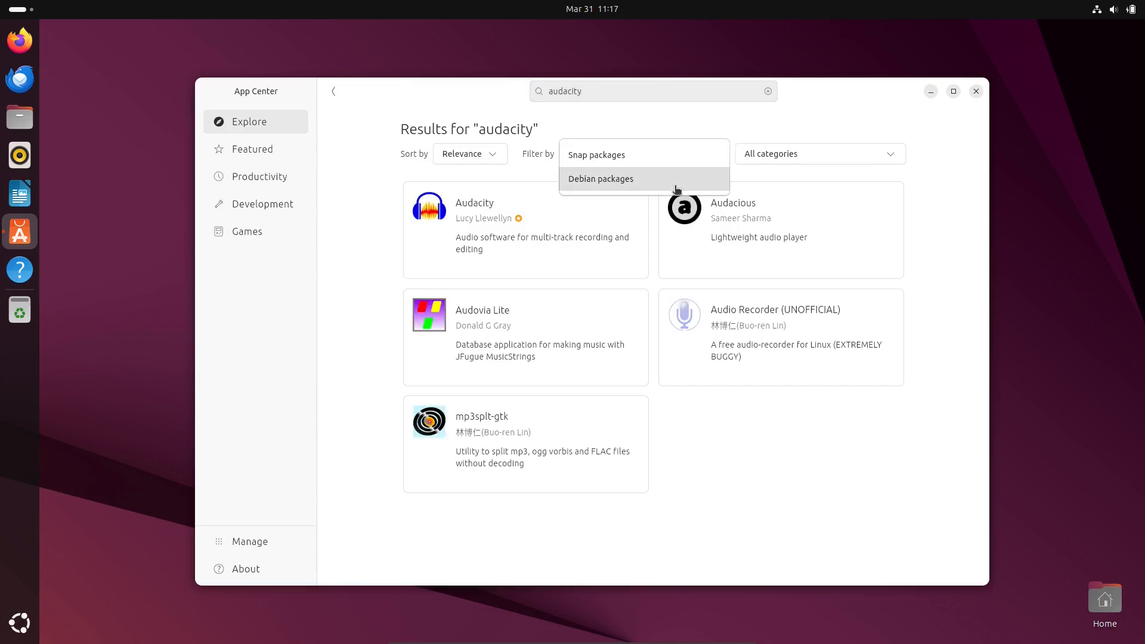
{"action": "left_click", "coordinate": [600, 179]}
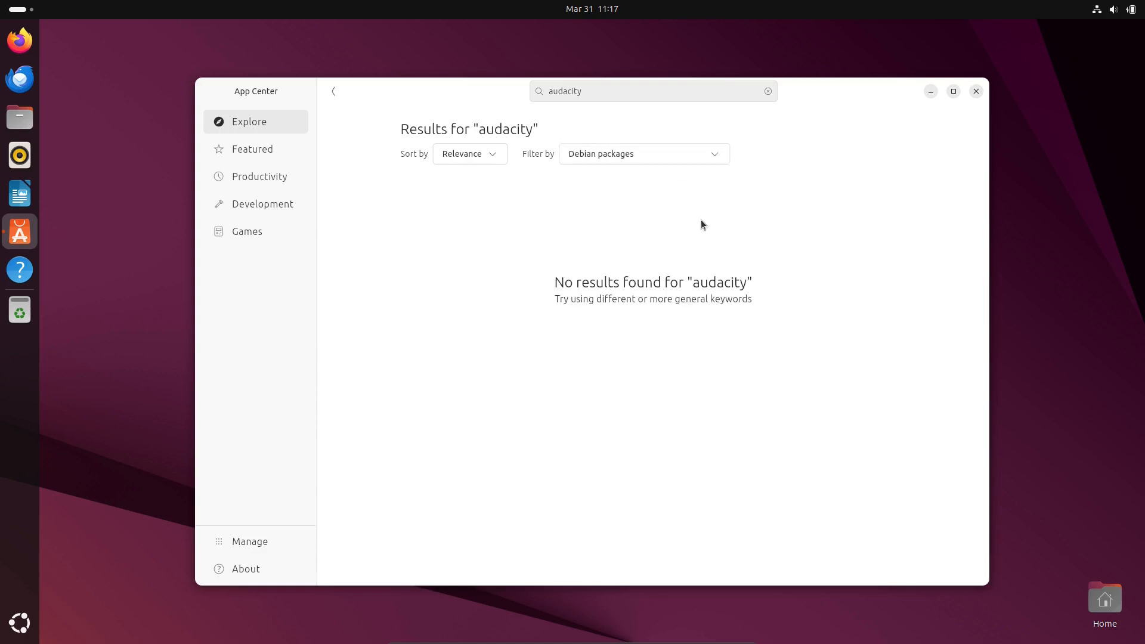
{"action": "left_click", "coordinate": [644, 153]}
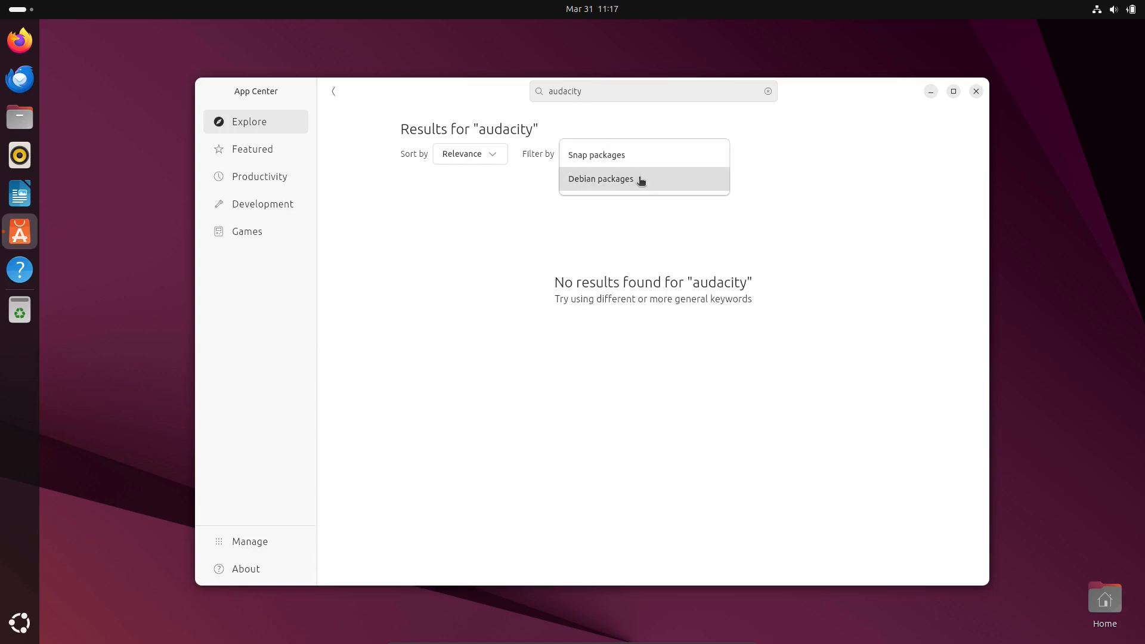
{"action": "left_click", "coordinate": [596, 153]}
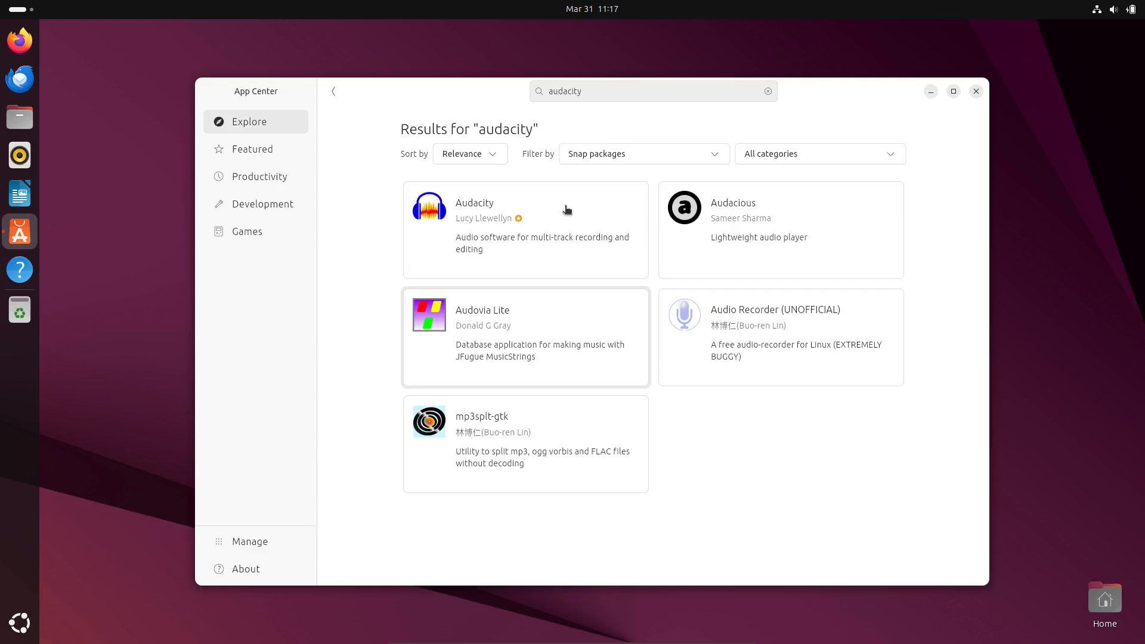
- Recheck Debian packages for Audacity, return to Snap results and clear the search
{"action": "left_click", "coordinate": [644, 154]}
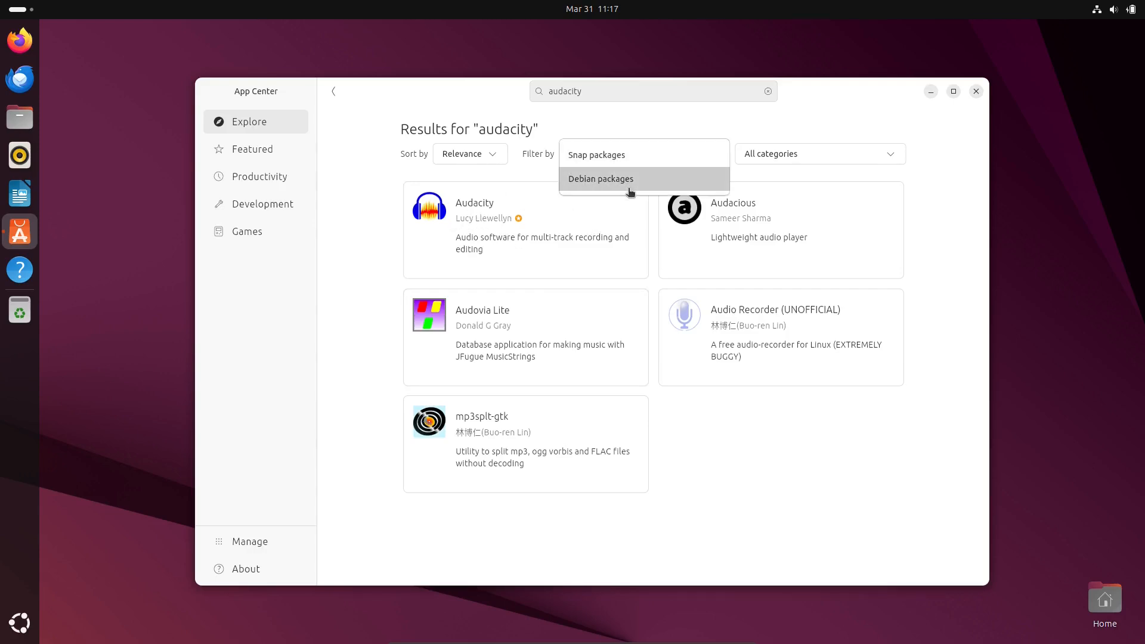
{"action": "left_click", "coordinate": [600, 179]}
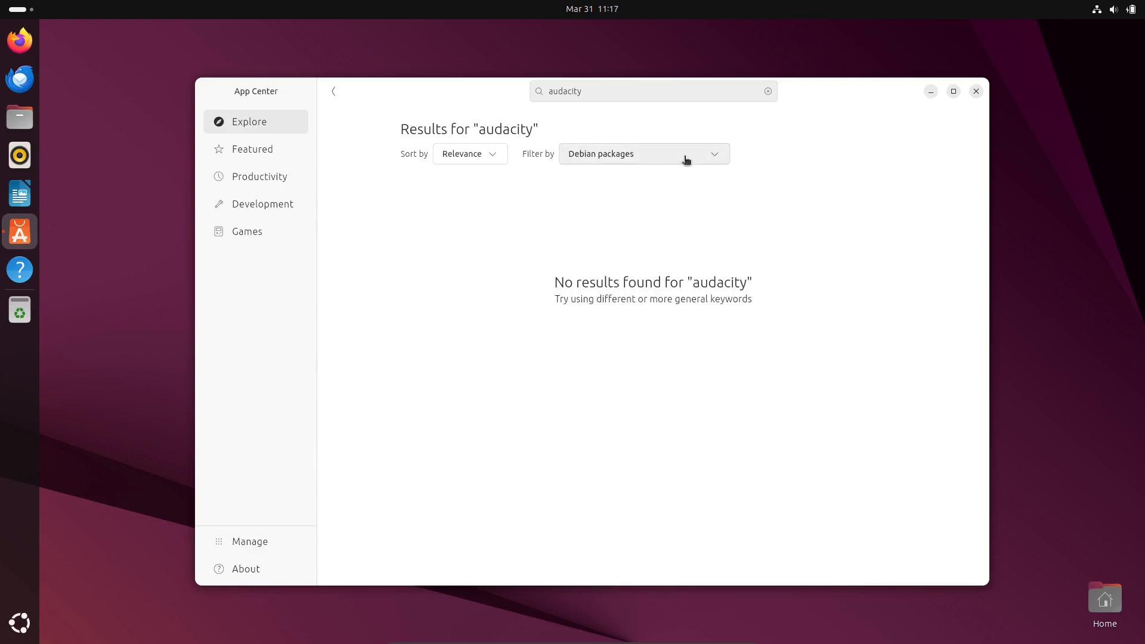
{"action": "left_click", "coordinate": [644, 154]}
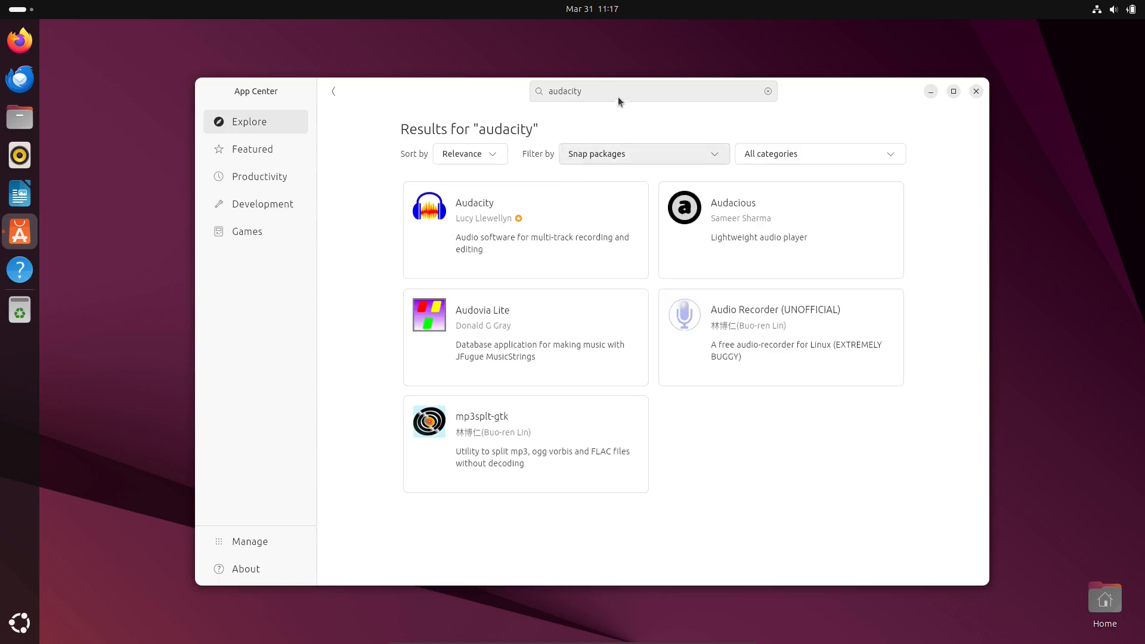
{"action": "left_click", "coordinate": [768, 90]}
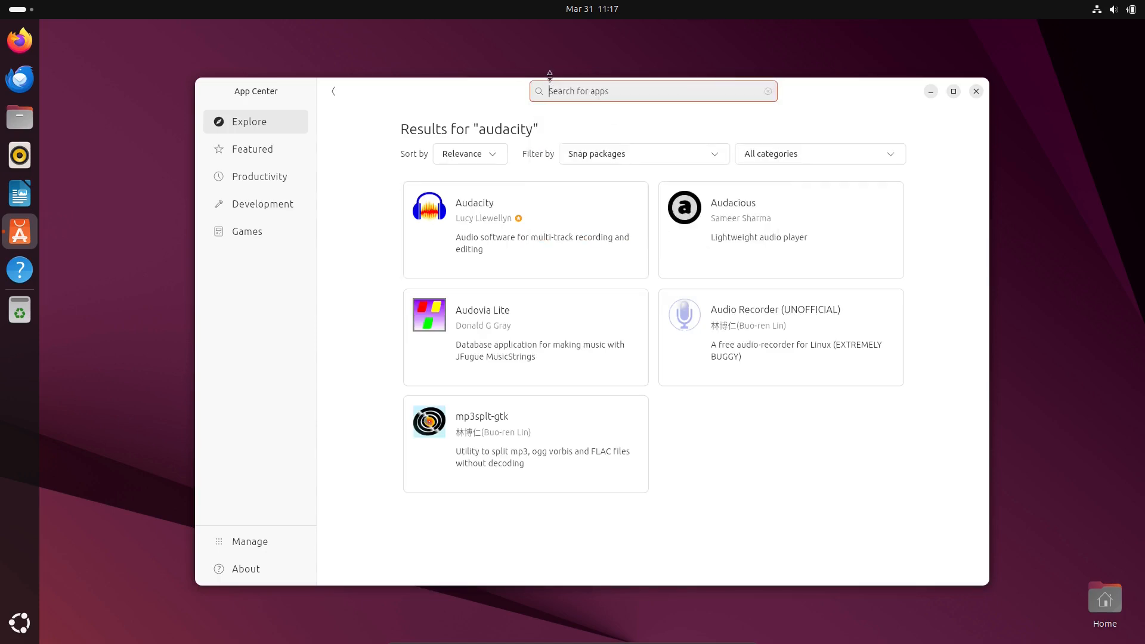
- Search 'gimp' and confirm no Debian package results, only the Snap listing
{"action": "type", "text": "gimp"}
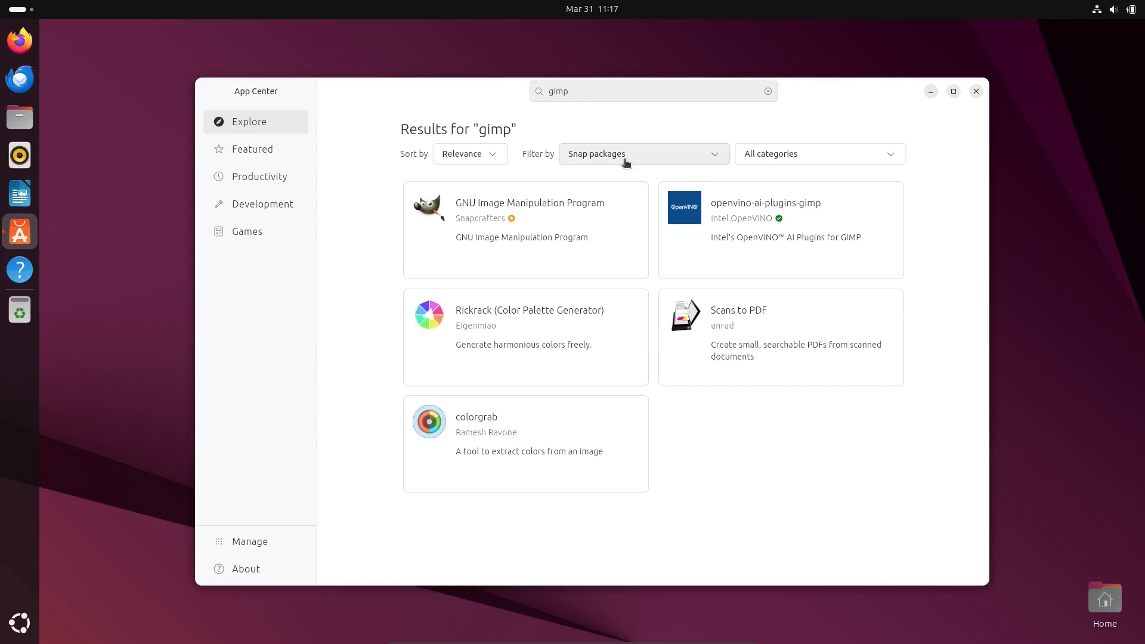
{"action": "left_click", "coordinate": [644, 154]}
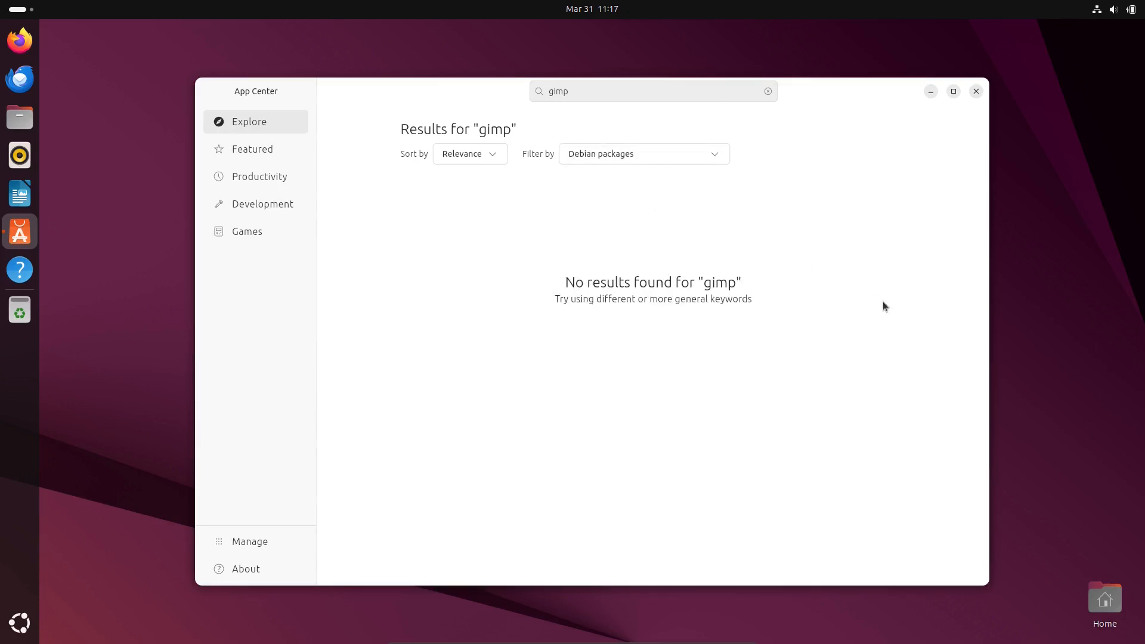
{"action": "left_click", "coordinate": [645, 154]}
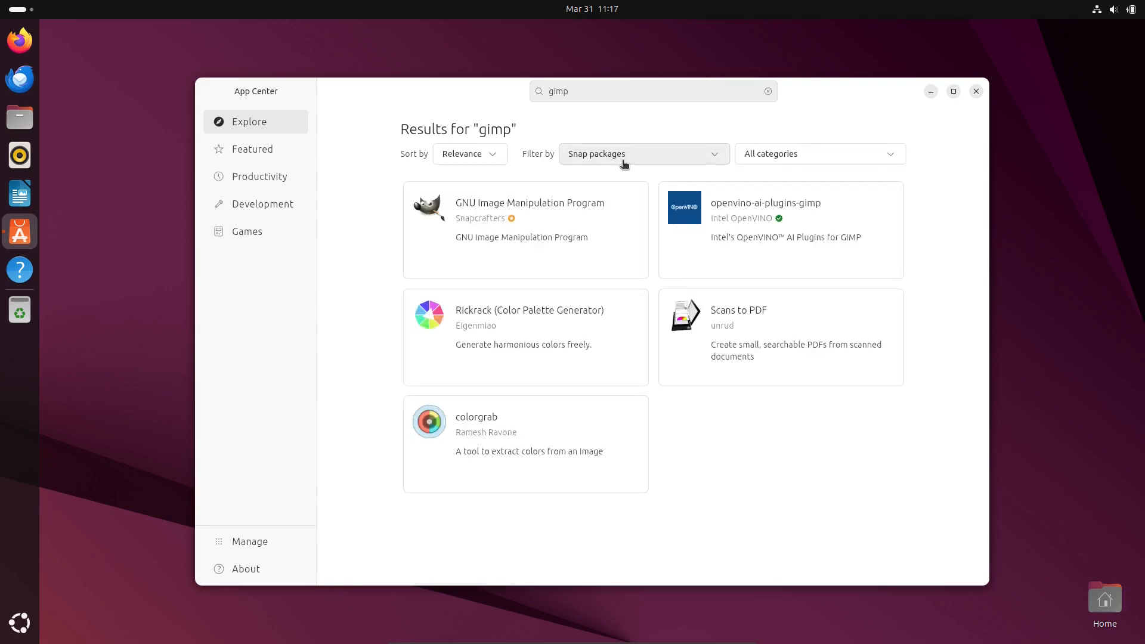
{"action": "mouse_move", "coordinate": [826, 322]}
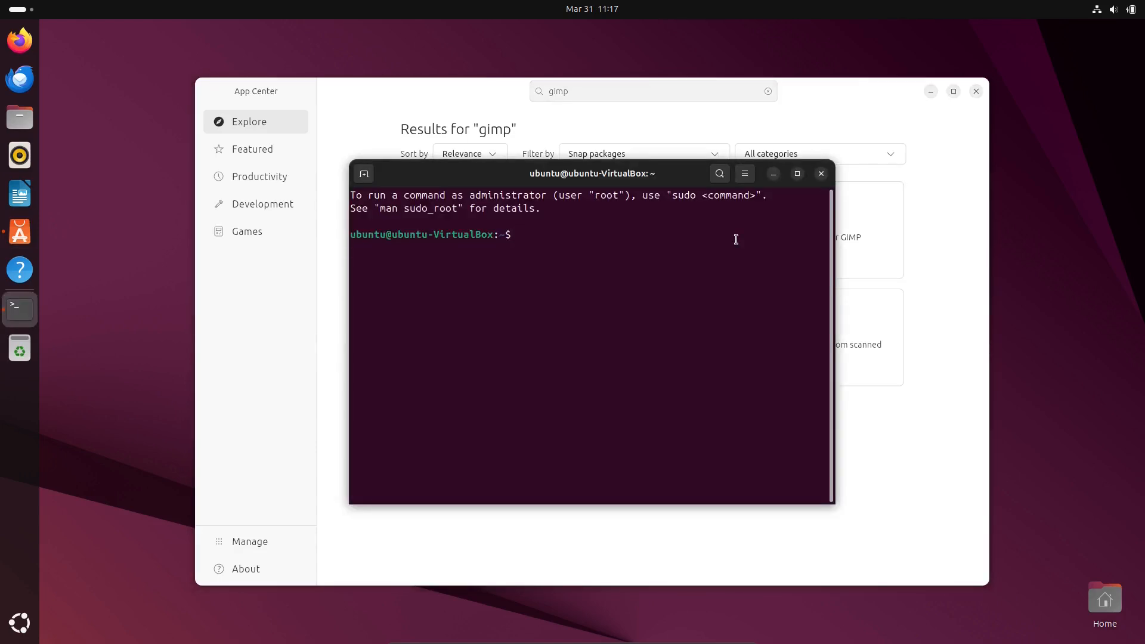
- Run 'sudo apt update' in Terminal, entering the password to refresh package lists
{"action": "type", "text": "sudo"}
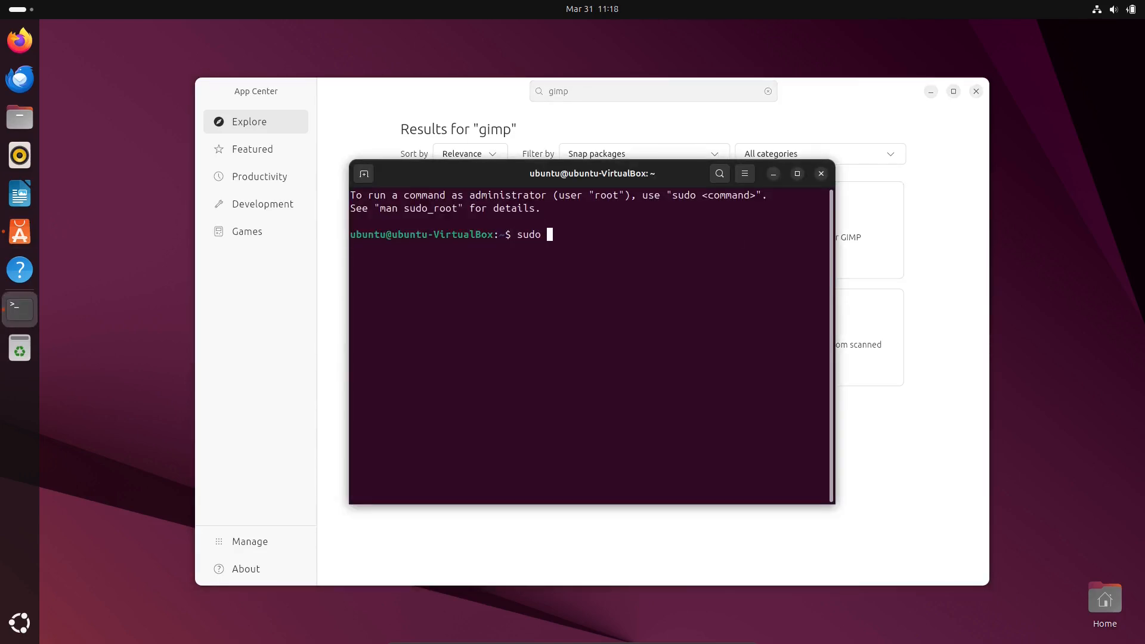
{"action": "type", "text": "apt"}
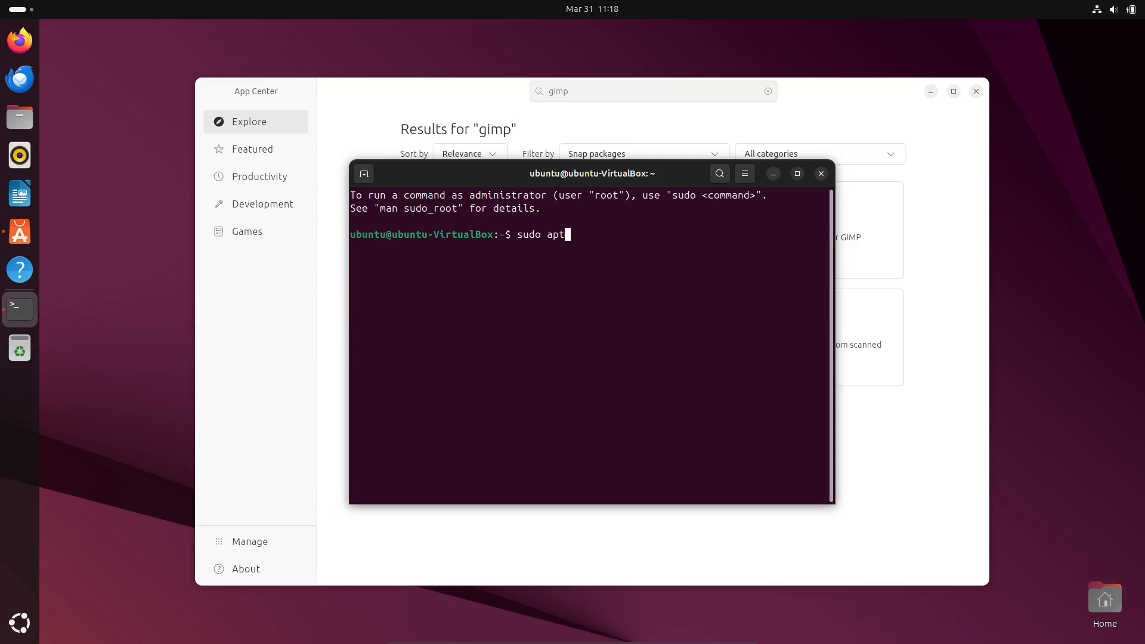
{"action": "type", "text": "install"}
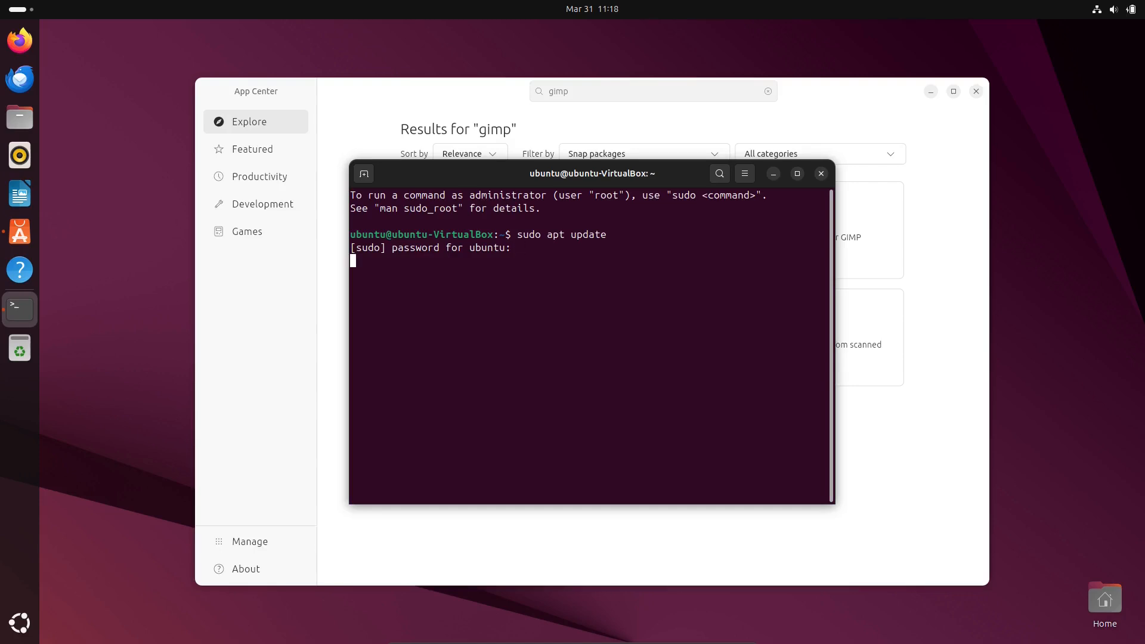
{"action": "key", "text": "Return"}
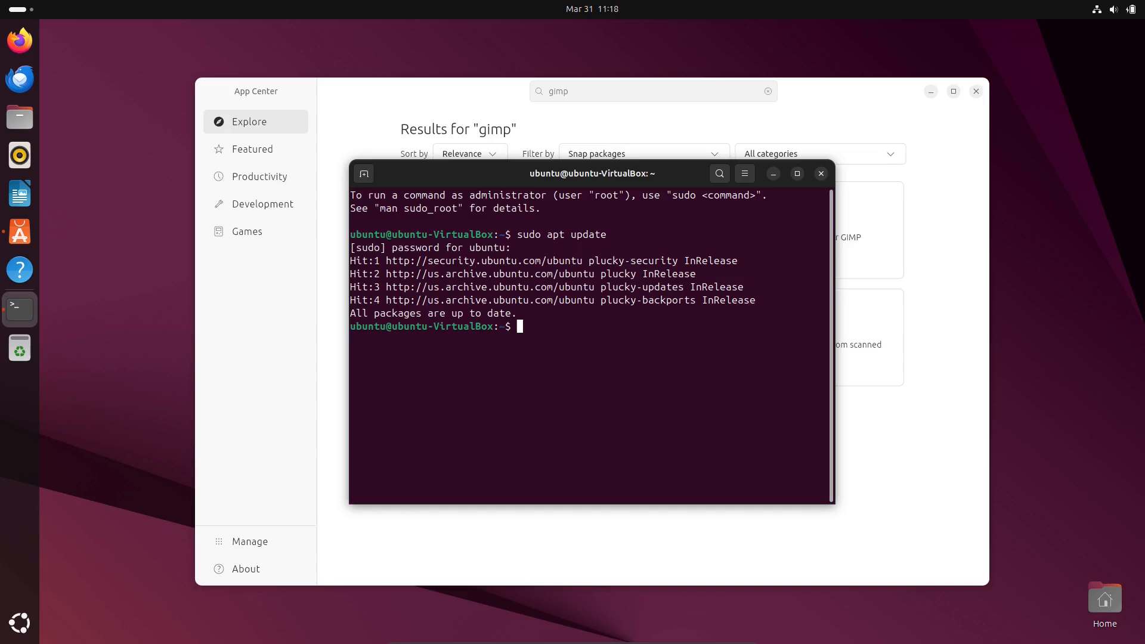
- Run 'sudo apt install gimp', answer y to install gimp 3.0.0-2, then close the terminal
{"action": "type", "text": "sudo apt install gimp"}
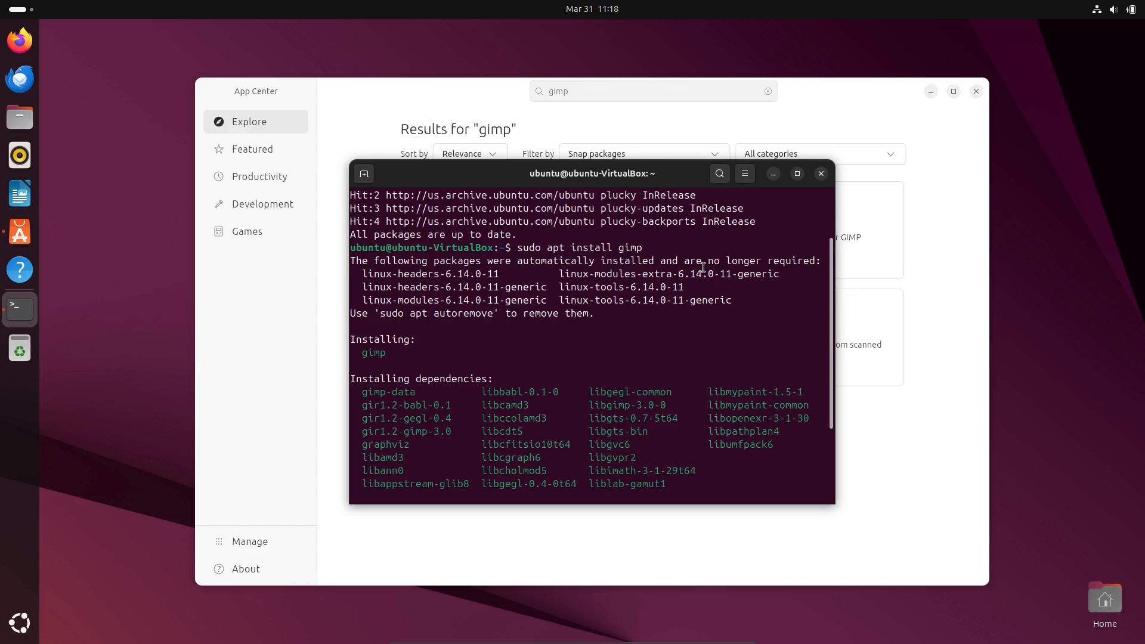
{"action": "scroll", "scroll_direction": "down", "scroll_amount": 3}
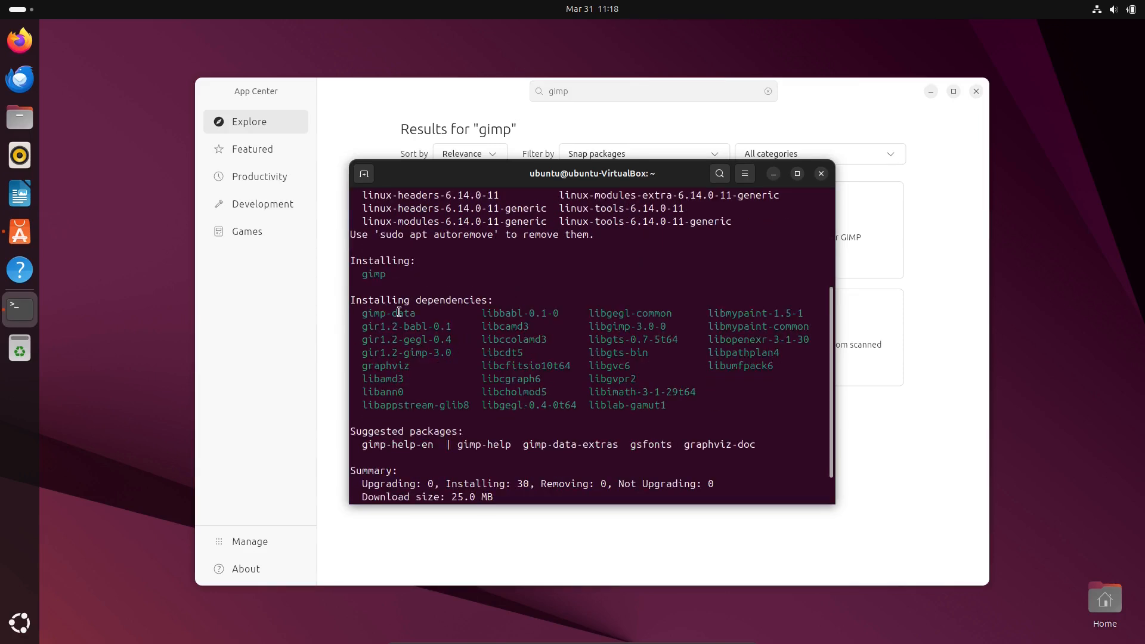
{"action": "mouse_move", "coordinate": [753, 398]}
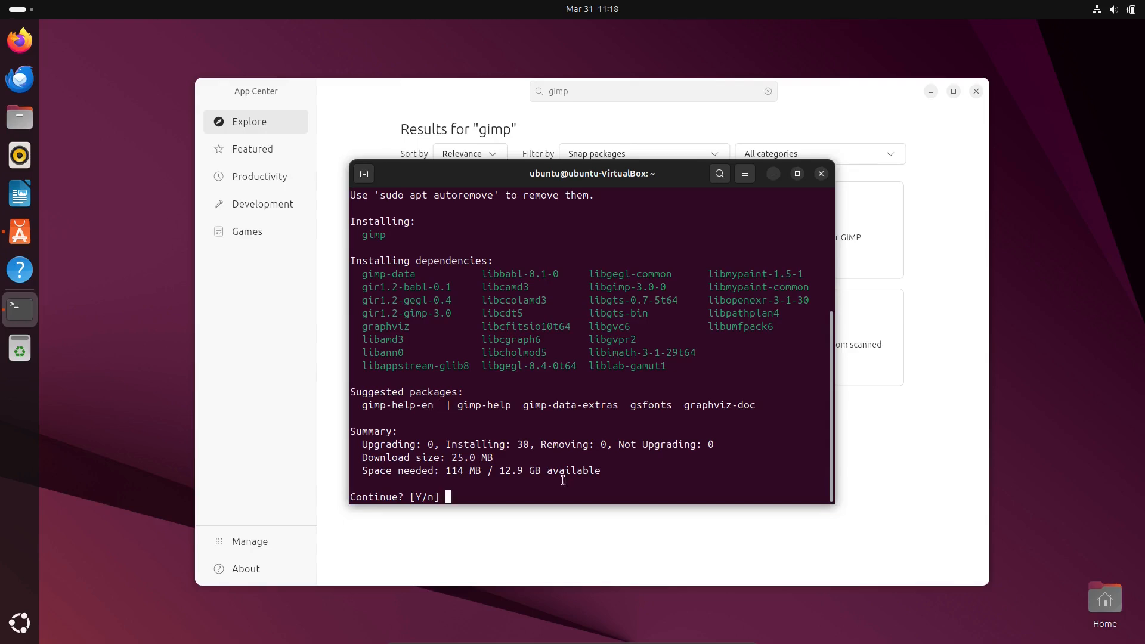
{"action": "mouse_move", "coordinate": [475, 398]}
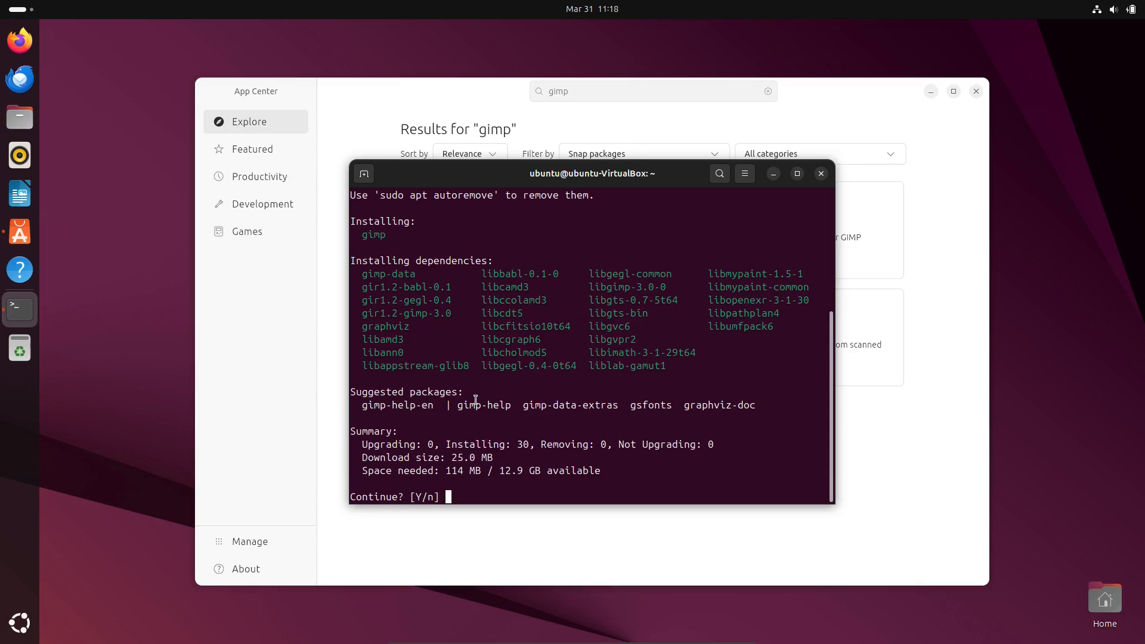
{"action": "type", "text": "y"}
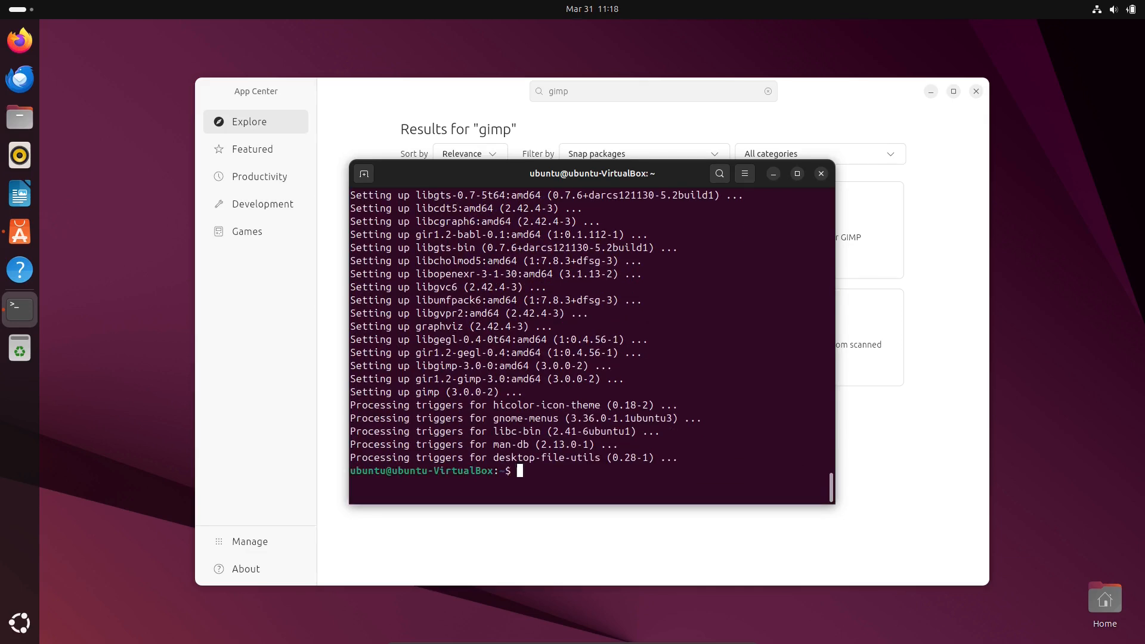
{"action": "left_click", "coordinate": [821, 174]}
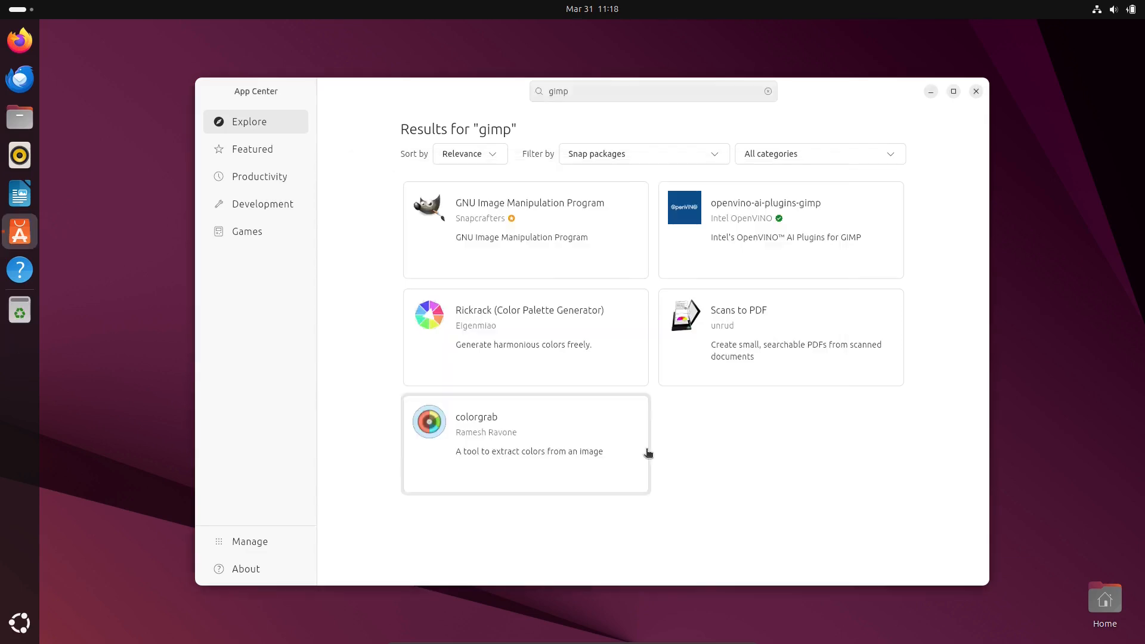
{"action": "mouse_move", "coordinate": [255, 377]}
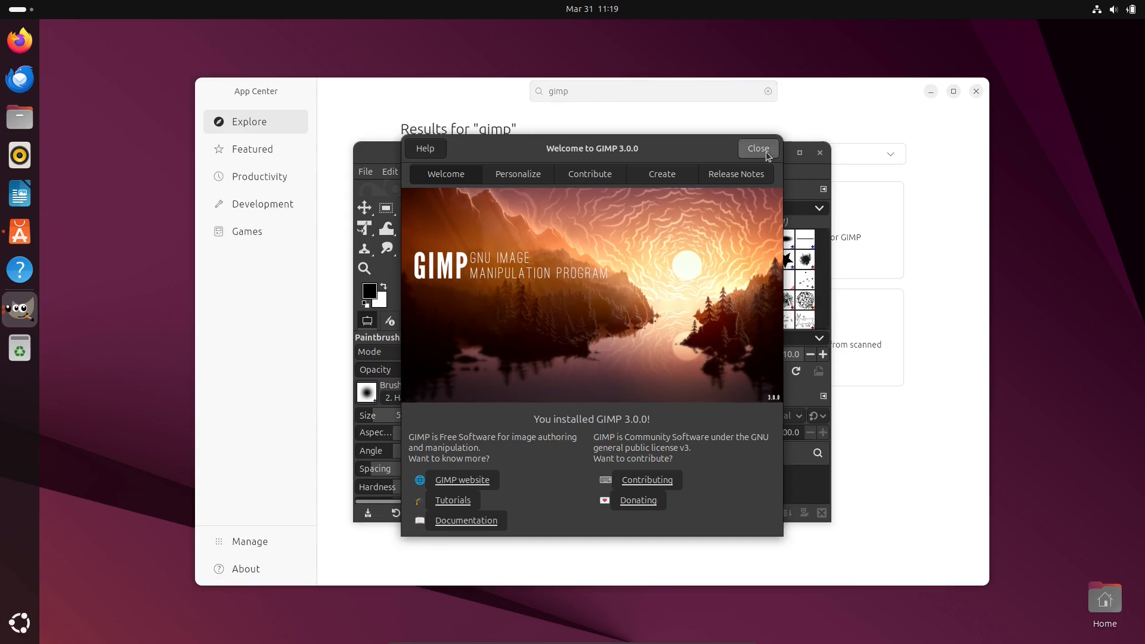
{"action": "left_click", "coordinate": [758, 148]}
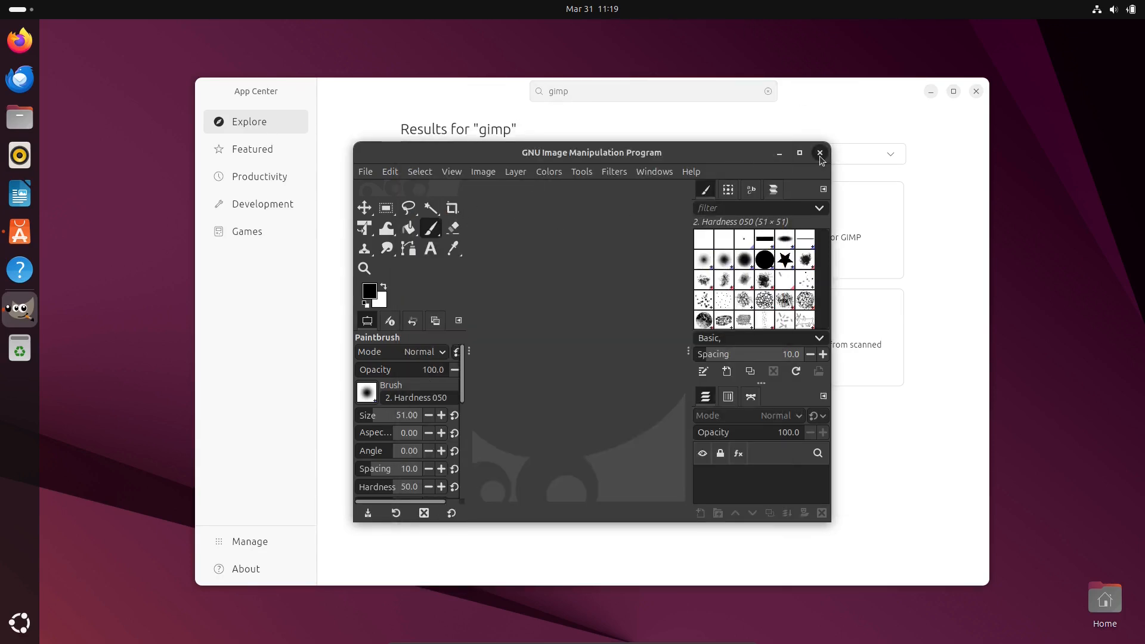
{"action": "left_click", "coordinate": [820, 153]}
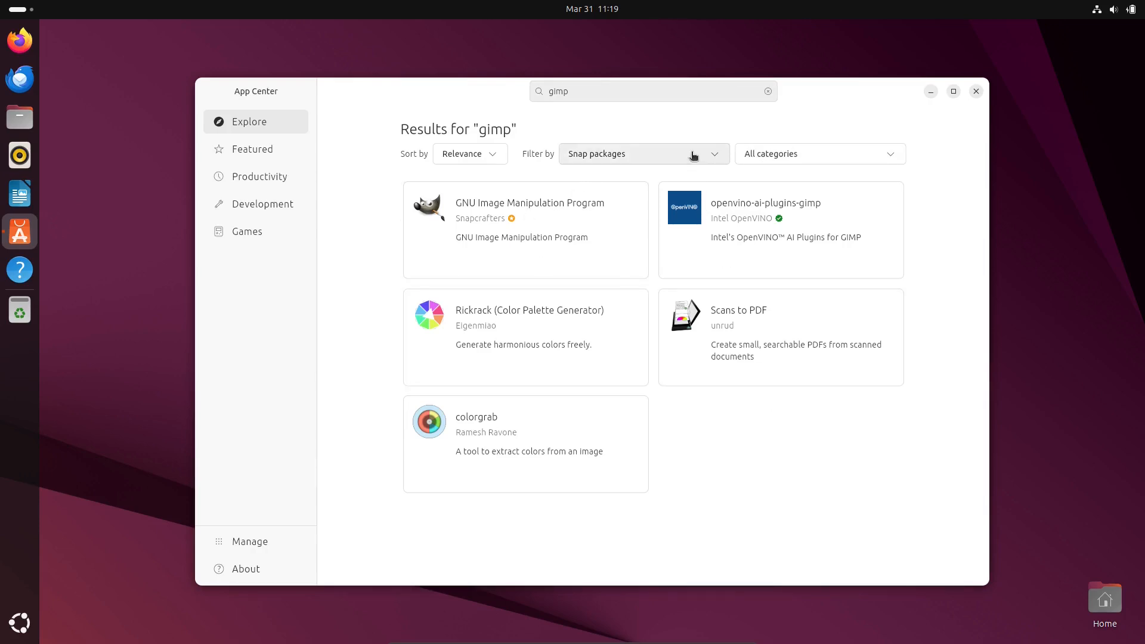
- Switch the gimp search back to Snap packages, browse the Productivity category, then close App Center
{"action": "left_click", "coordinate": [644, 154]}
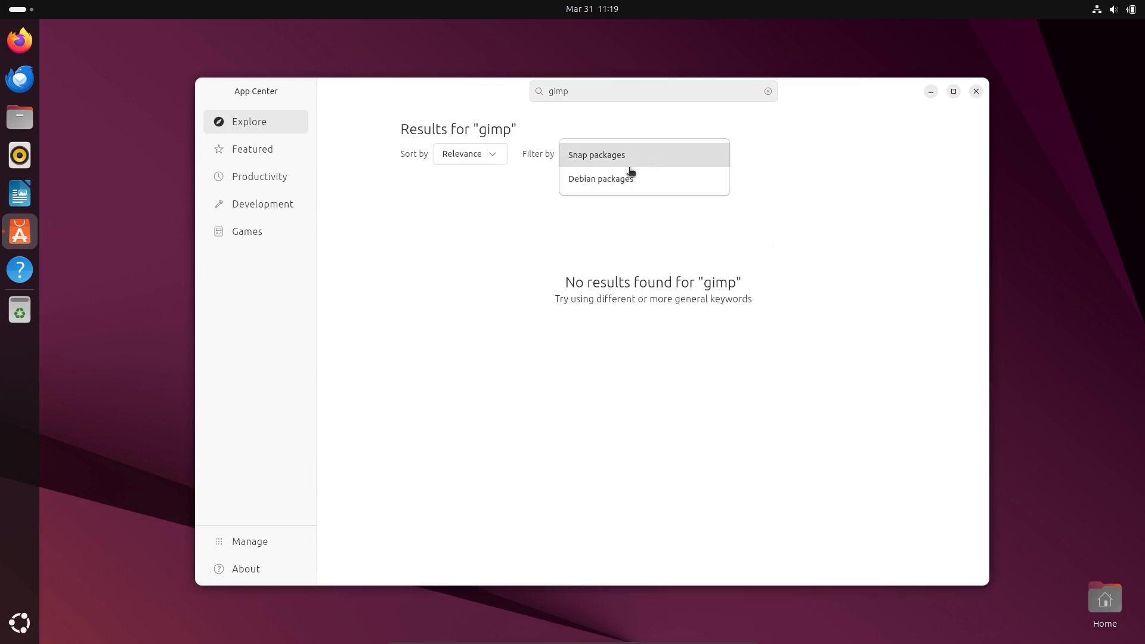
{"action": "left_click", "coordinate": [596, 155]}
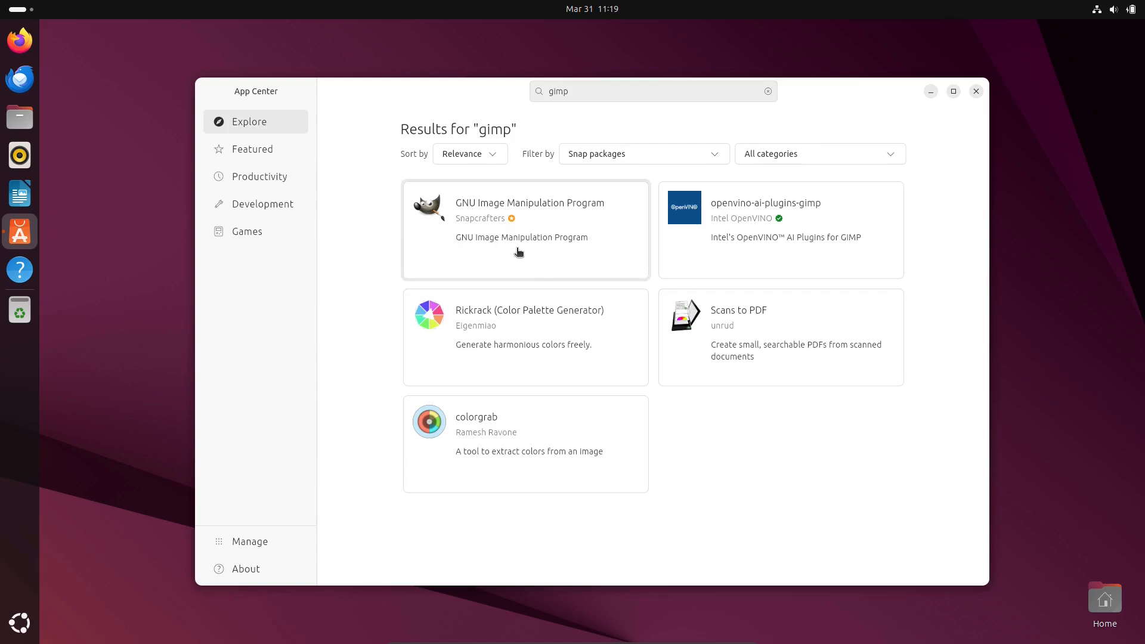
{"action": "mouse_move", "coordinate": [999, 6]}
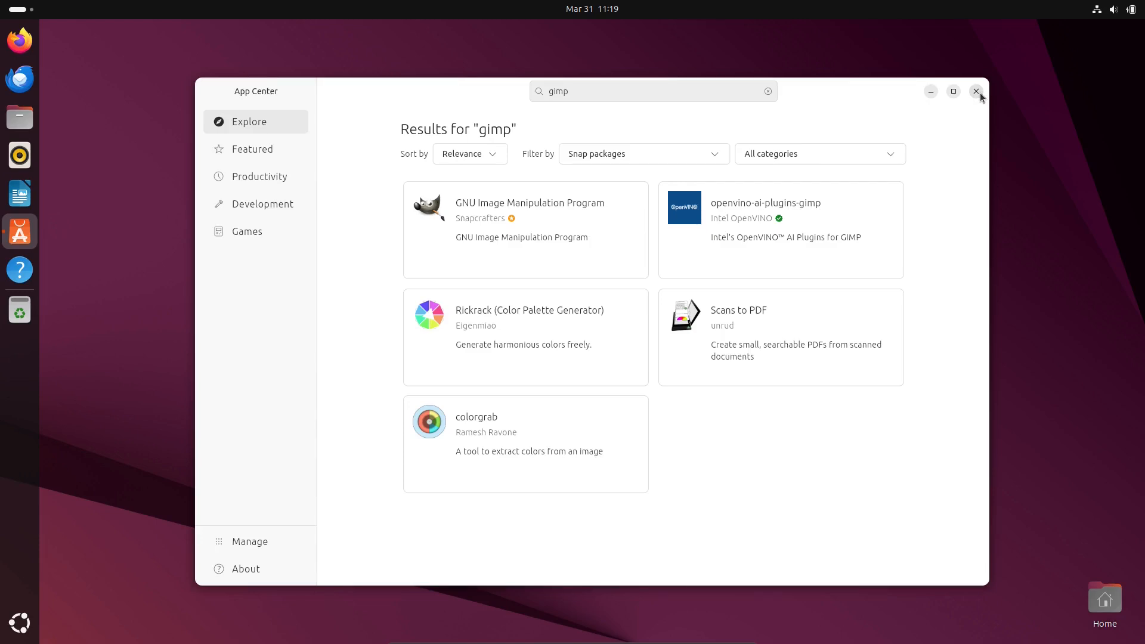
{"action": "mouse_move", "coordinate": [282, 125]}
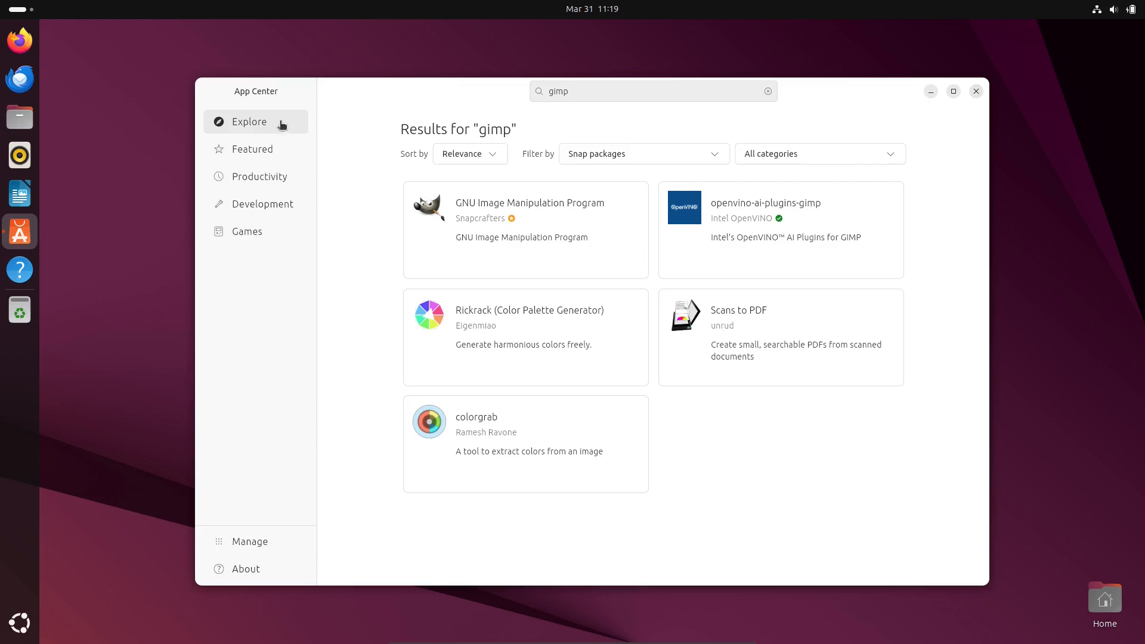
{"action": "left_click", "coordinate": [260, 177]}
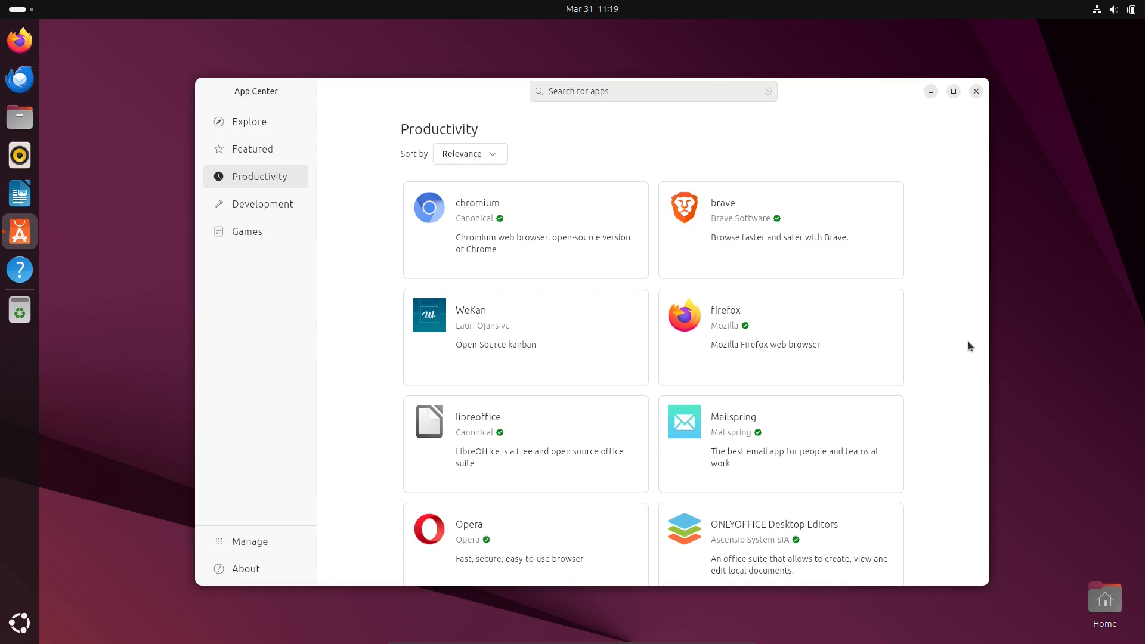
{"action": "scroll", "scroll_direction": "down", "scroll_amount": 3}
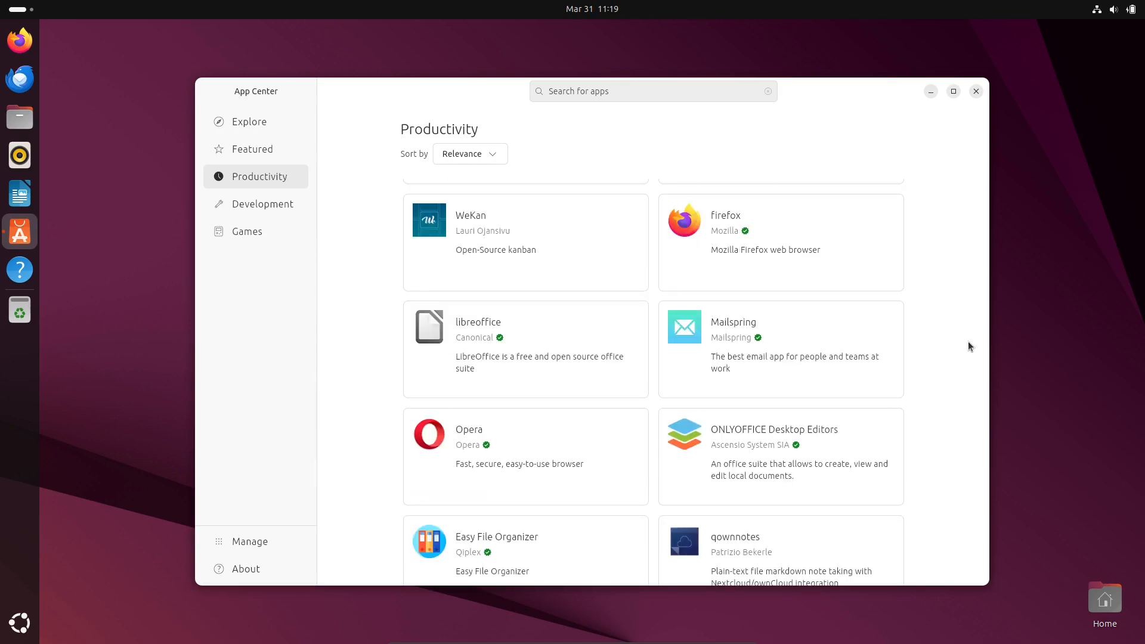
{"action": "mouse_move", "coordinate": [764, 482]}
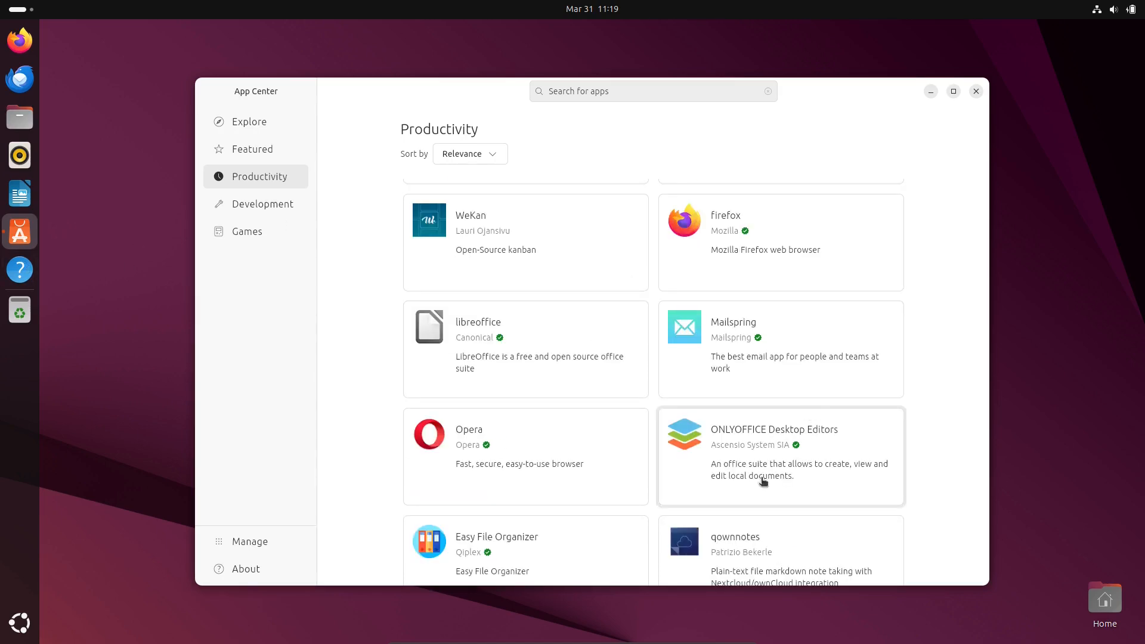
{"action": "mouse_move", "coordinate": [1024, 468]}
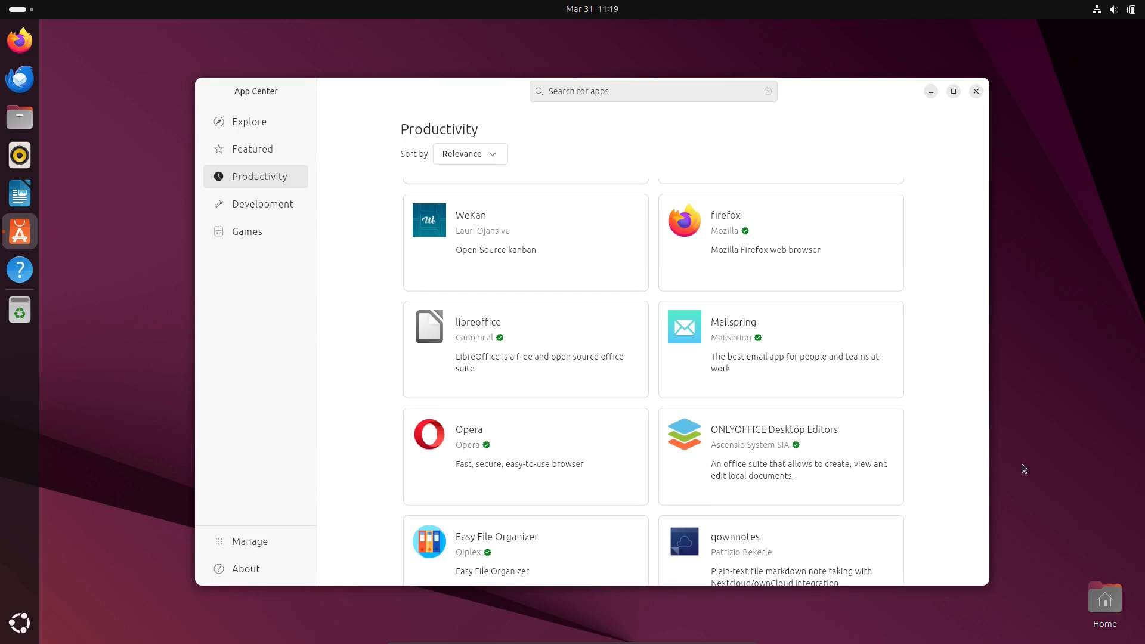
{"action": "mouse_move", "coordinate": [952, 404]}
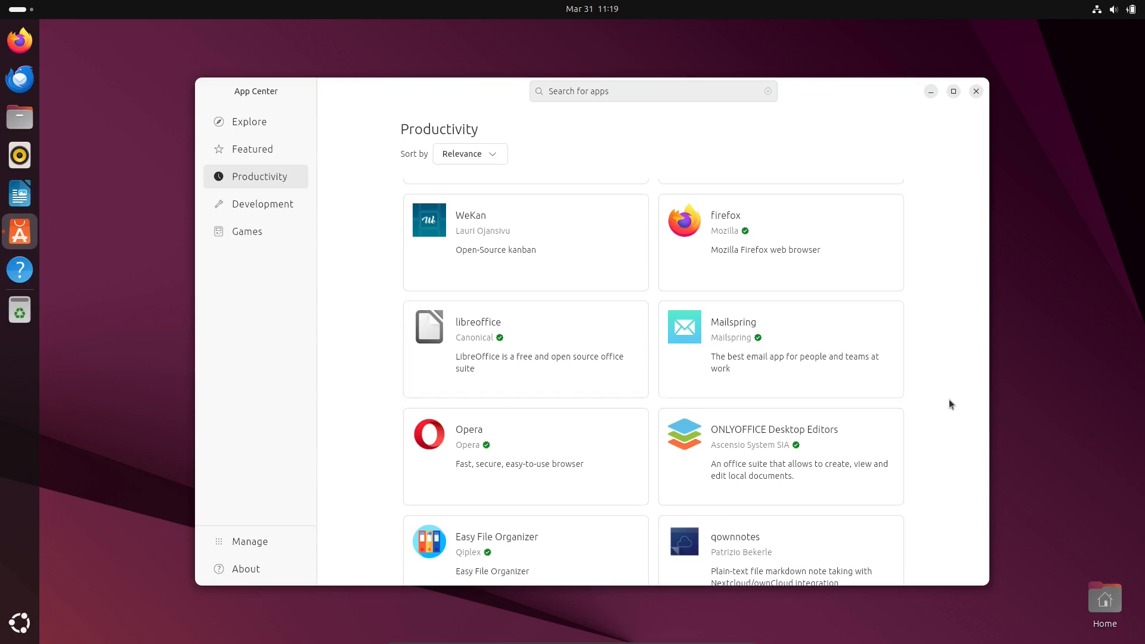
{"action": "mouse_move", "coordinate": [960, 99]}
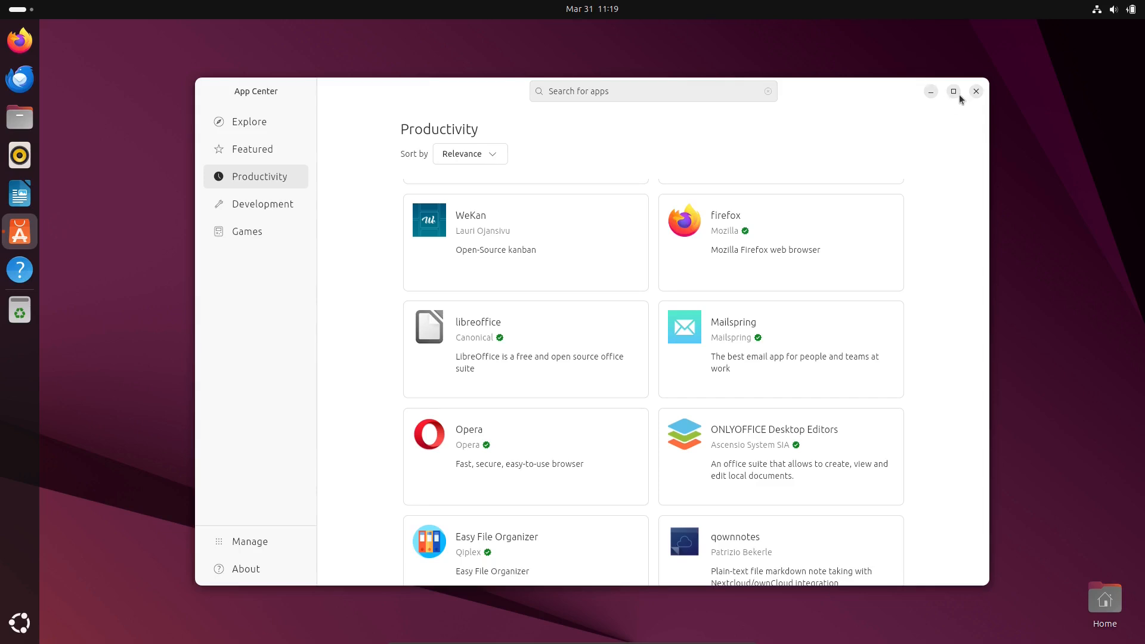
{"action": "left_click", "coordinate": [976, 91]}
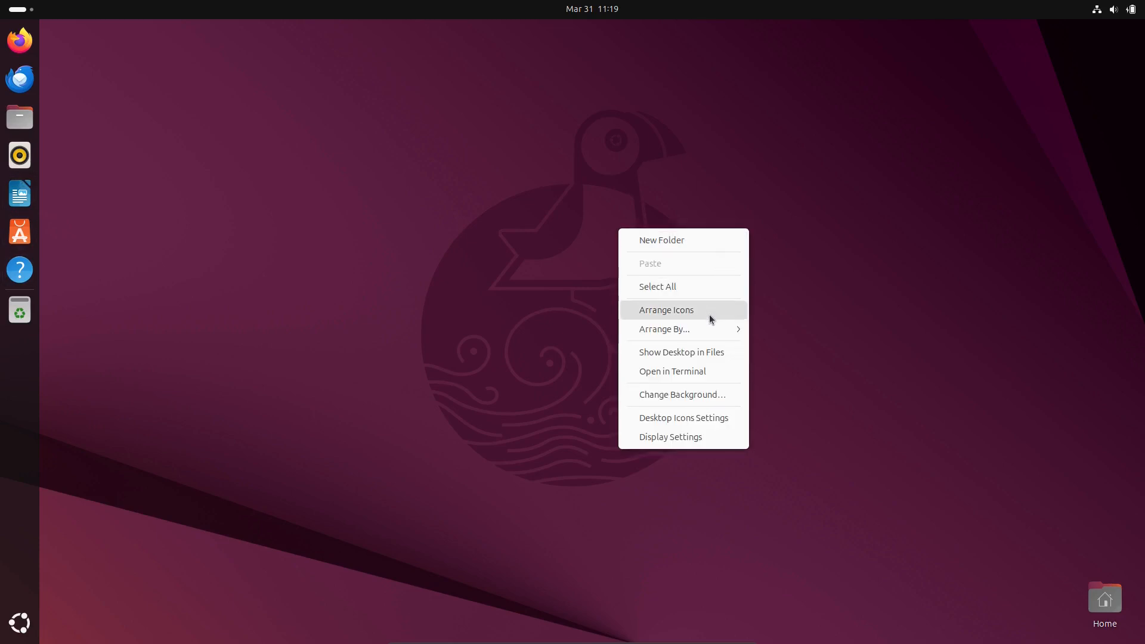
{"action": "mouse_move", "coordinate": [692, 437]}
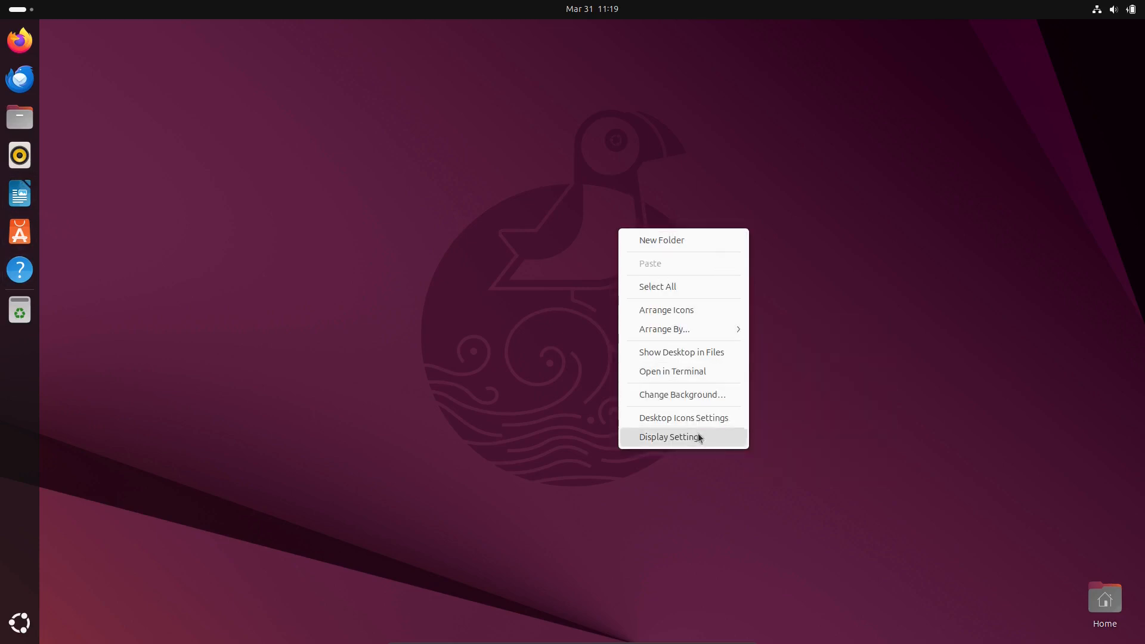
{"action": "mouse_move", "coordinate": [691, 425]}
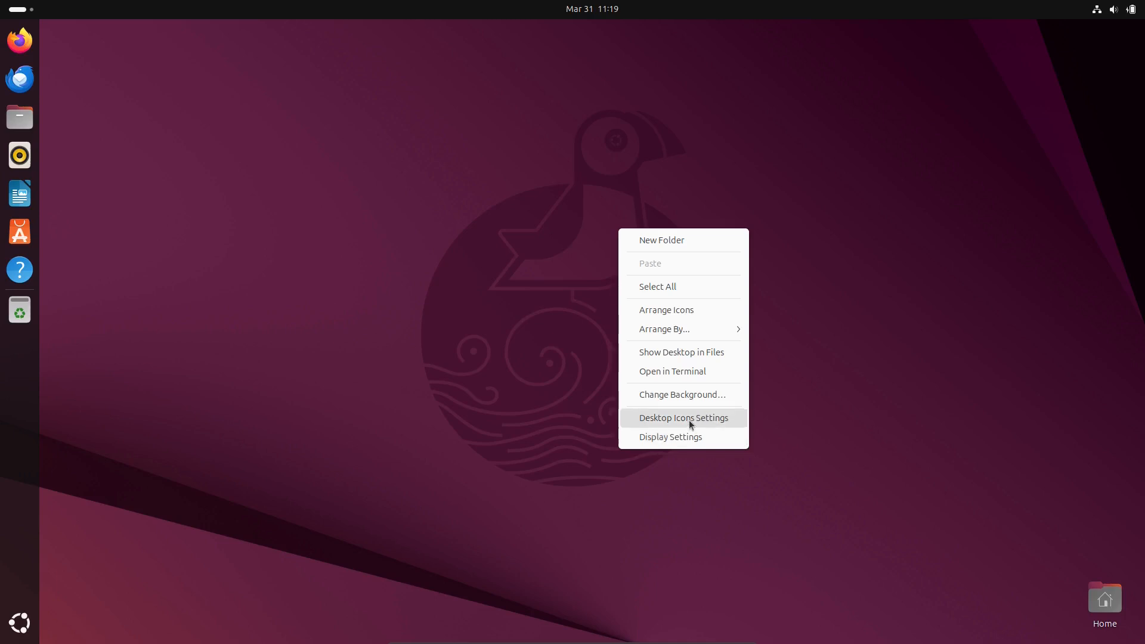
{"action": "mouse_move", "coordinate": [693, 436]}
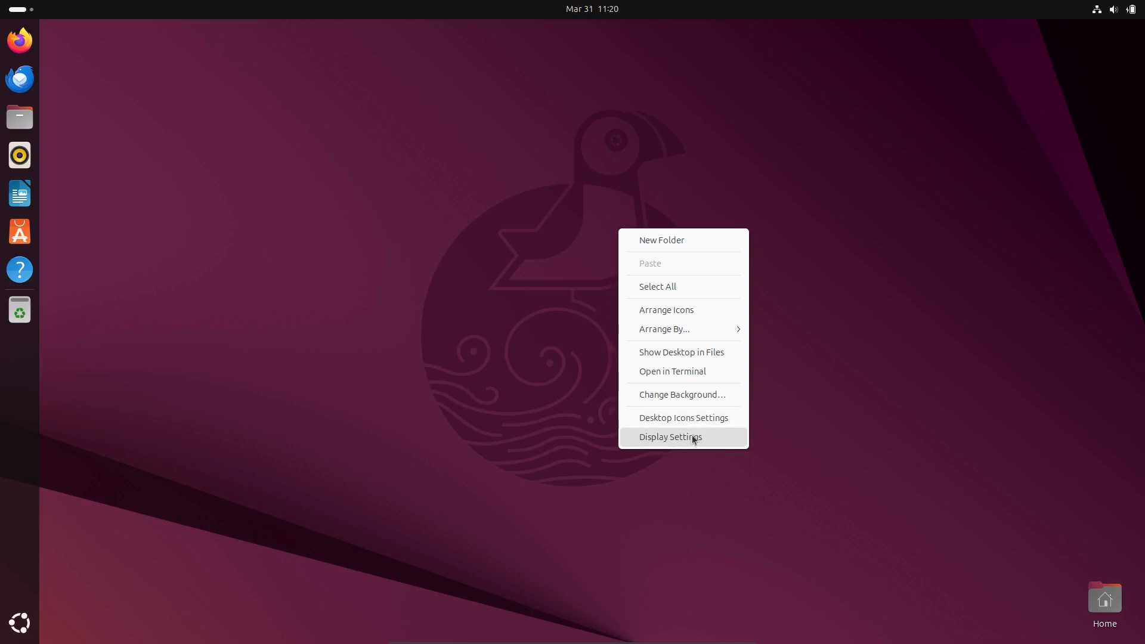
{"action": "mouse_move", "coordinate": [704, 422]}
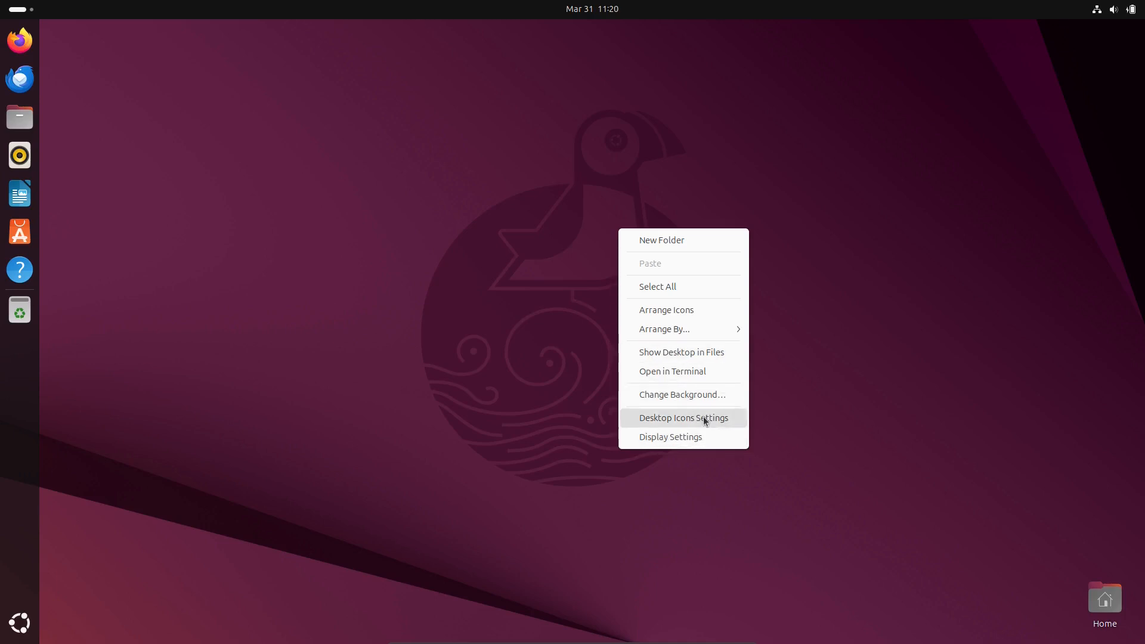
- Open Desktop Icons Settings from the desktop's right-click menu
{"action": "left_click", "coordinate": [684, 417]}
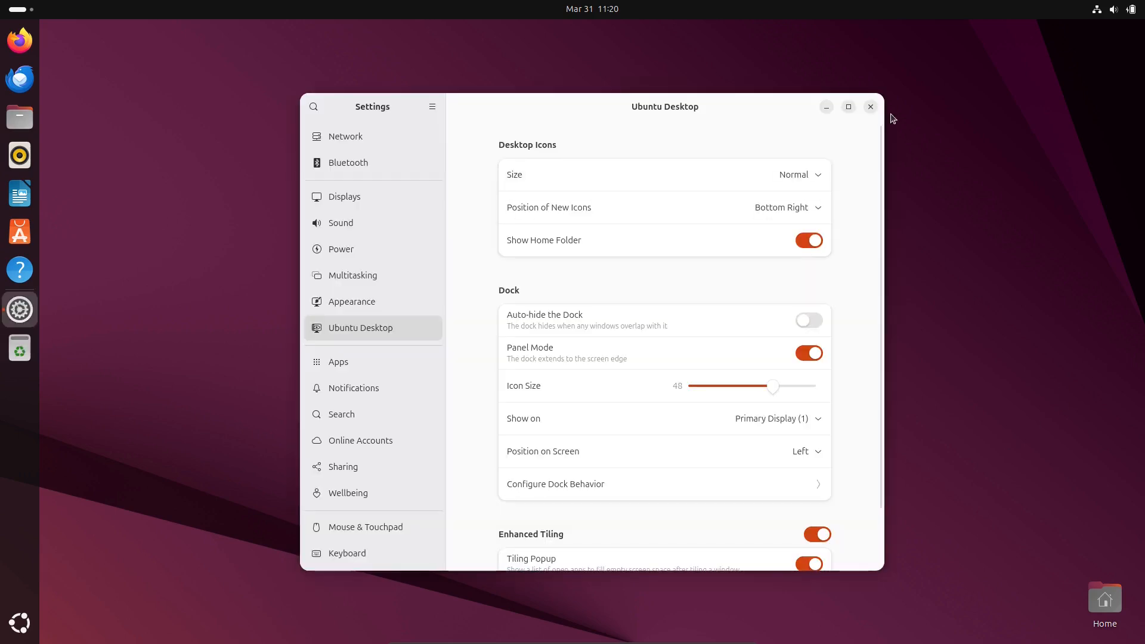
{"action": "mouse_move", "coordinate": [823, 181]}
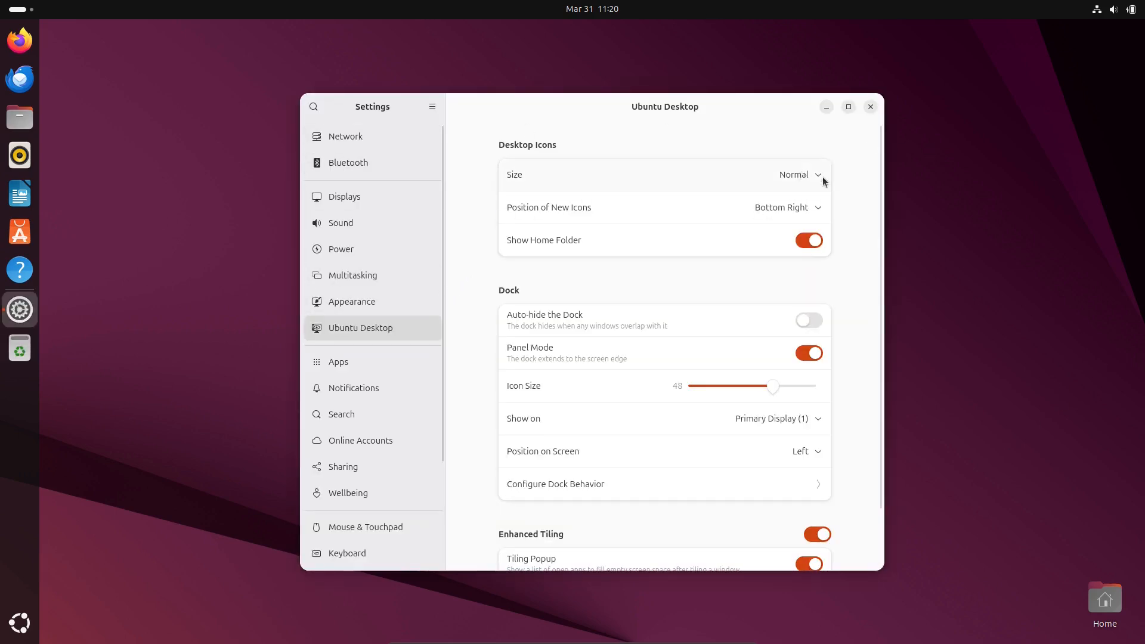
- Set desktop icon size to Small and new-icon position to Top Left, moving Home there
{"action": "left_click", "coordinate": [817, 174]}
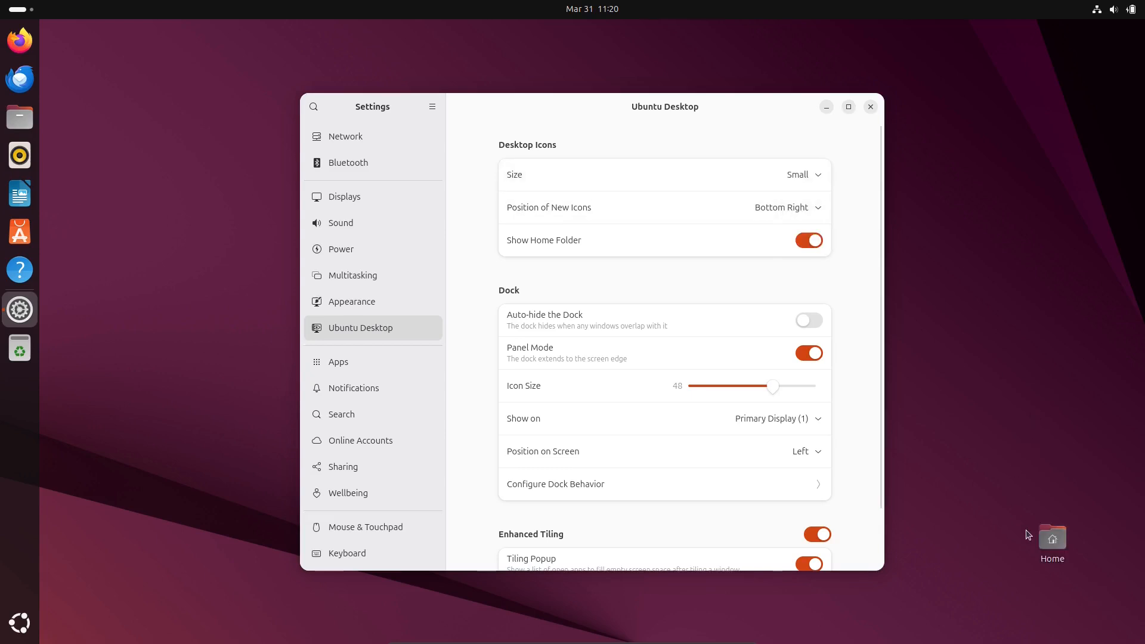
{"action": "left_click", "coordinate": [788, 208]}
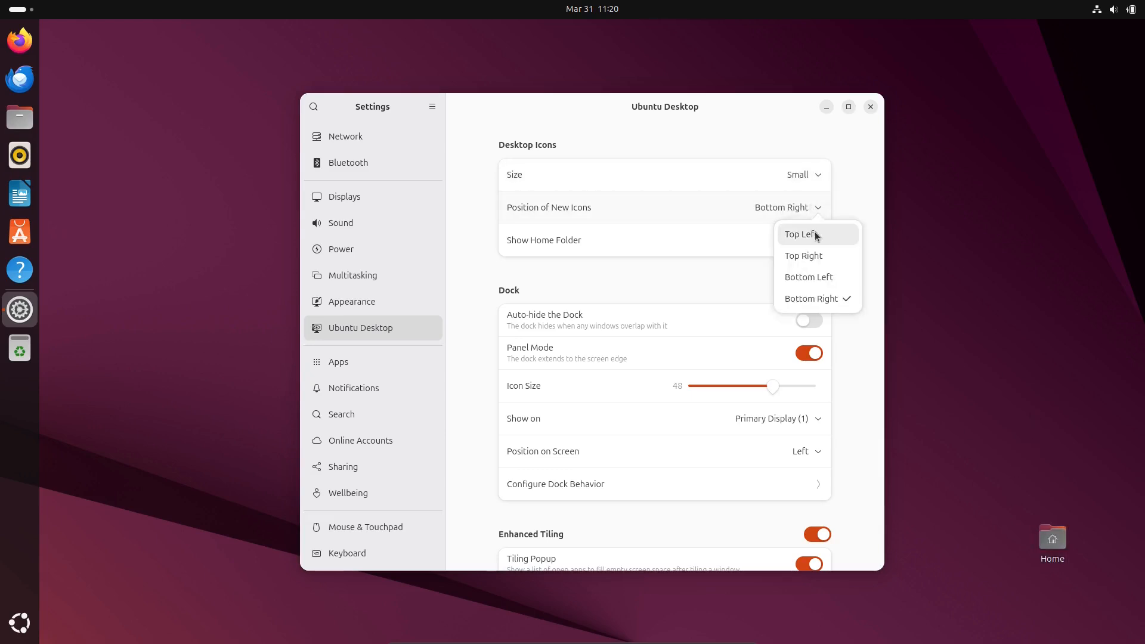
{"action": "left_click", "coordinate": [802, 233]}
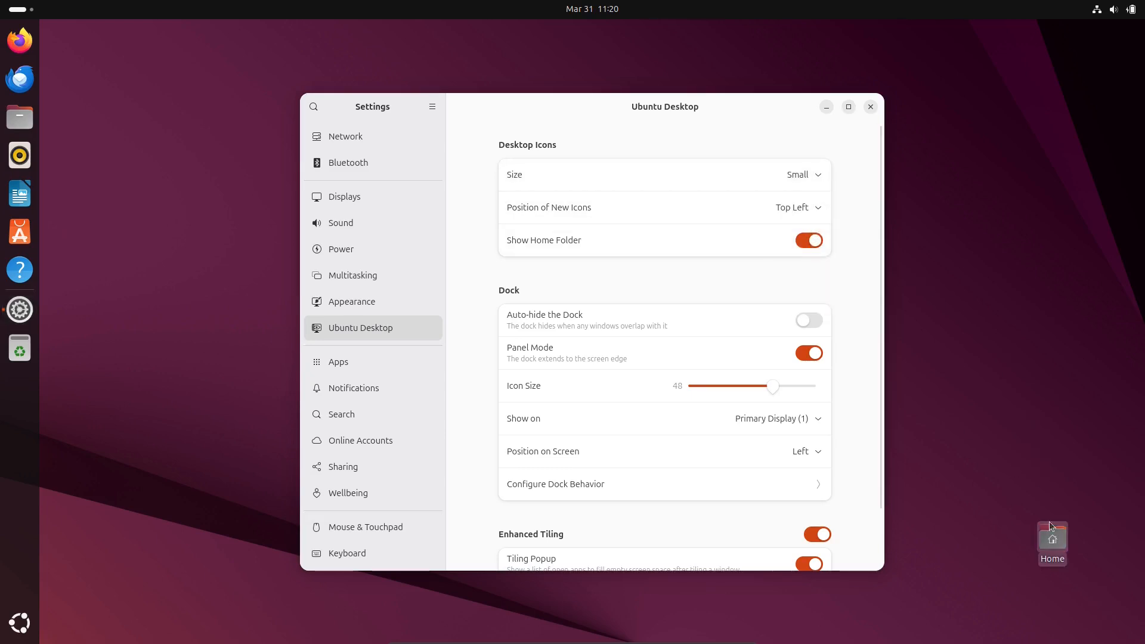
{"action": "left_click_drag", "start_coordinate": [1051, 540], "coordinate": [69, 44]}
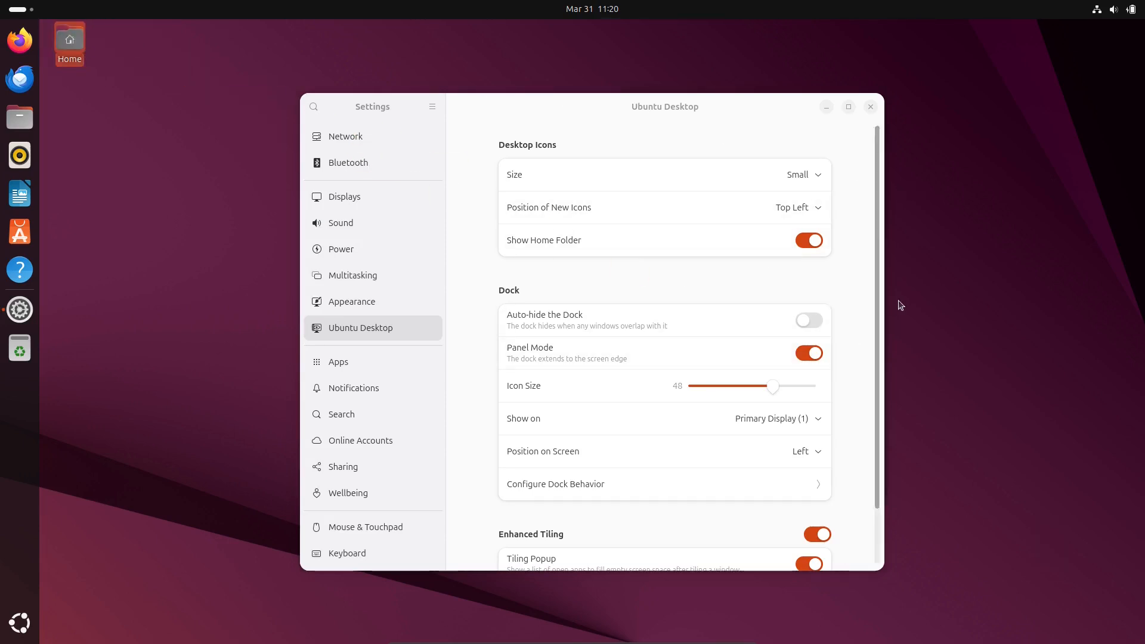
- Toggle dock auto-hide on and off, shrink dock icons from 48 to 24, and review dock behavior options
{"action": "left_click", "coordinate": [809, 320]}
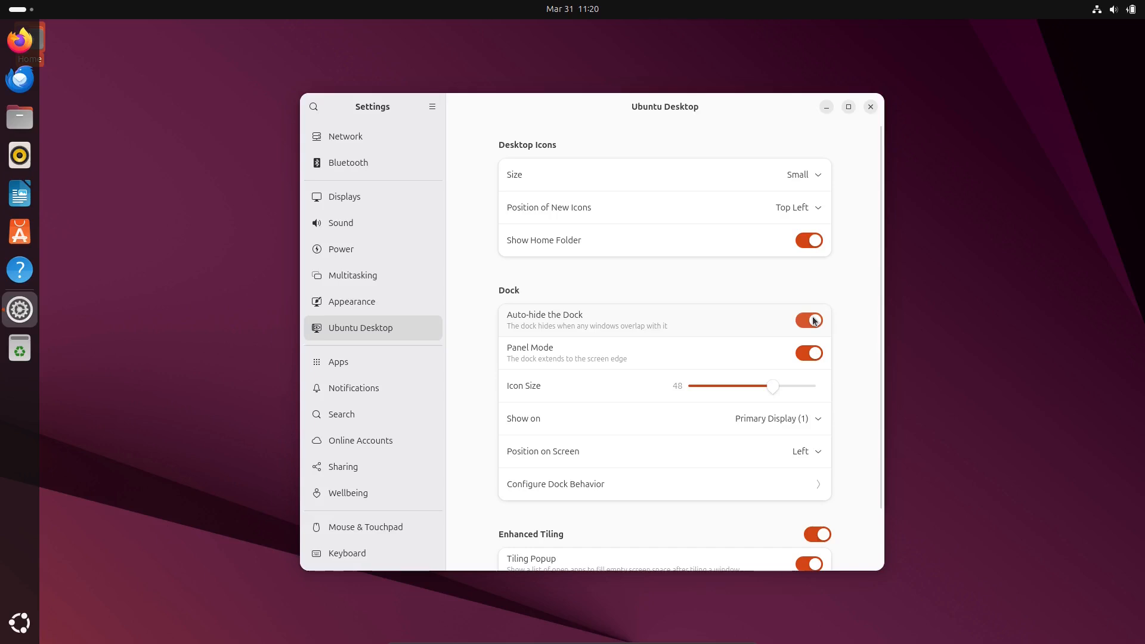
{"action": "left_click", "coordinate": [809, 319]}
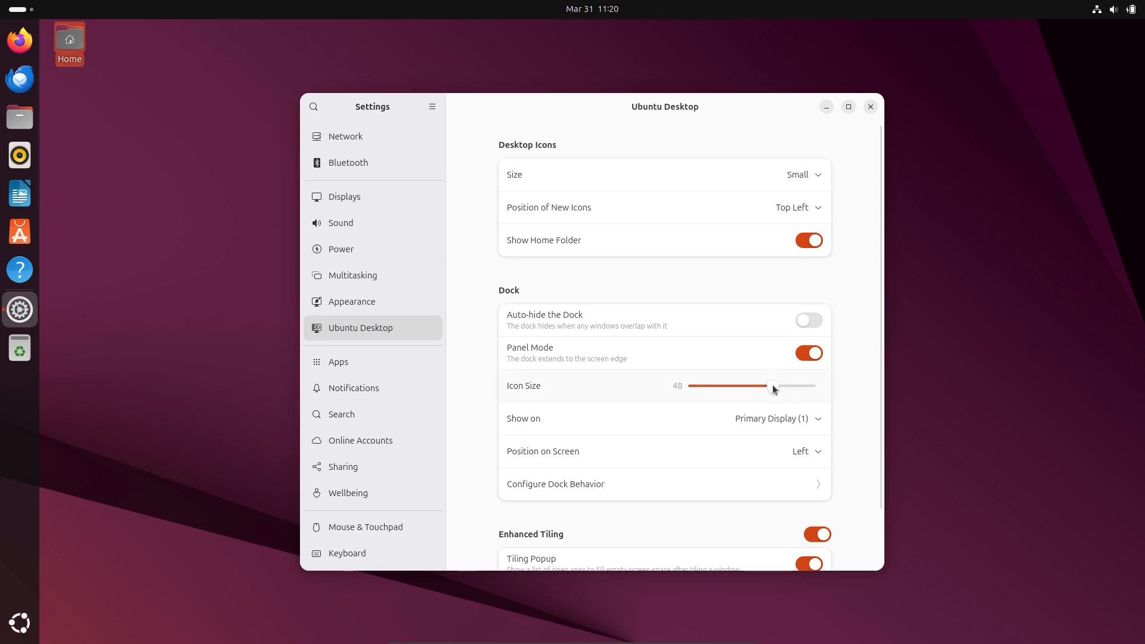
{"action": "left_click_drag", "start_coordinate": [773, 385], "coordinate": [713, 385]}
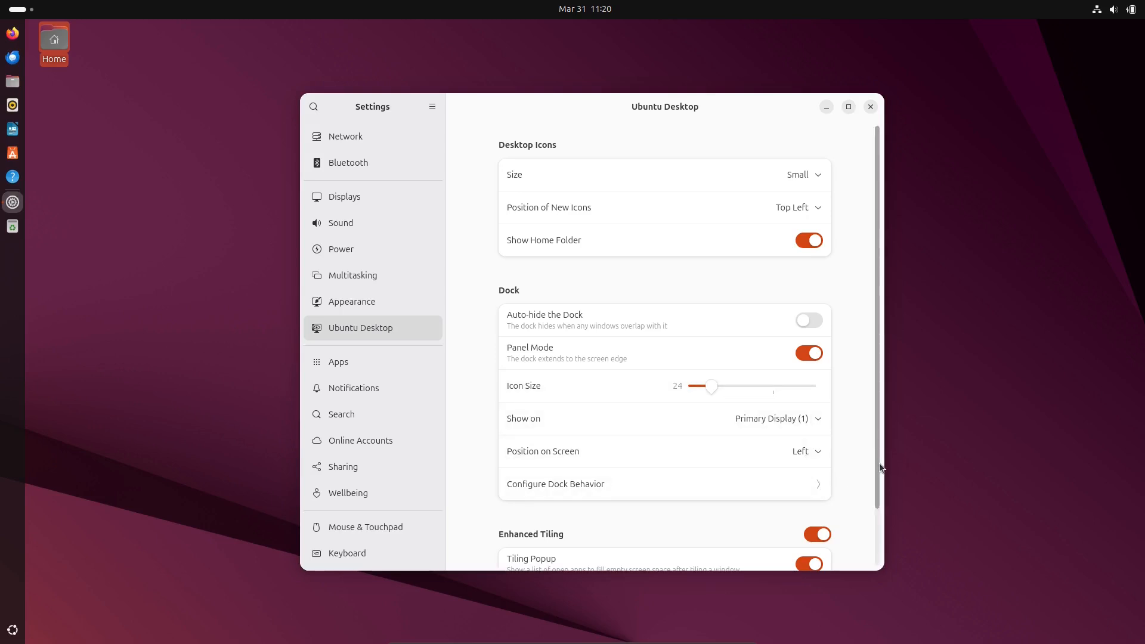
{"action": "left_click", "coordinate": [556, 484]}
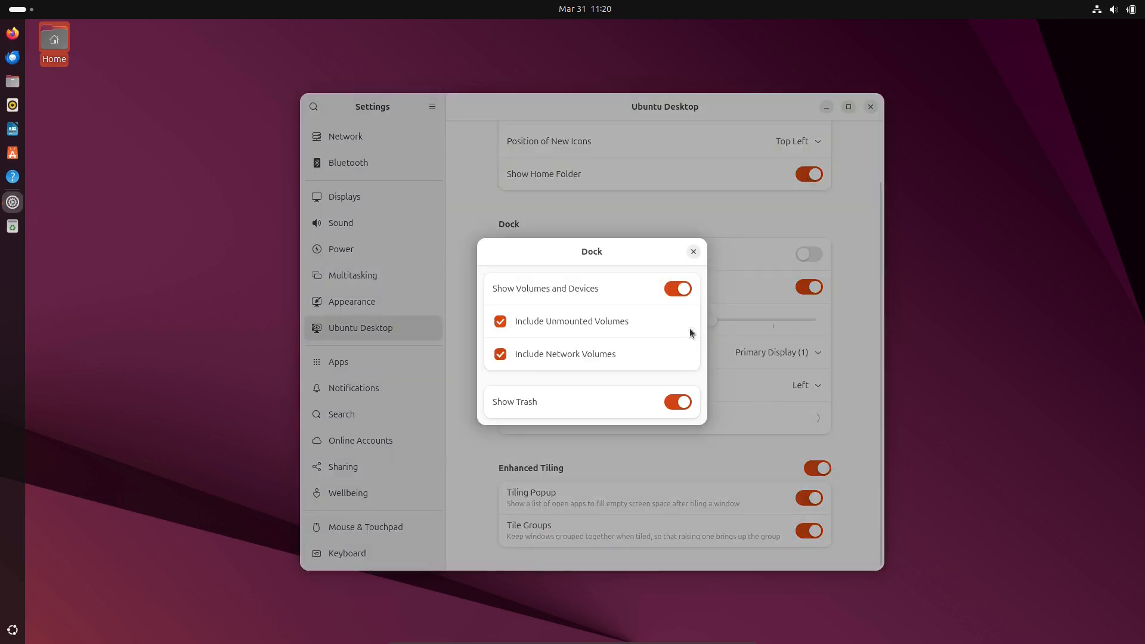
{"action": "mouse_move", "coordinate": [587, 372]}
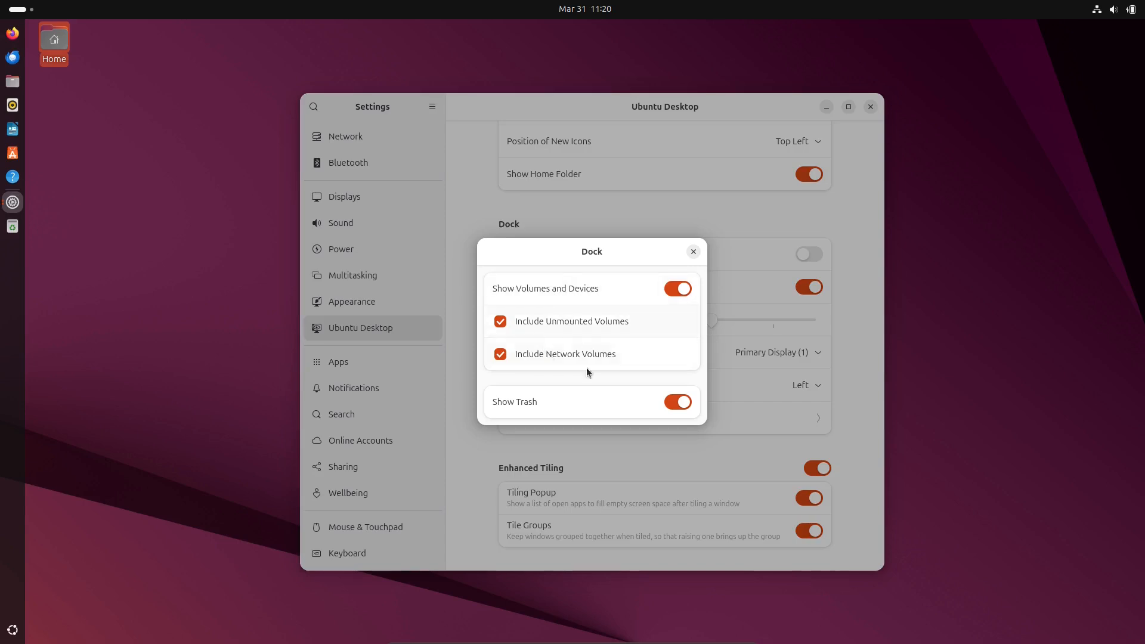
{"action": "left_click", "coordinate": [695, 251]}
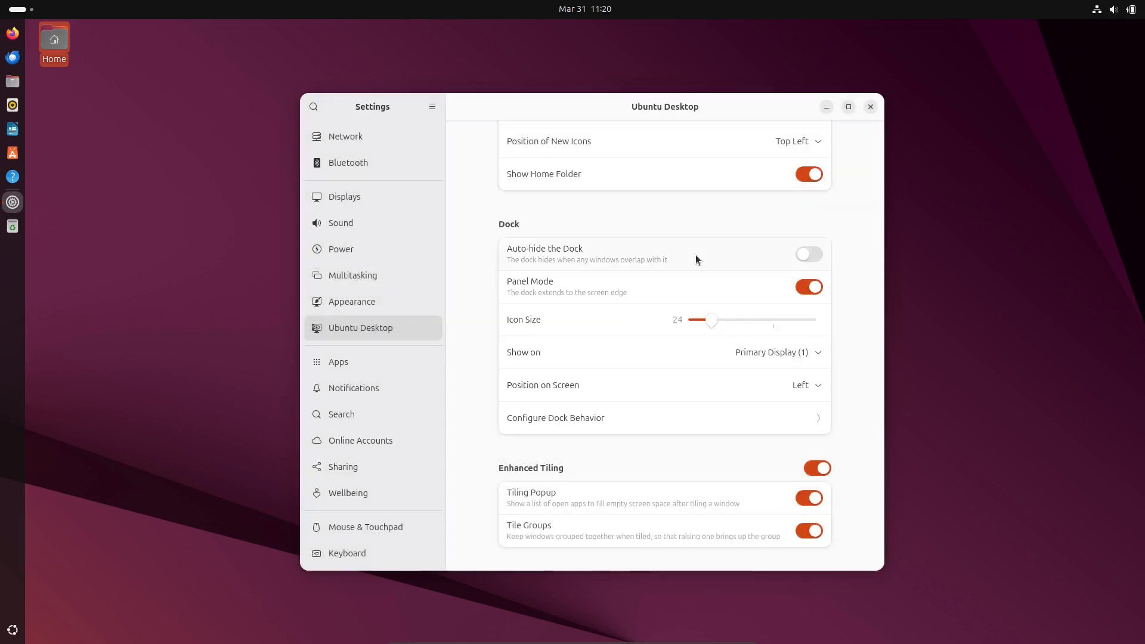
{"action": "mouse_move", "coordinate": [730, 515]}
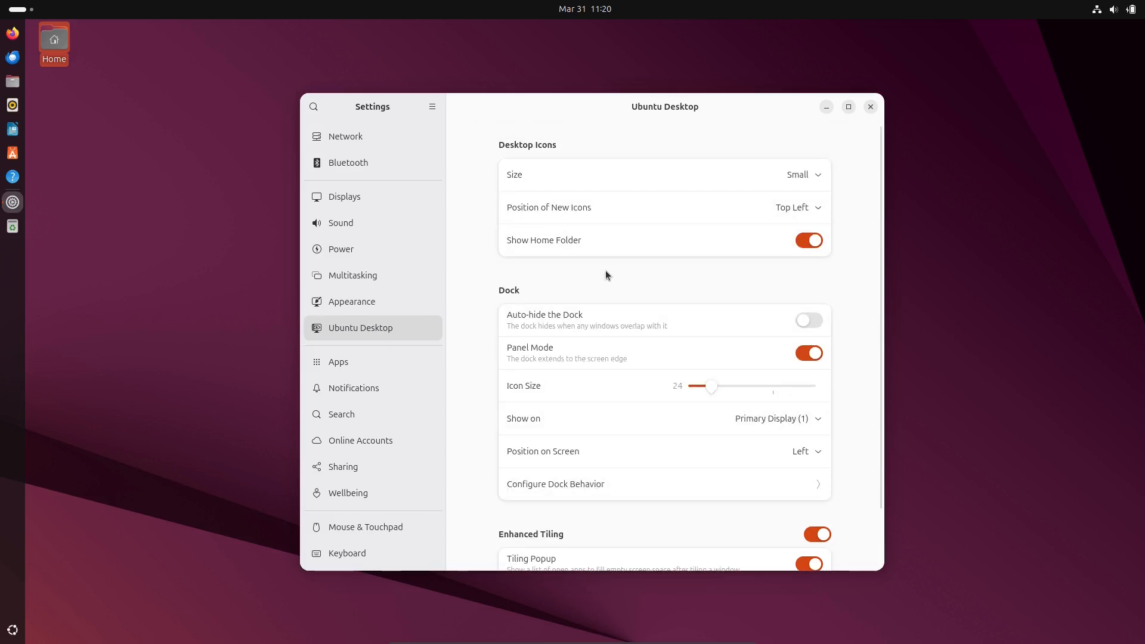
{"action": "mouse_move", "coordinate": [381, 303]}
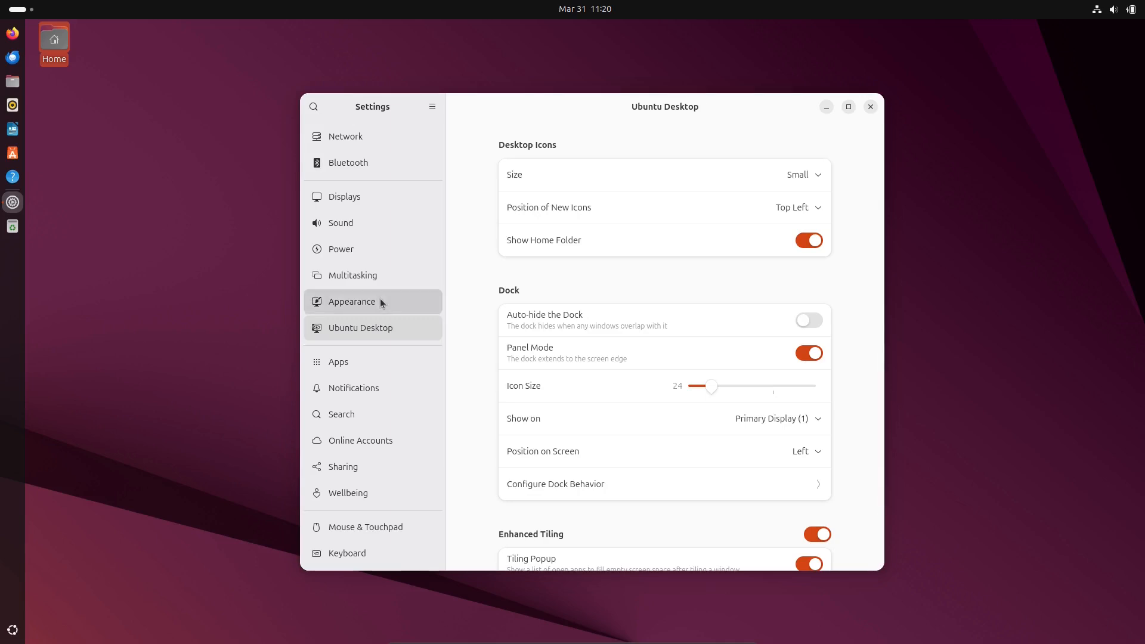
{"action": "left_click", "coordinate": [352, 302]}
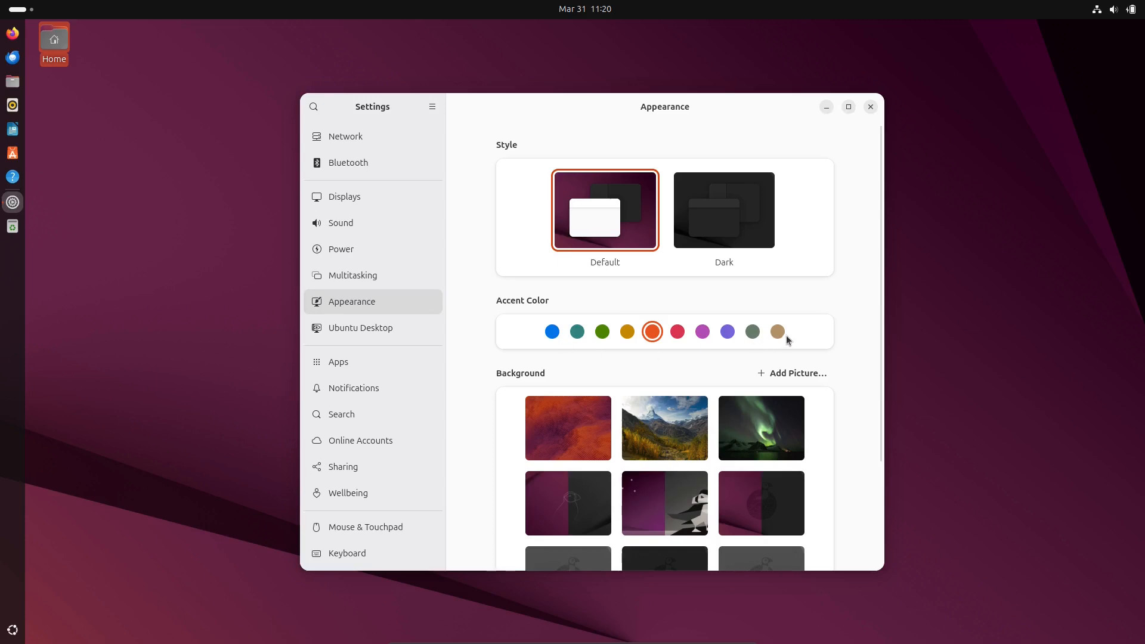
- Try yellow and teal accent colours before settling back on orange
{"action": "left_click", "coordinate": [628, 331]}
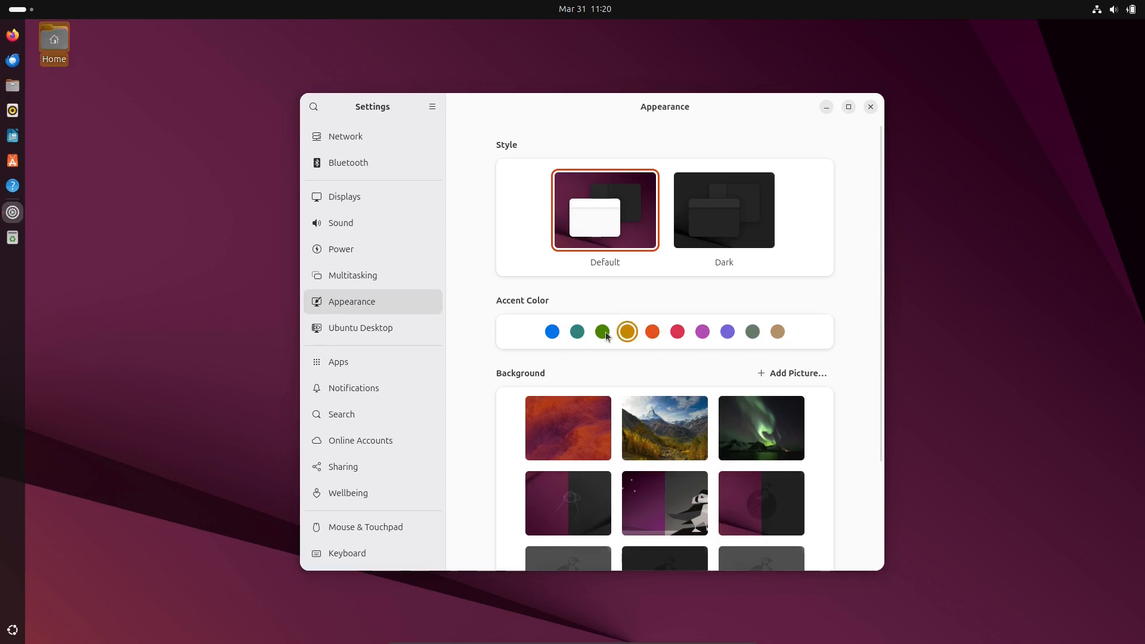
{"action": "left_click", "coordinate": [578, 332]}
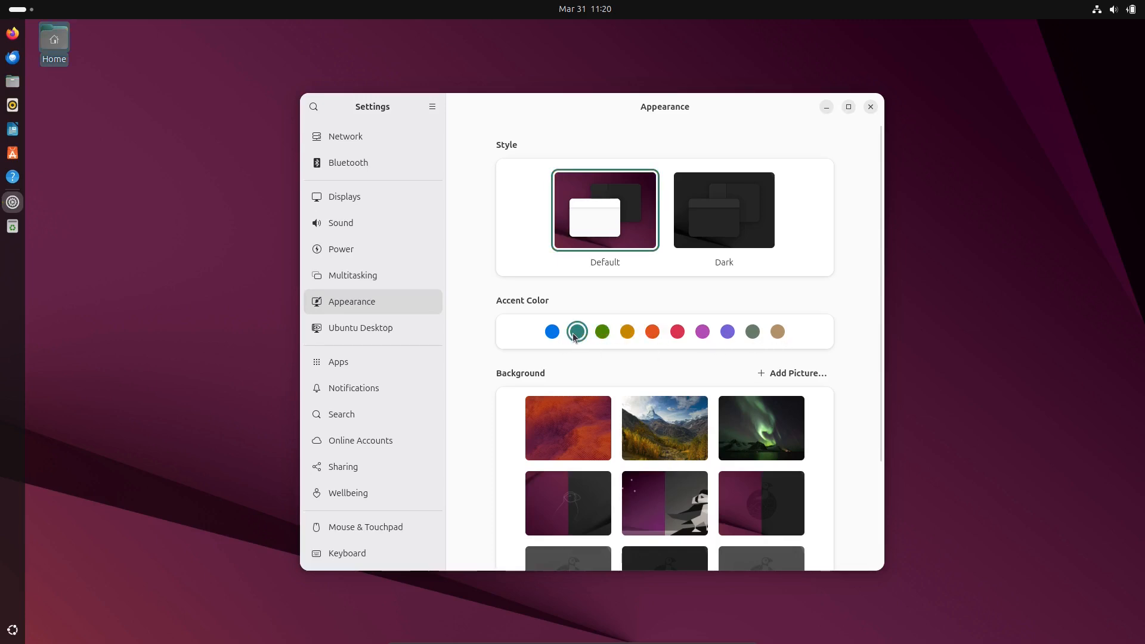
{"action": "left_click", "coordinate": [651, 332]}
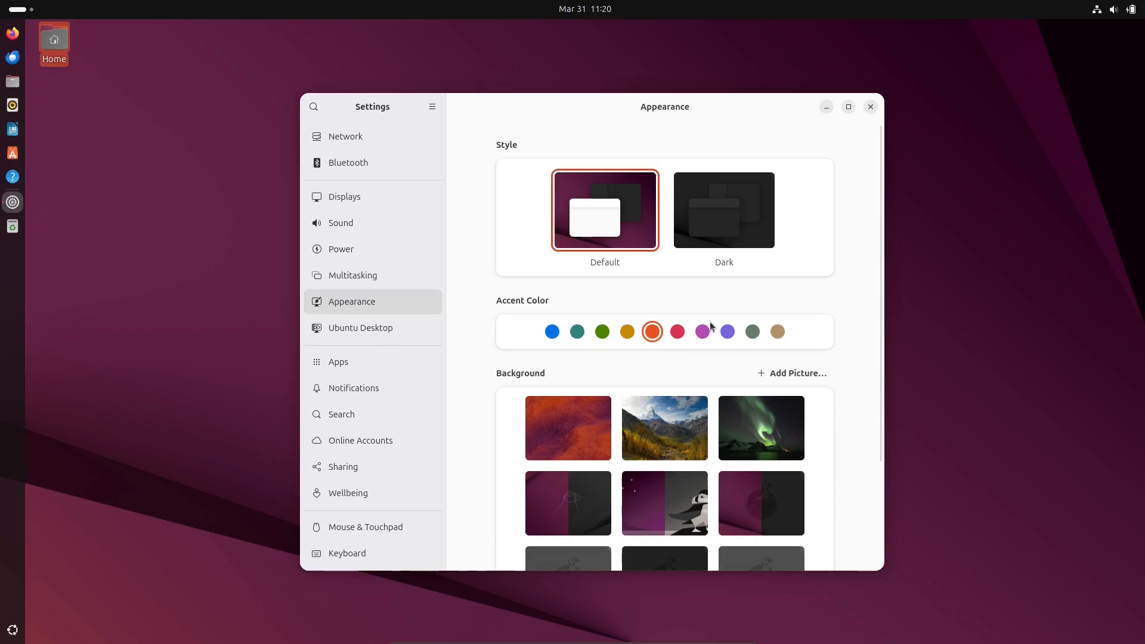
{"action": "left_click", "coordinate": [727, 332]}
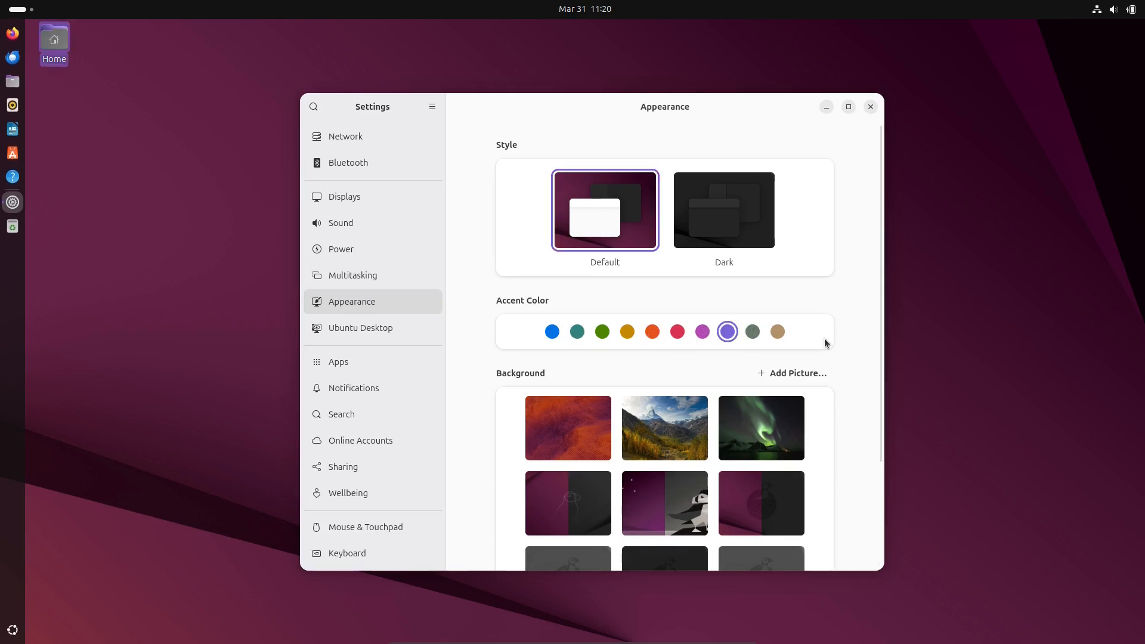
{"action": "scroll", "scroll_direction": "down", "scroll_amount": 3}
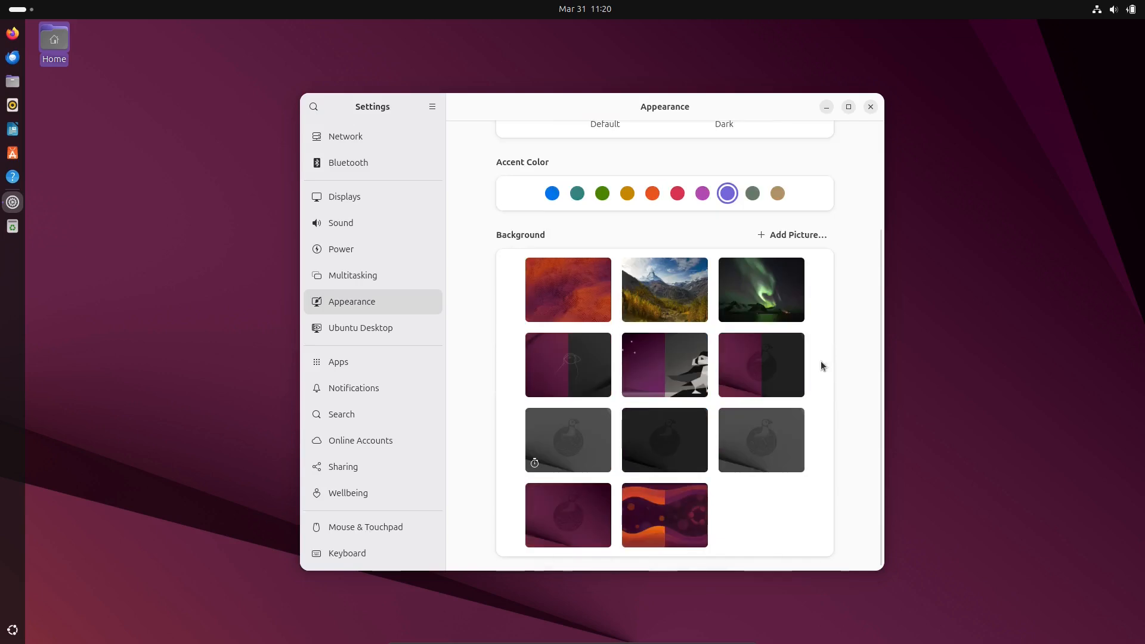
- Try the northern lights and purple split wallpapers among the Background thumbnails
{"action": "left_click", "coordinate": [761, 288]}
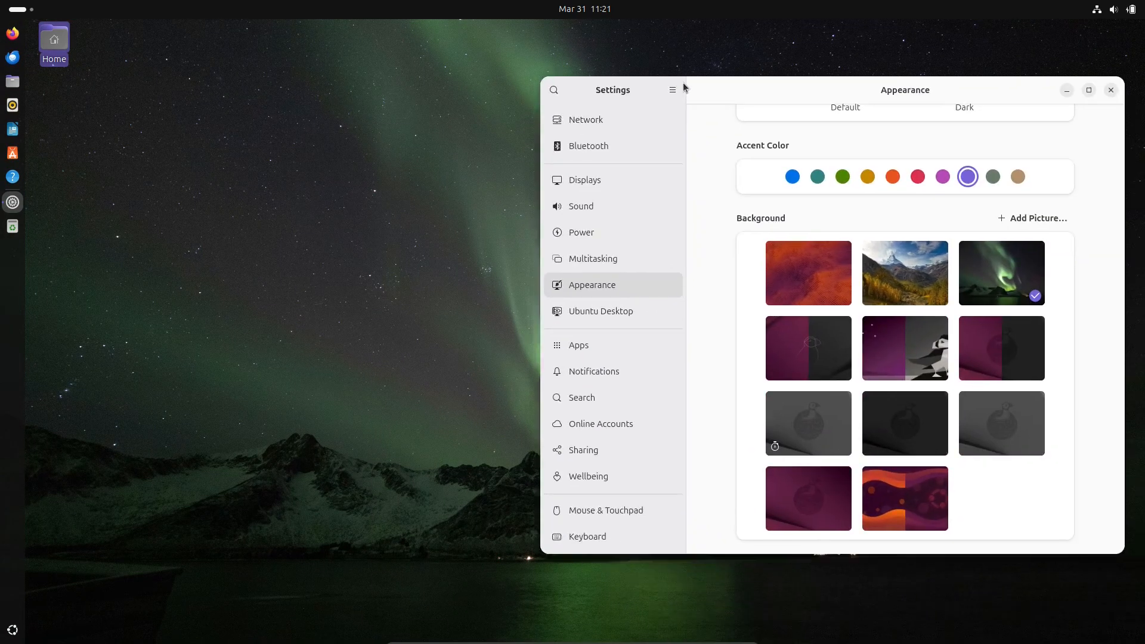
{"action": "left_click", "coordinate": [904, 349]}
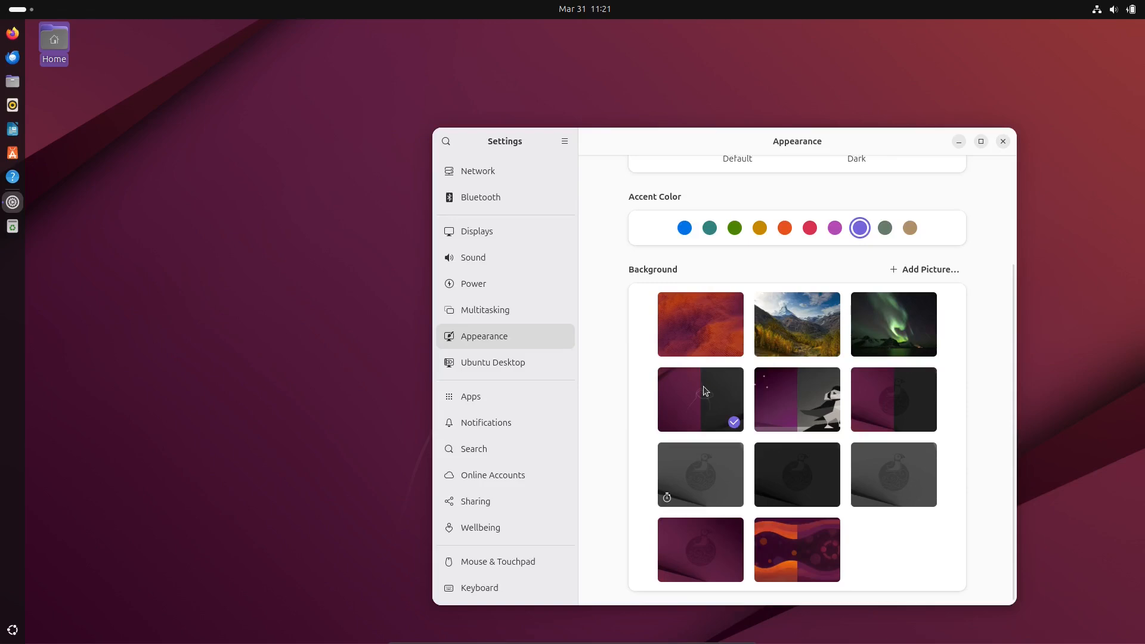
{"action": "mouse_move", "coordinate": [888, 407]}
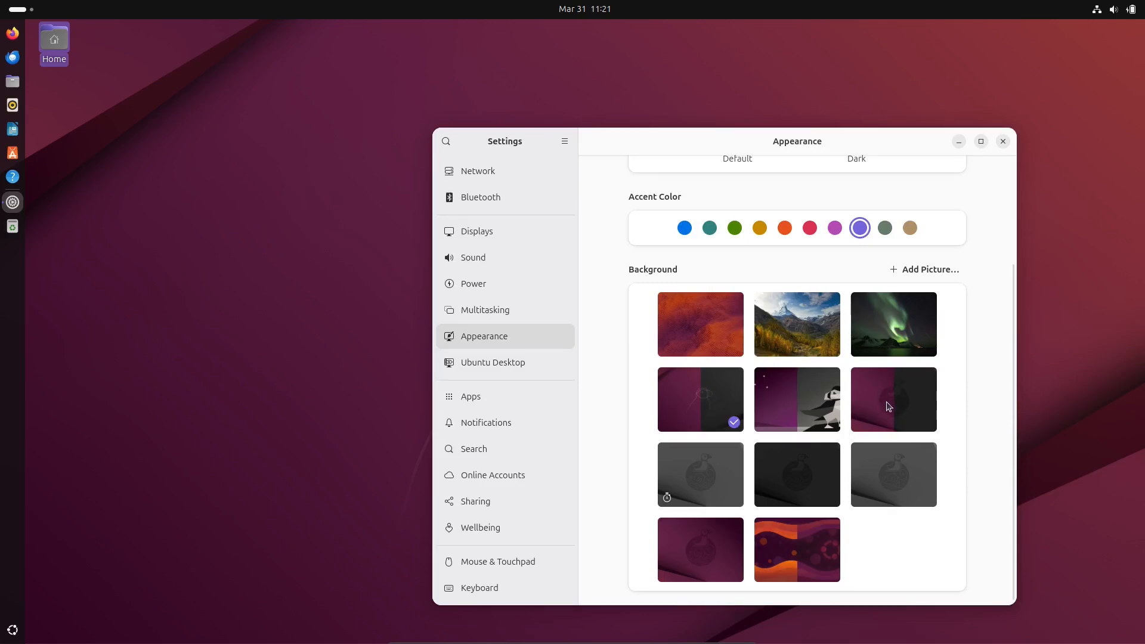
{"action": "left_click", "coordinate": [894, 400]}
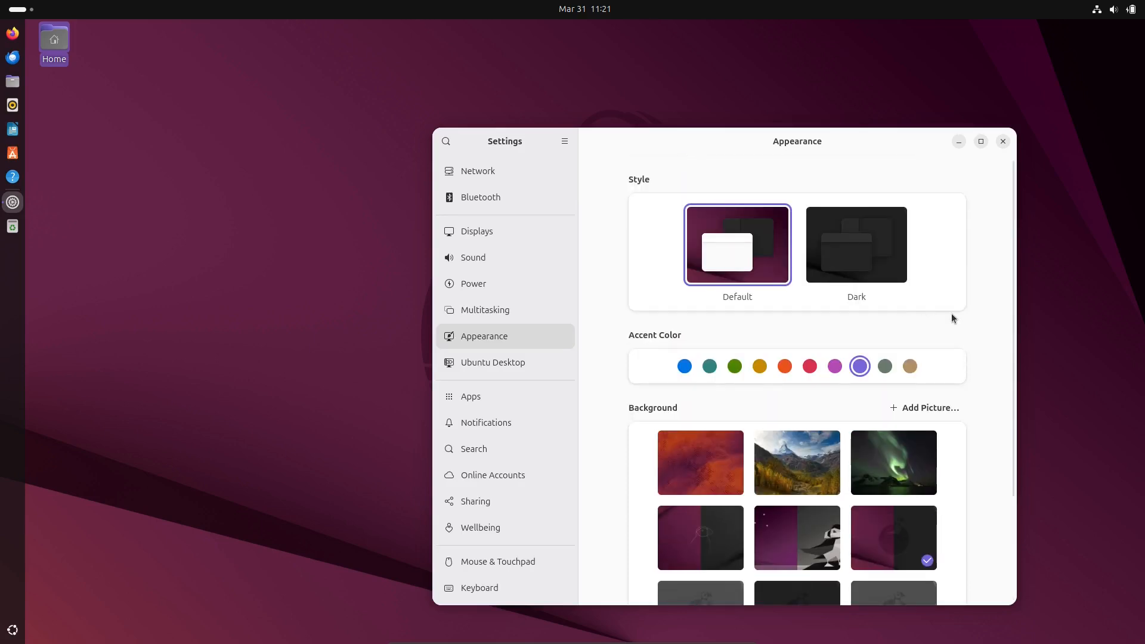
{"action": "scroll", "scroll_direction": "down", "scroll_amount": 3}
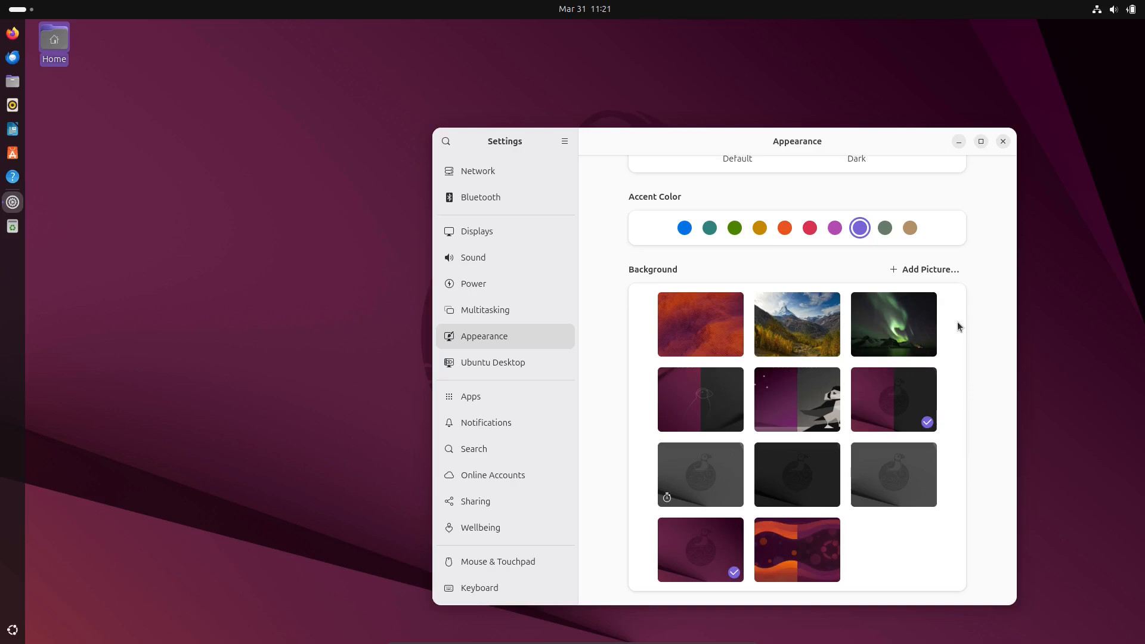
{"action": "mouse_move", "coordinate": [826, 408]}
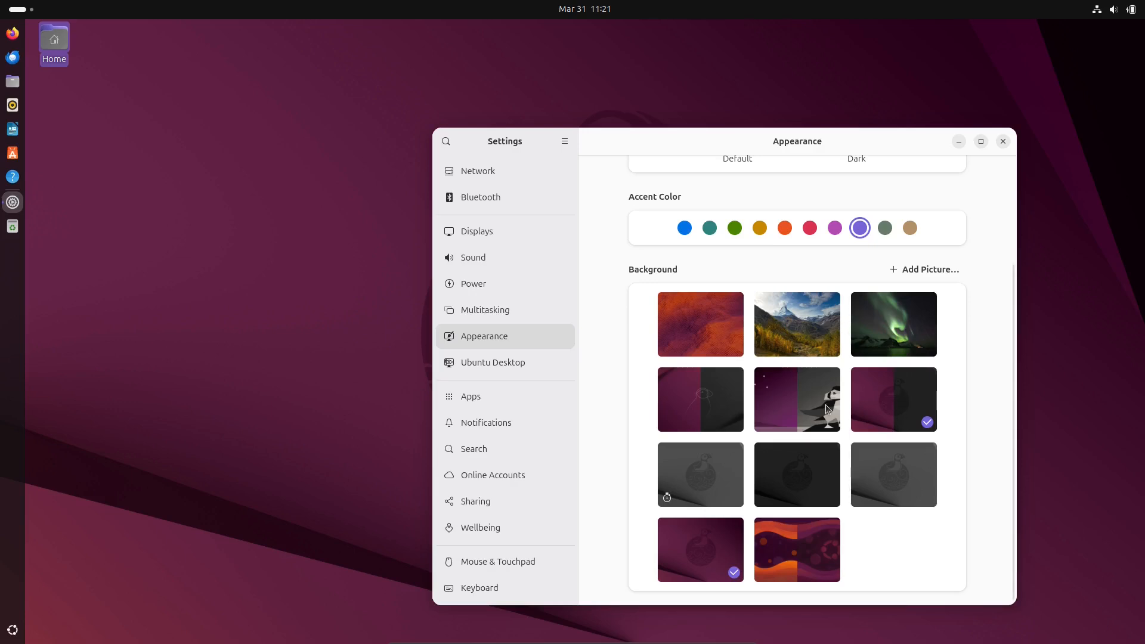
{"action": "left_click", "coordinate": [700, 399]}
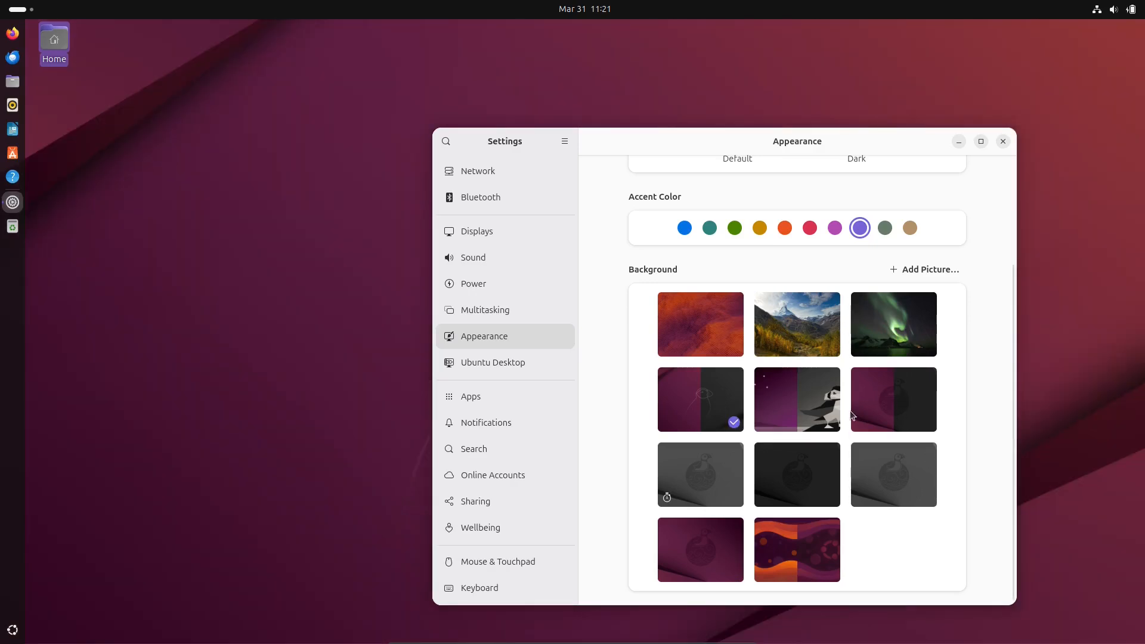
{"action": "mouse_move", "coordinate": [916, 485]}
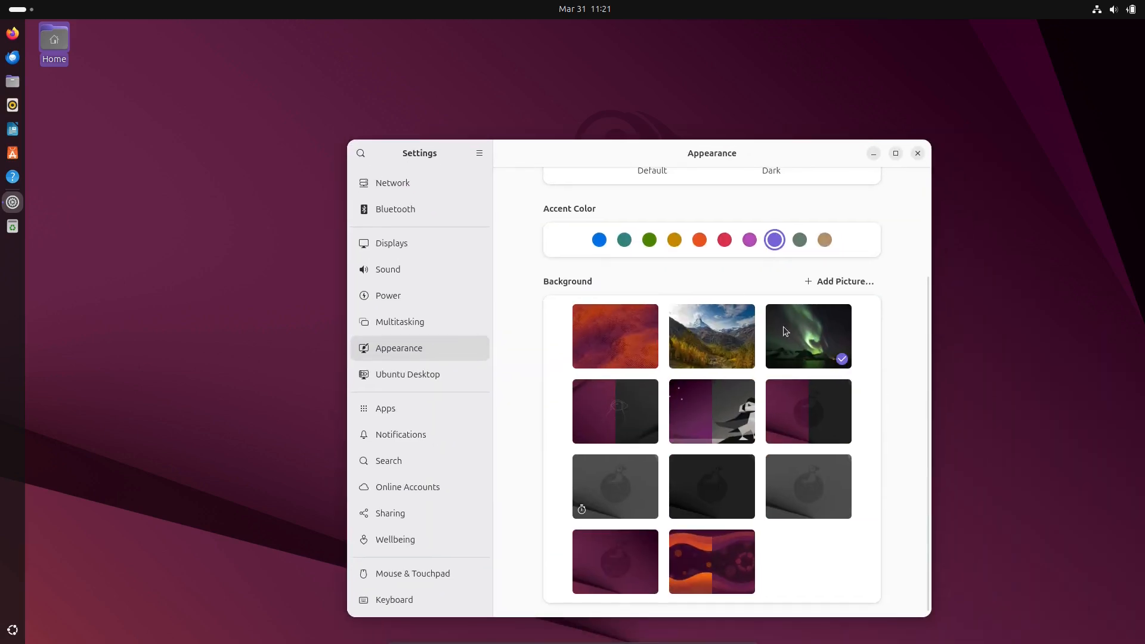
- Apply the northern lights photo as wallpaper, glance at Multitasking, and close Settings
{"action": "left_click", "coordinate": [809, 337]}
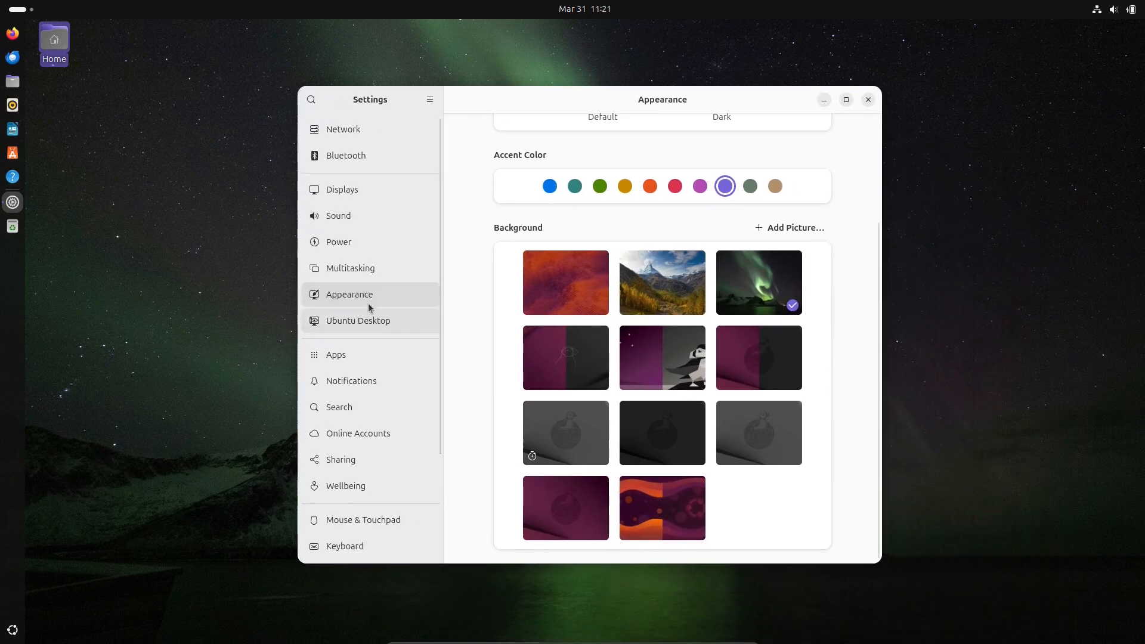
{"action": "left_click", "coordinate": [351, 267]}
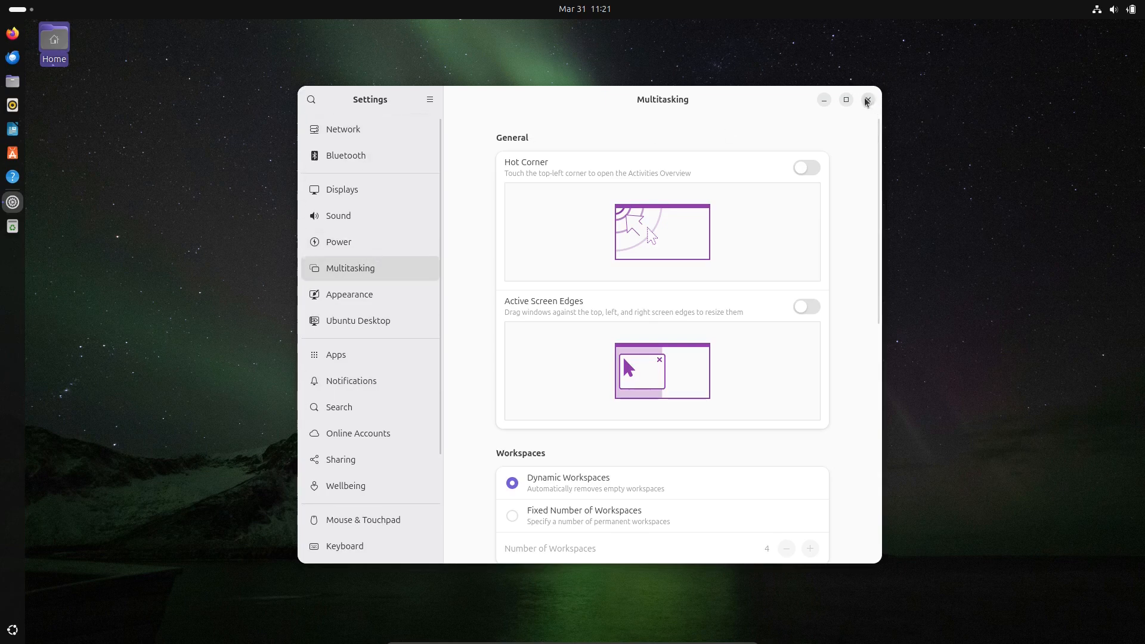
{"action": "left_click", "coordinate": [867, 100]}
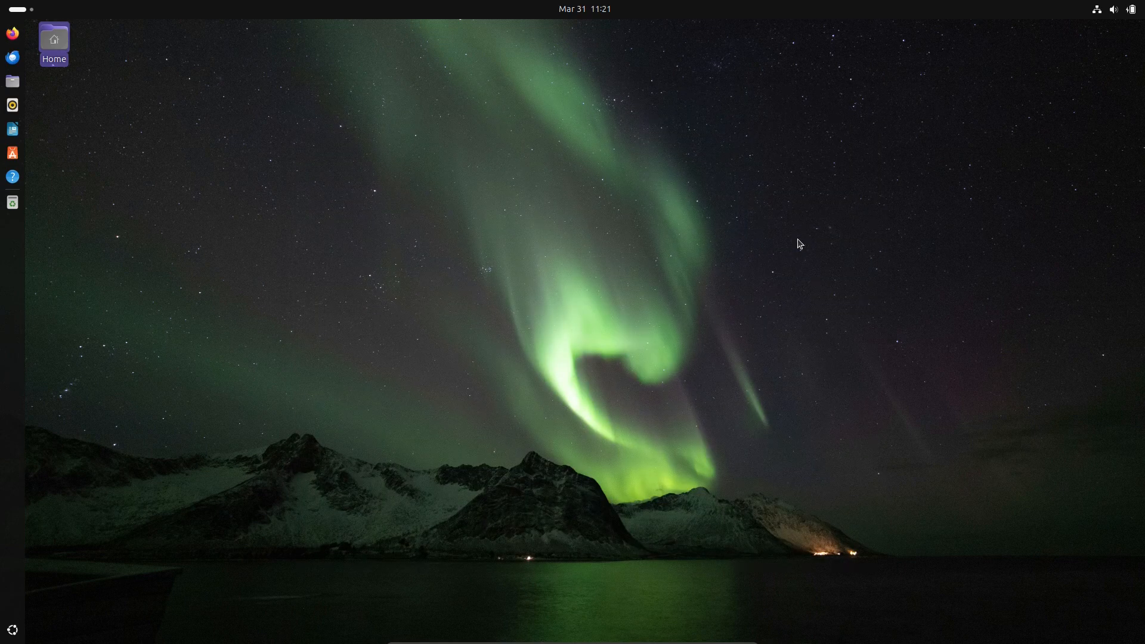
{"action": "mouse_move", "coordinate": [10, 31]}
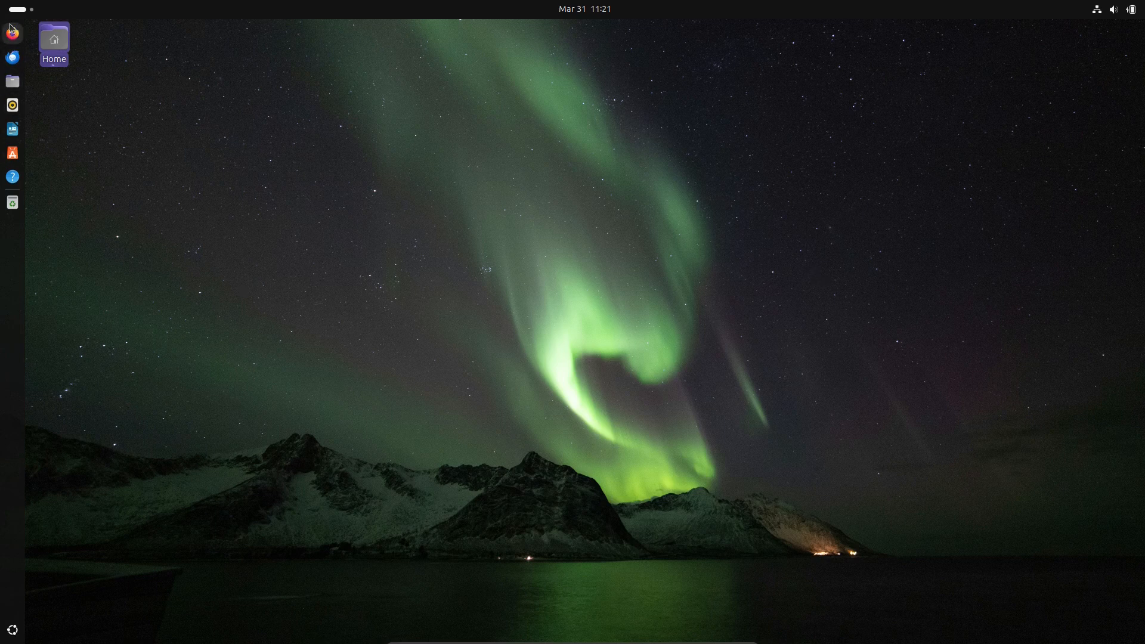
{"action": "mouse_move", "coordinate": [12, 129]}
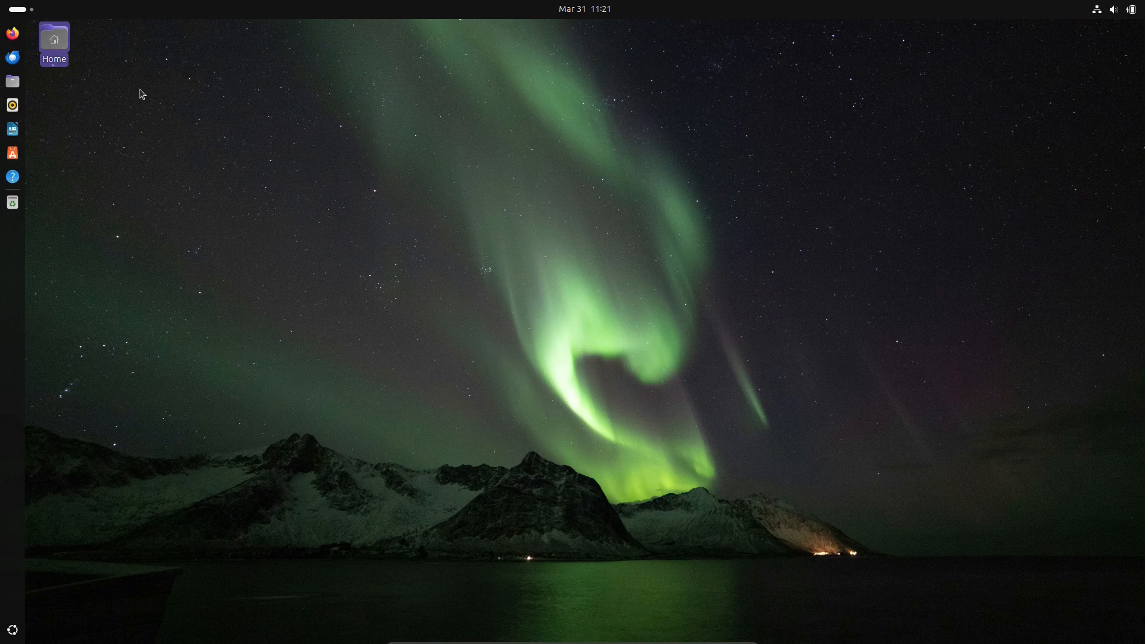
{"action": "mouse_move", "coordinate": [647, 310]}
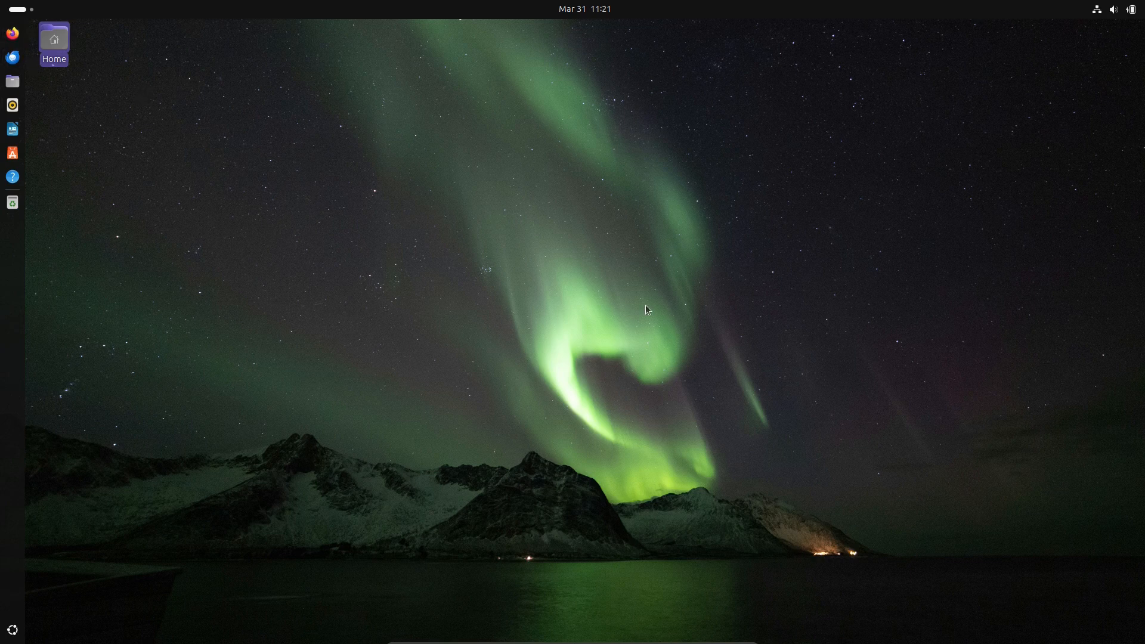
- Launch Firefox, search 'ubuntu 25.04', and open the It's FOSS Features and Release Date article
{"action": "left_click", "coordinate": [12, 36]}
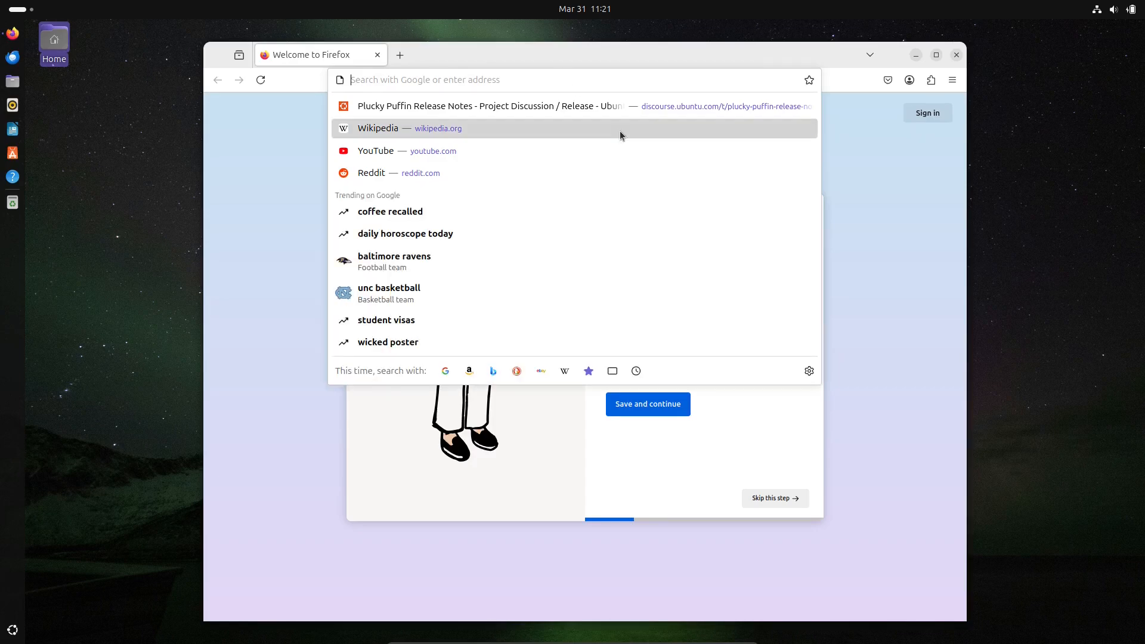
{"action": "type", "text": "ubuntu 2"}
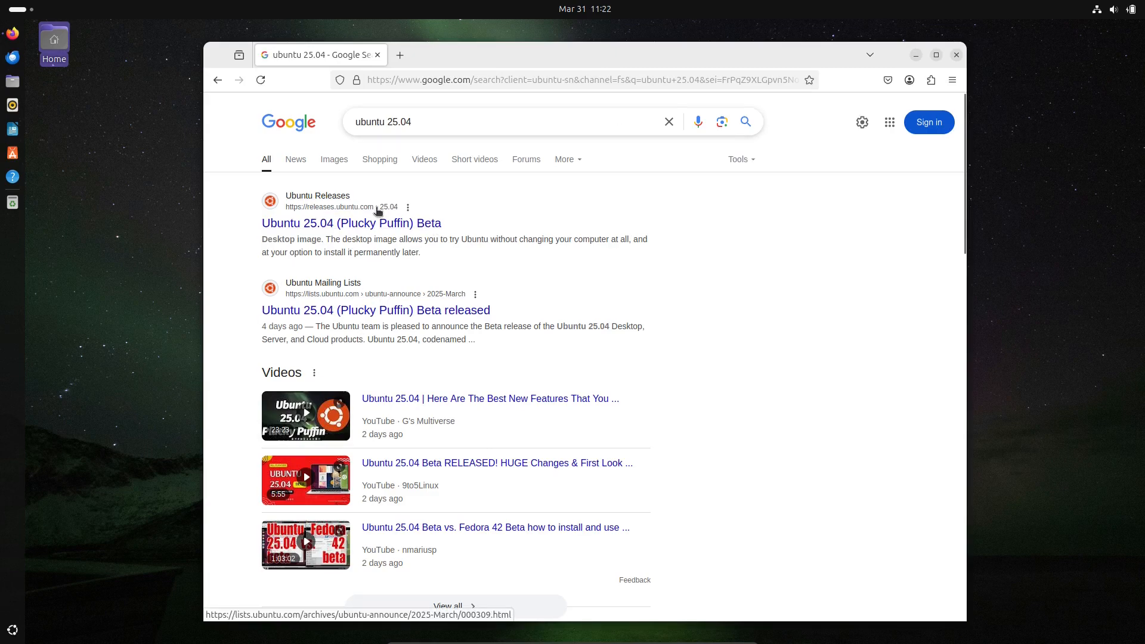
{"action": "scroll", "scroll_direction": "down", "scroll_amount": 3}
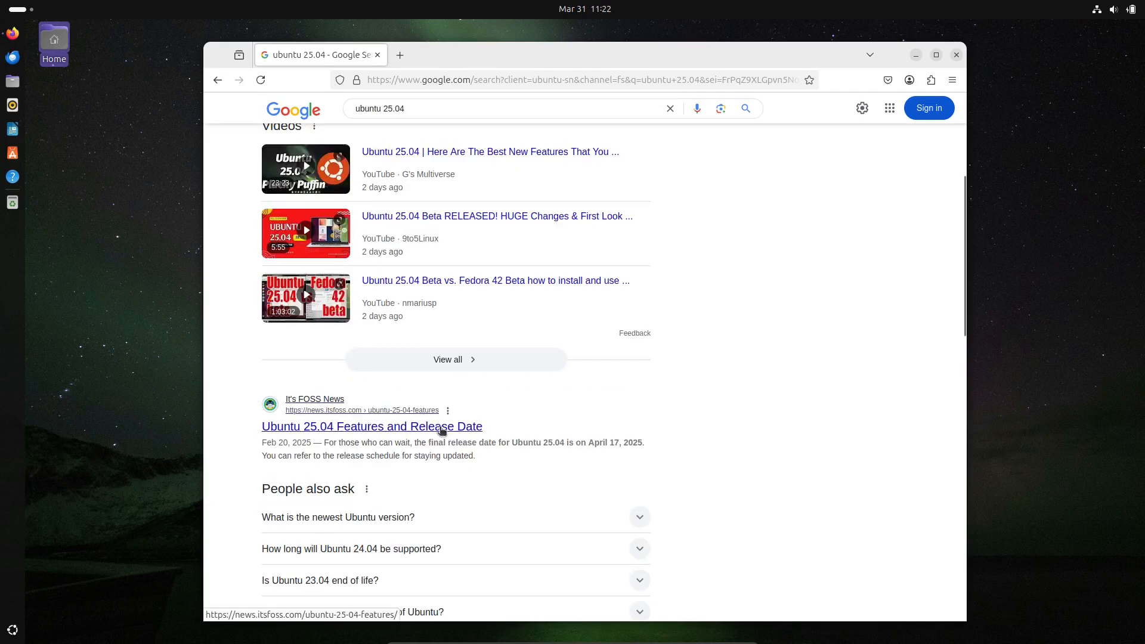
{"action": "left_click", "coordinate": [372, 425]}
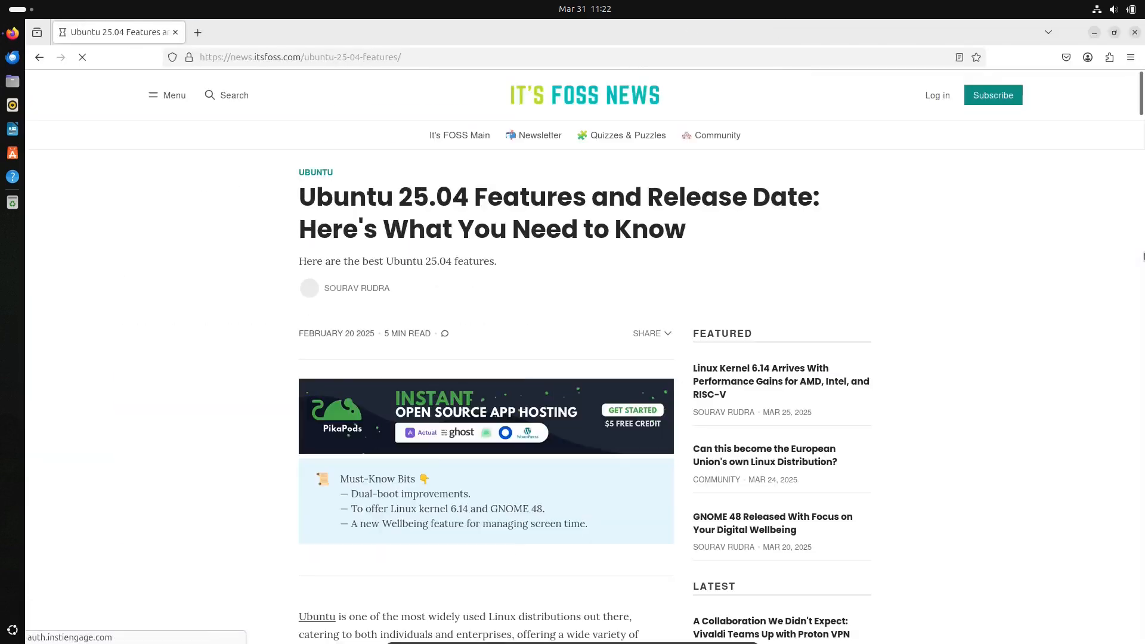
- Scroll down the article to the Linux Kernel 6.14 improvements paragraph
{"action": "scroll", "scroll_direction": "down", "scroll_amount": 3}
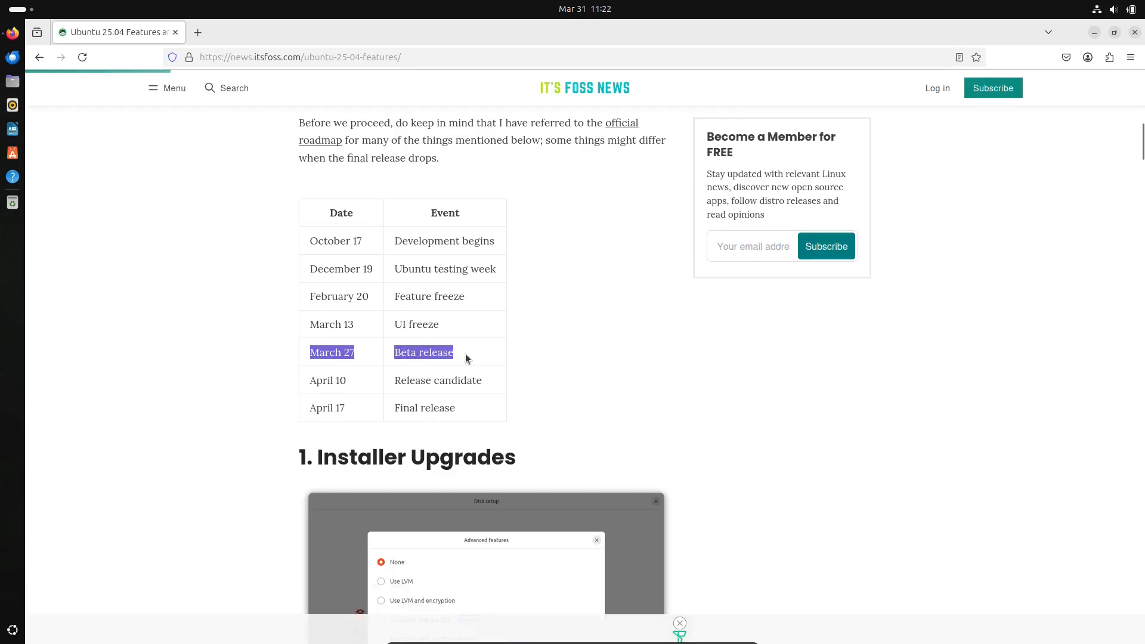
{"action": "scroll", "scroll_direction": "down", "scroll_amount": 3}
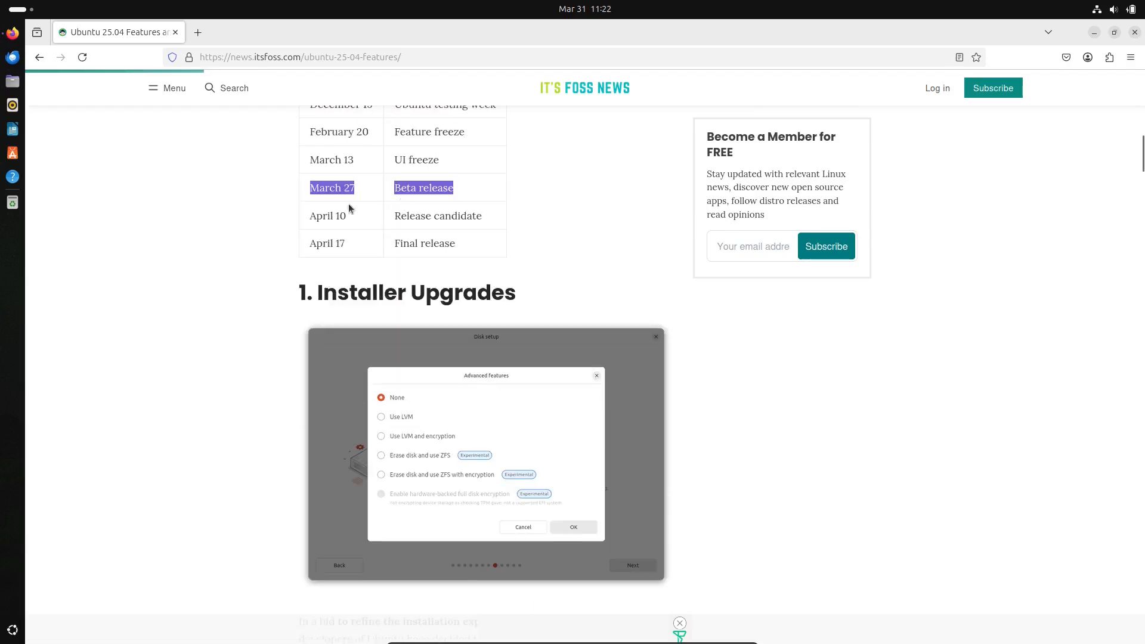
{"action": "mouse_move", "coordinate": [489, 222]}
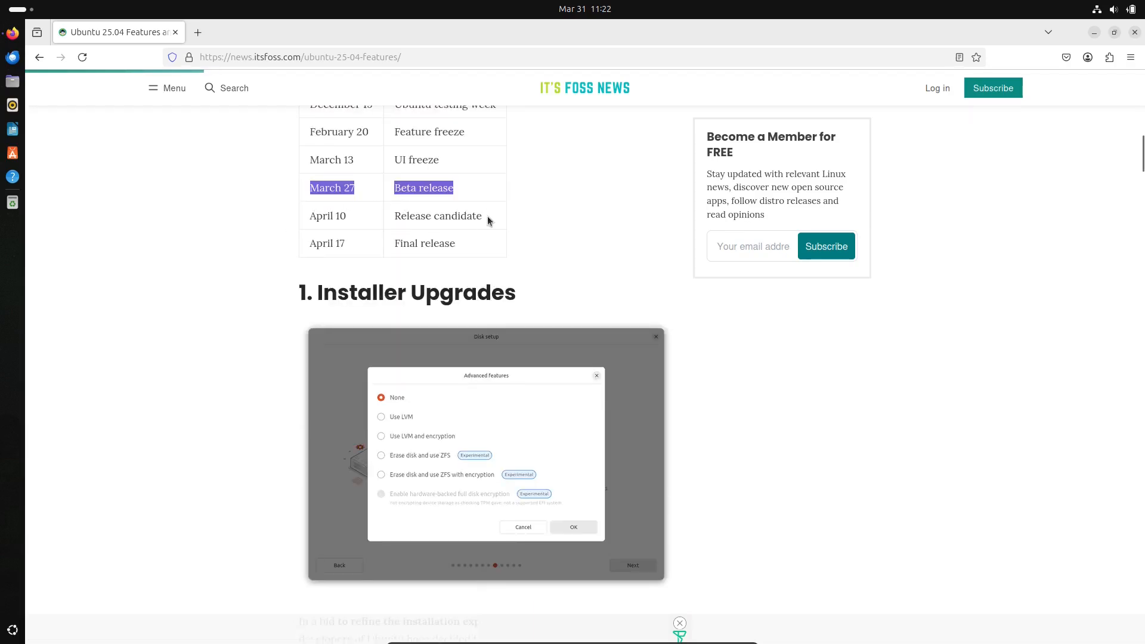
{"action": "mouse_move", "coordinate": [445, 258]}
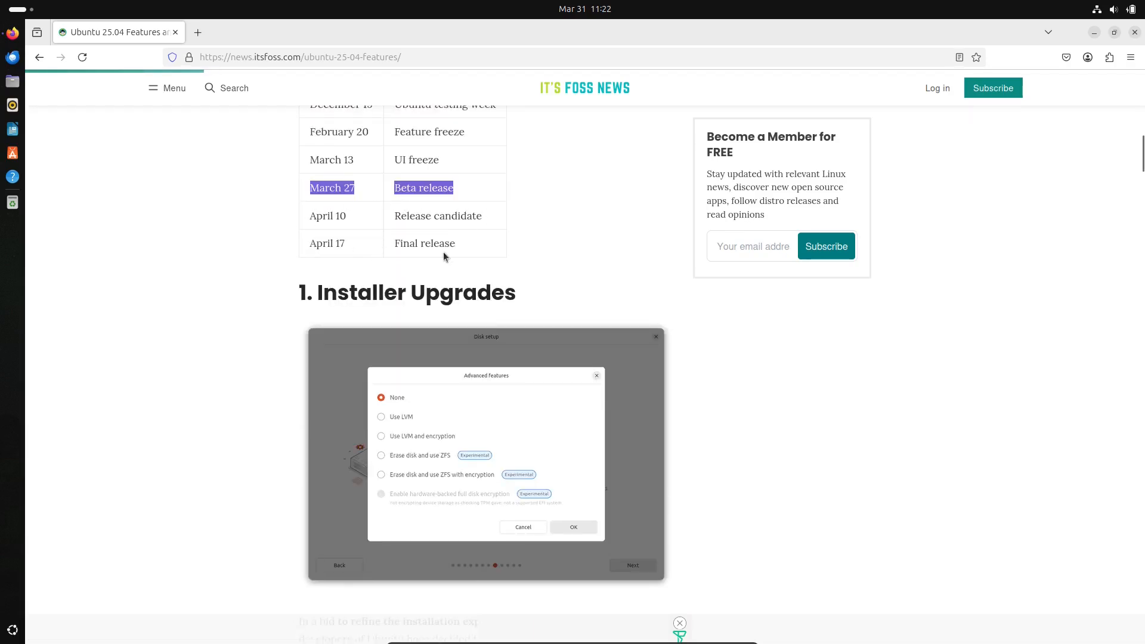
{"action": "scroll", "scroll_direction": "down", "scroll_amount": 3}
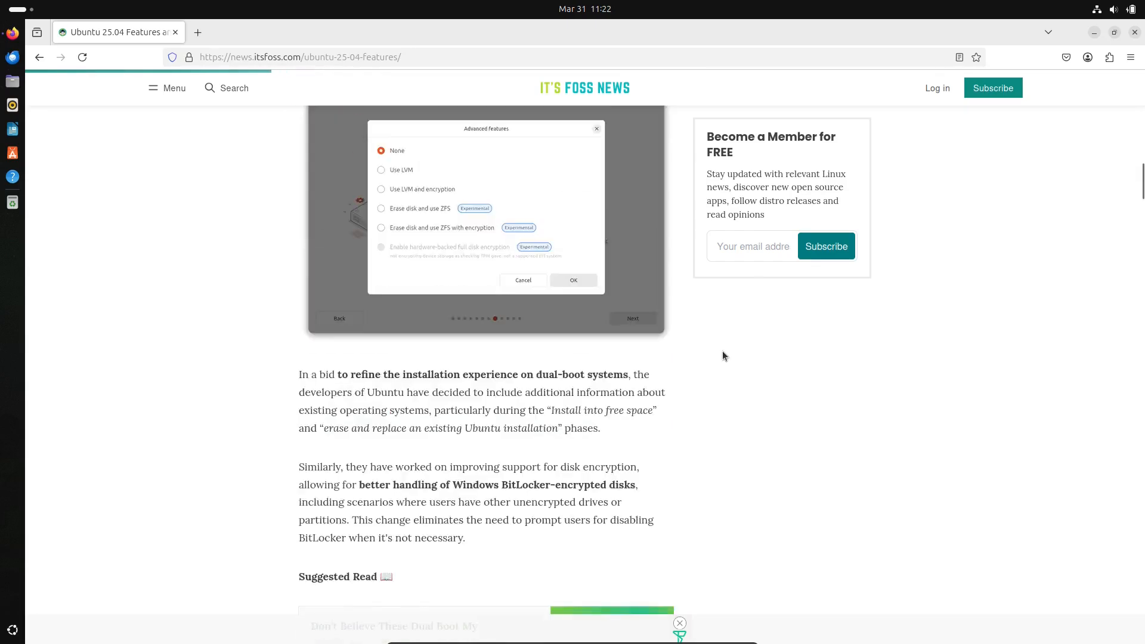
{"action": "scroll", "scroll_direction": "down", "scroll_amount": 3}
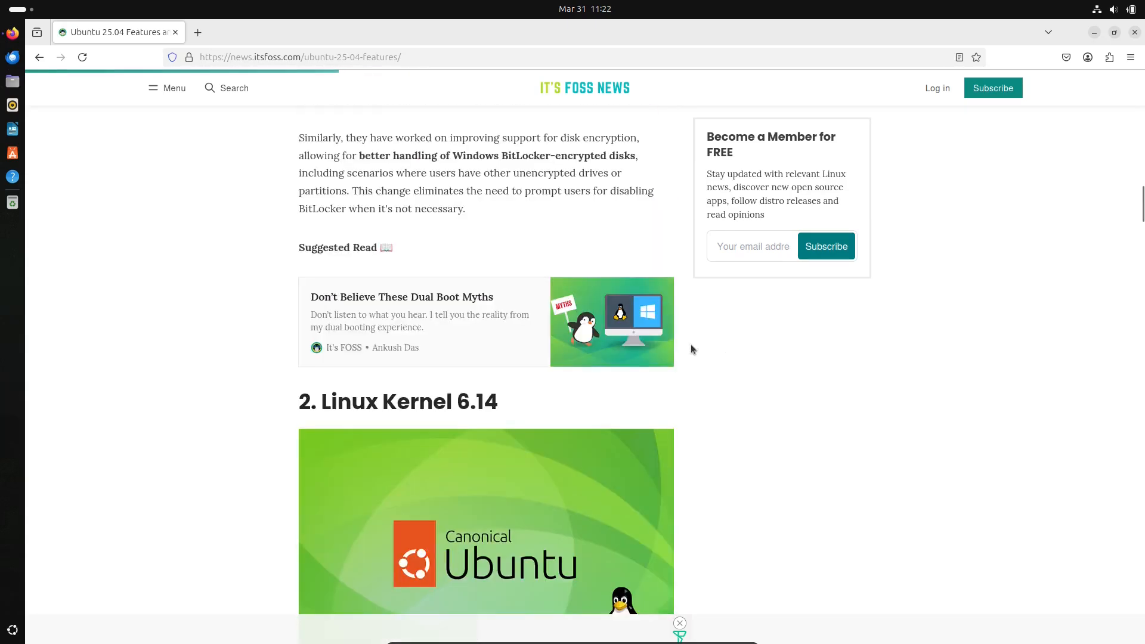
{"action": "scroll", "scroll_direction": "down", "scroll_amount": 3}
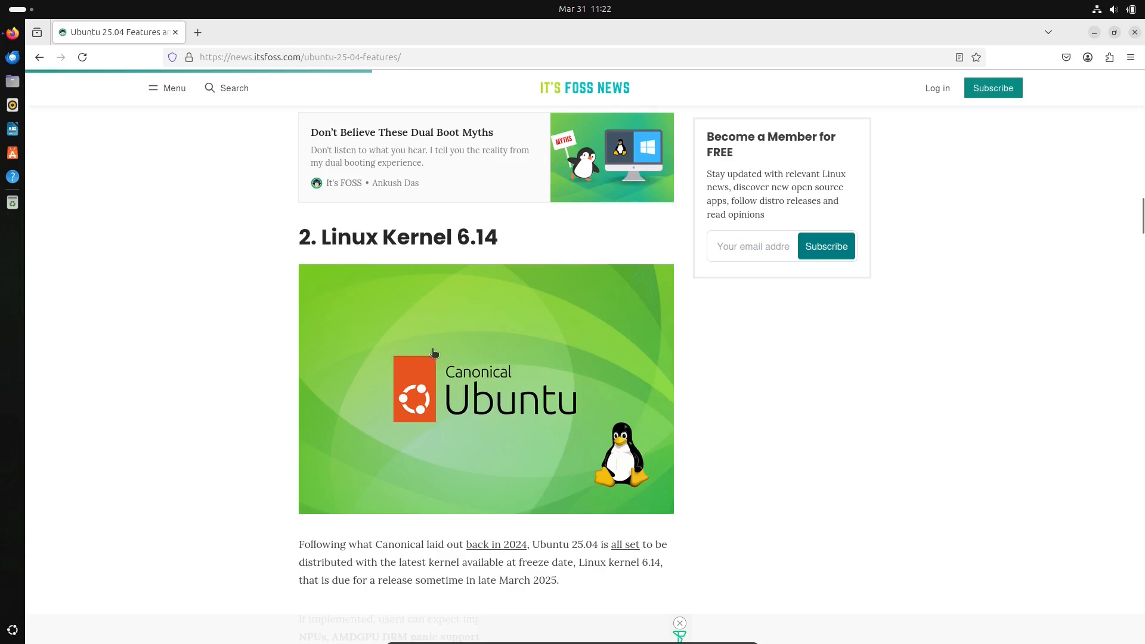
{"action": "mouse_move", "coordinate": [542, 289]}
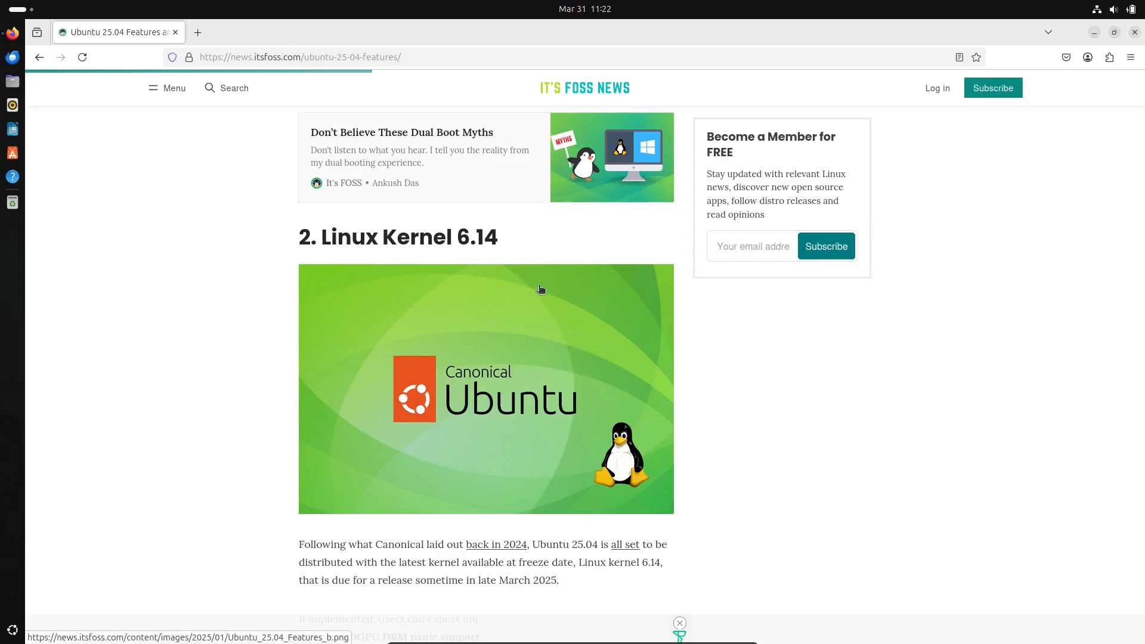
{"action": "mouse_move", "coordinate": [665, 401]}
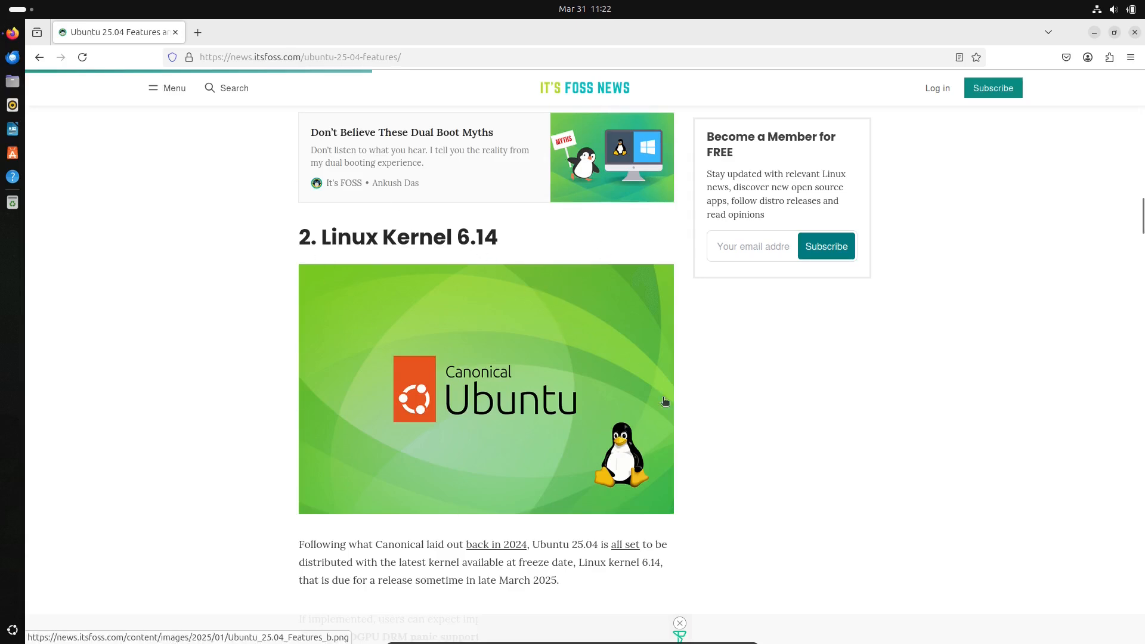
{"action": "scroll", "scroll_direction": "down", "scroll_amount": 3}
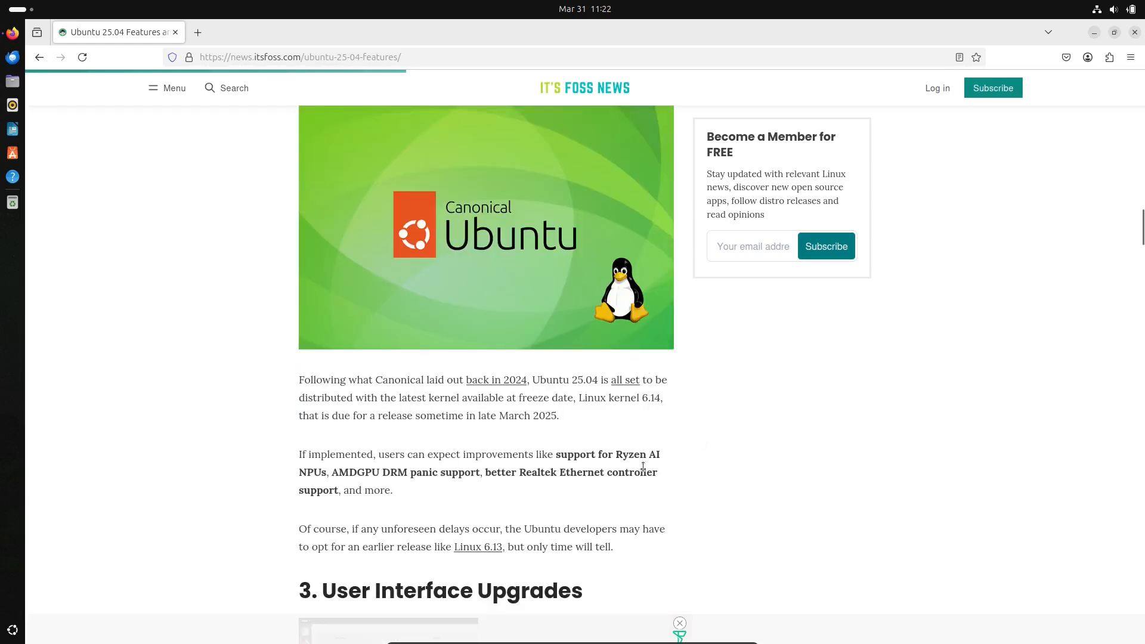
{"action": "mouse_move", "coordinate": [323, 475]}
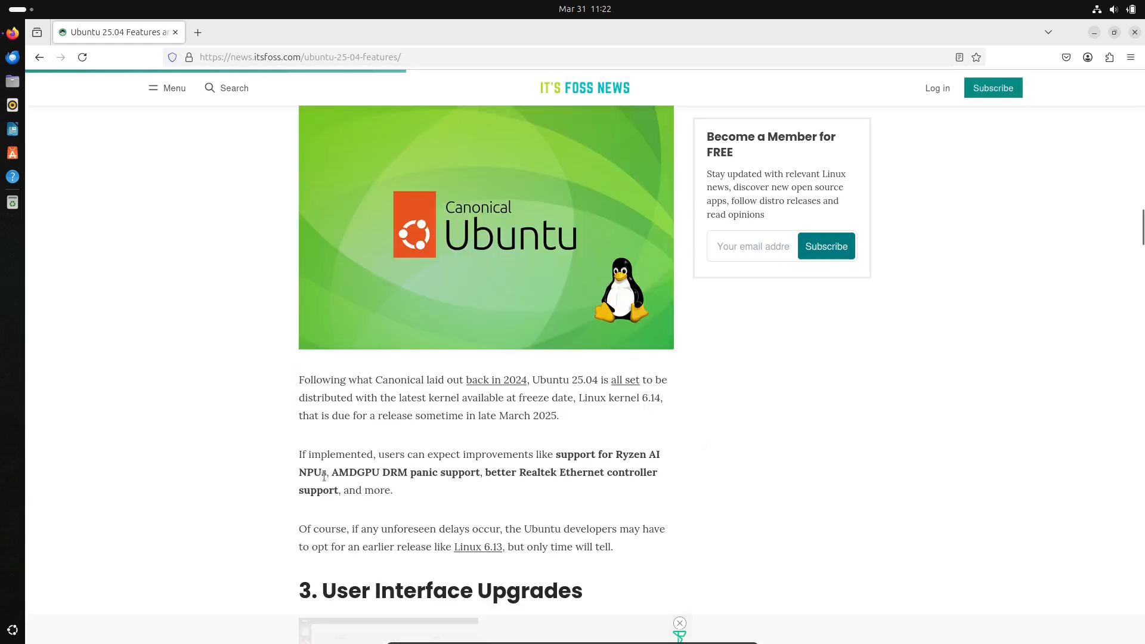
- Highlight the Ryzen AI NPU support phrase, clear it, and continue toward App Updates
{"action": "left_click_drag", "start_coordinate": [555, 454], "coordinate": [663, 453]}
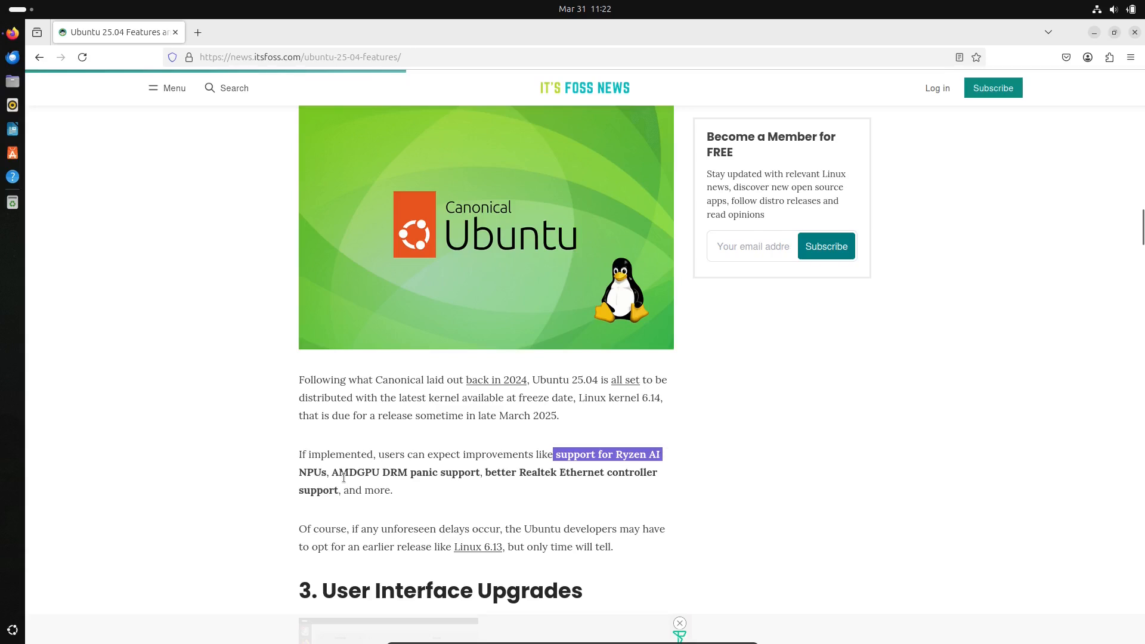
{"action": "left_click", "coordinate": [441, 475]}
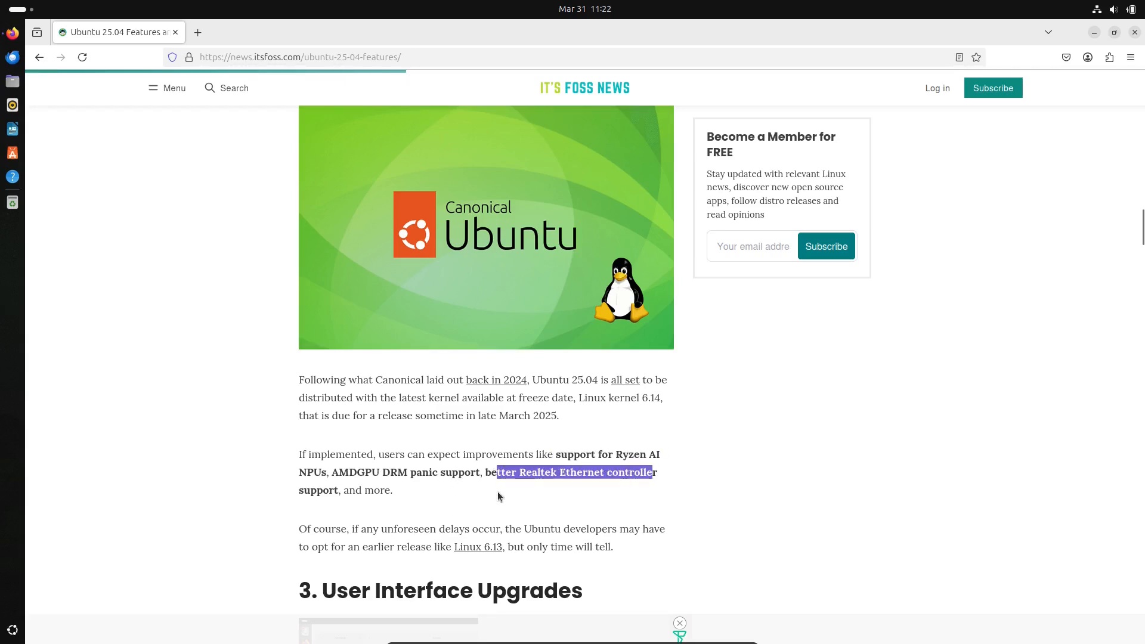
{"action": "scroll", "scroll_direction": "down", "scroll_amount": 3}
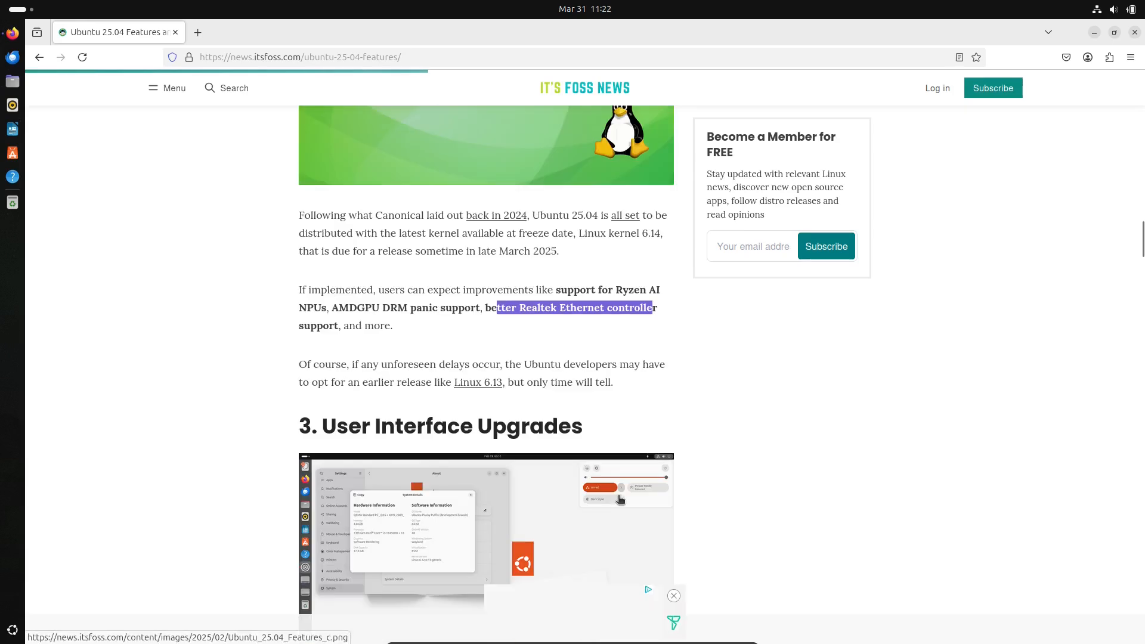
{"action": "scroll", "scroll_direction": "down", "scroll_amount": 3}
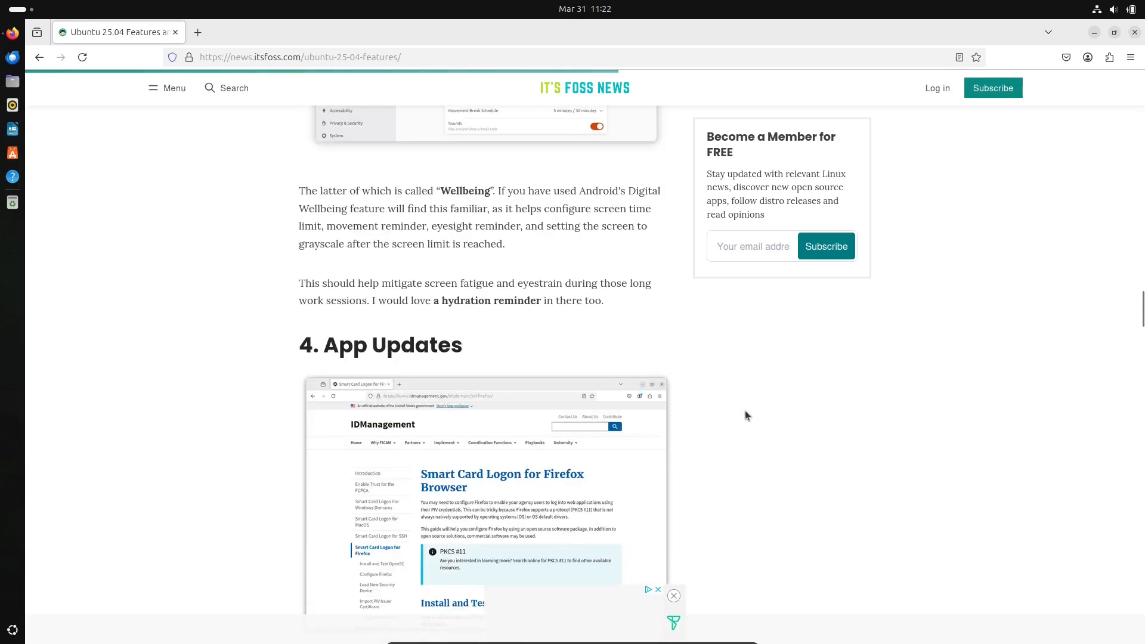
- Read on through App Updates to the 'Want to try Linux Ubuntu 25.04?' section, then close Firefox
{"action": "scroll", "scroll_direction": "down", "scroll_amount": 3}
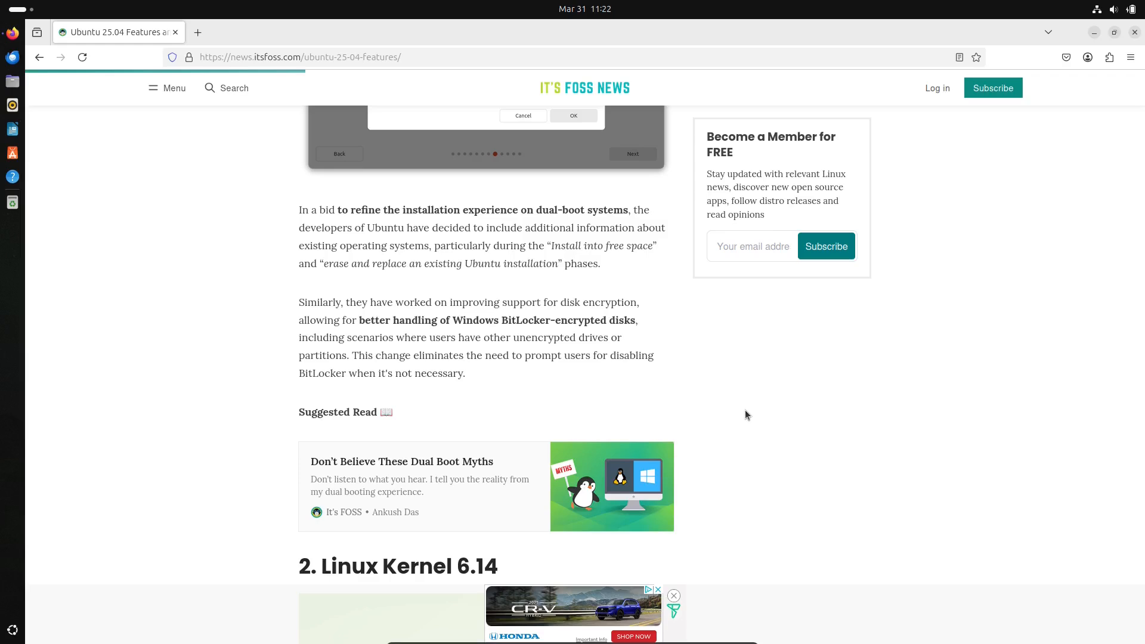
{"action": "scroll", "scroll_direction": "down", "scroll_amount": 3}
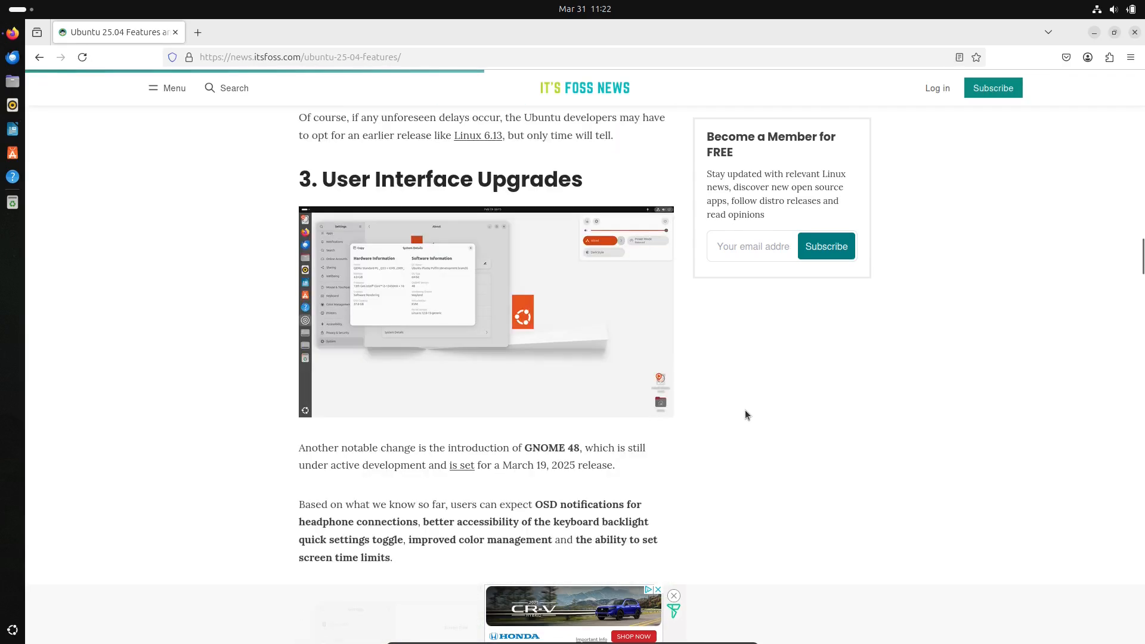
{"action": "mouse_move", "coordinate": [845, 482]}
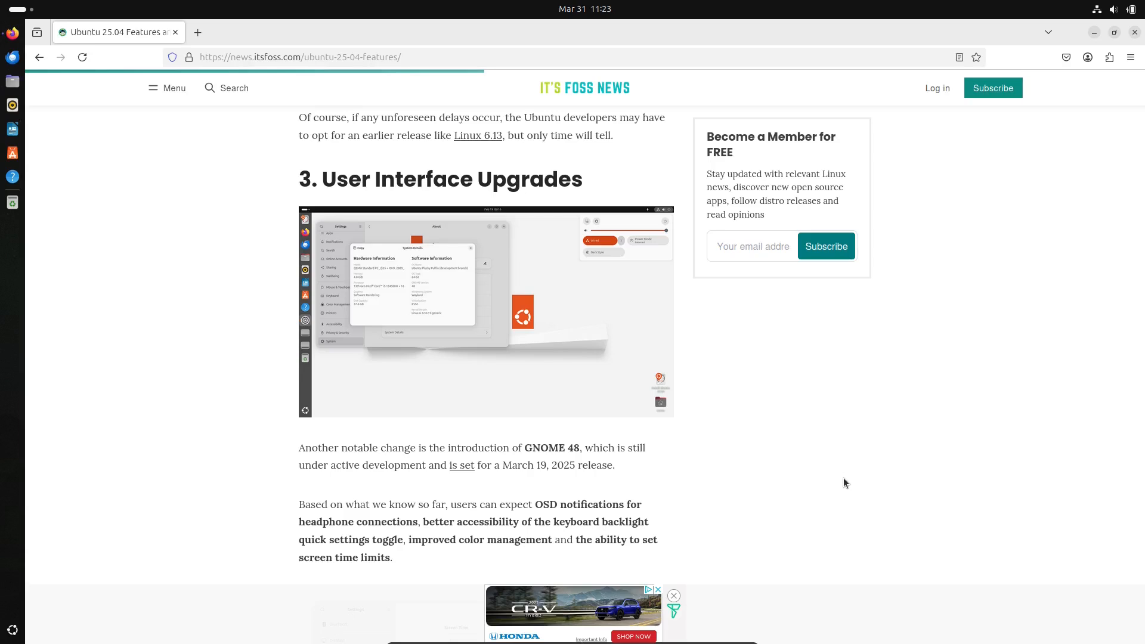
{"action": "scroll", "scroll_direction": "down", "scroll_amount": 3}
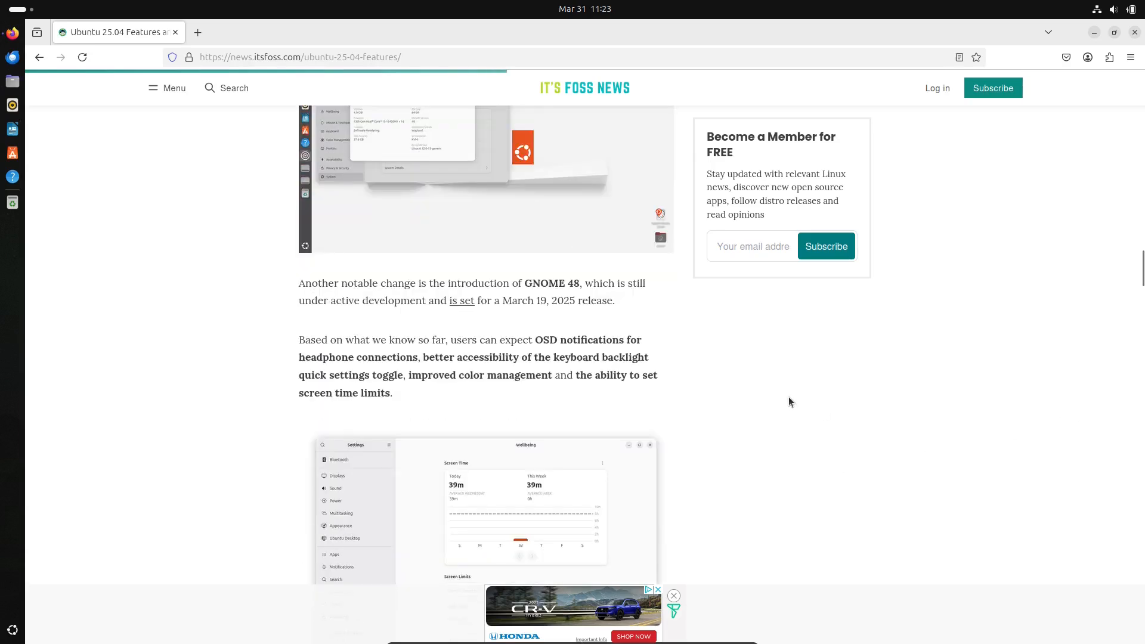
{"action": "scroll", "scroll_direction": "down", "scroll_amount": 3}
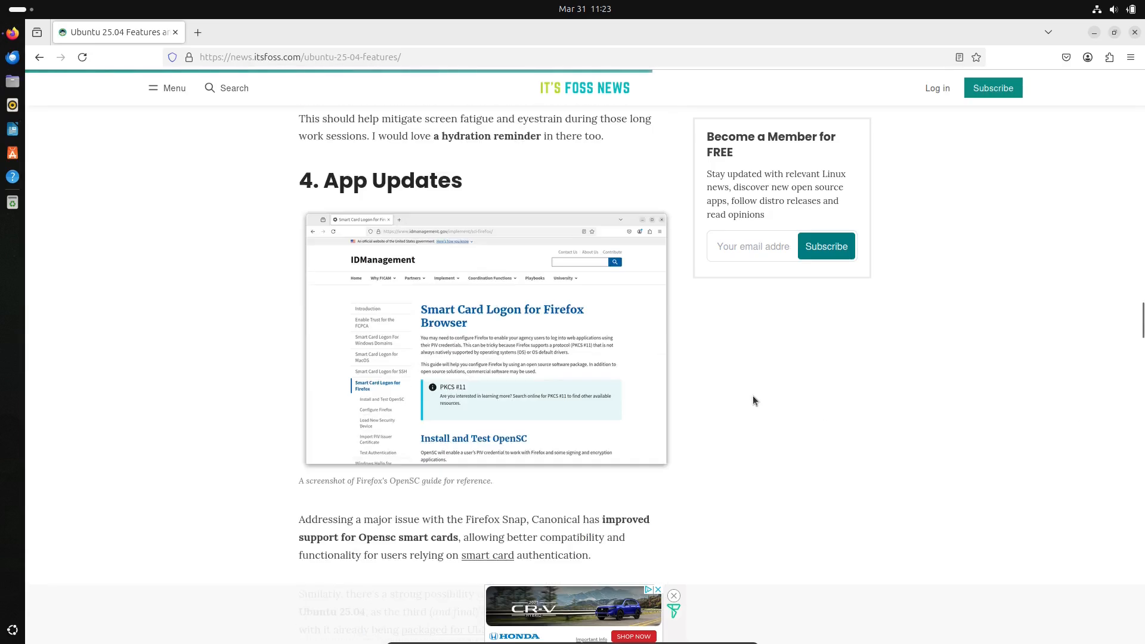
{"action": "scroll", "scroll_direction": "down", "scroll_amount": 3}
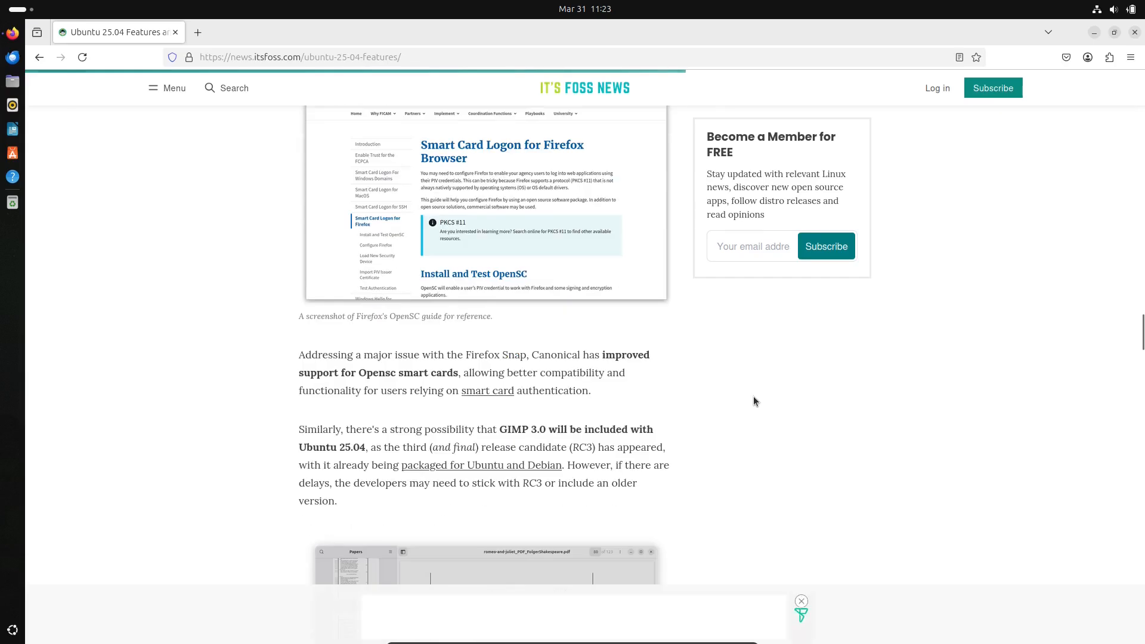
{"action": "scroll", "scroll_direction": "down", "scroll_amount": 3}
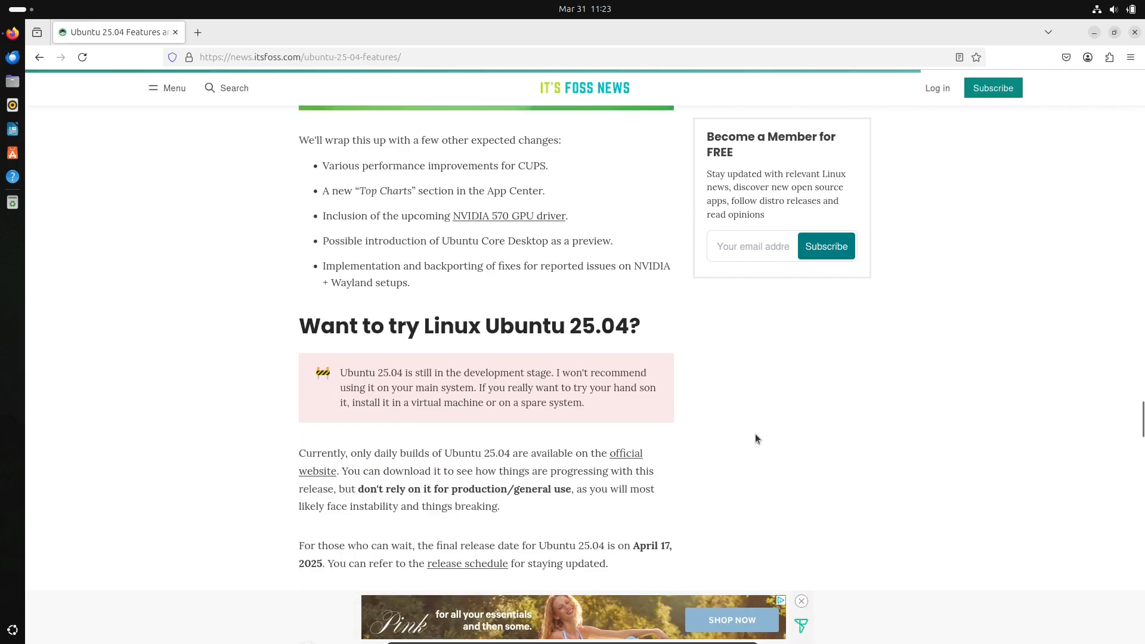
{"action": "mouse_move", "coordinate": [1139, 31]}
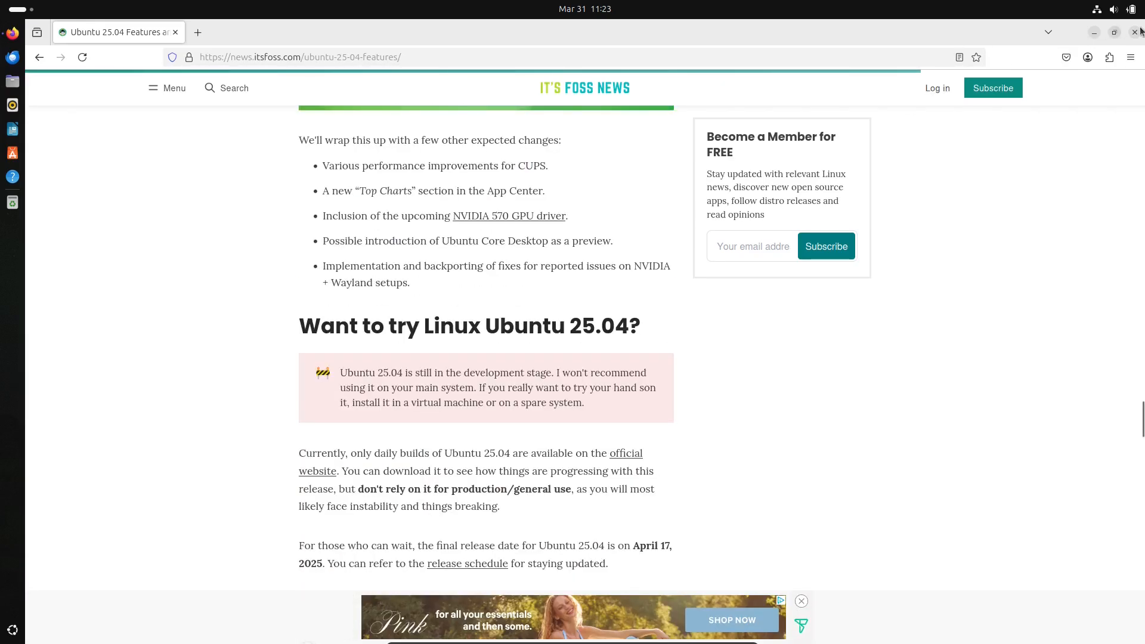
{"action": "mouse_move", "coordinate": [1136, 32]}
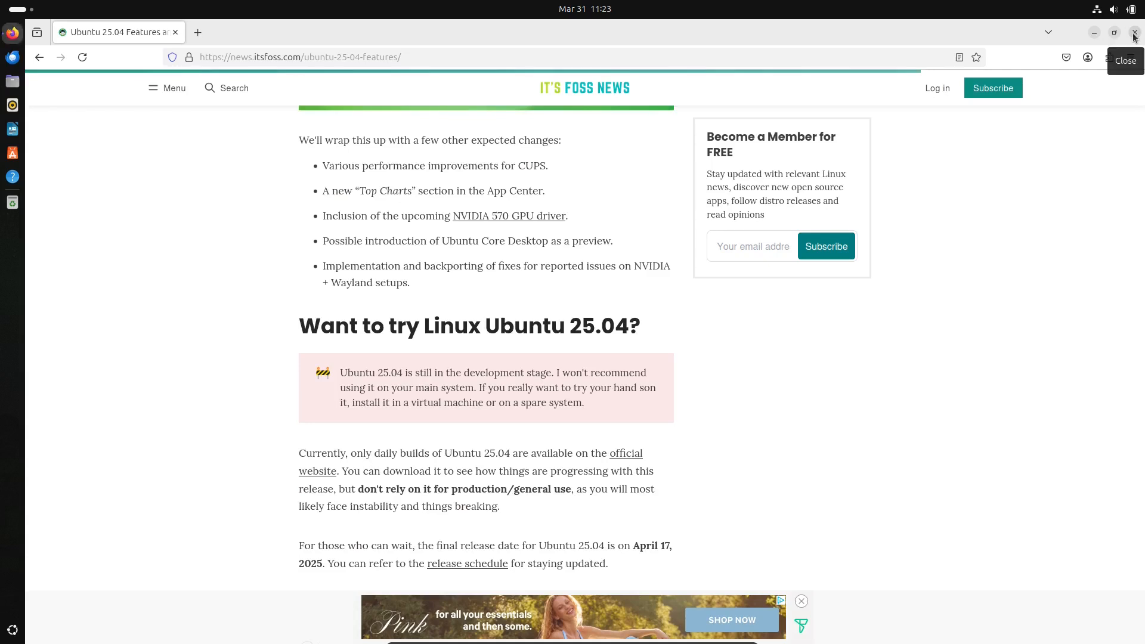
{"action": "left_click", "coordinate": [1135, 32]}
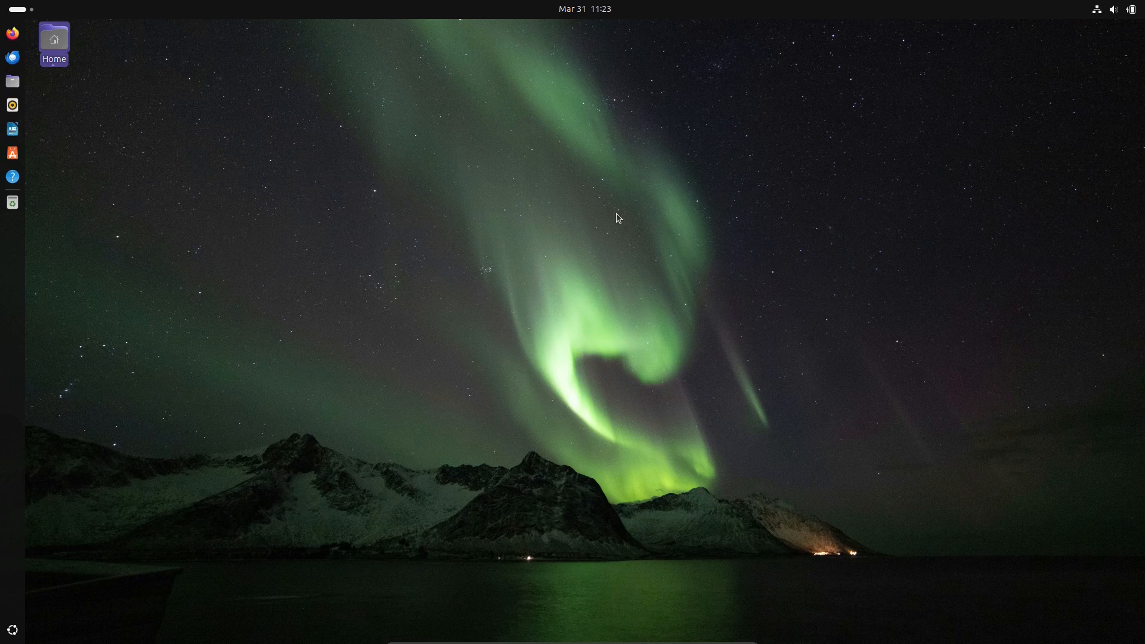
{"action": "mouse_move", "coordinate": [735, 174]}
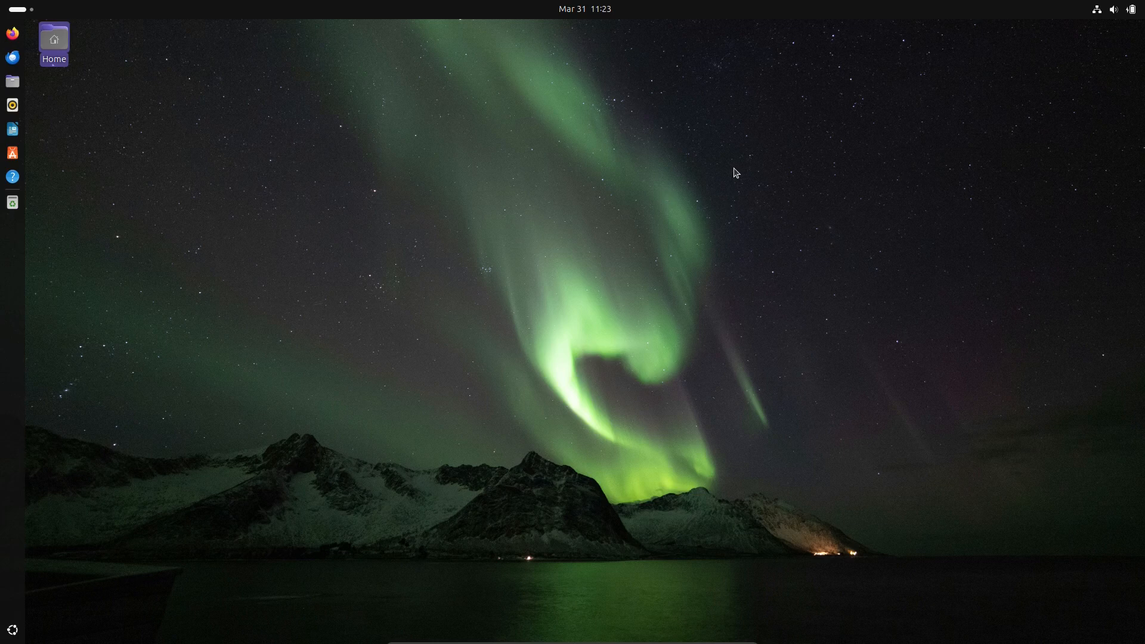
{"action": "mouse_move", "coordinate": [738, 191]}
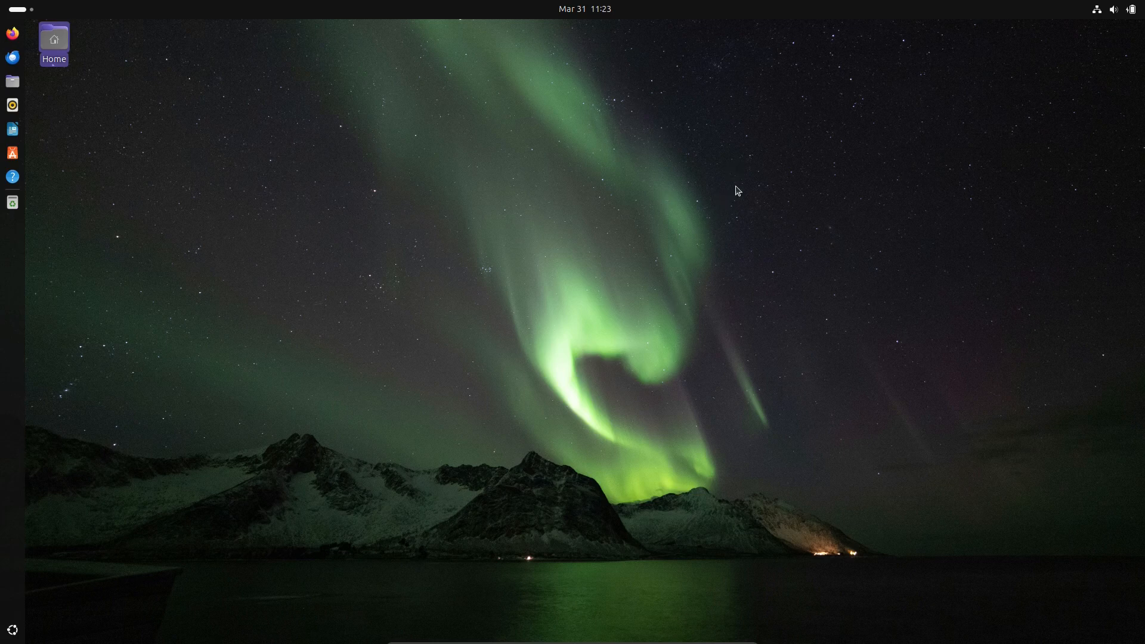
{"action": "mouse_move", "coordinate": [729, 177]}
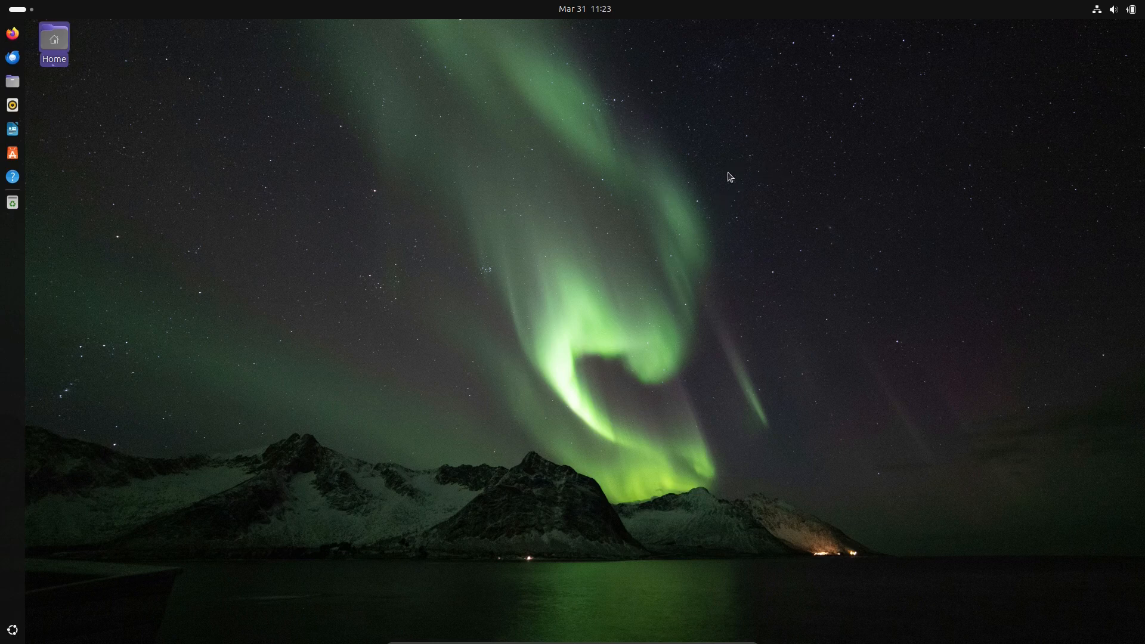
{"action": "mouse_move", "coordinate": [514, 236]}
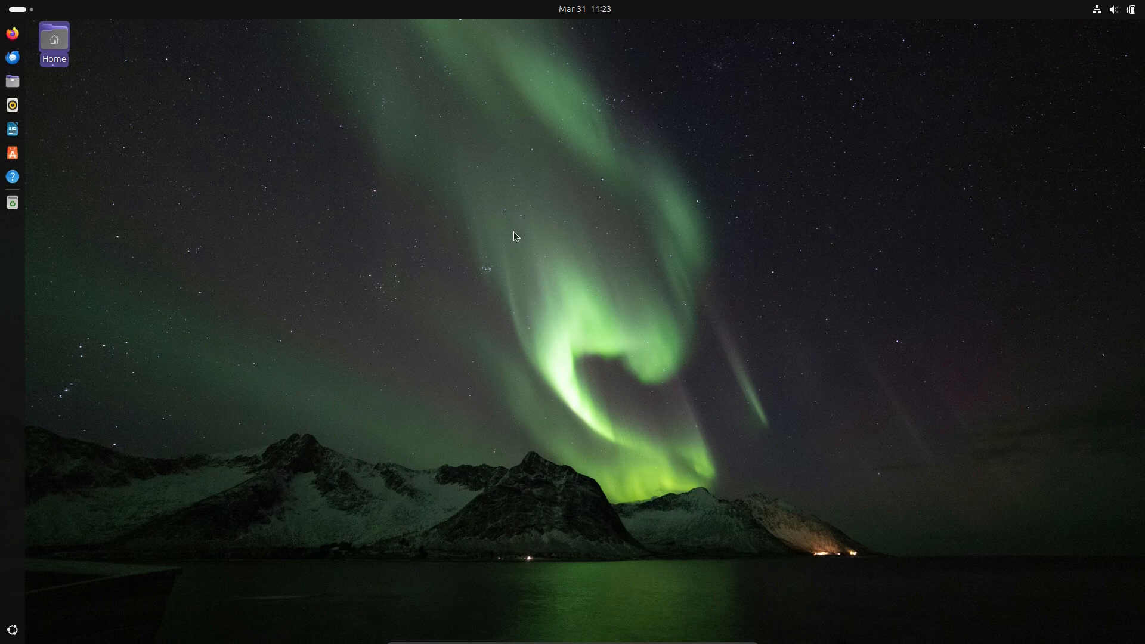
{"action": "mouse_move", "coordinate": [214, 200]}
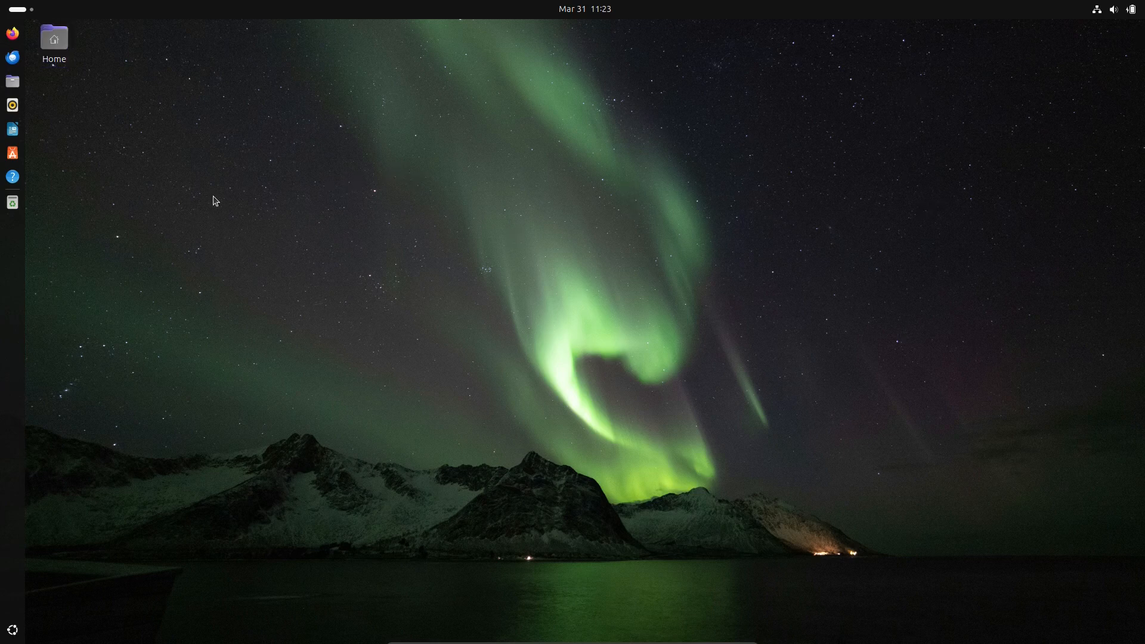
{"action": "mouse_move", "coordinate": [541, 136]}
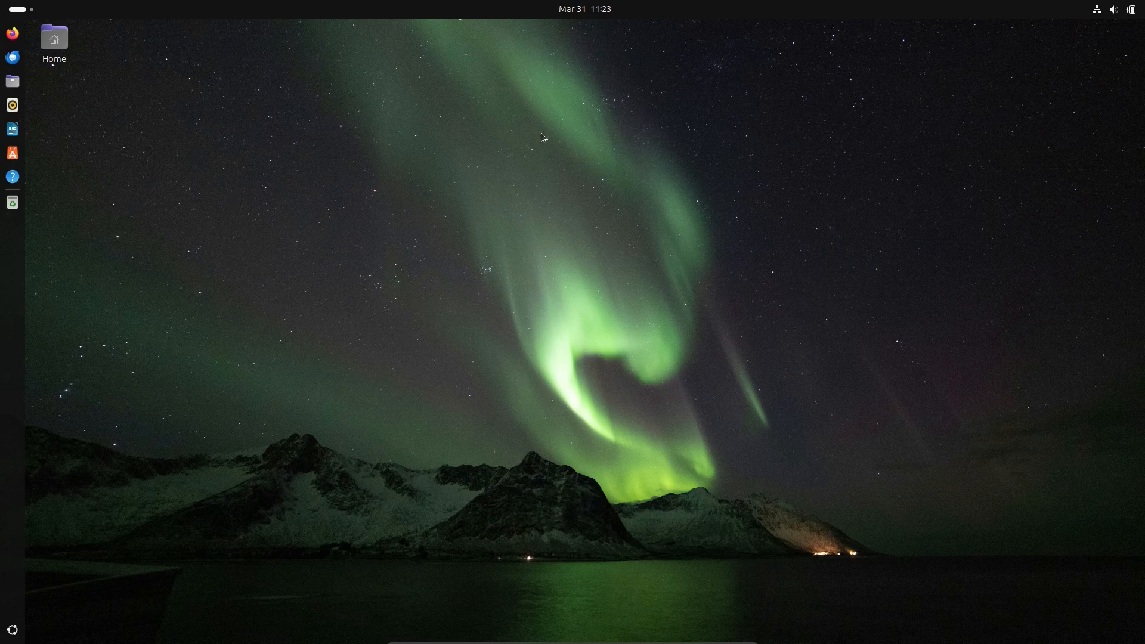
{"action": "mouse_move", "coordinate": [618, 162]}
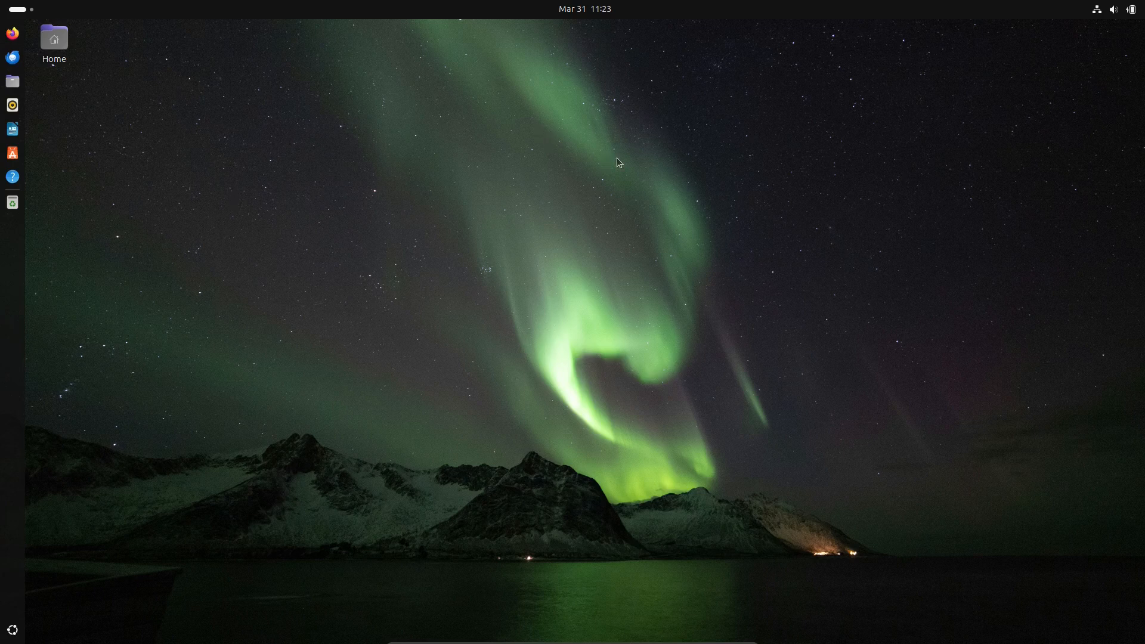
{"action": "mouse_move", "coordinate": [434, 327]}
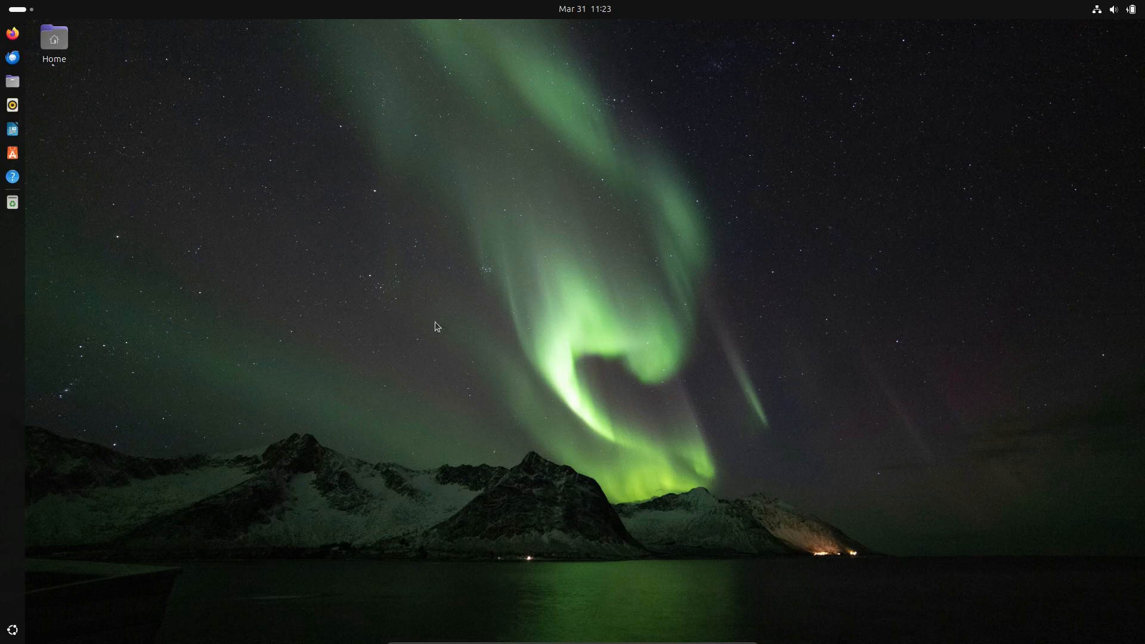
{"action": "mouse_move", "coordinate": [549, 252]}
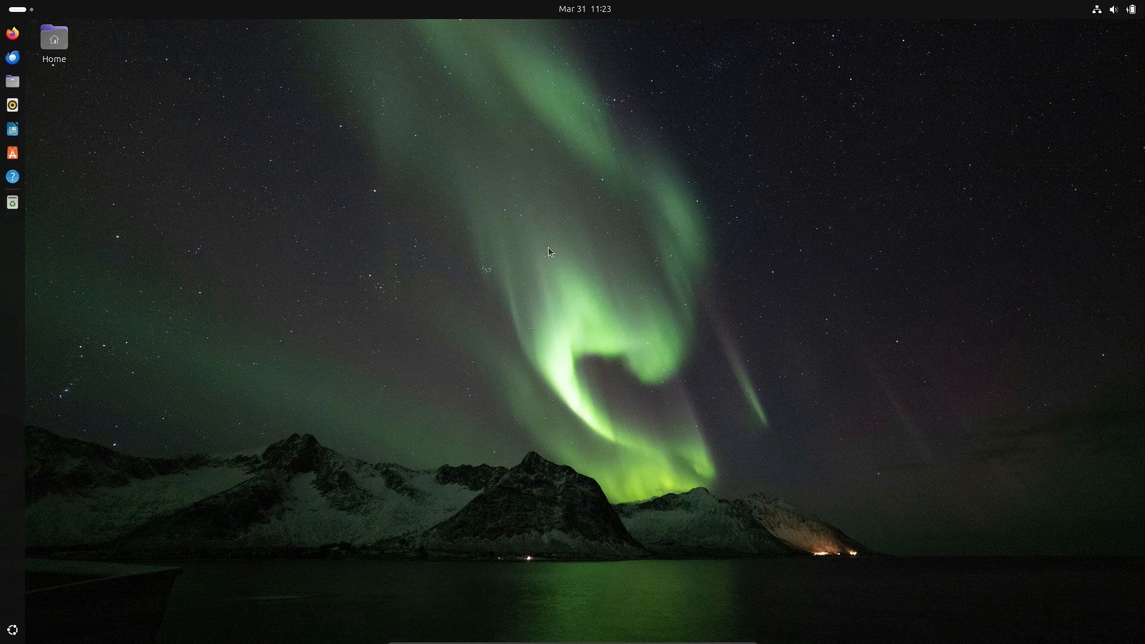
{"action": "mouse_move", "coordinate": [441, 420]}
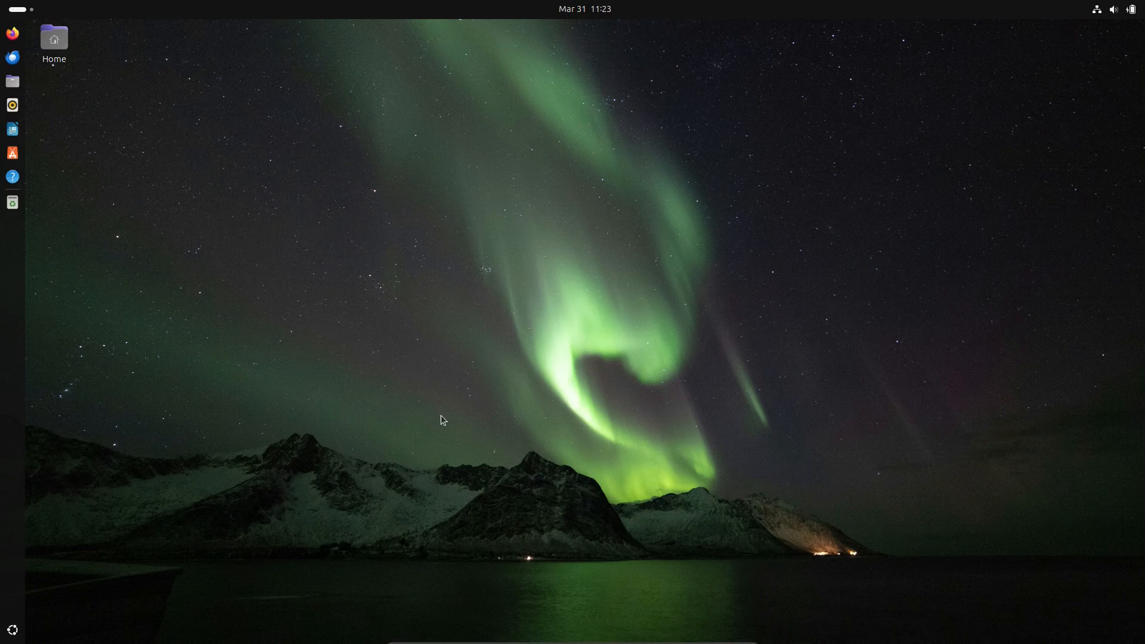
{"action": "mouse_move", "coordinate": [12, 176]}
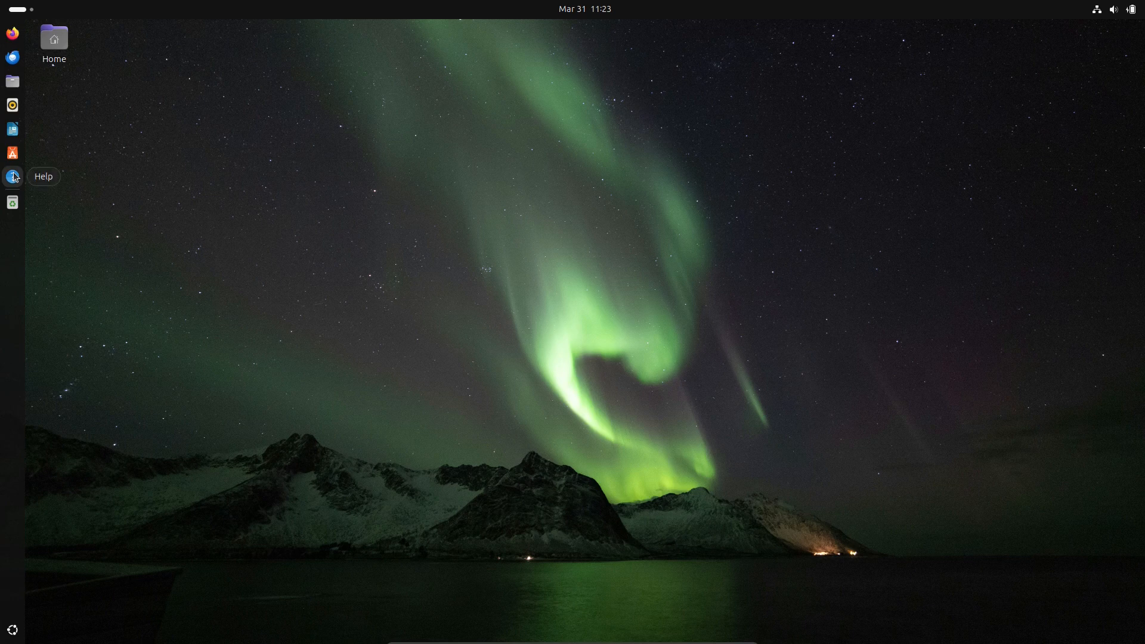
{"action": "mouse_move", "coordinate": [5, 22]}
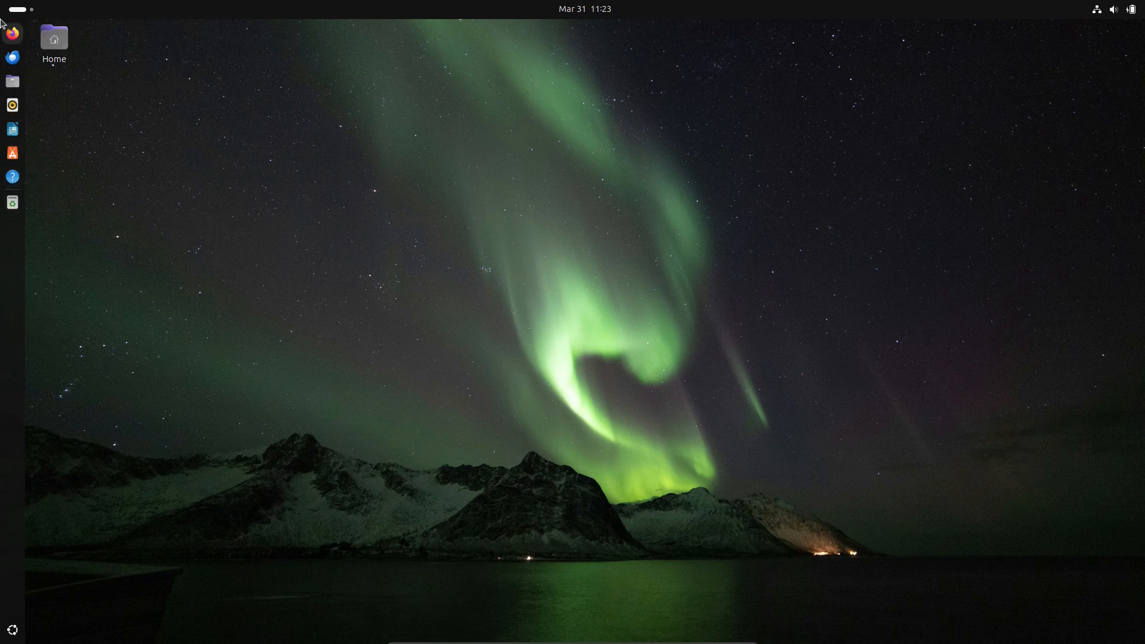
{"action": "mouse_move", "coordinate": [919, 70]}
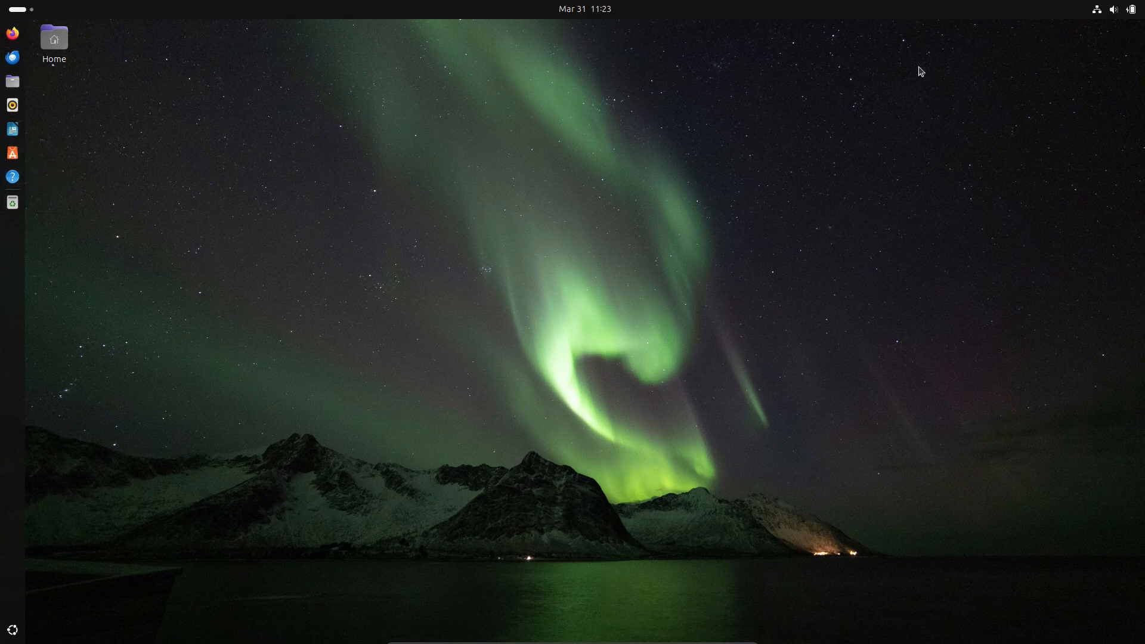
{"action": "mouse_move", "coordinate": [299, 466]}
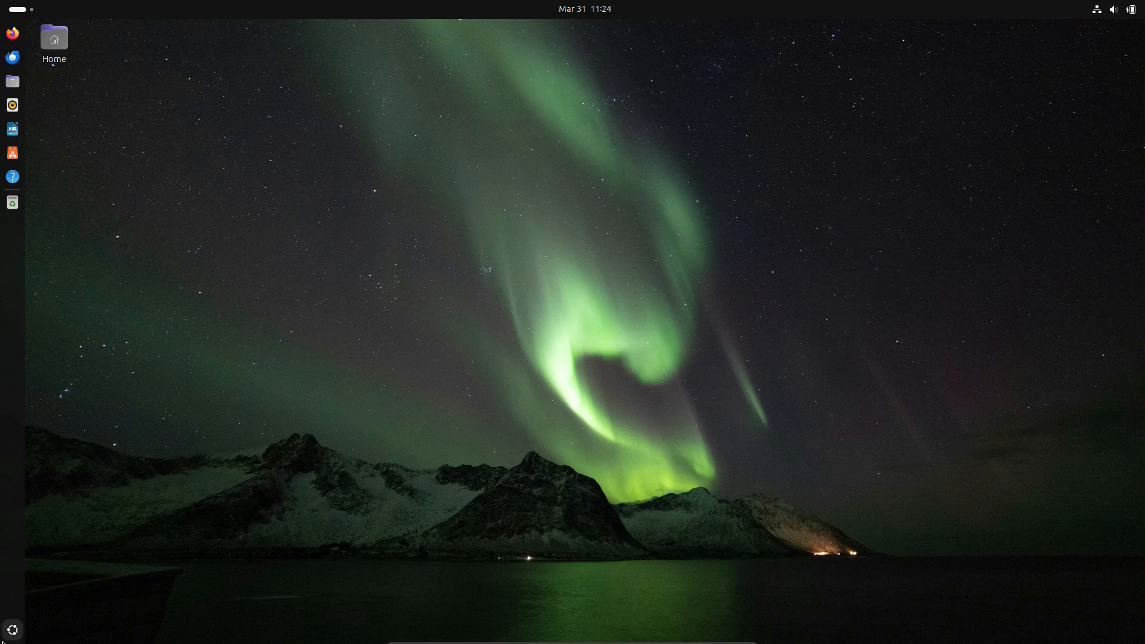
- Open the app grid via the dock's Show Apps button
{"action": "left_click", "coordinate": [11, 629]}
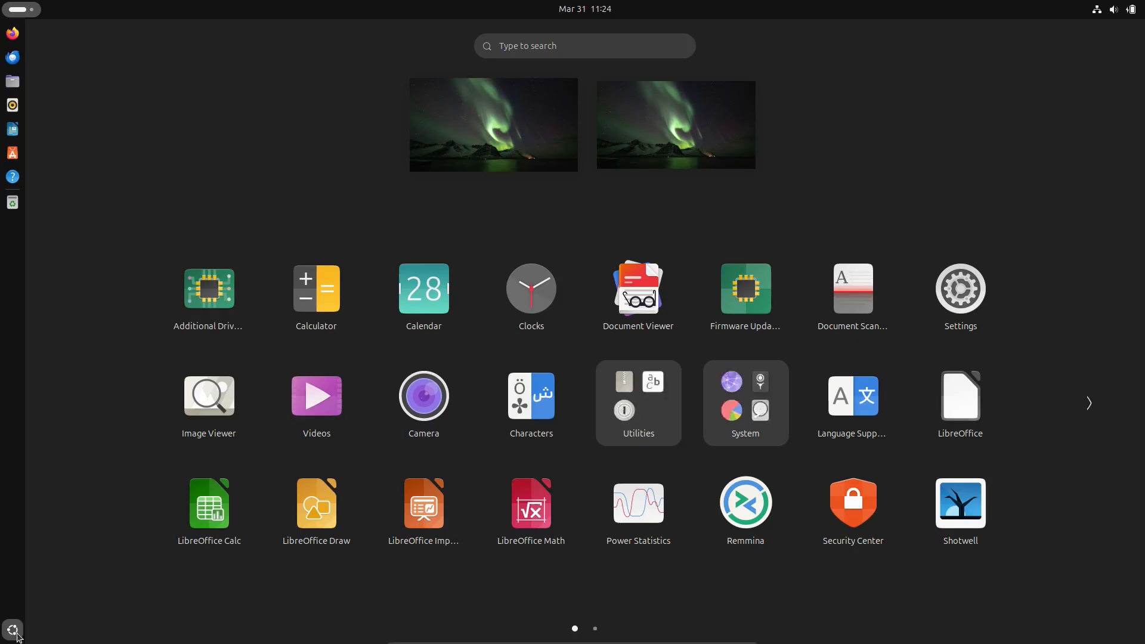